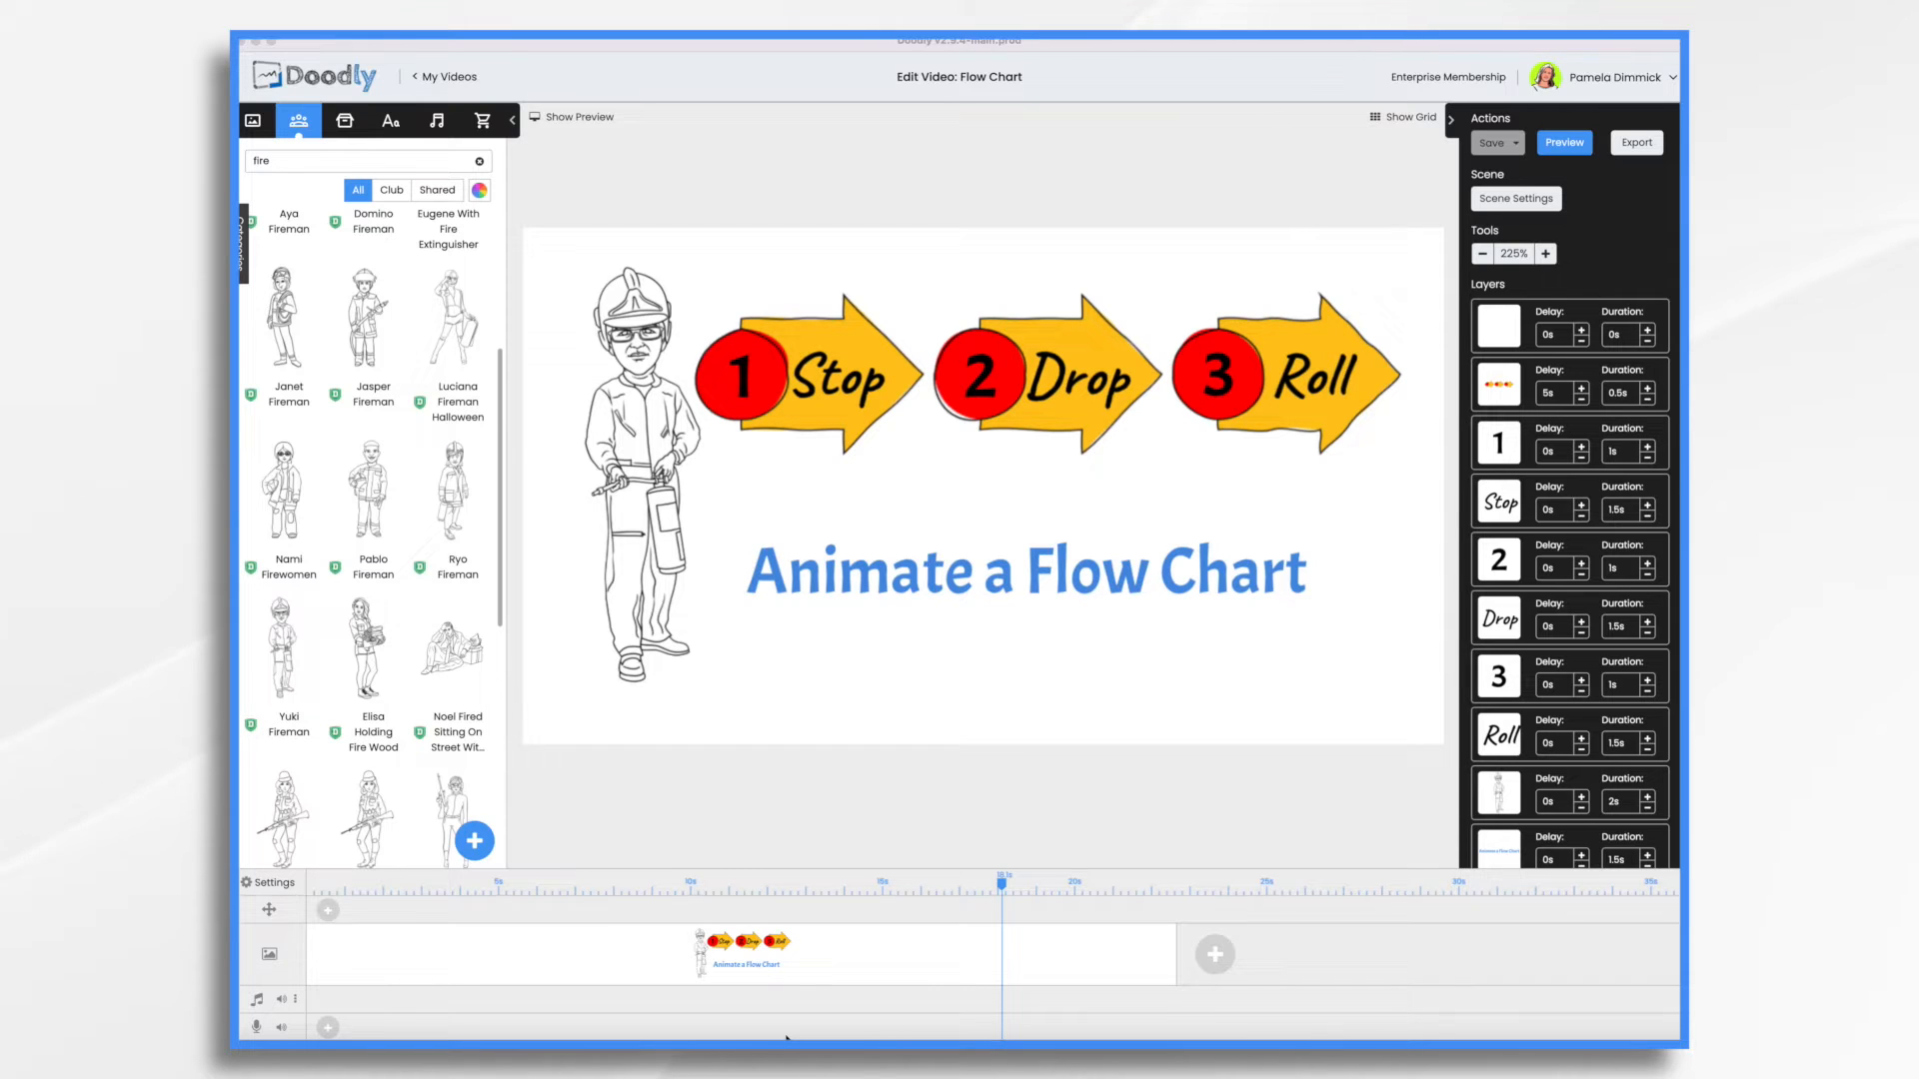
Step: Play a preview of the whole Doodly scene, then close it
click(665, 879)
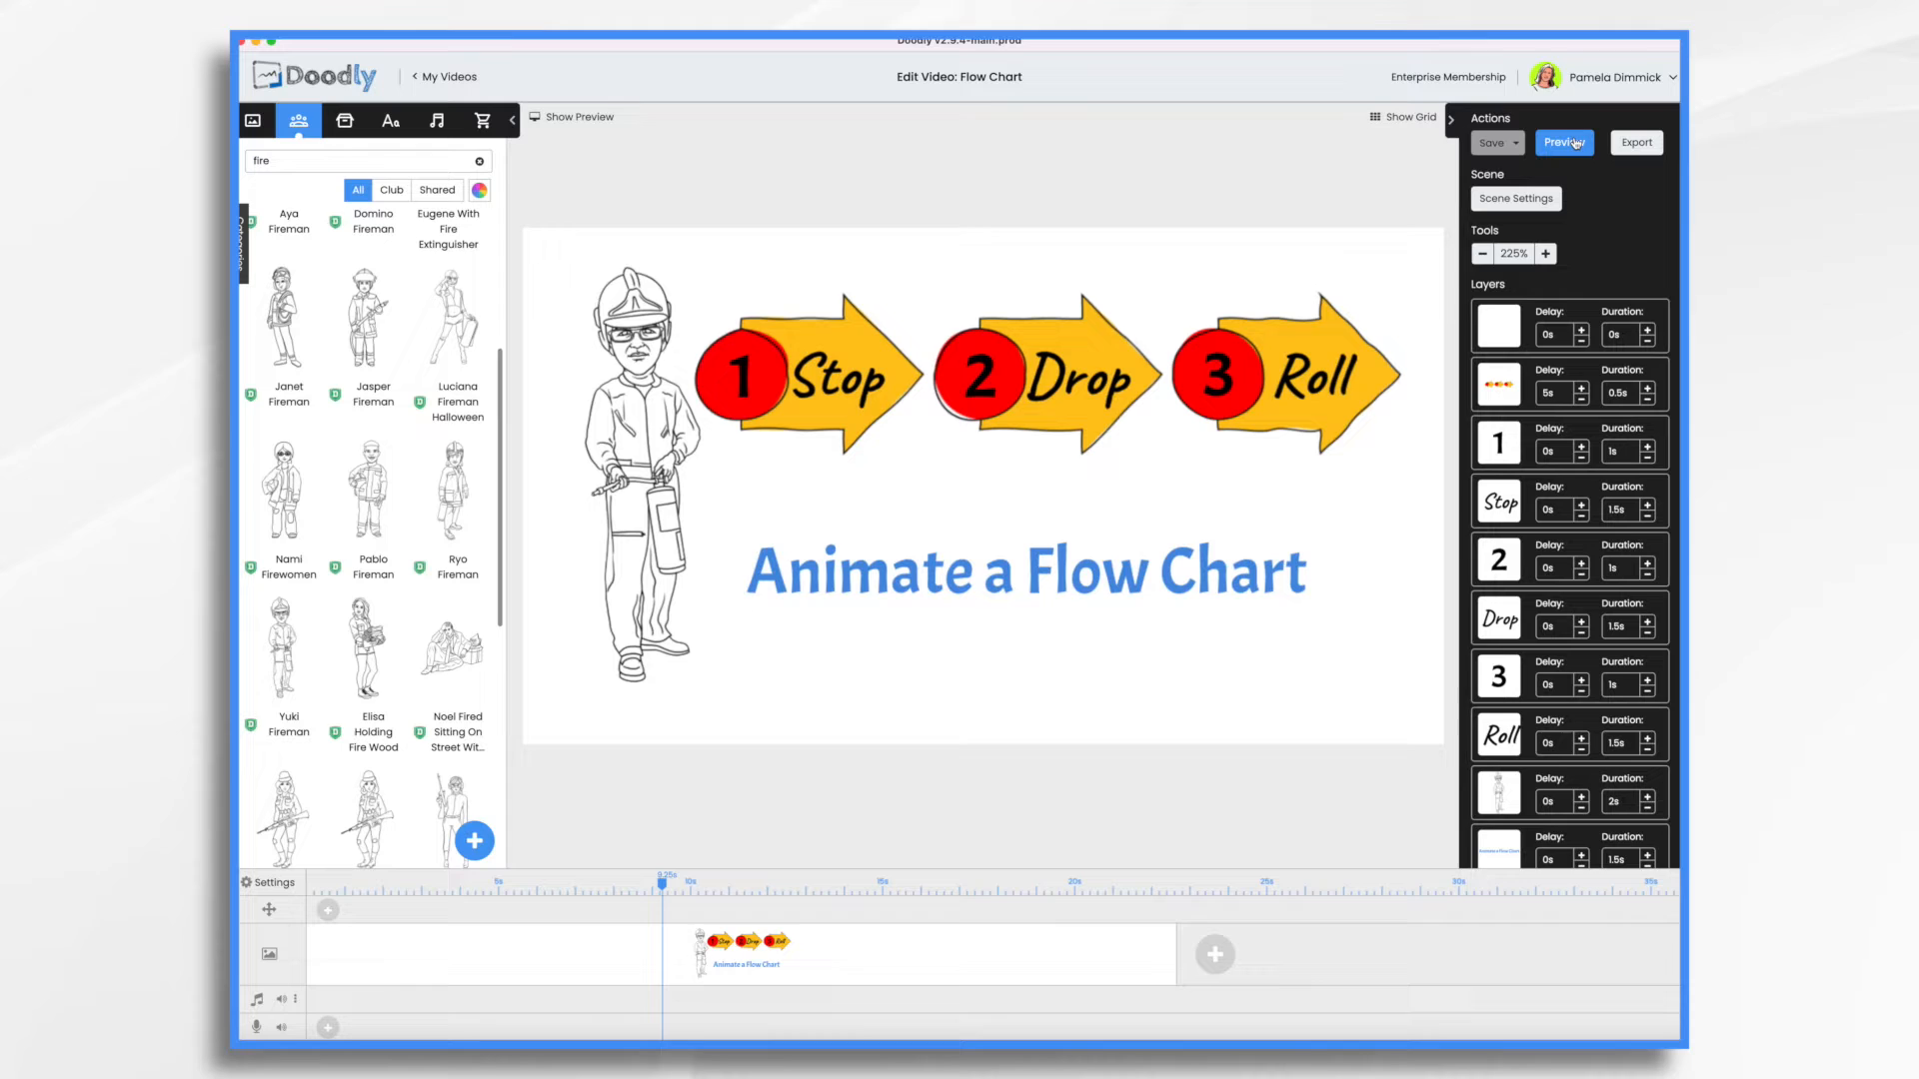
click(1563, 142)
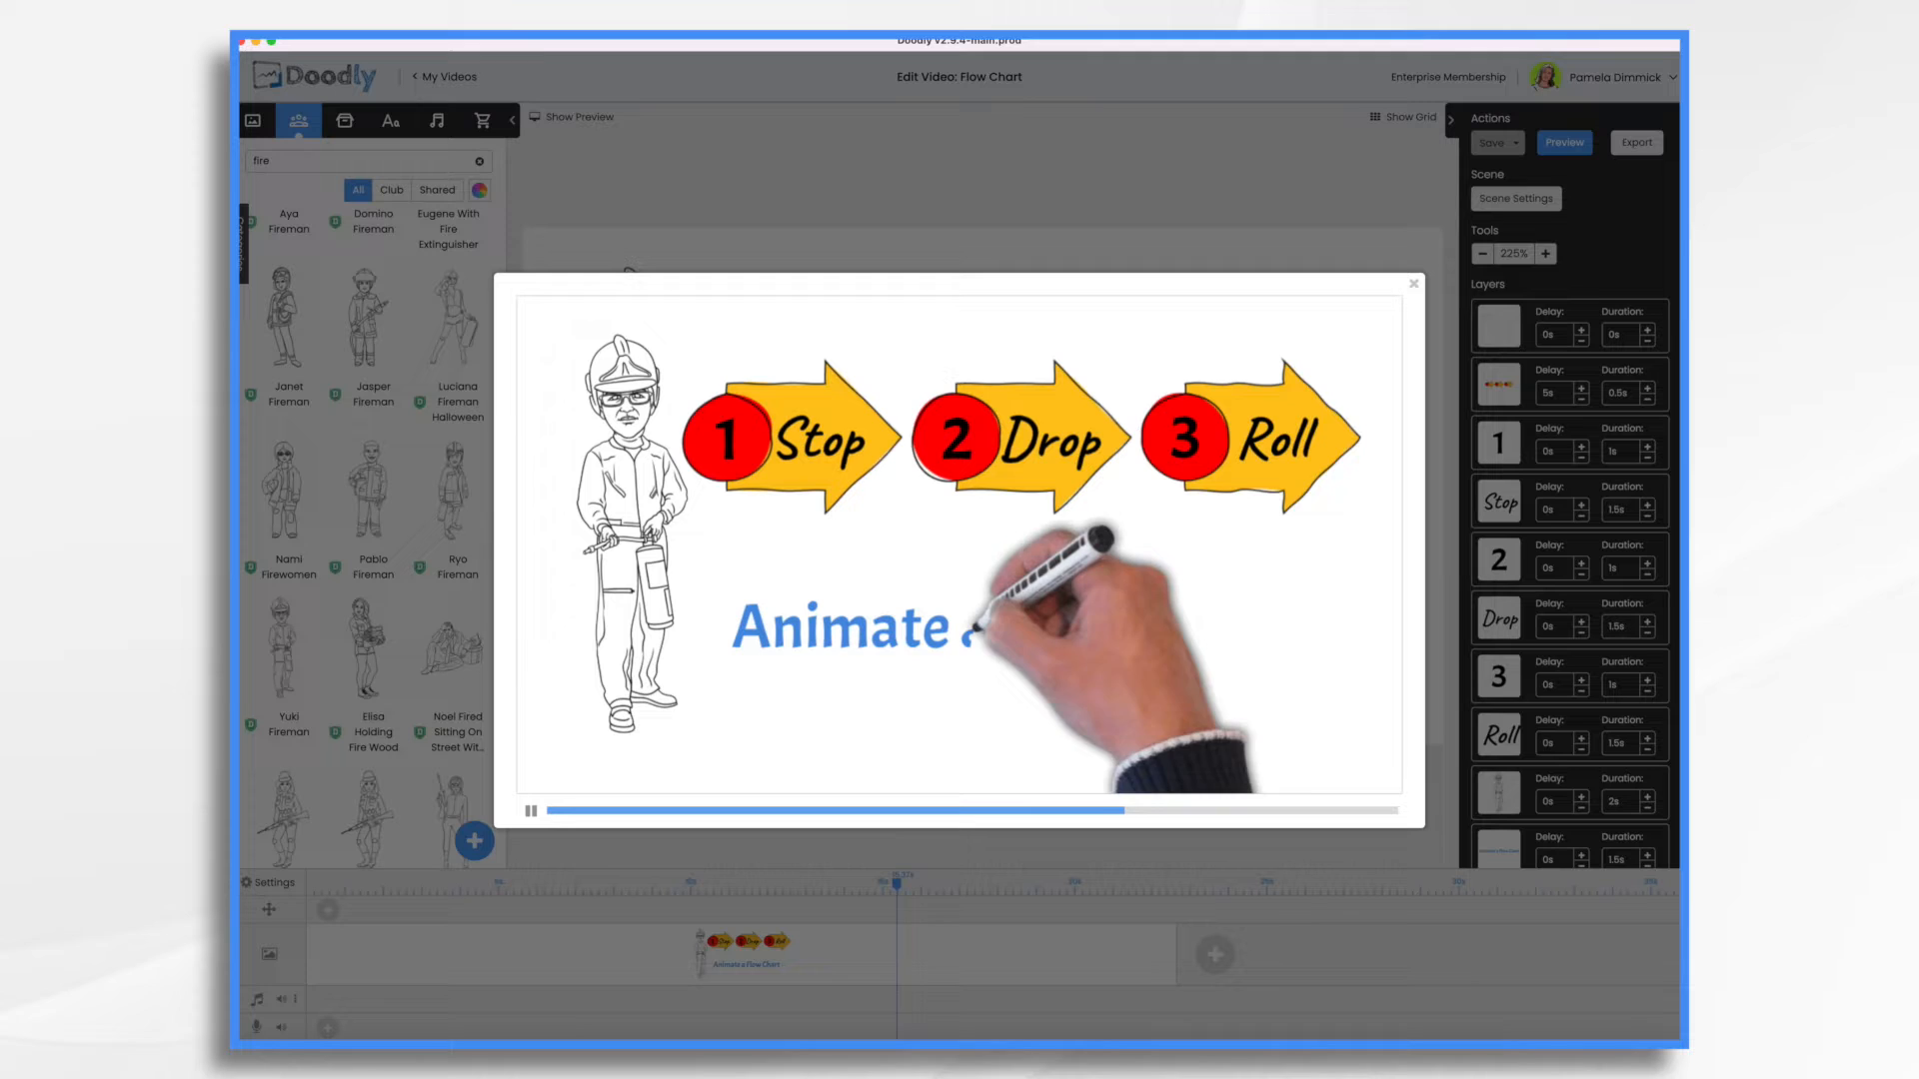
click(1413, 284)
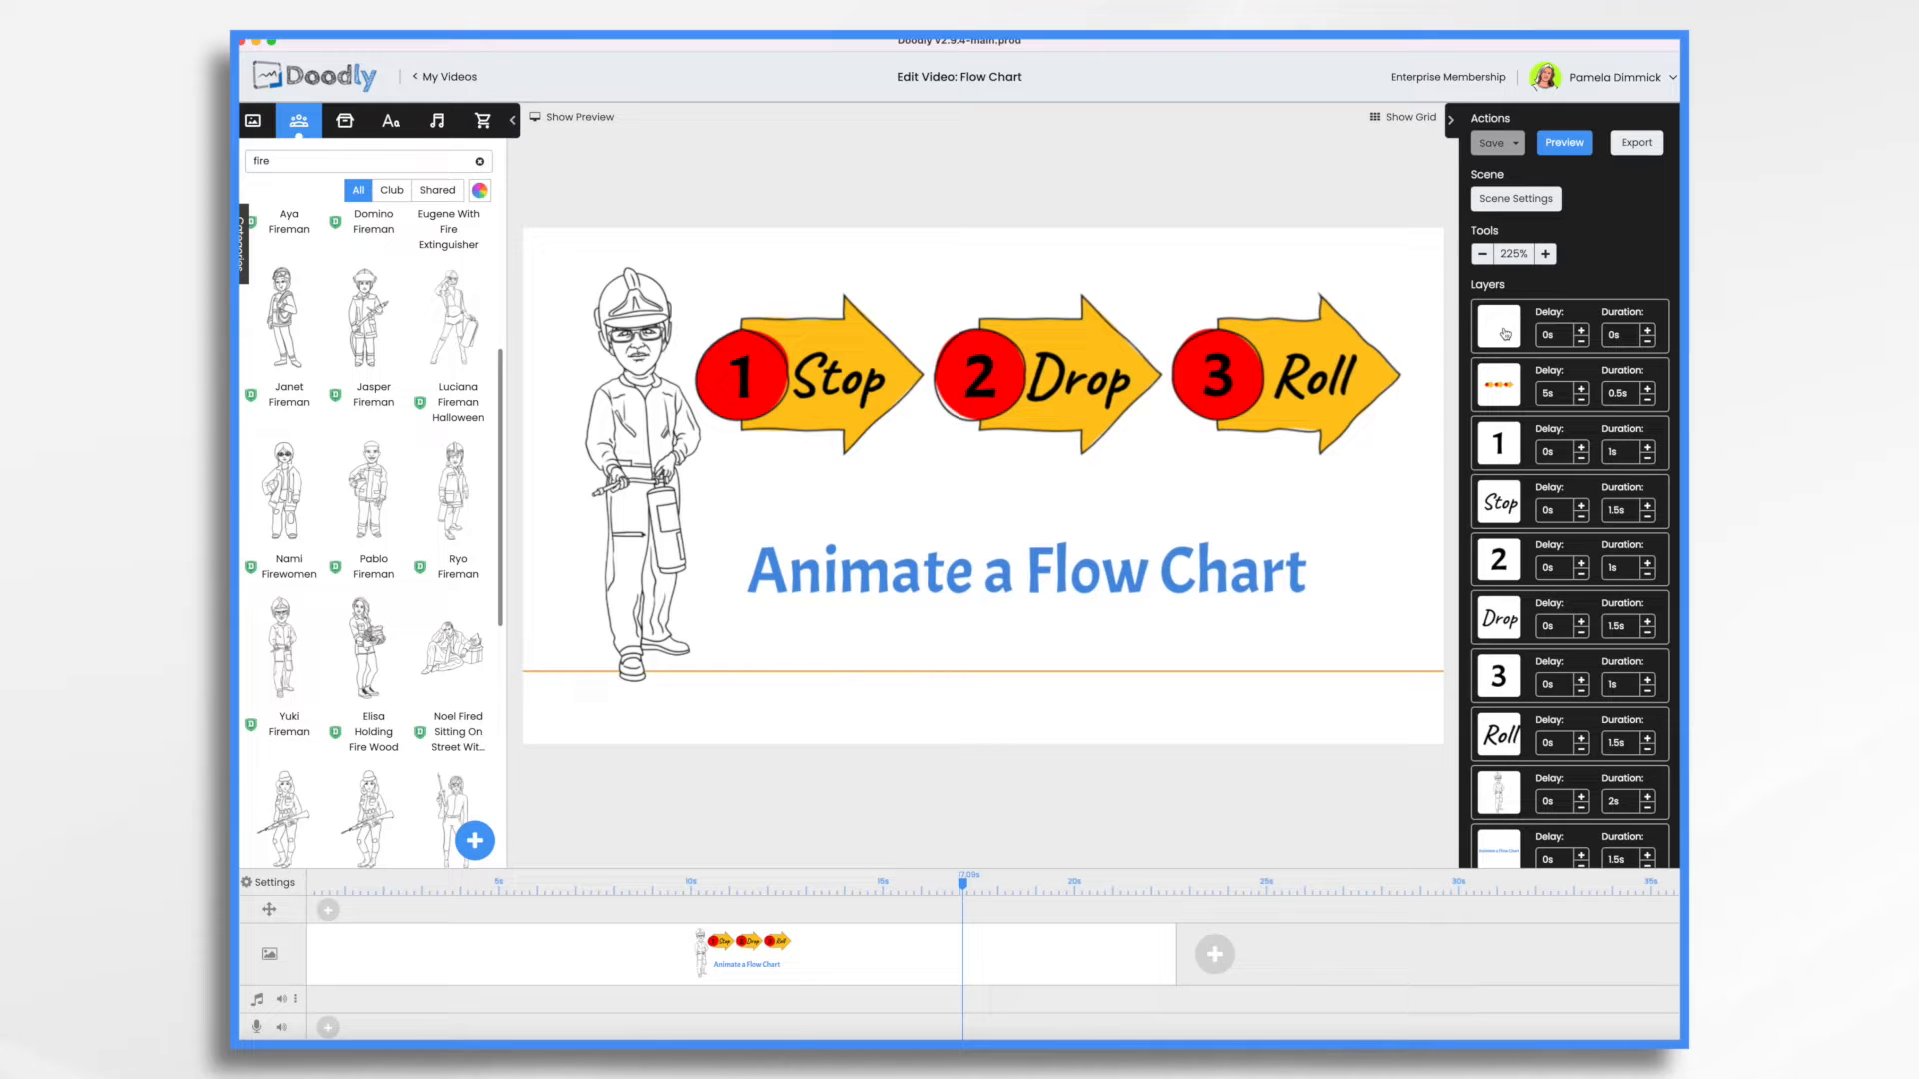
Step: Select the red-circle arrow image layer and drag the arrows to the scene's bottom
click(1498, 327)
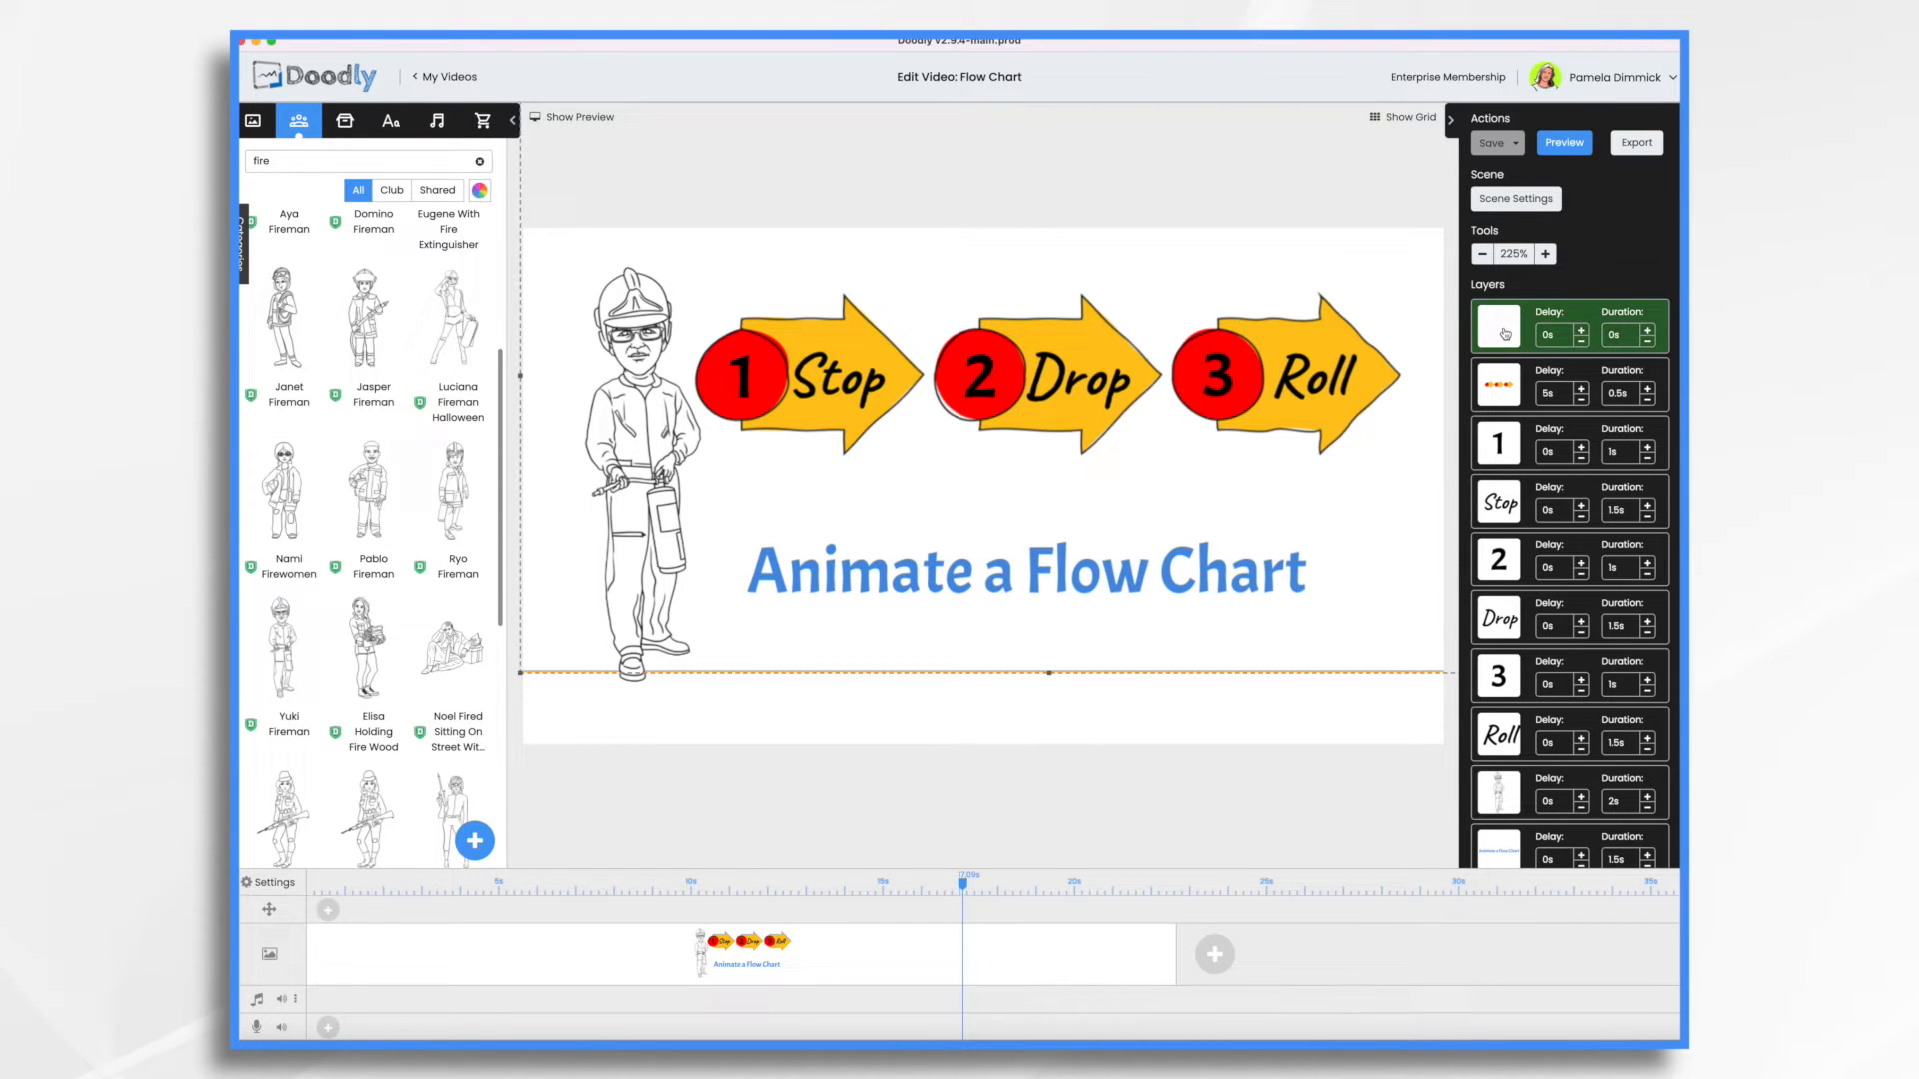
mouse_move(1497, 323)
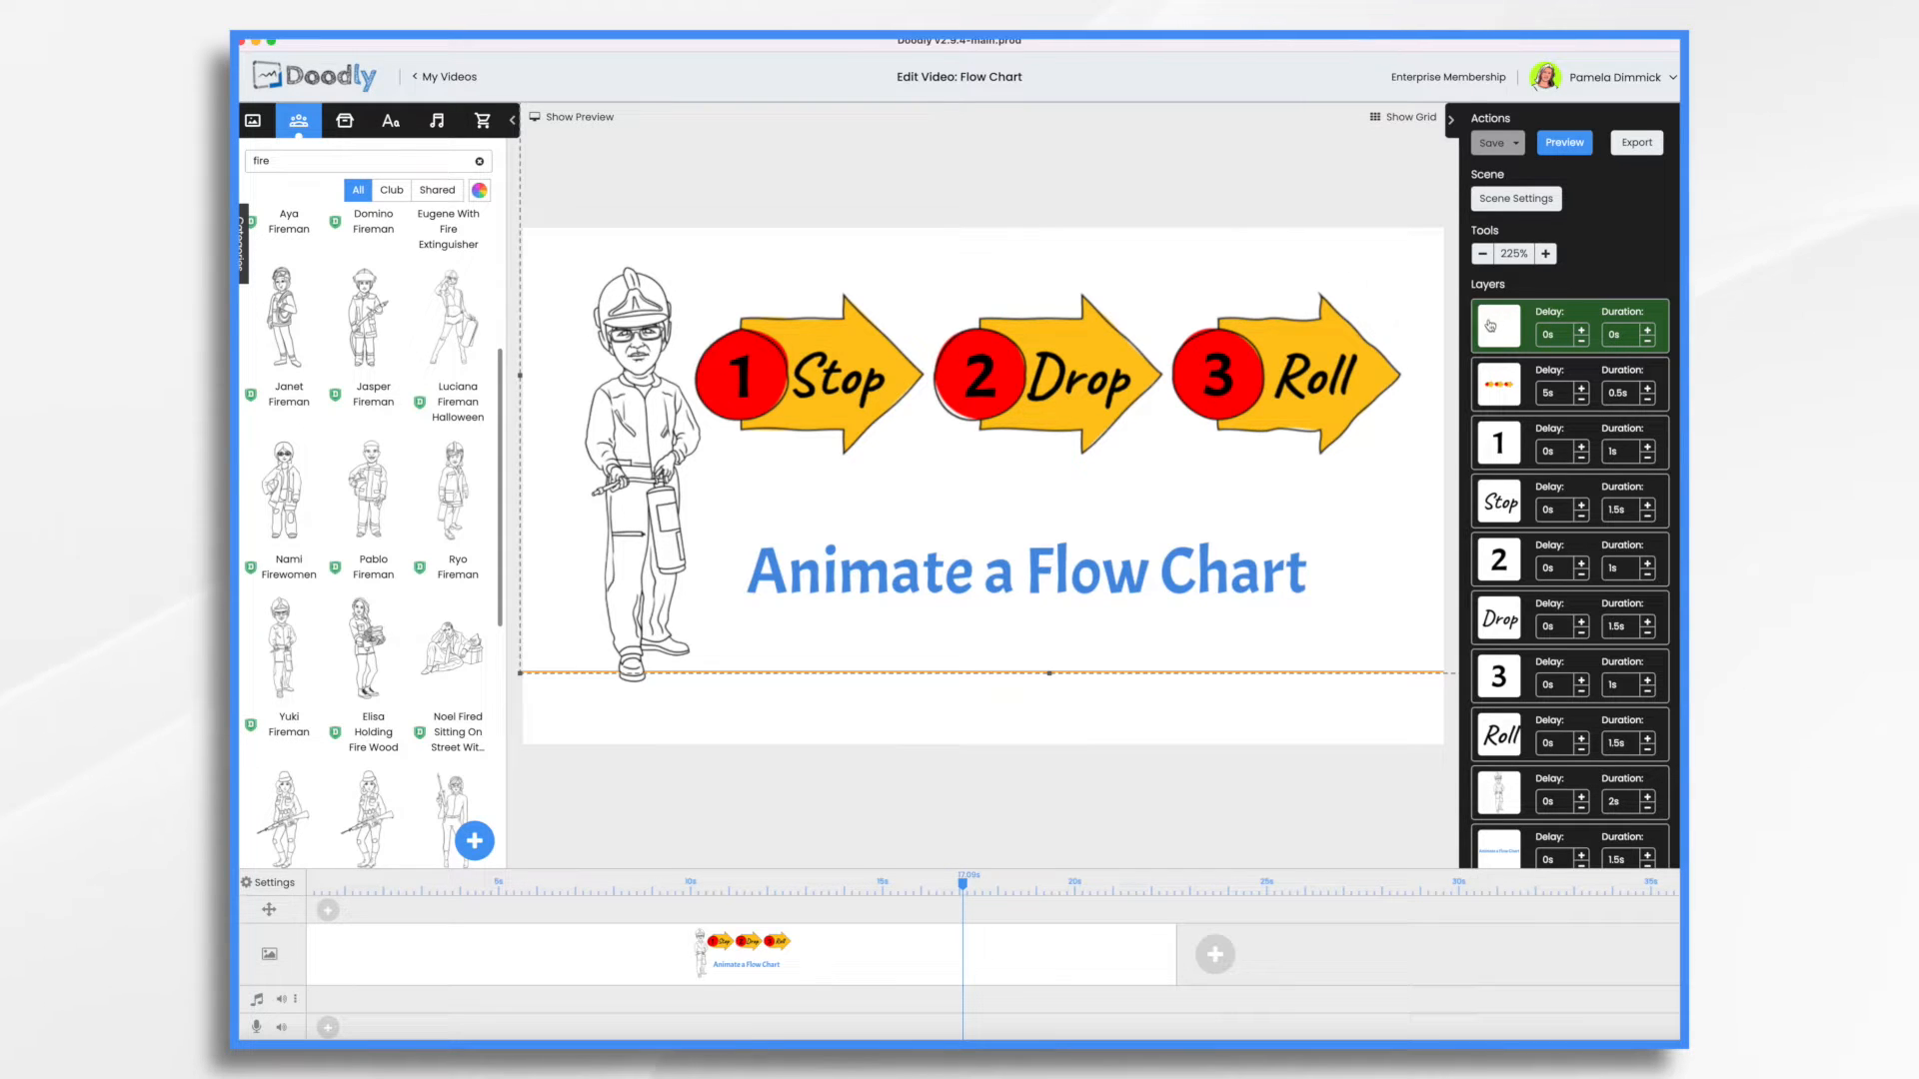
click(1497, 384)
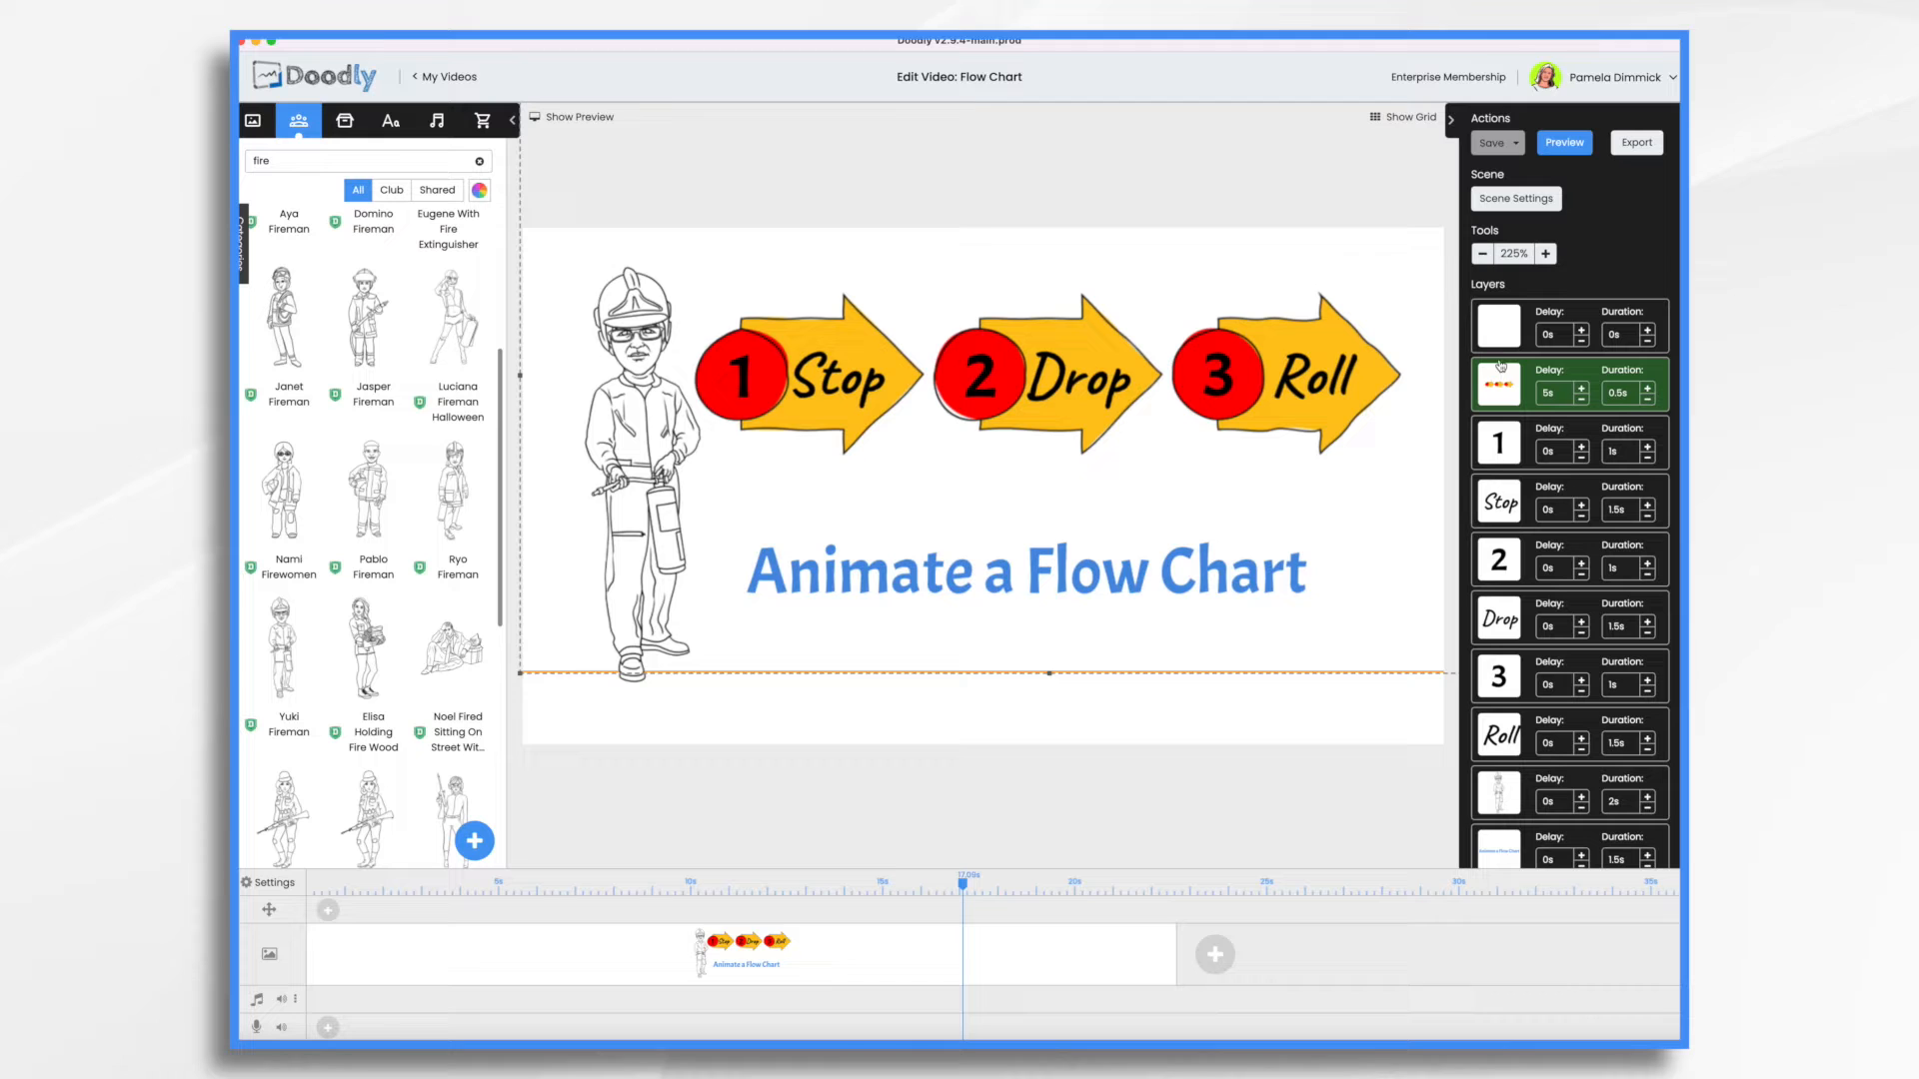
click(1498, 327)
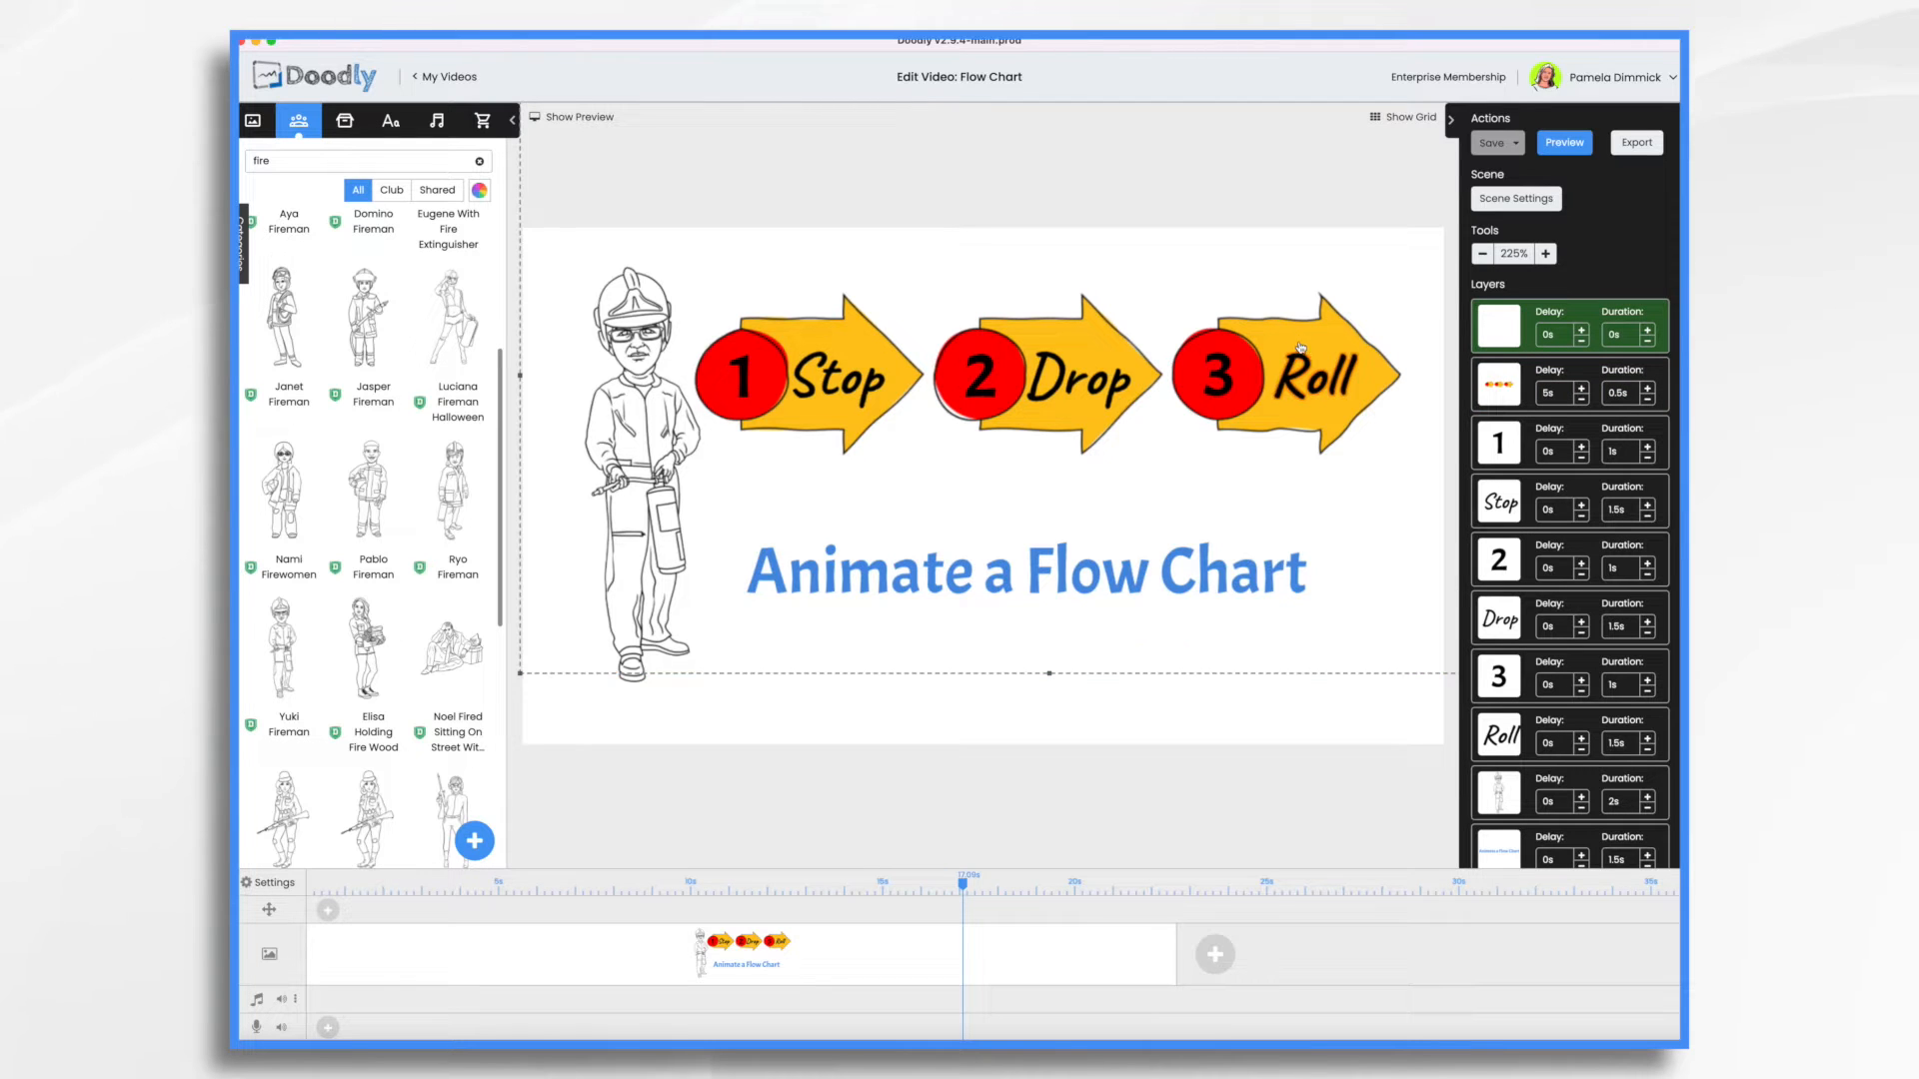
click(1308, 371)
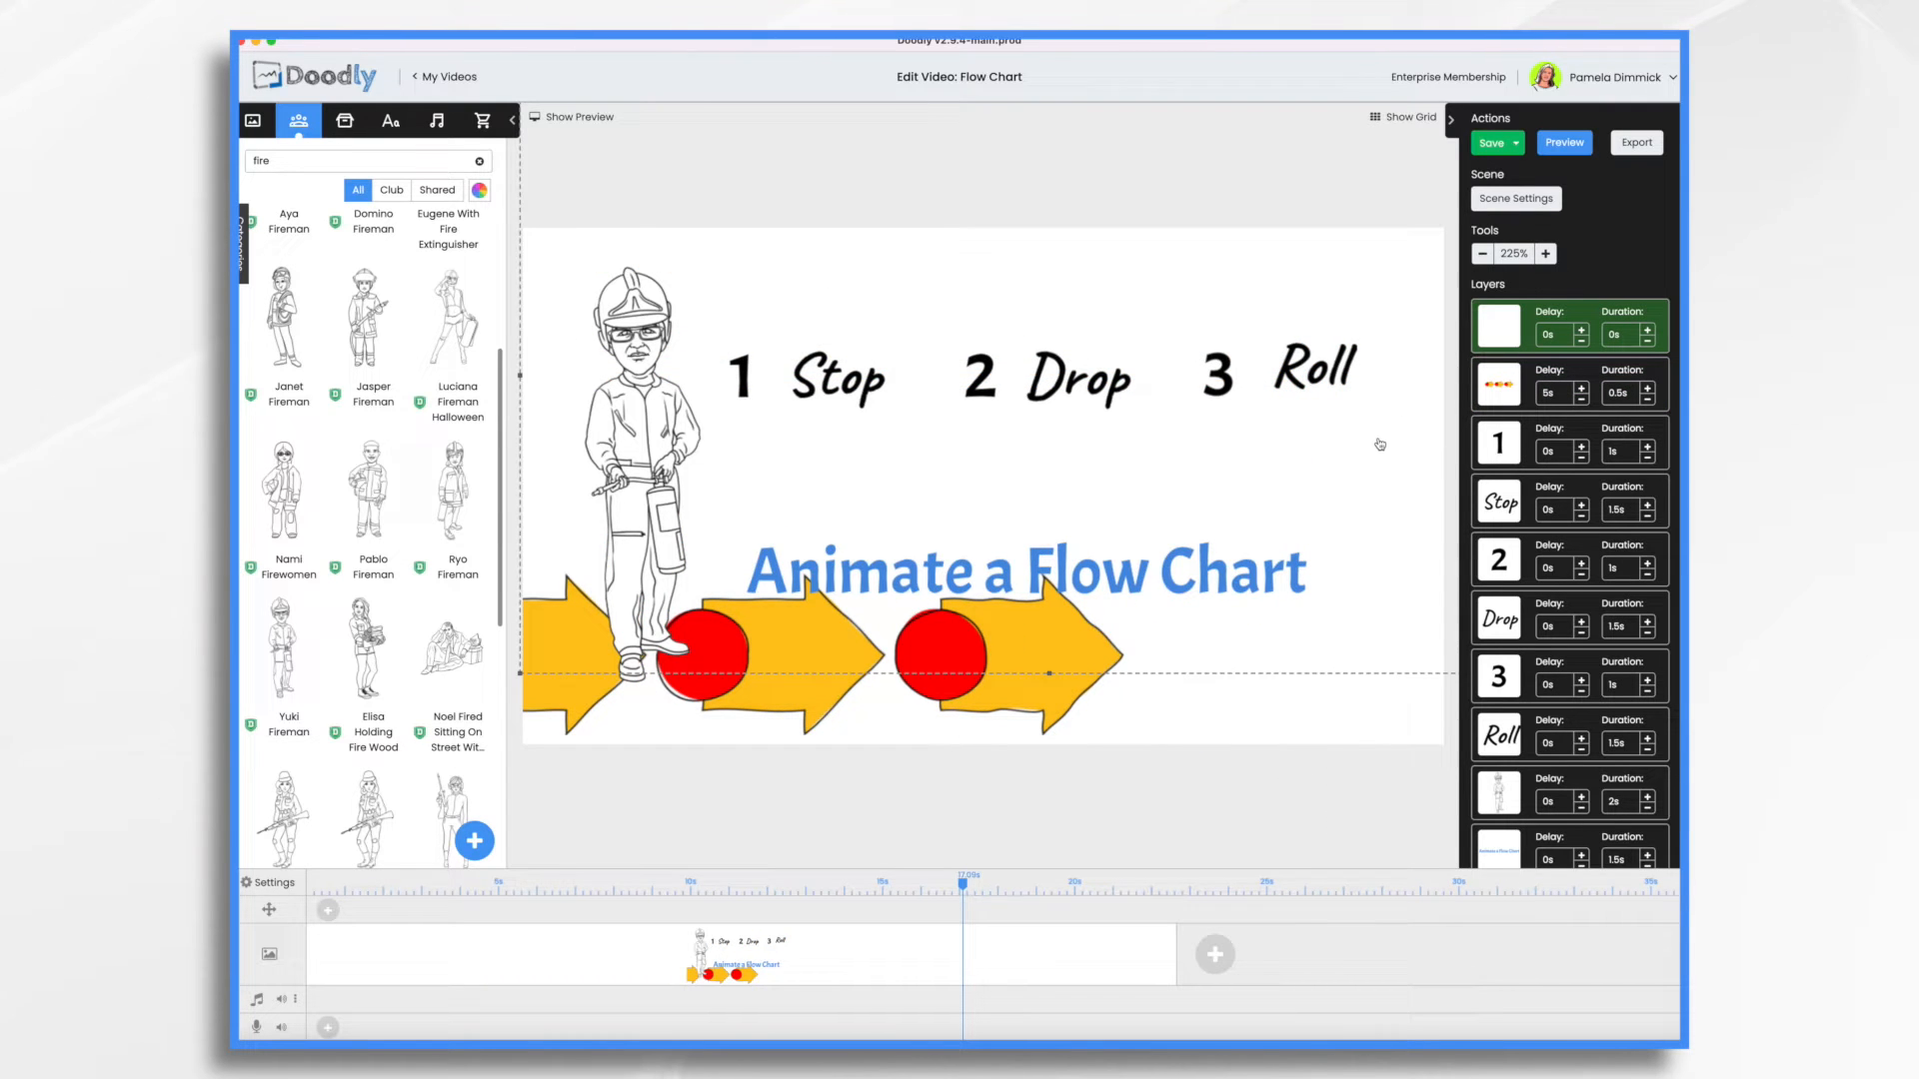
click(1059, 544)
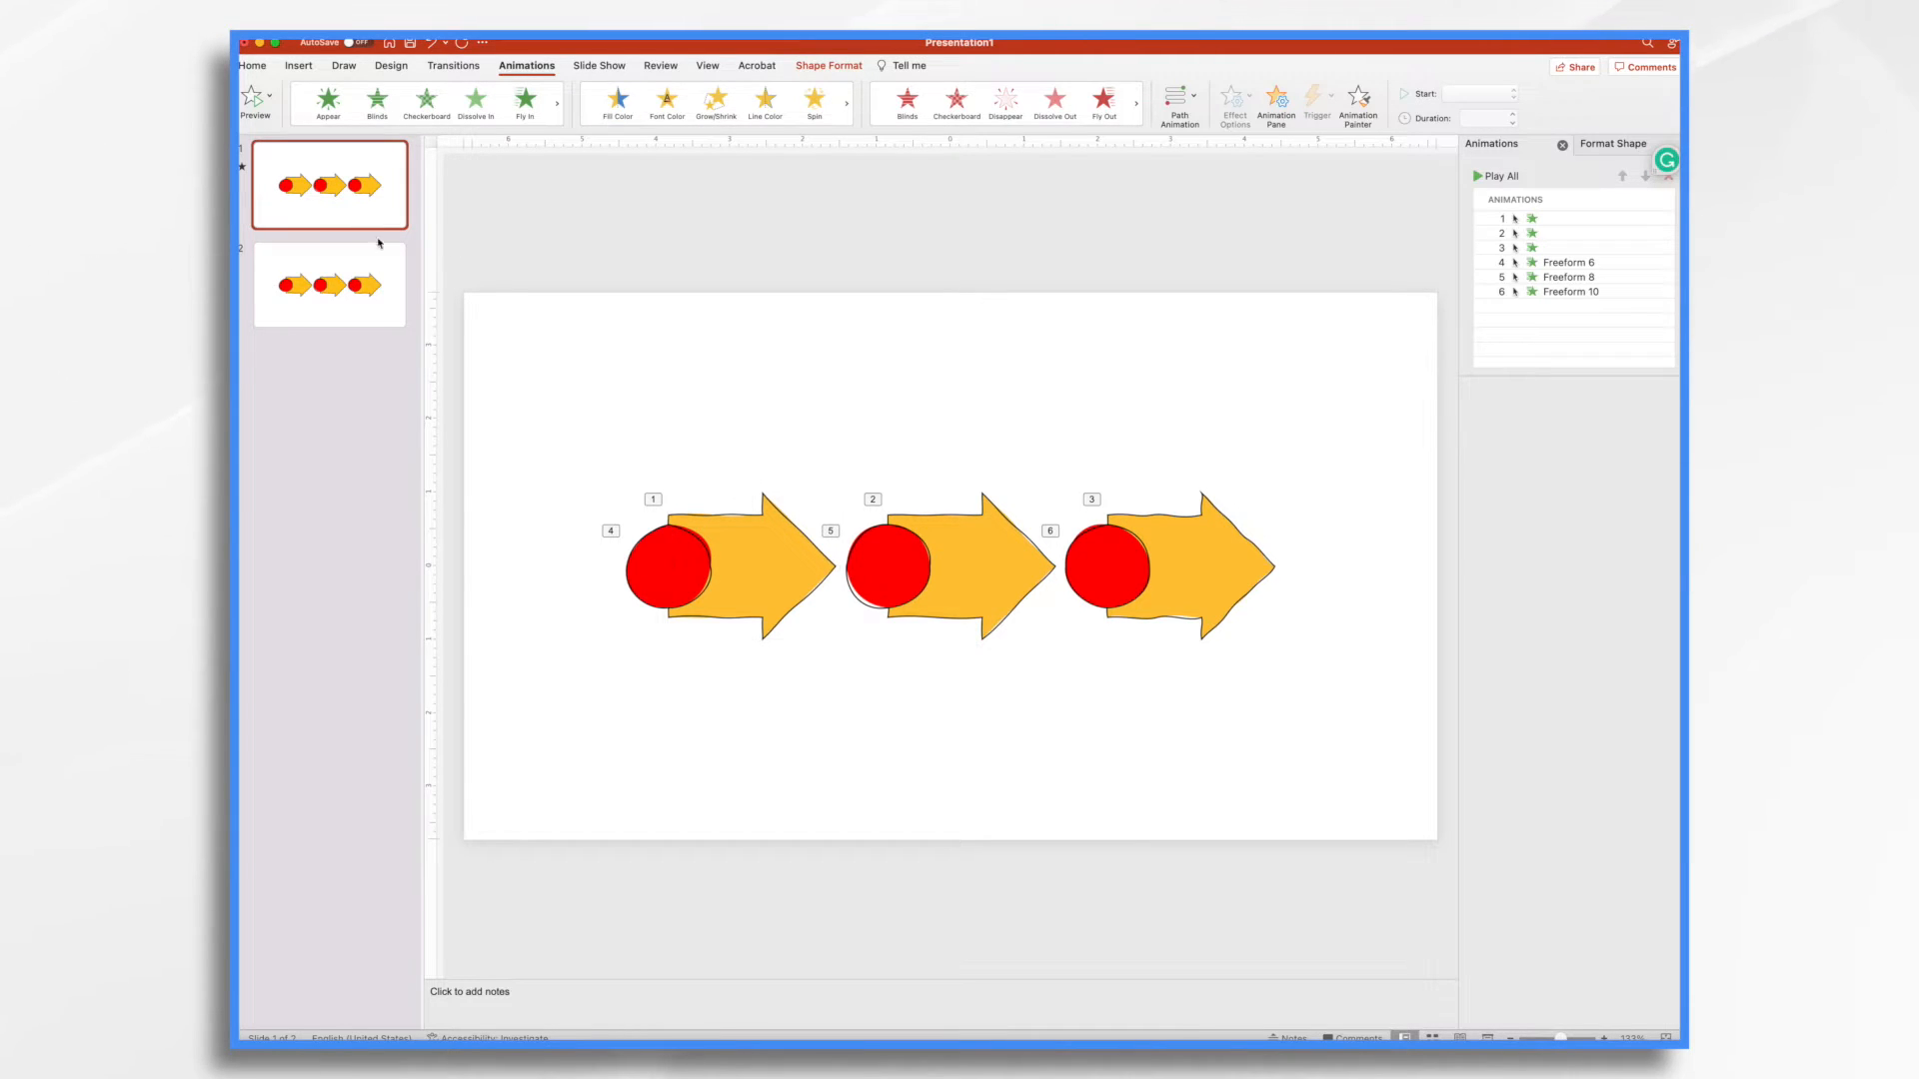
Step: Review the first arrows slide in Presentation1, then create a new blank presentation
click(327, 284)
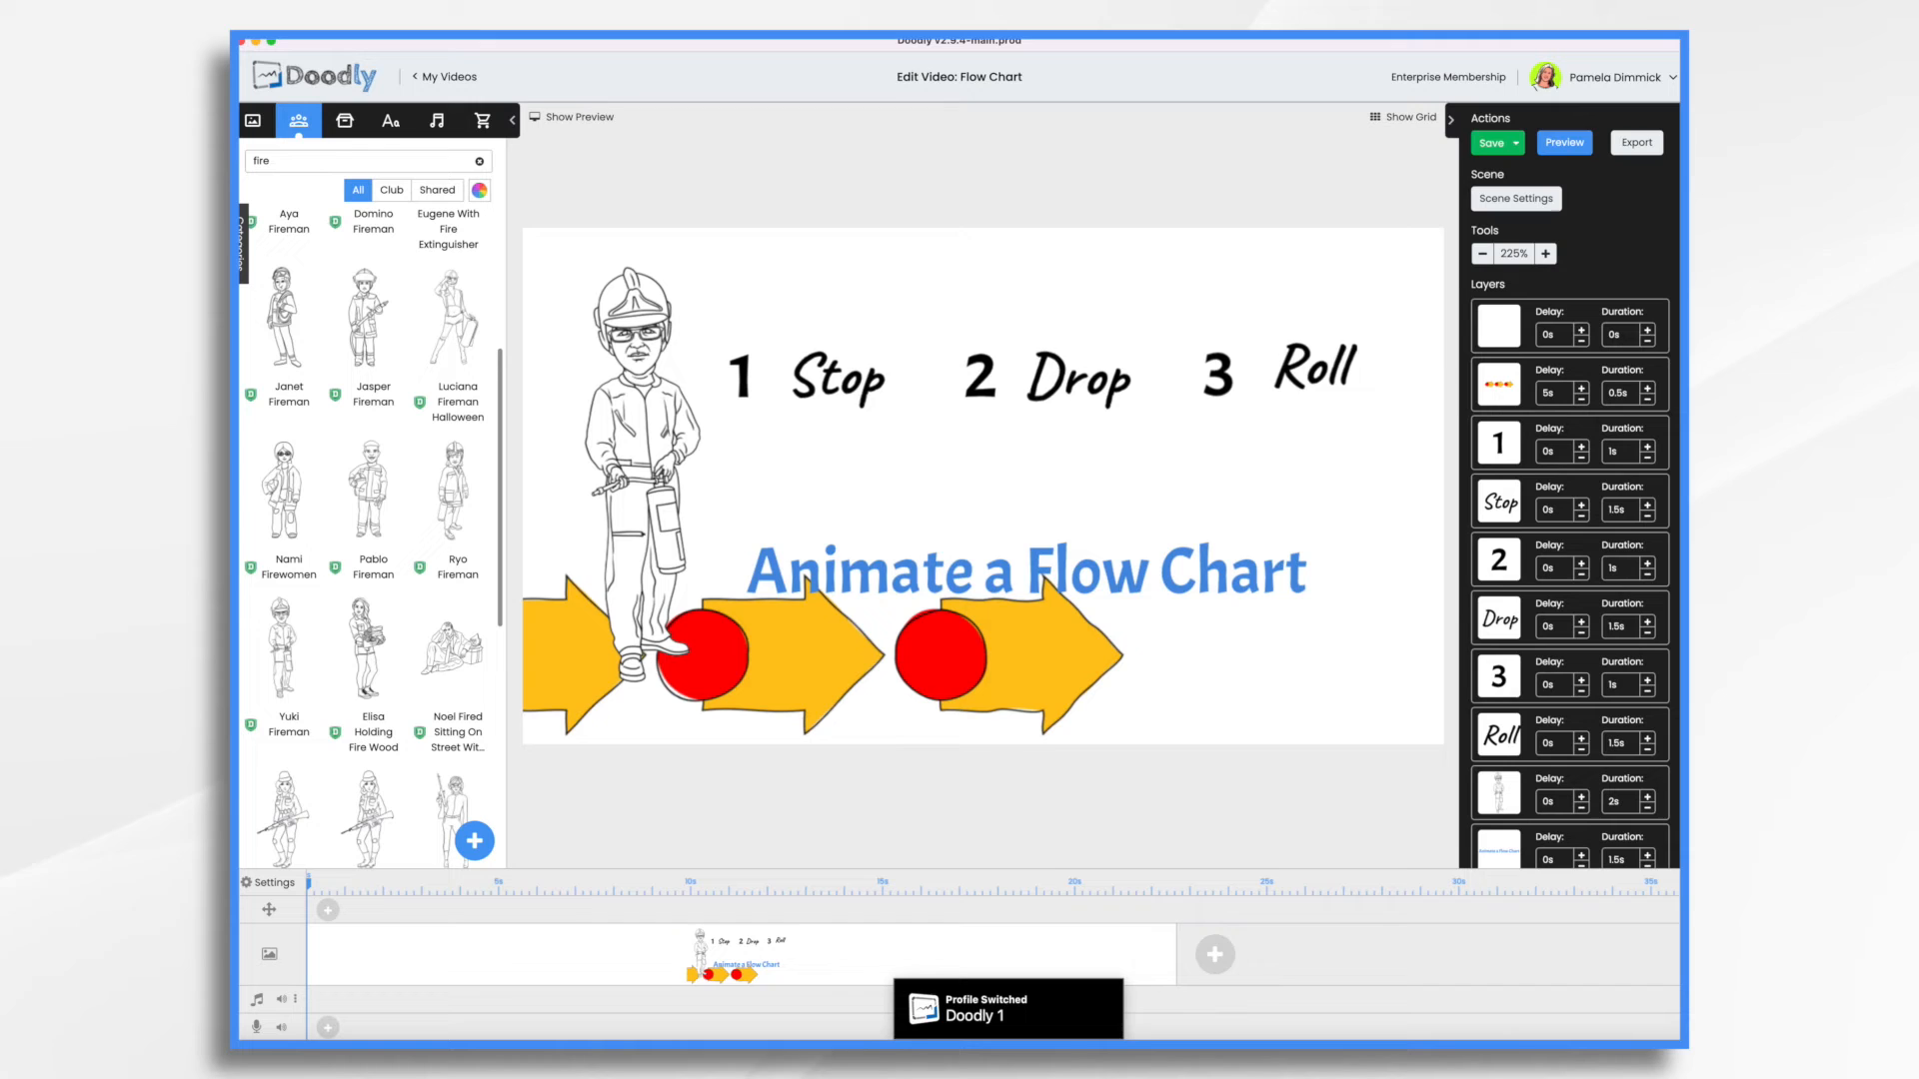
click(1497, 384)
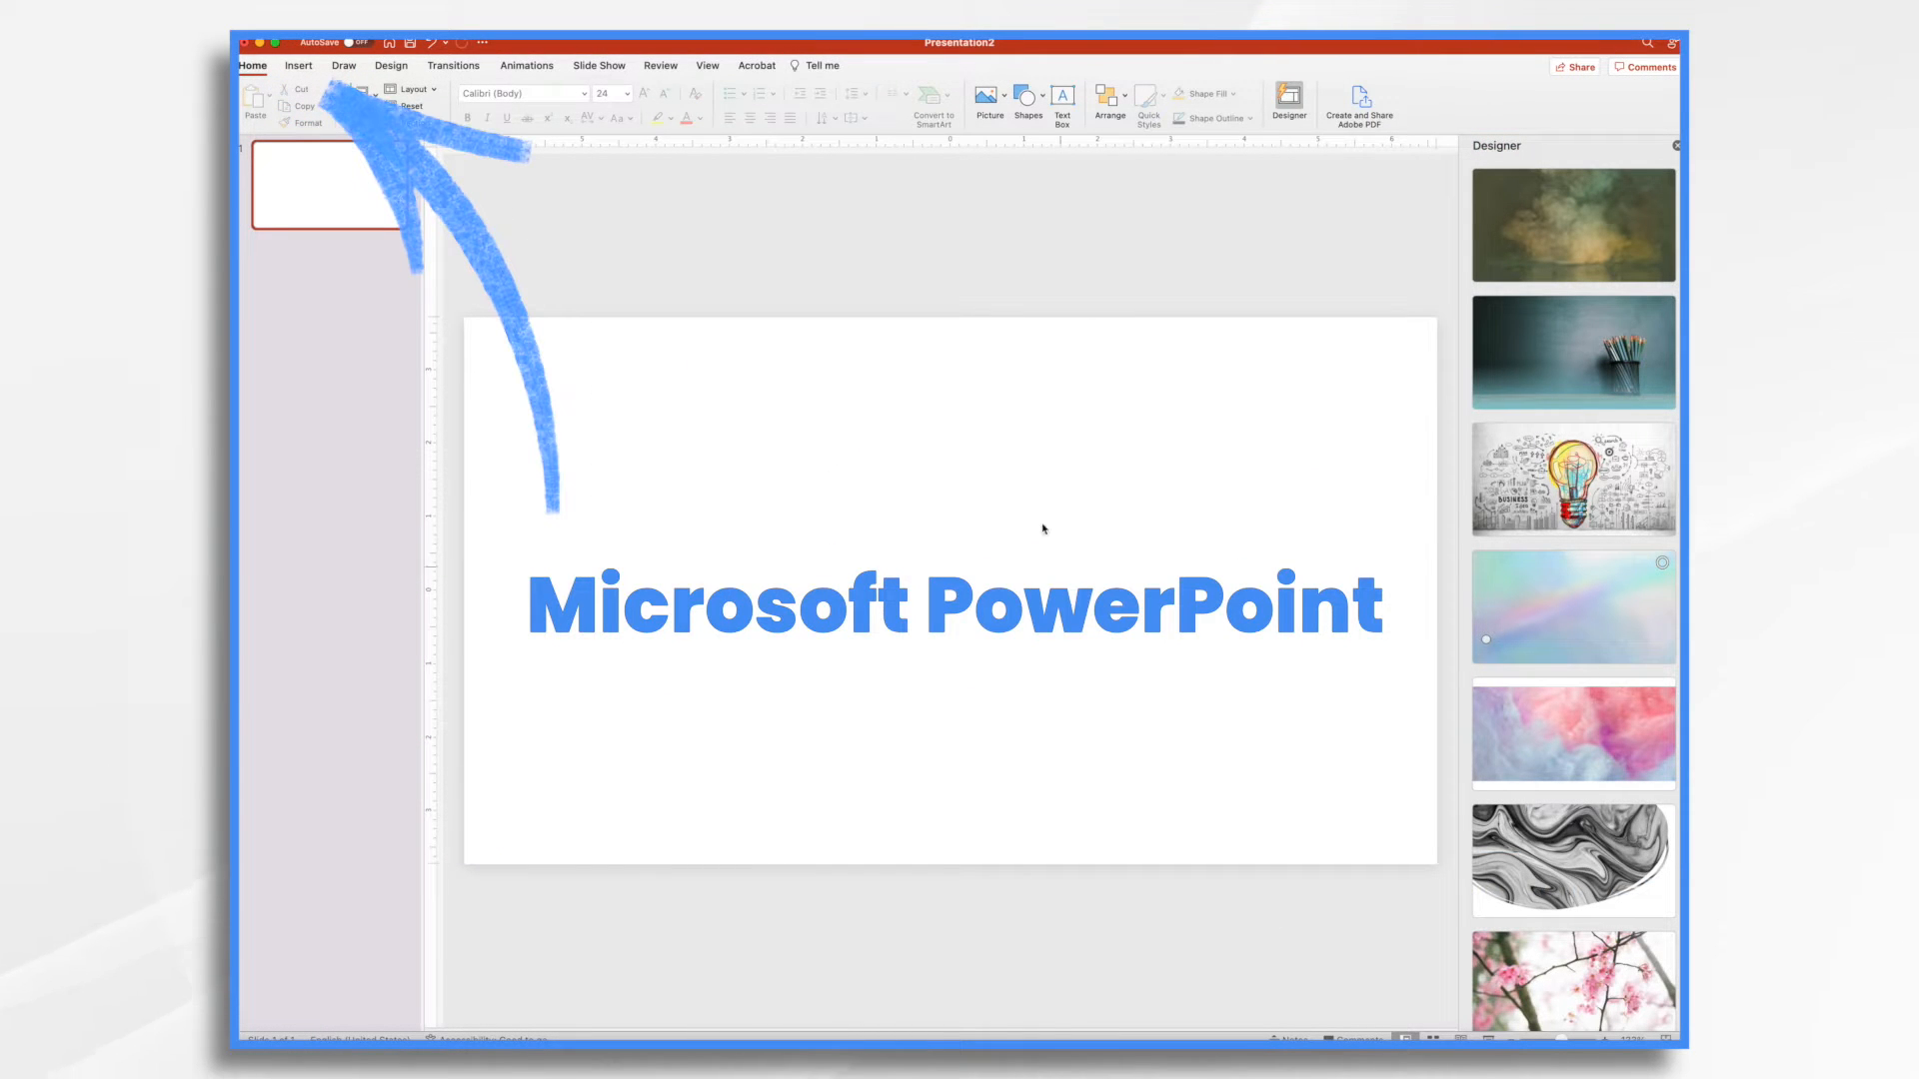
Step: Open SmartArt from the Insert ribbon to browse the Process diagram layouts
click(299, 65)
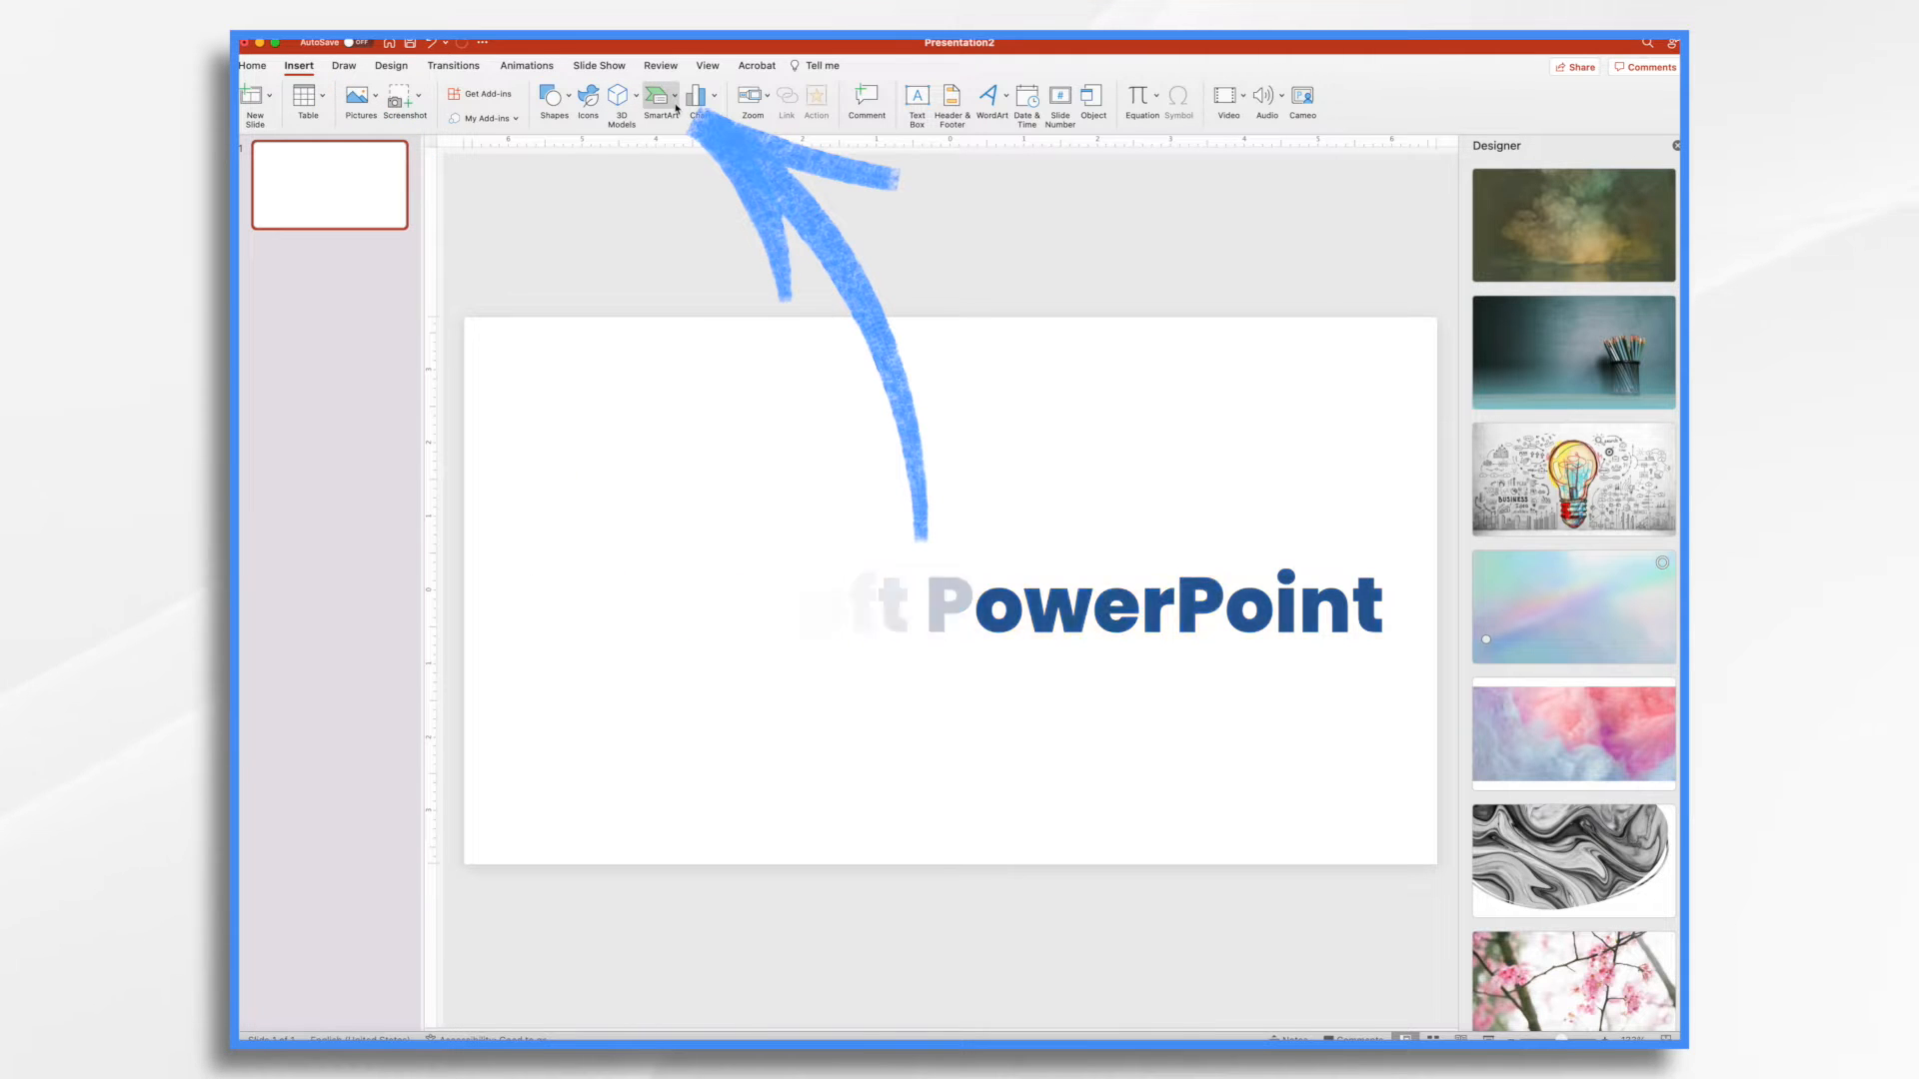
click(660, 99)
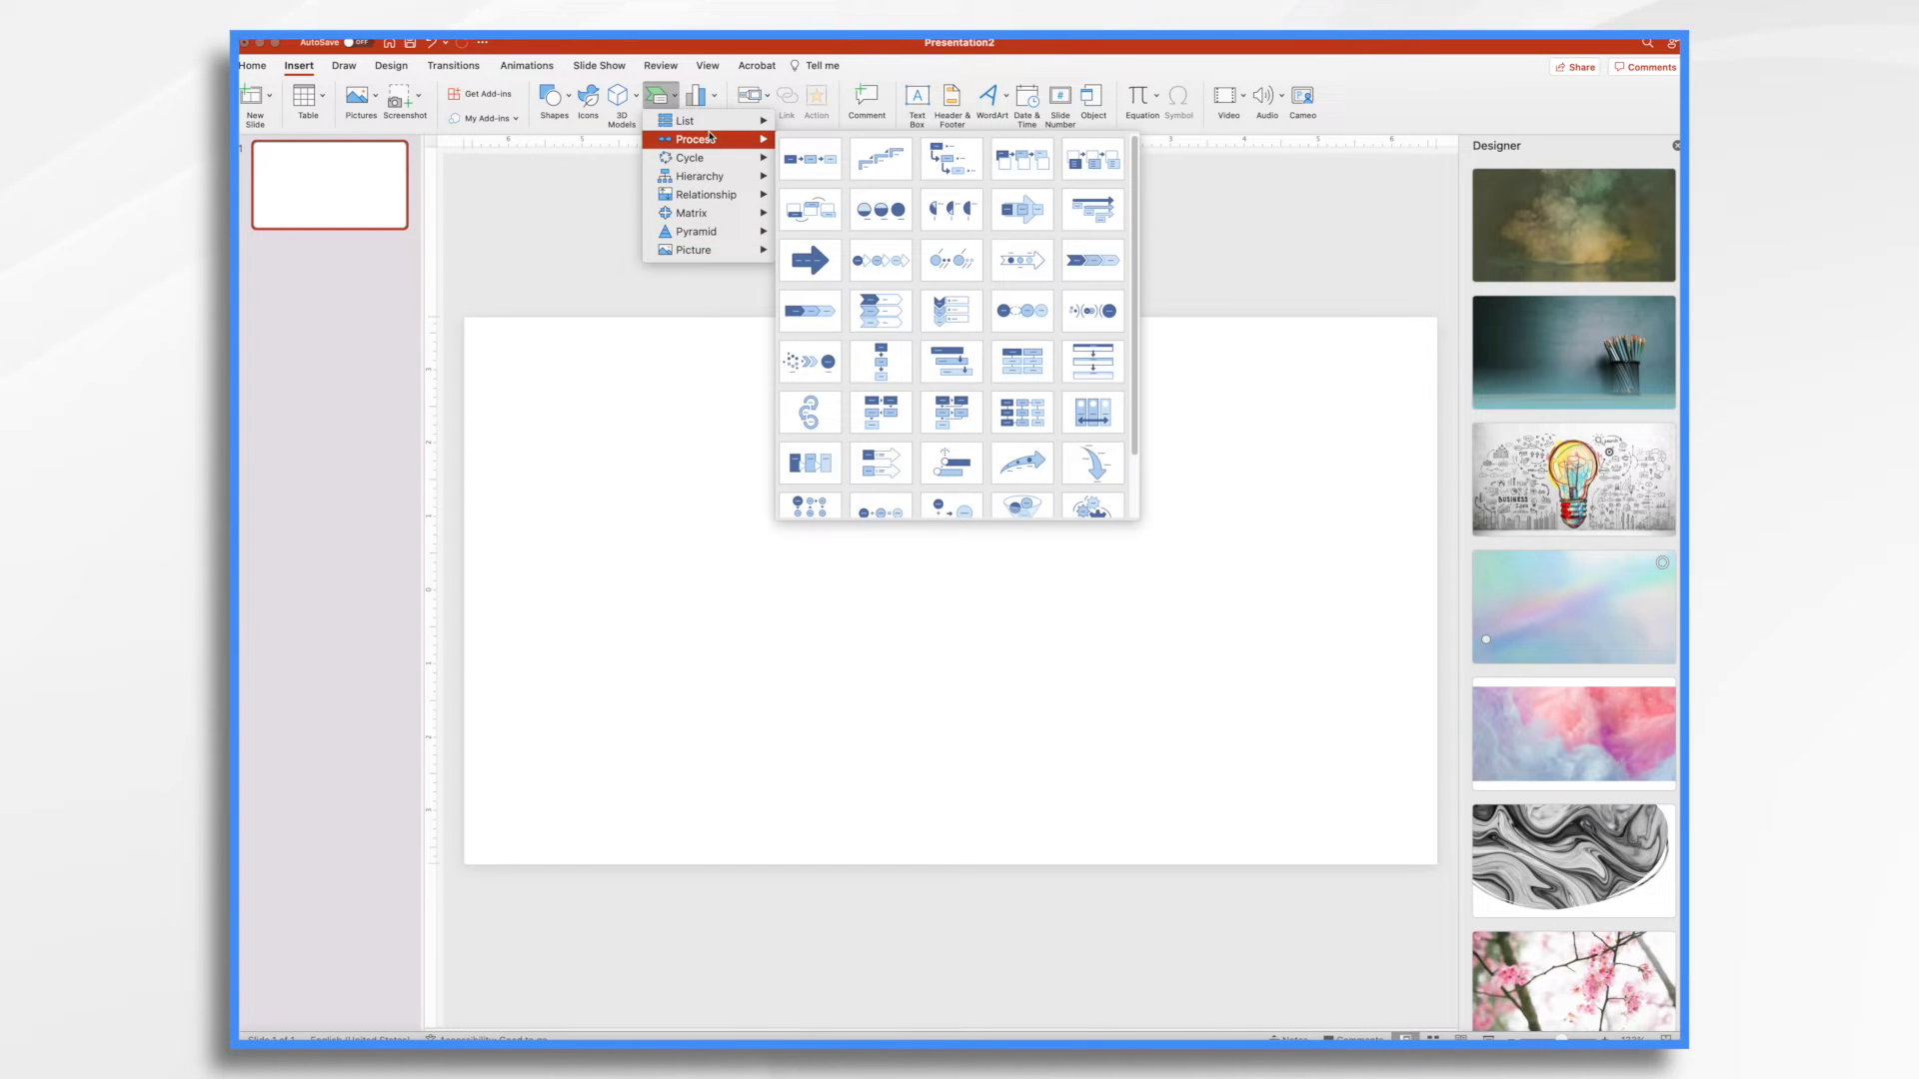
mouse_move(1091, 261)
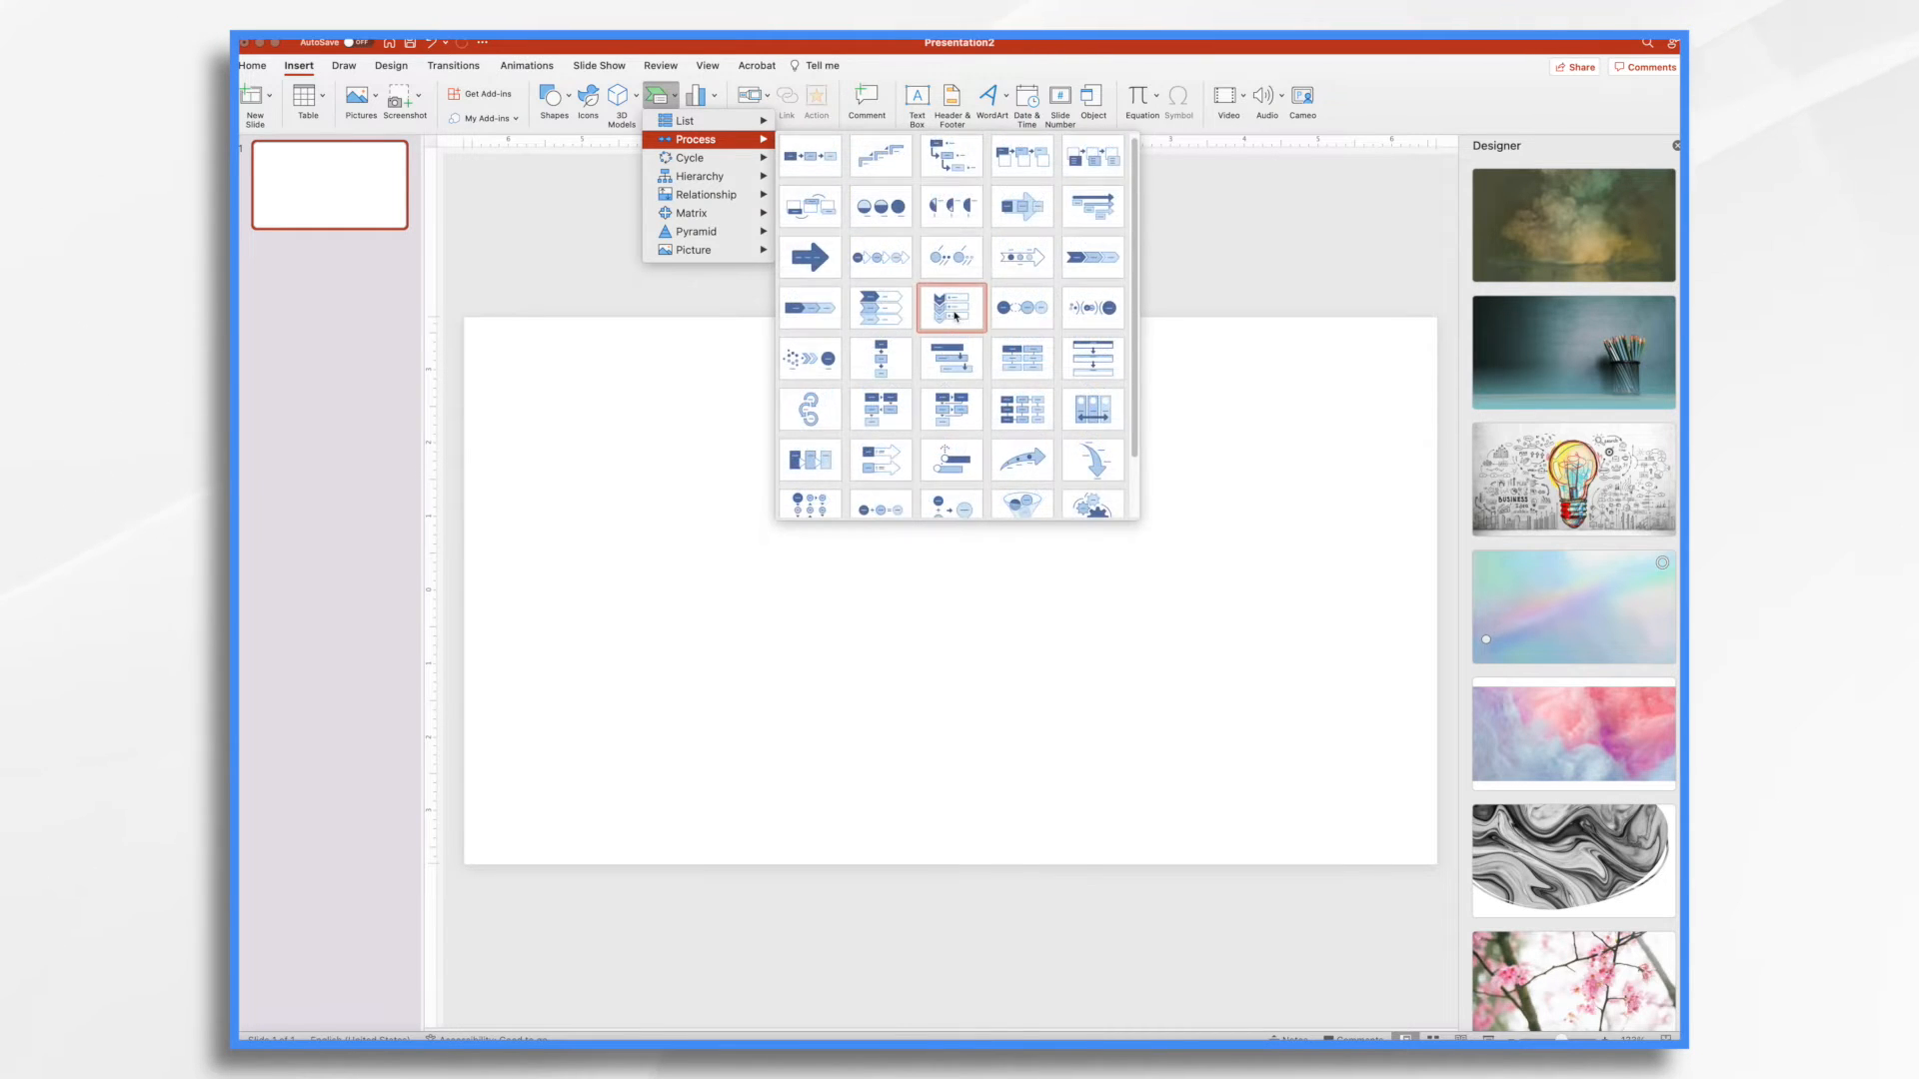
Step: Insert a Vertical Chevron List, preview gradient, bevel and perspective styles, then recolour it orange, grey and yellow
click(950, 306)
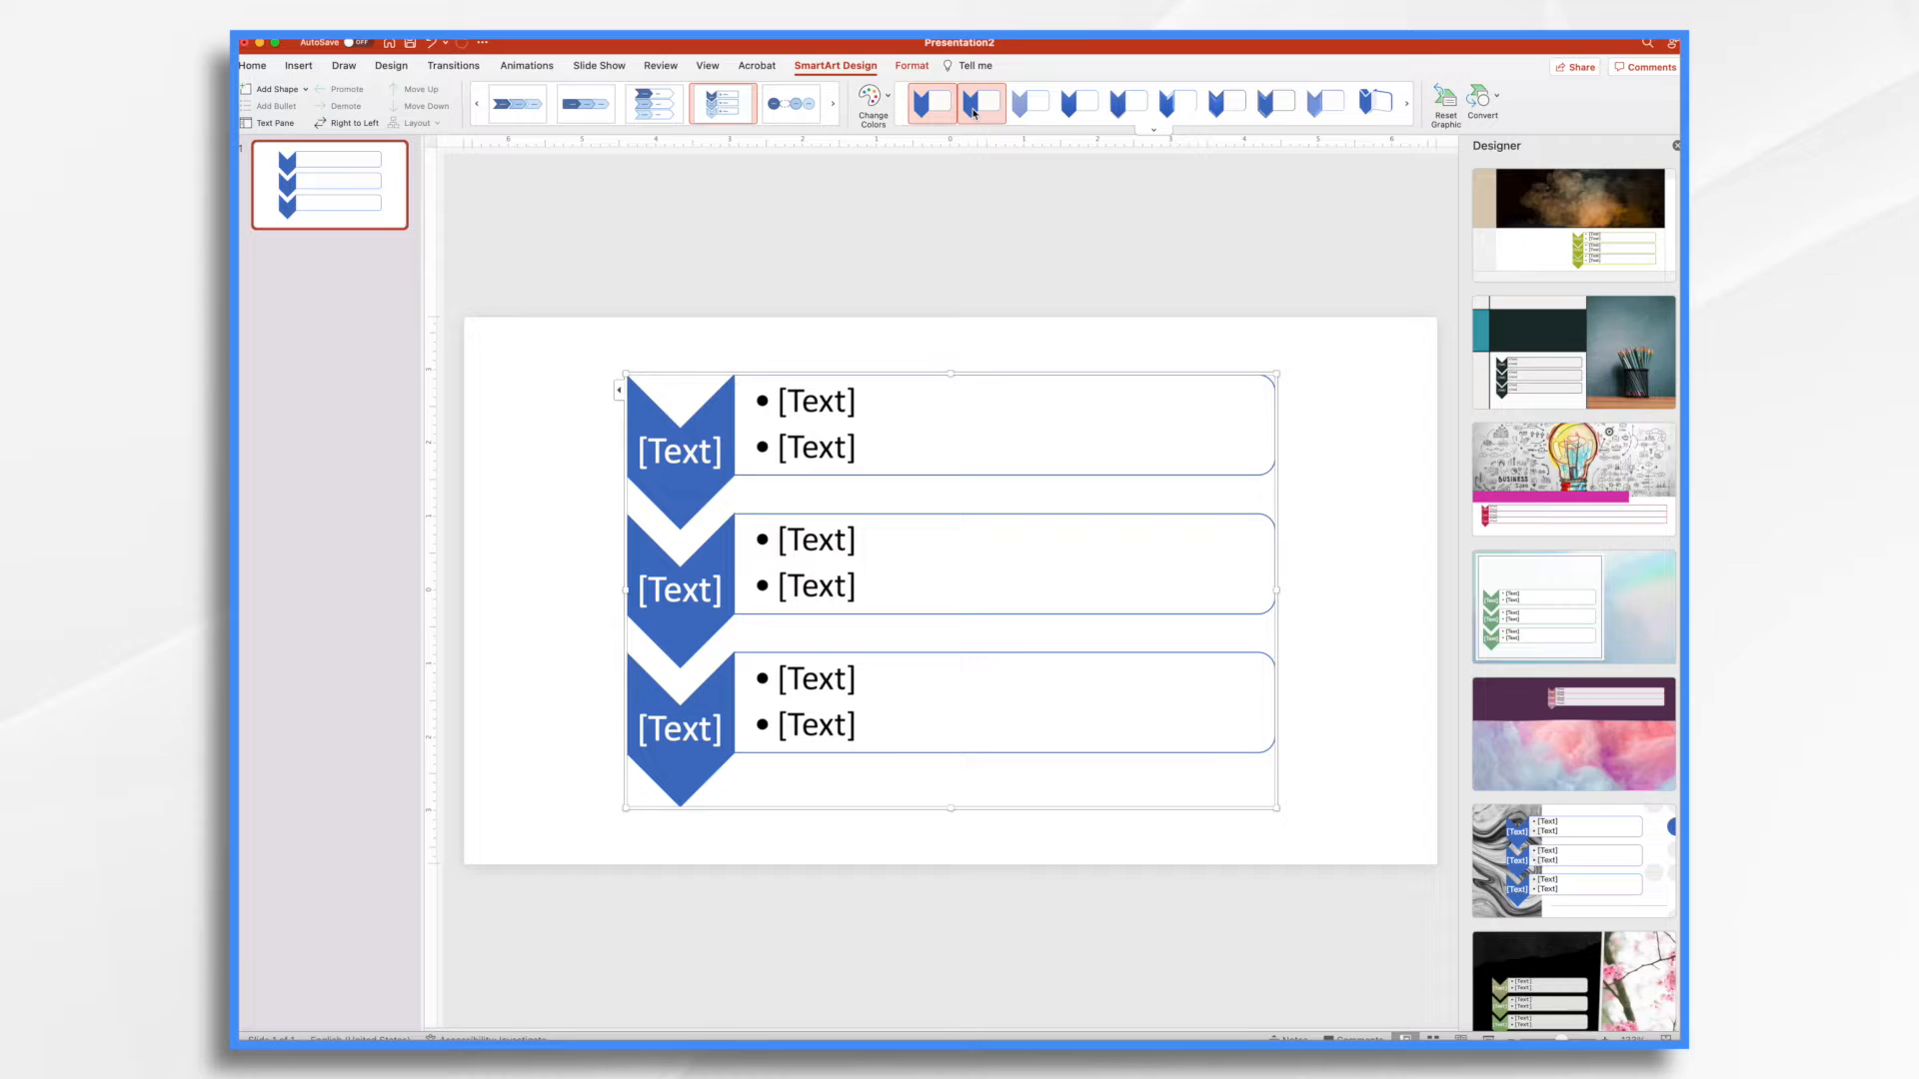
click(979, 102)
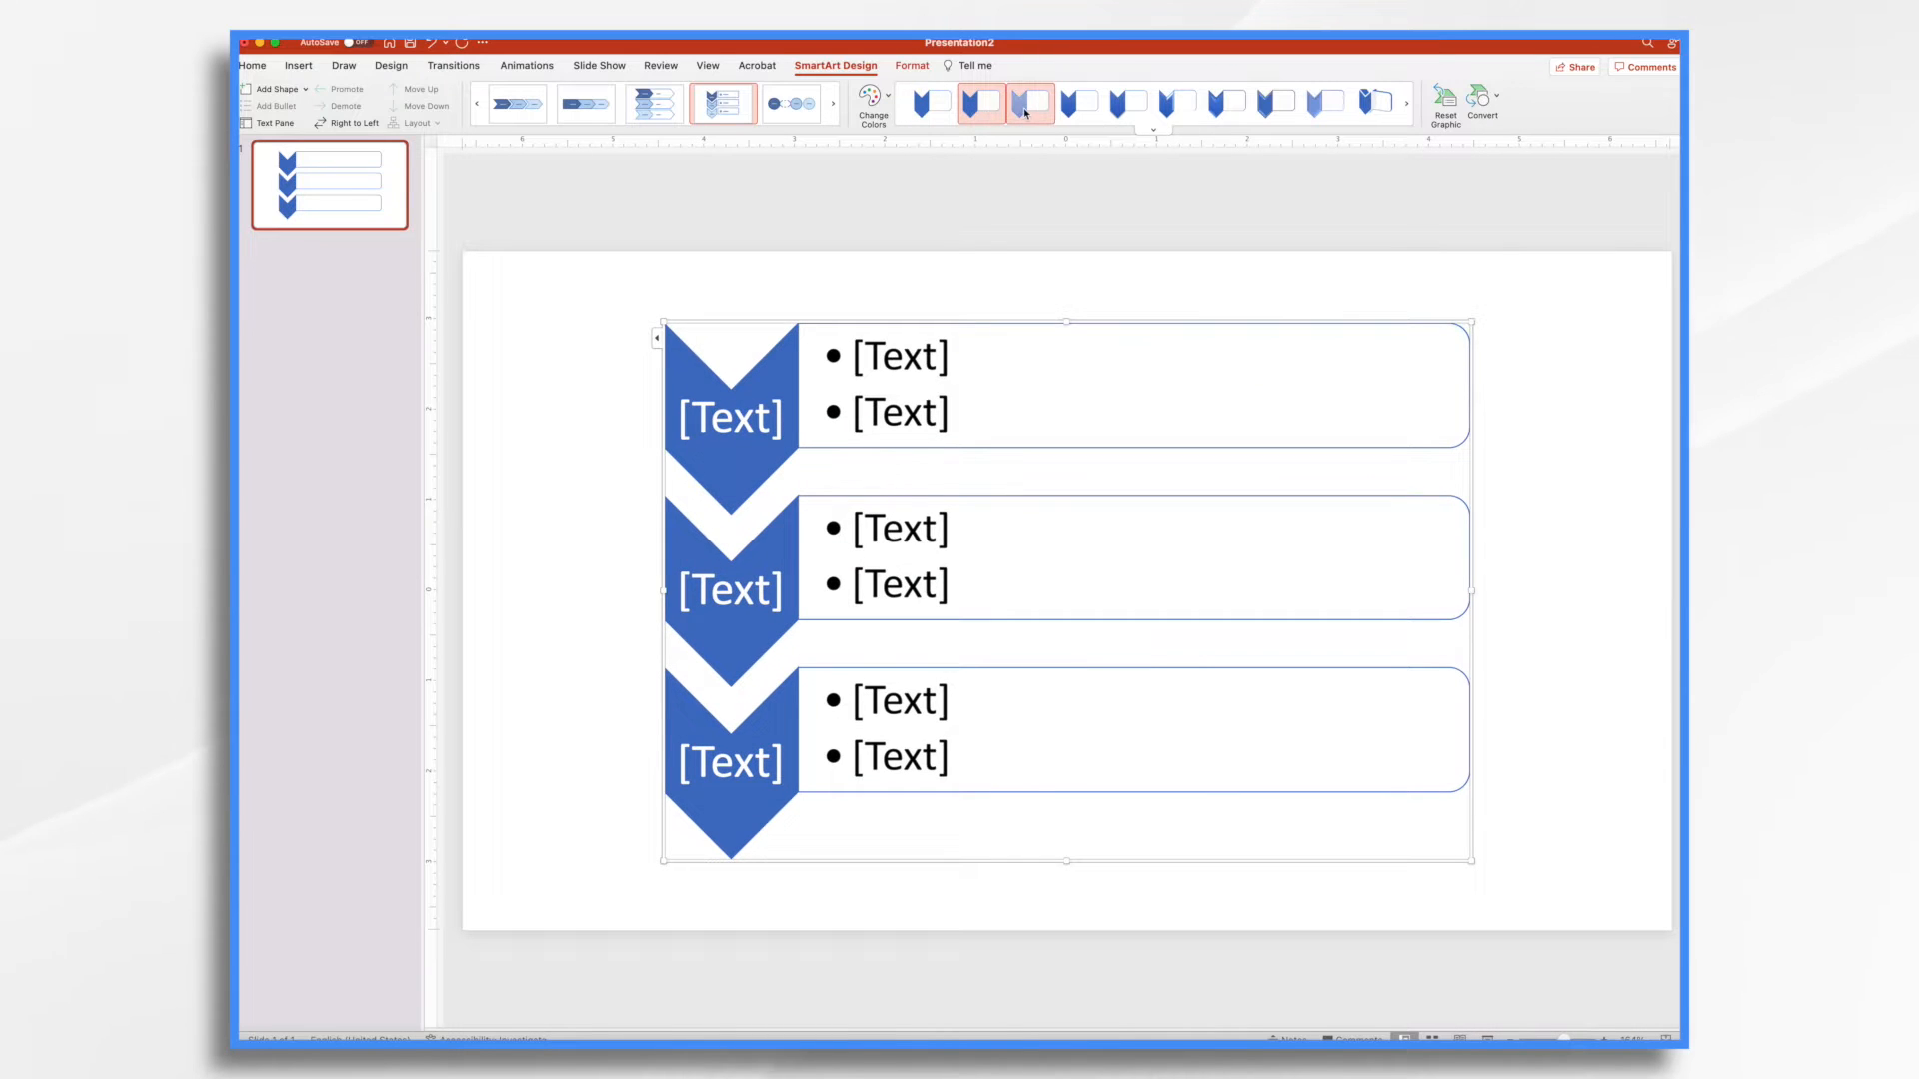
click(1178, 103)
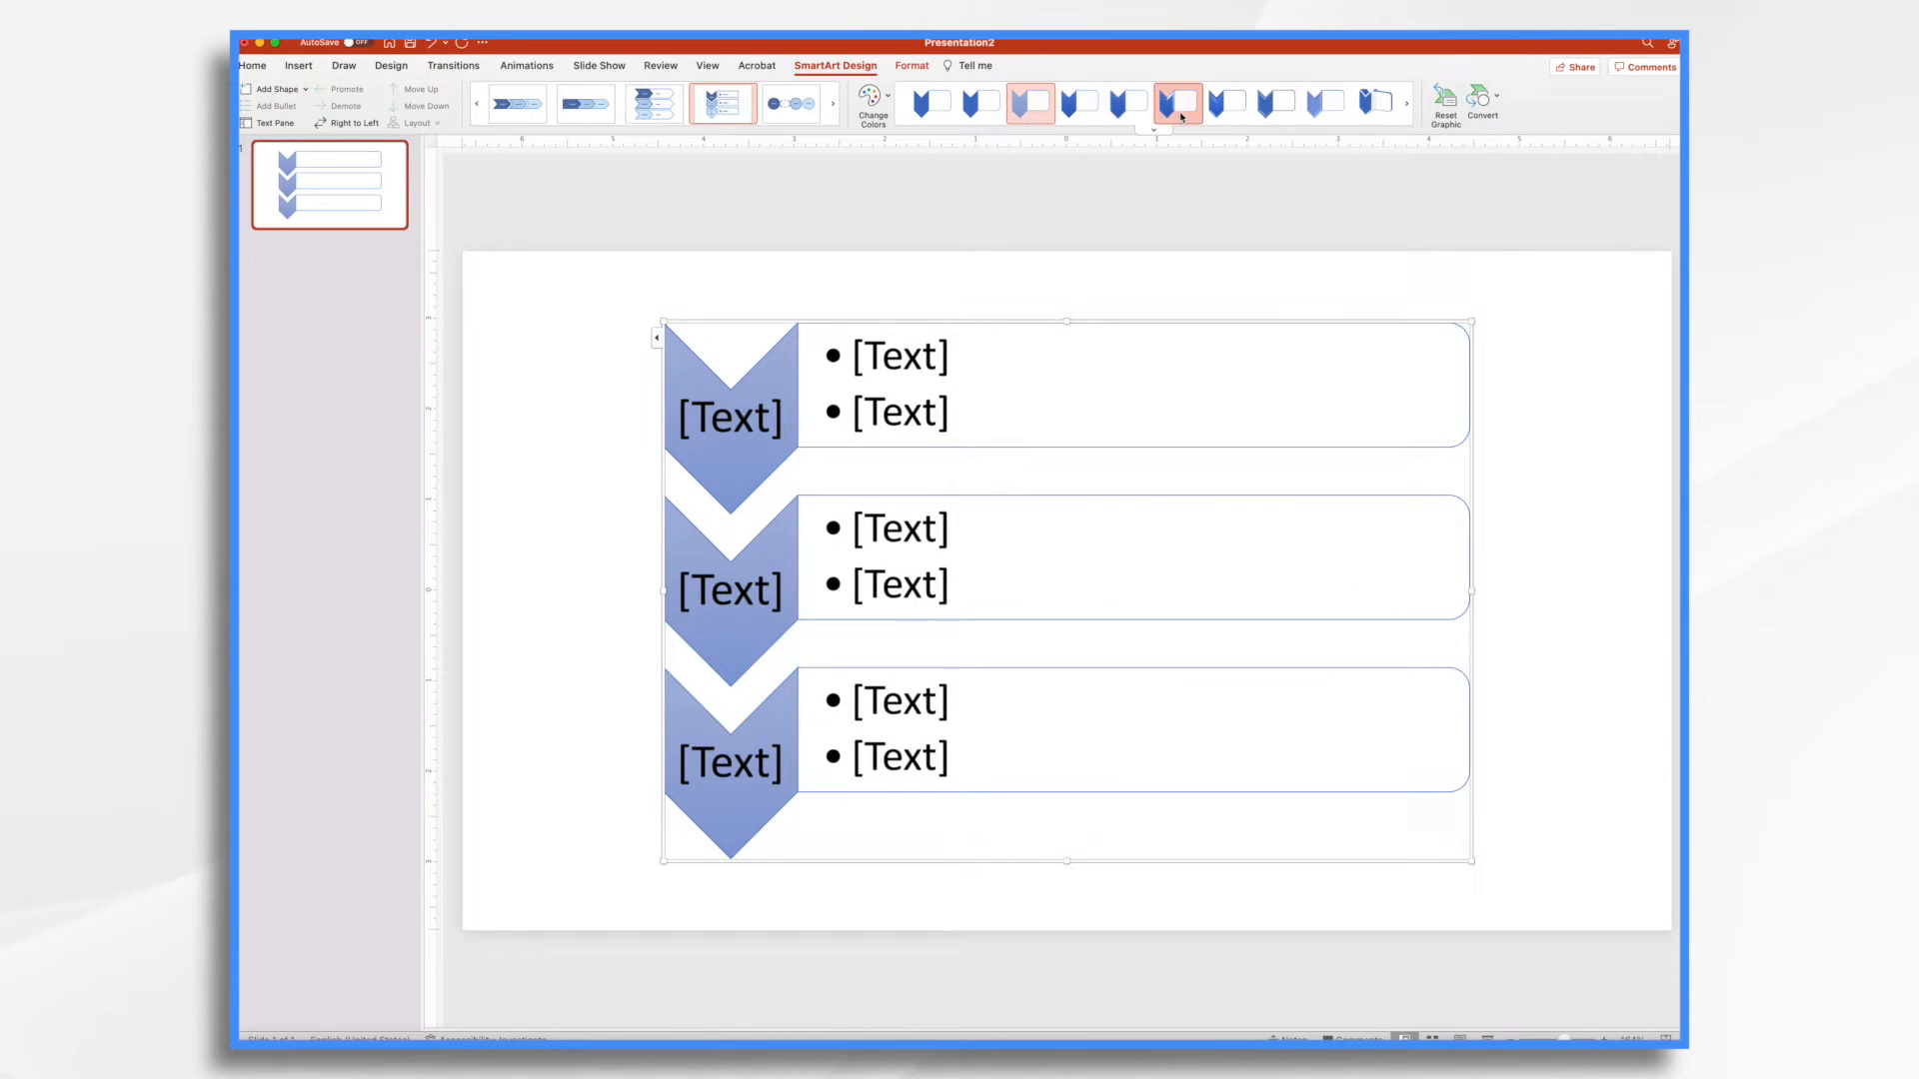
click(1374, 102)
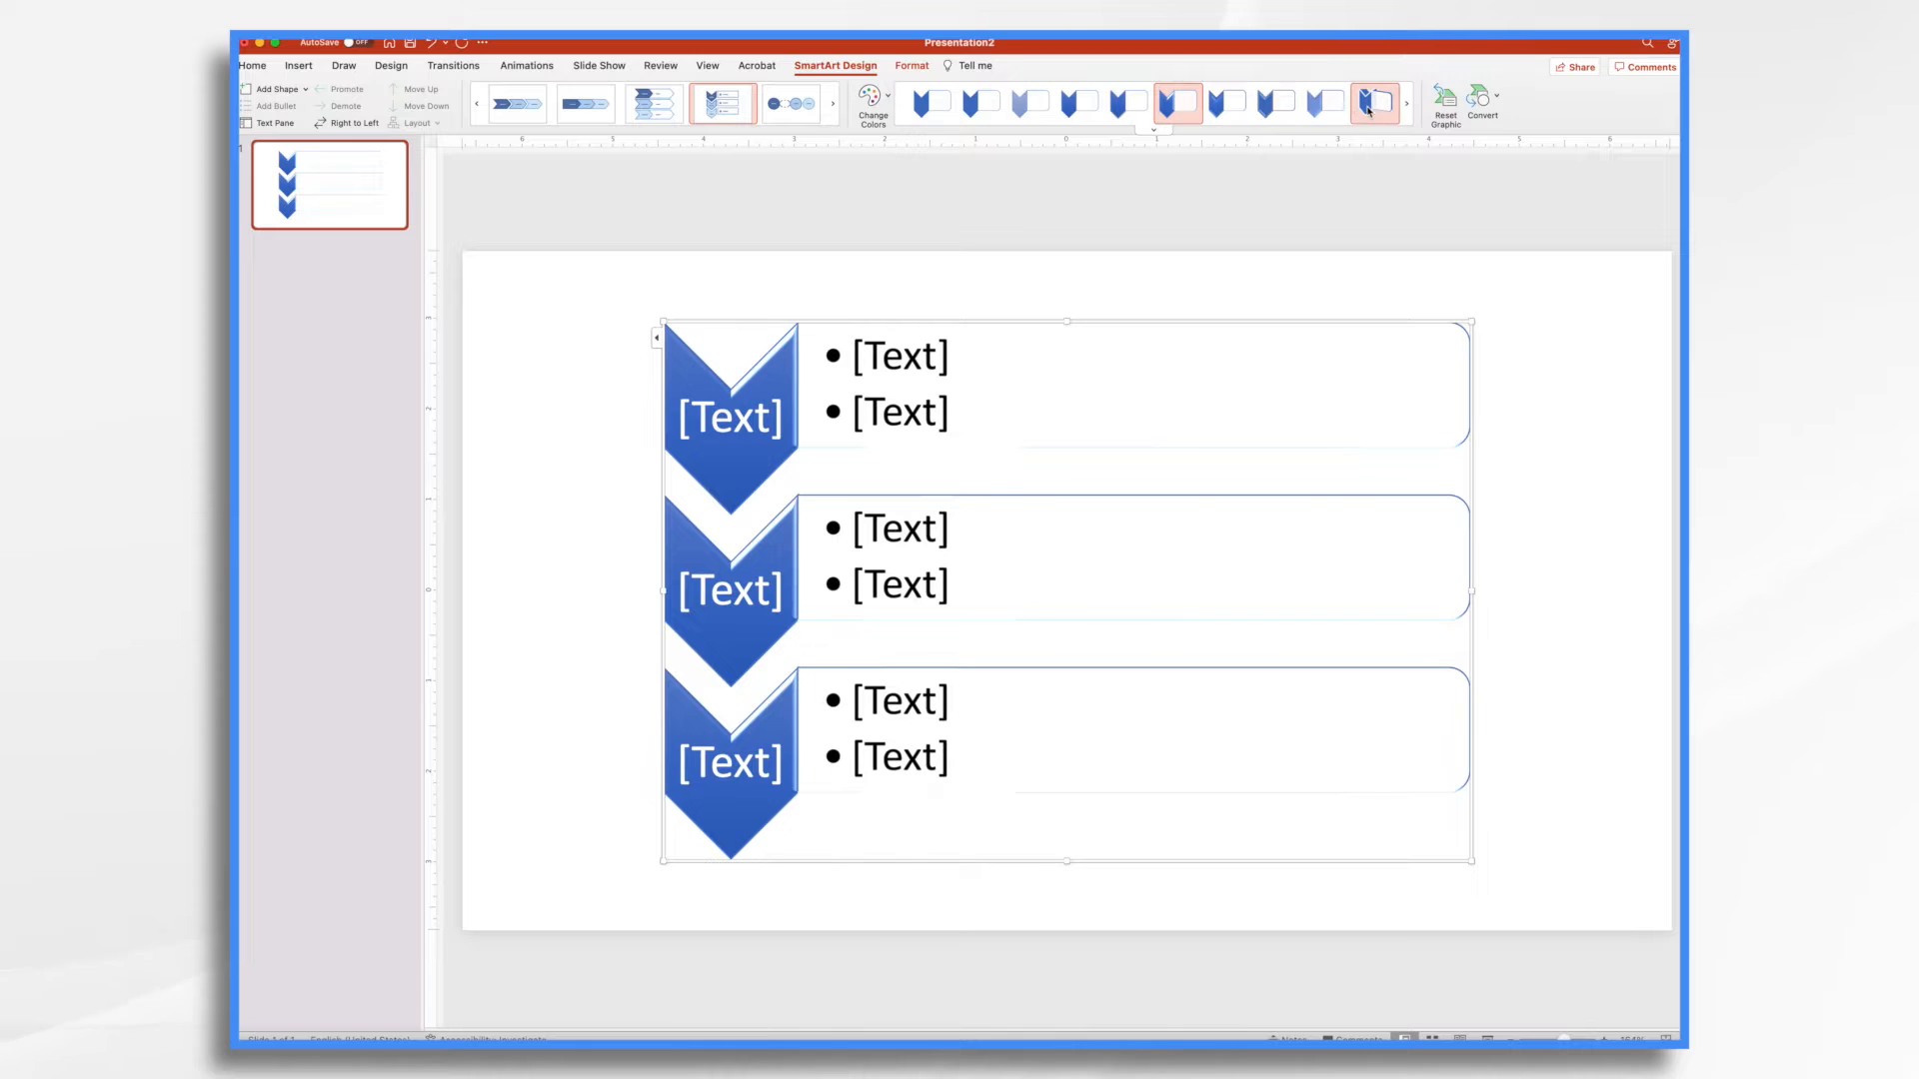
click(1226, 102)
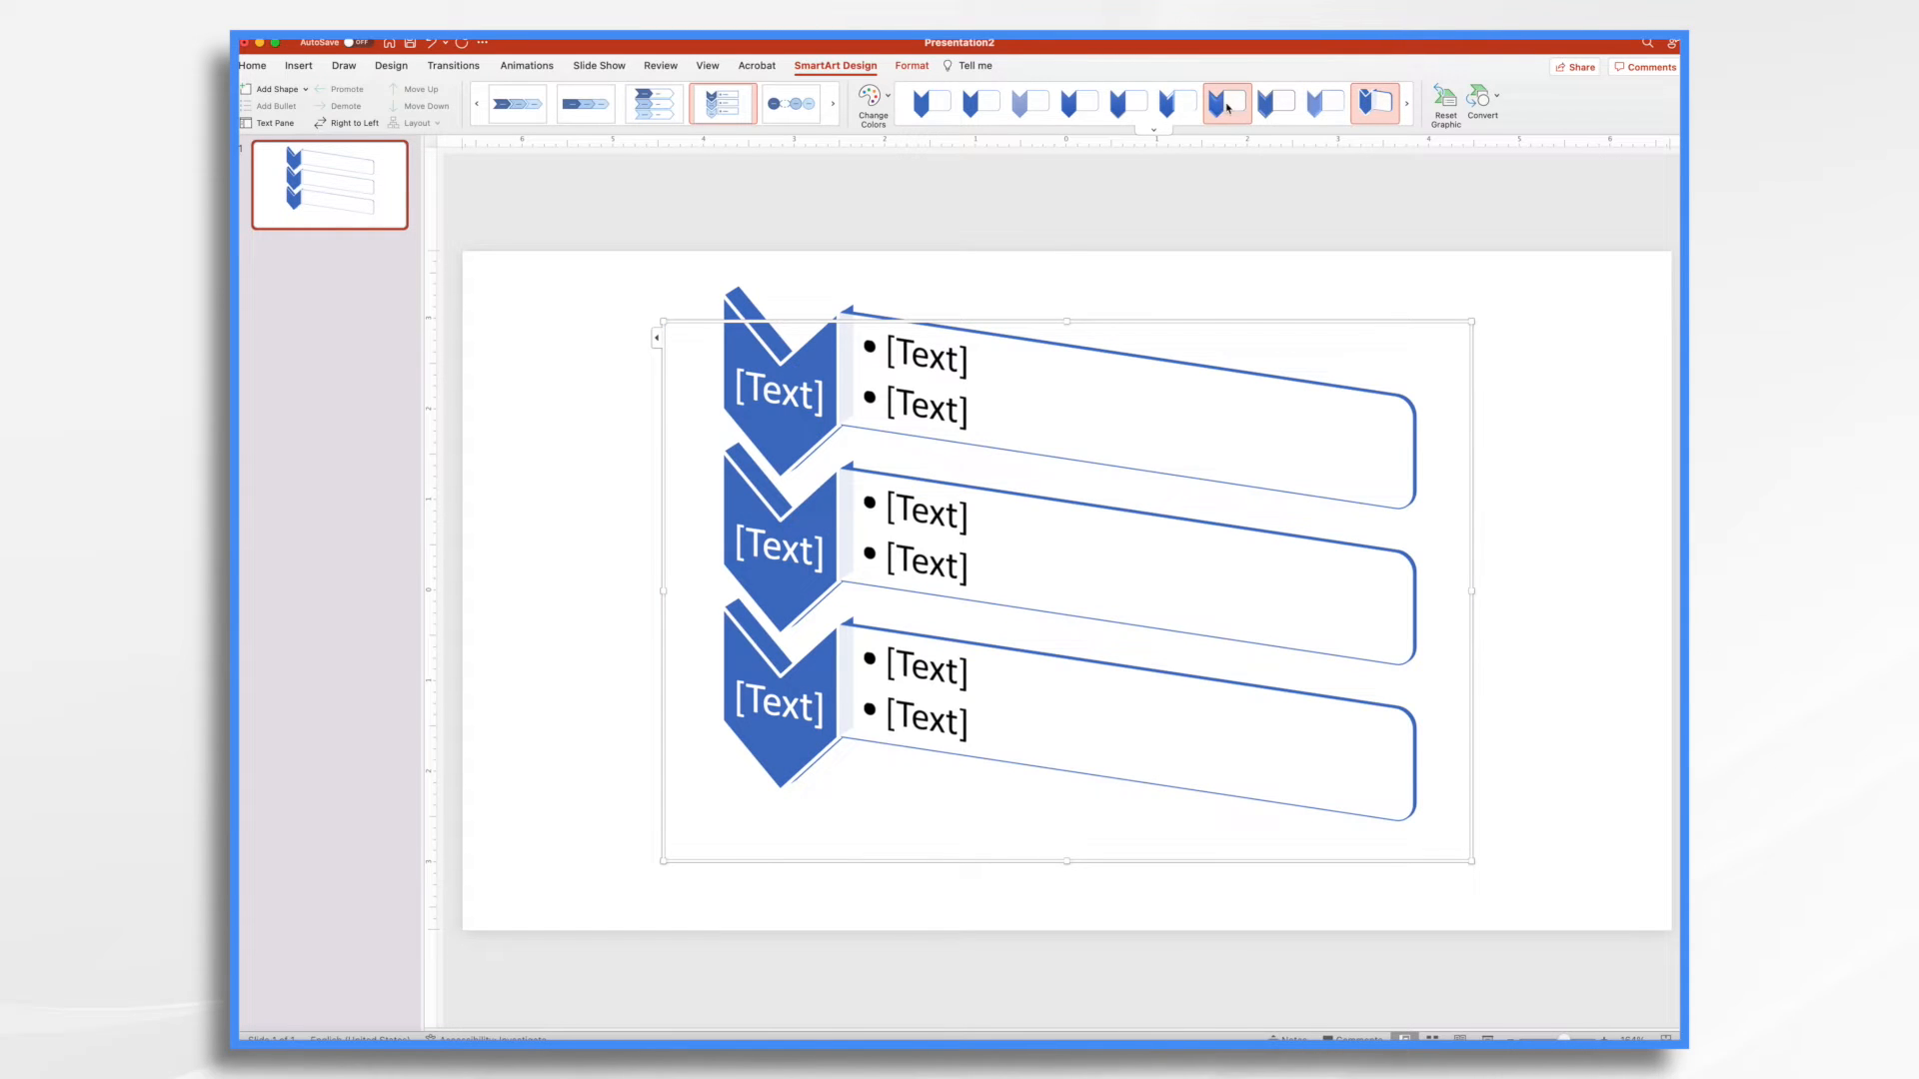
click(931, 102)
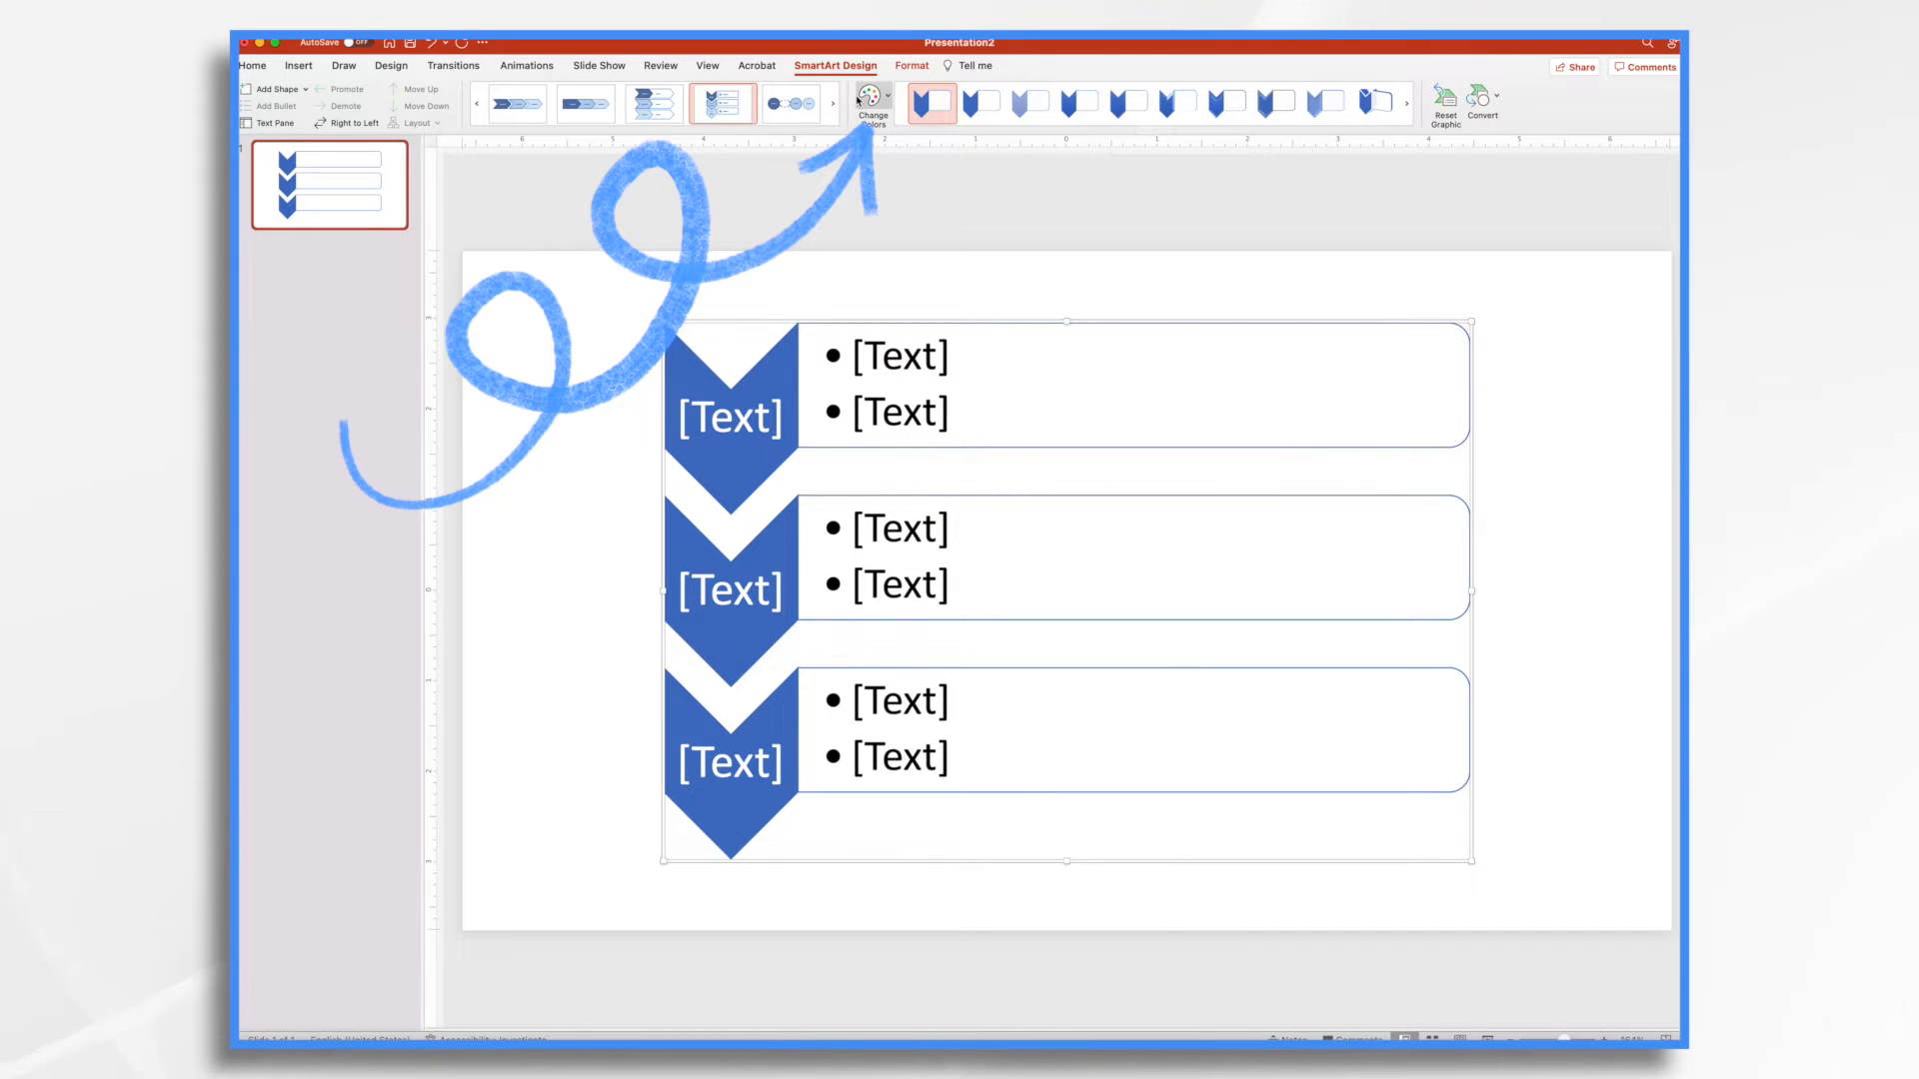
click(871, 102)
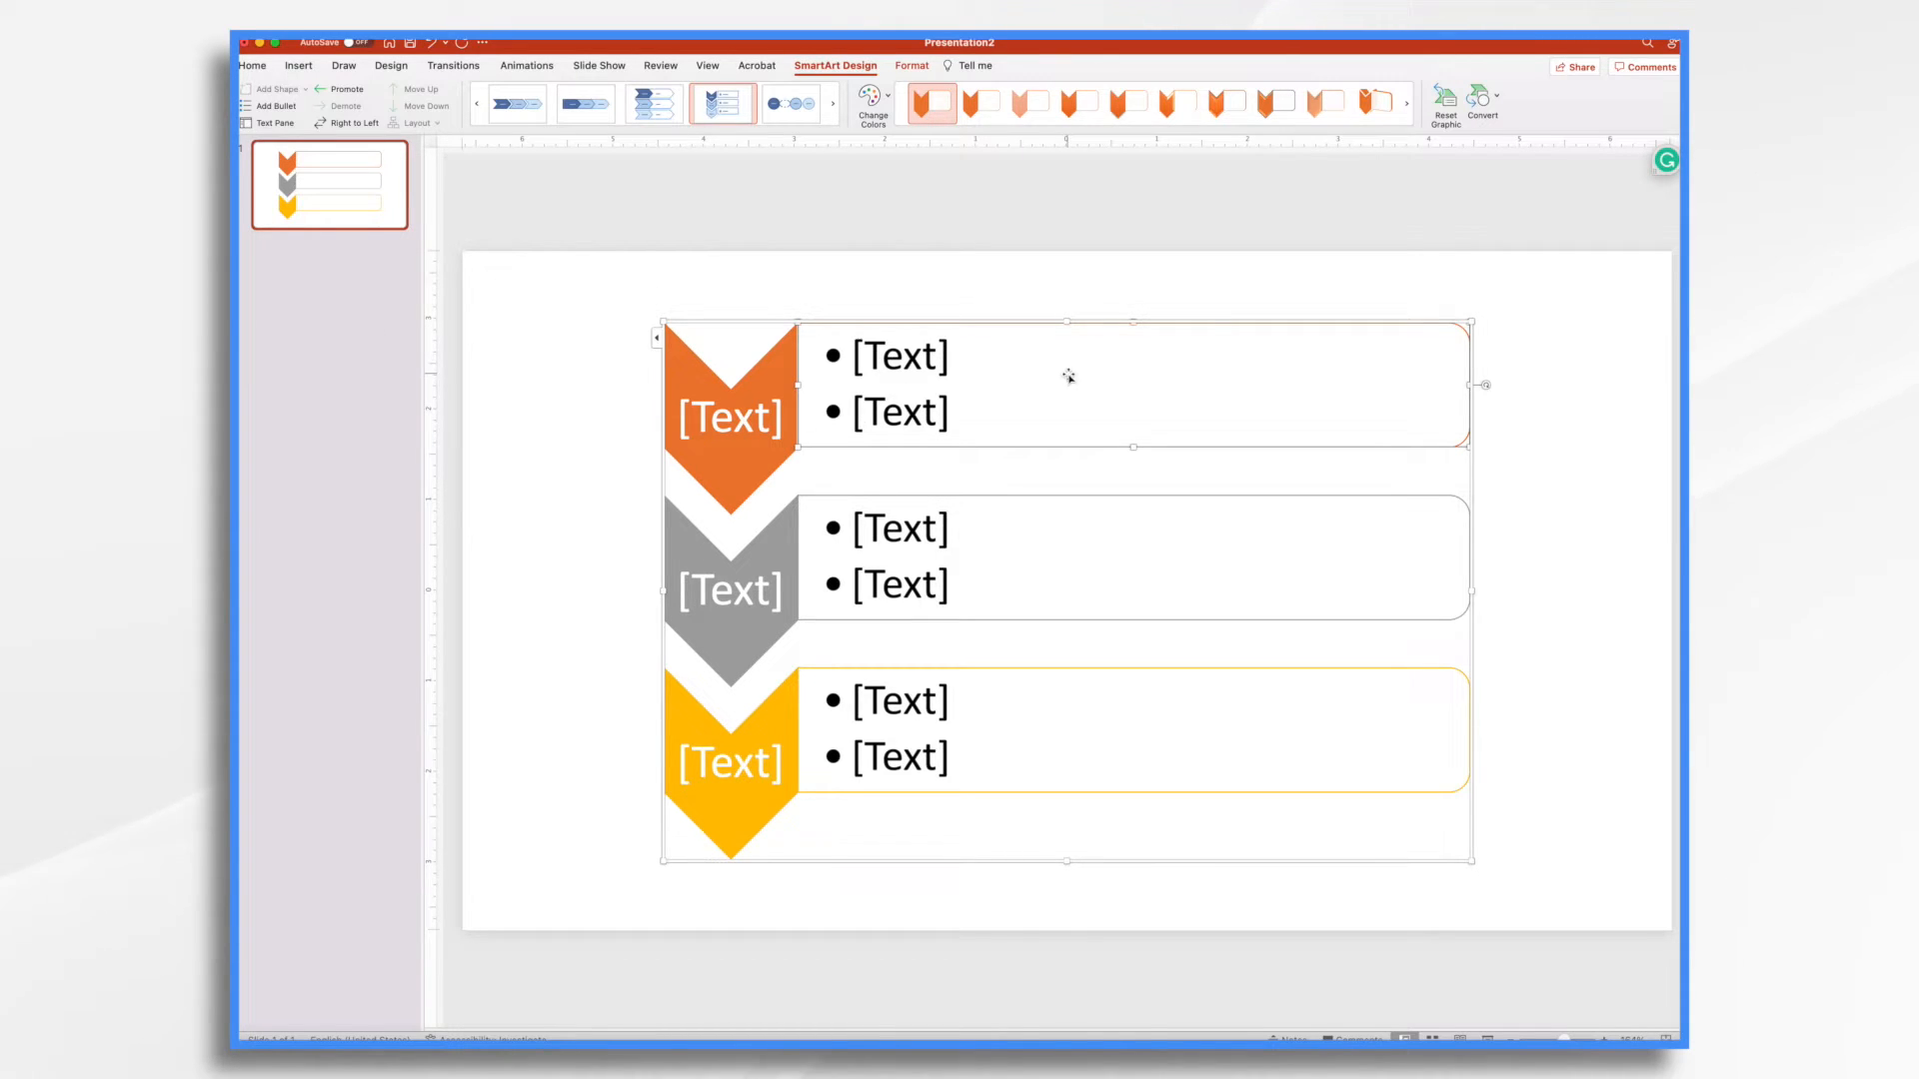
Step: Convert the chevron diagram to shapes, ungroup it, and give the bars light tinted fills
drag(527, 544, 1450, 184)
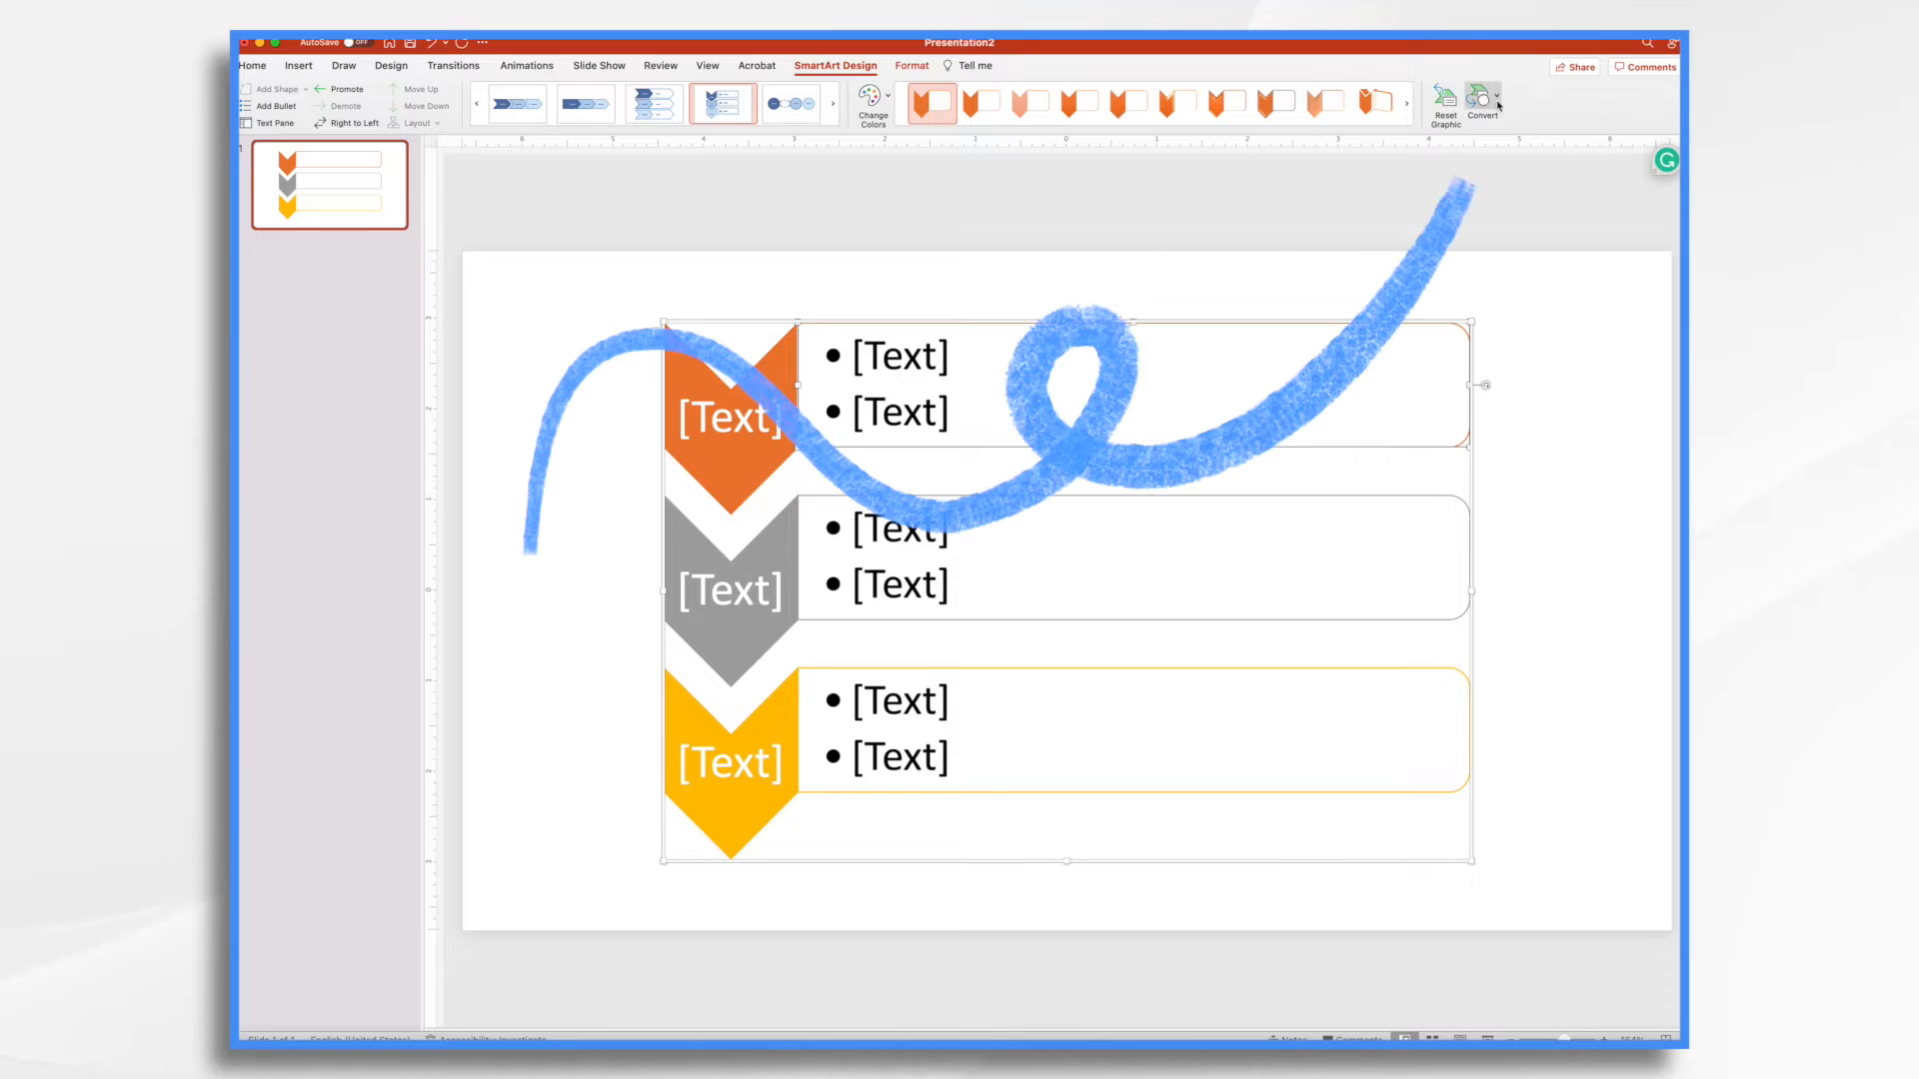
click(1483, 101)
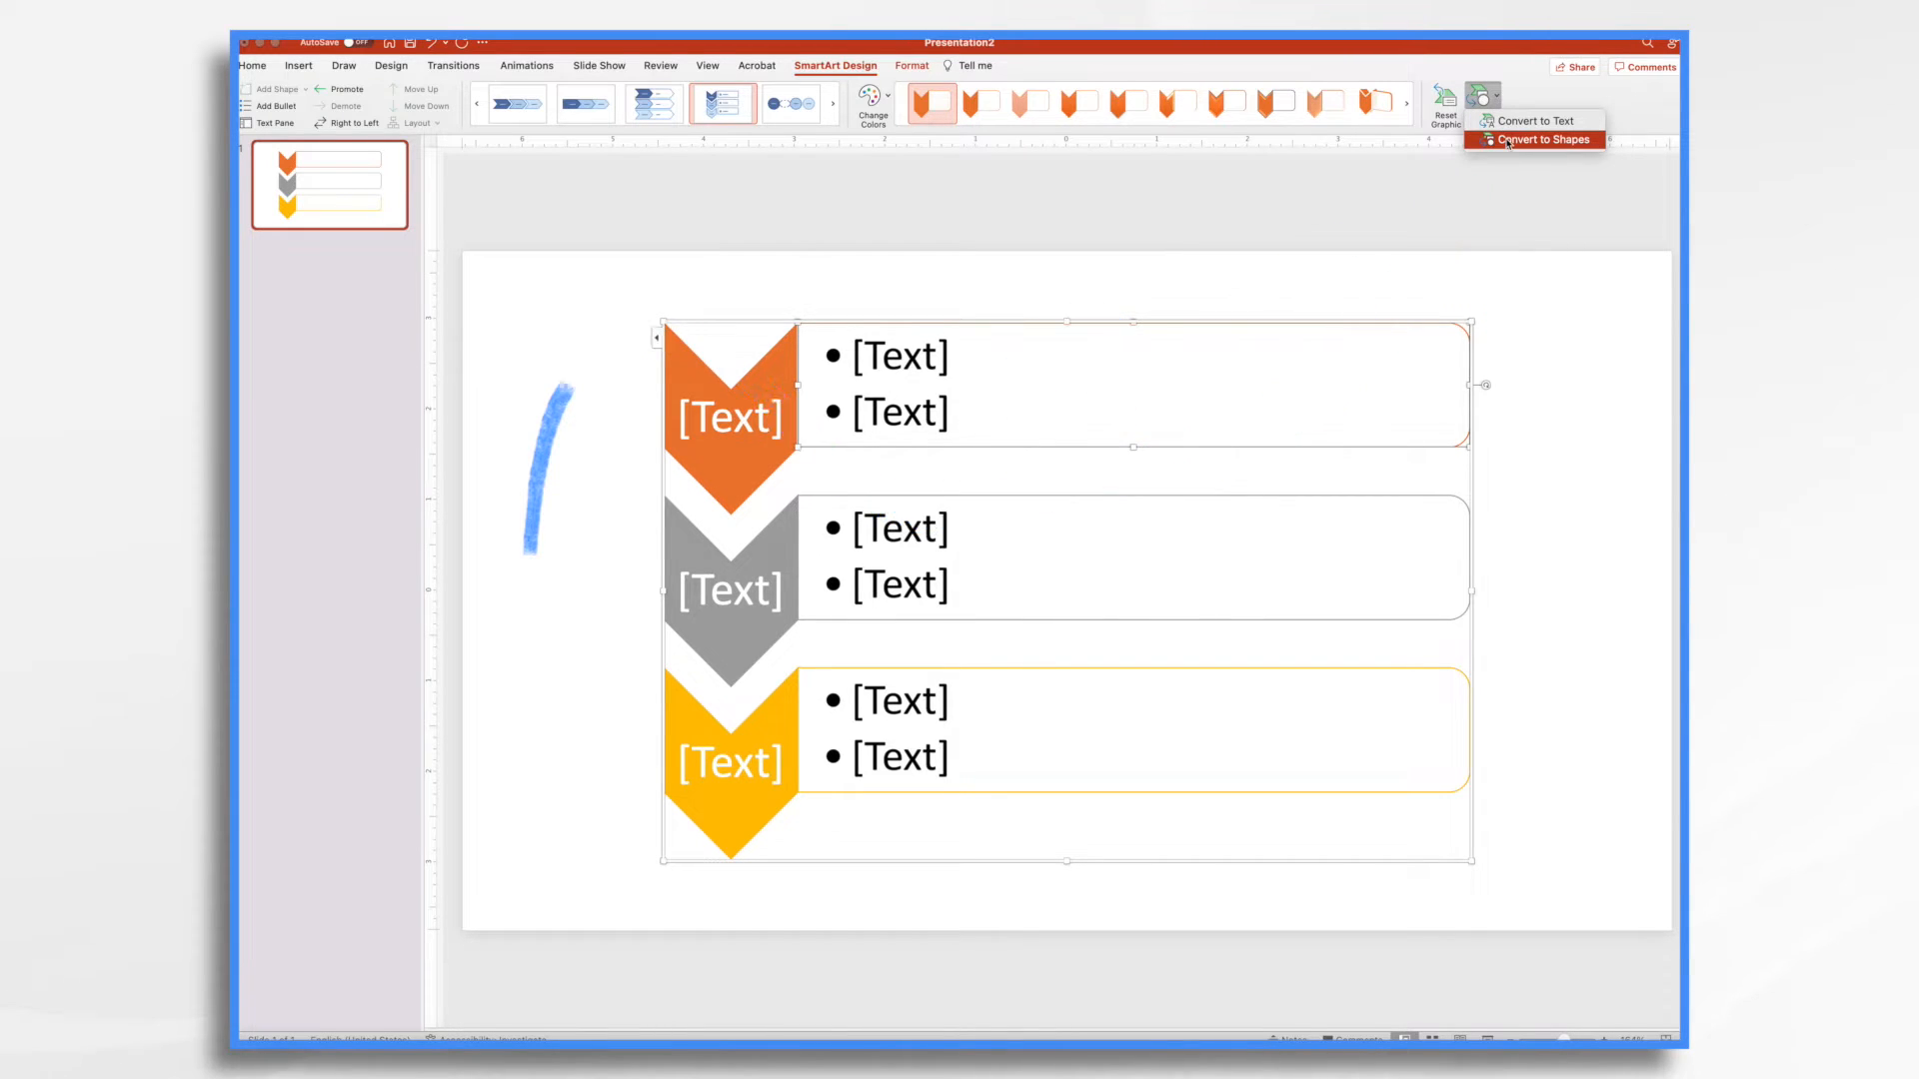
click(1539, 138)
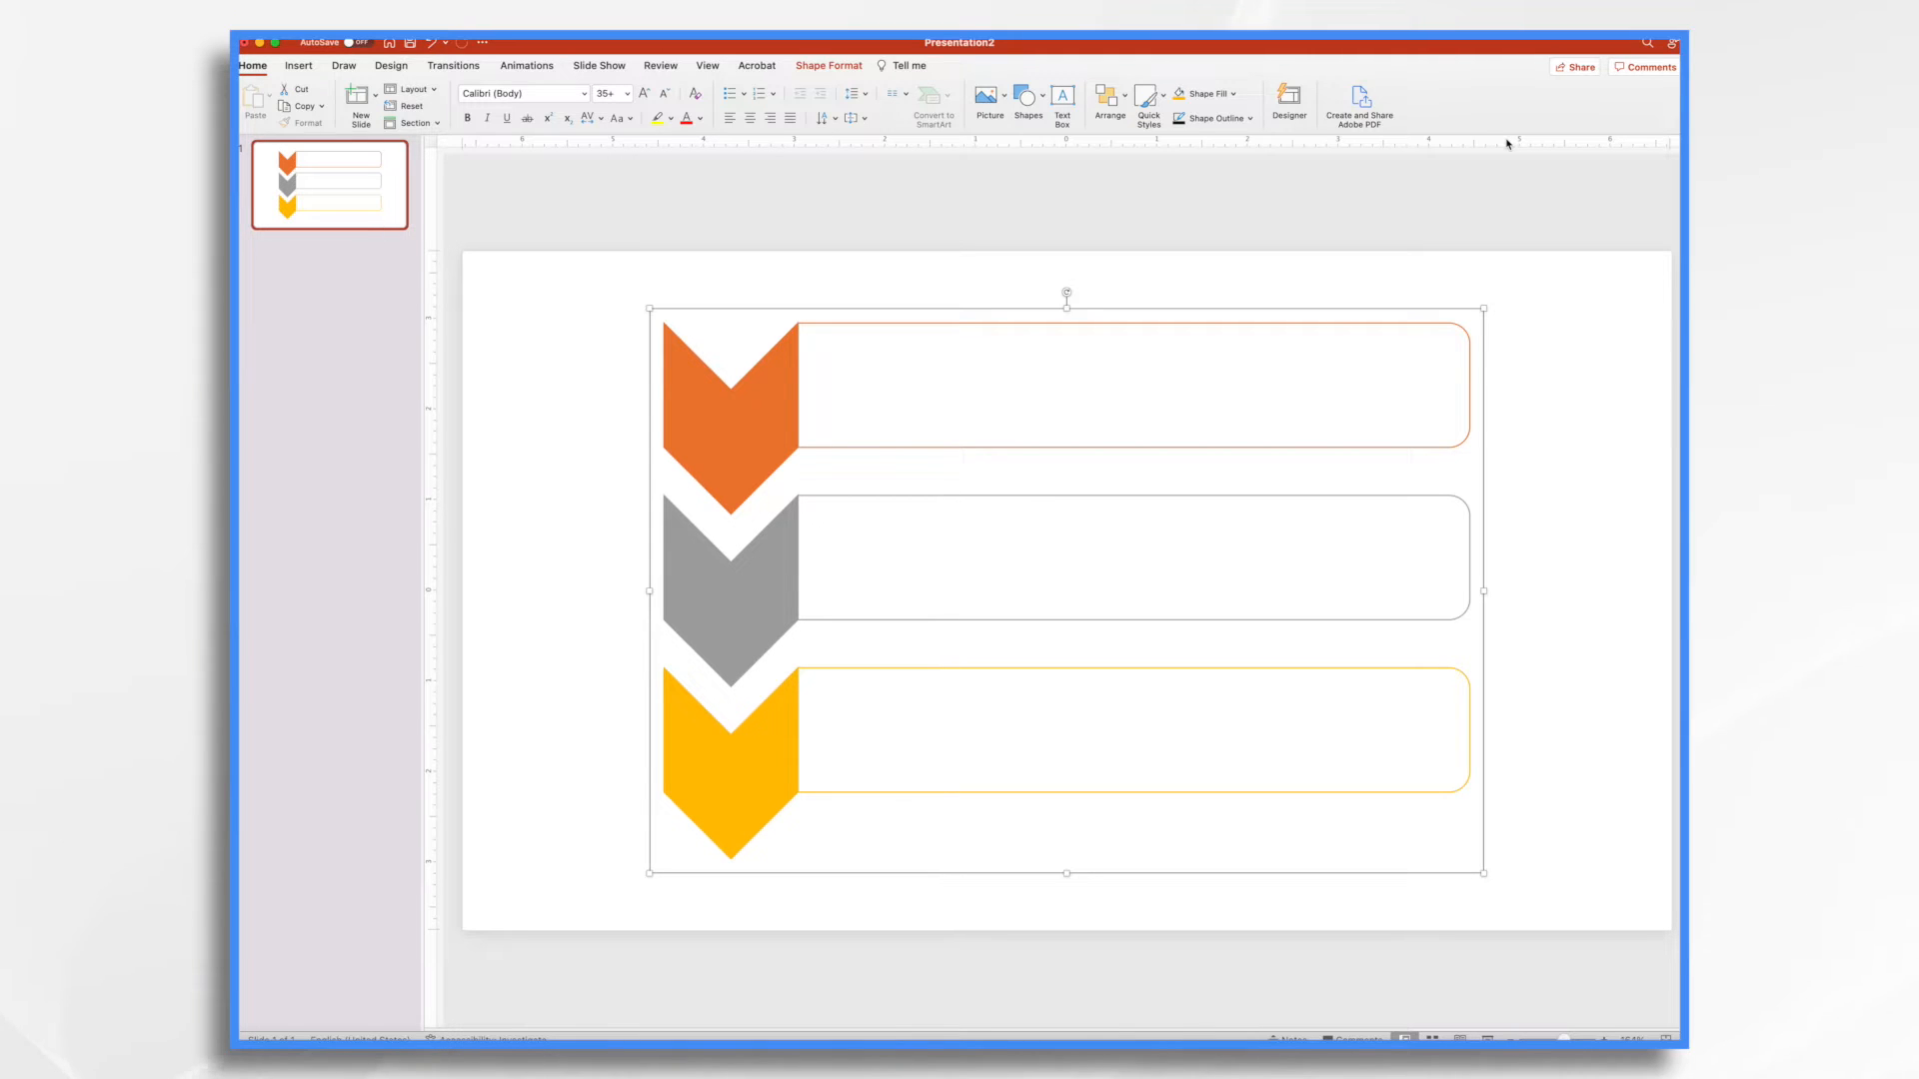
right_click(1086, 412)
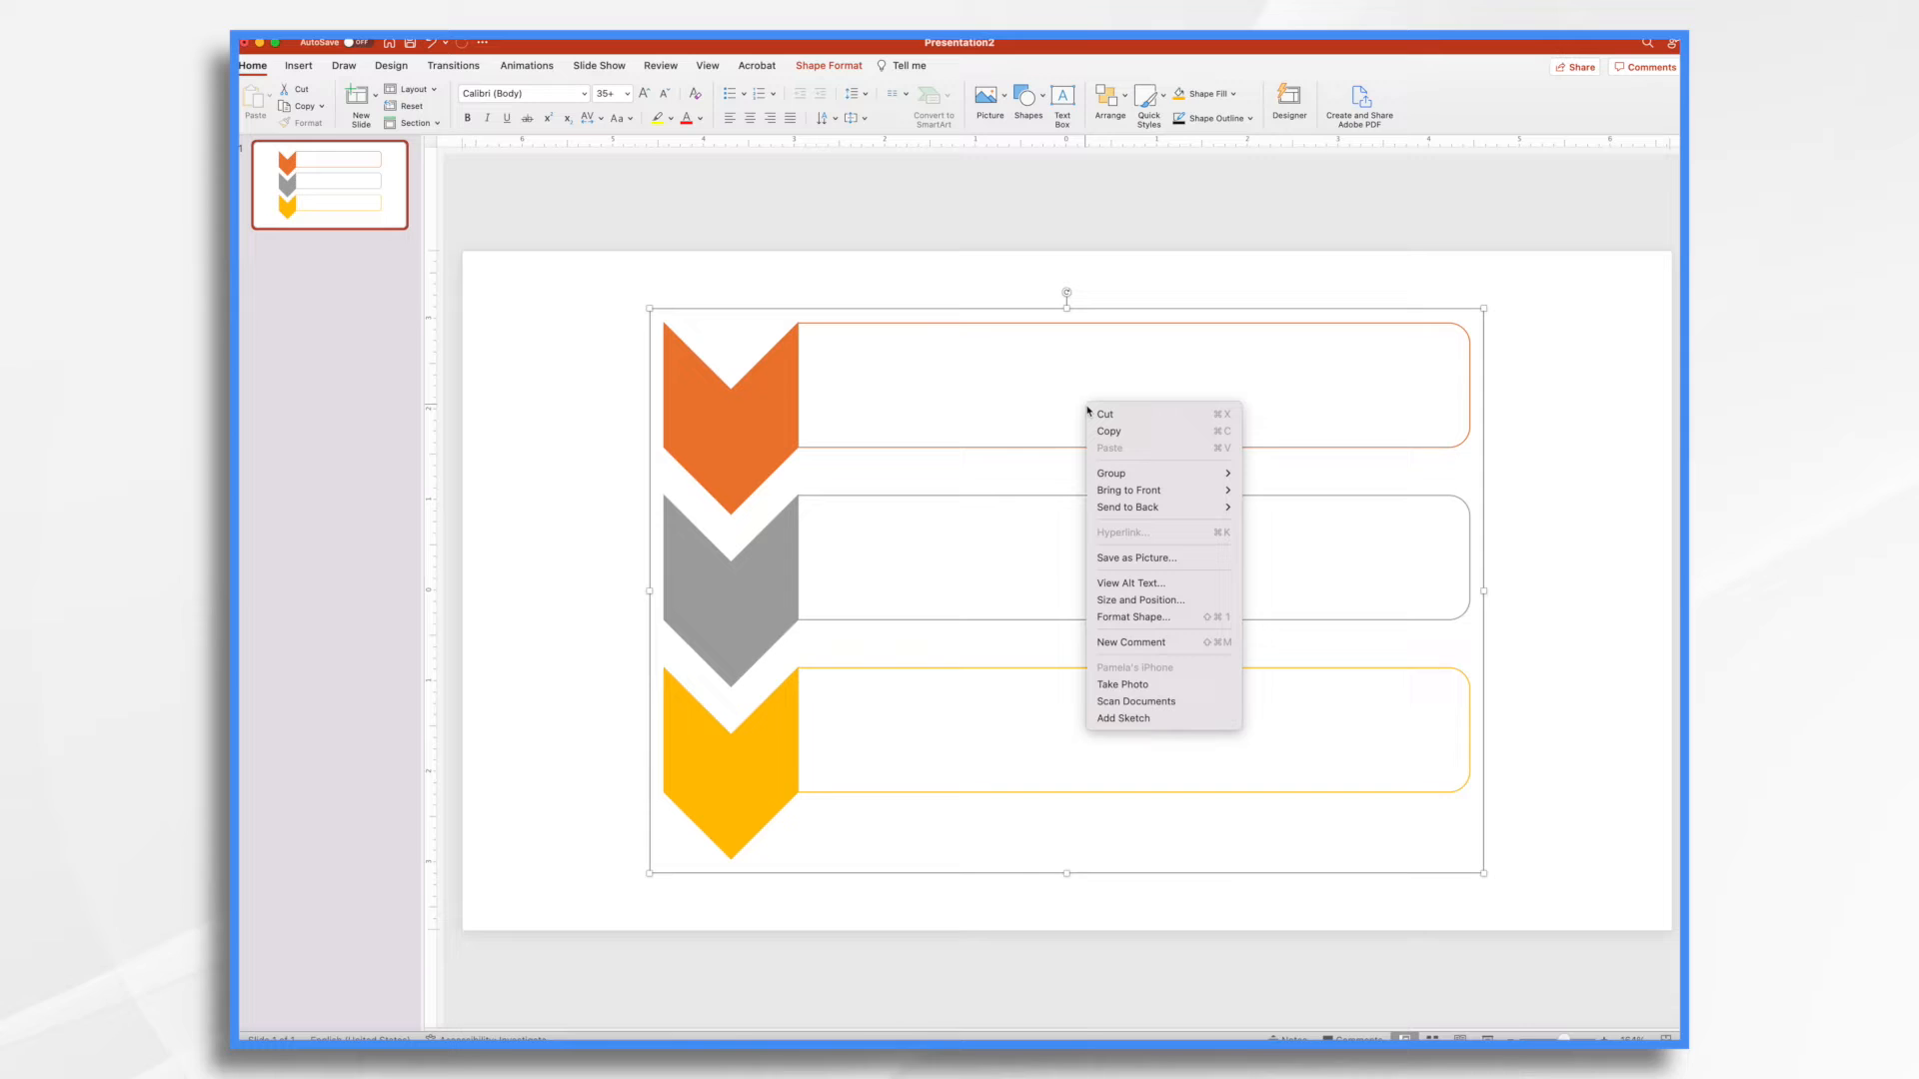
mouse_move(1110, 473)
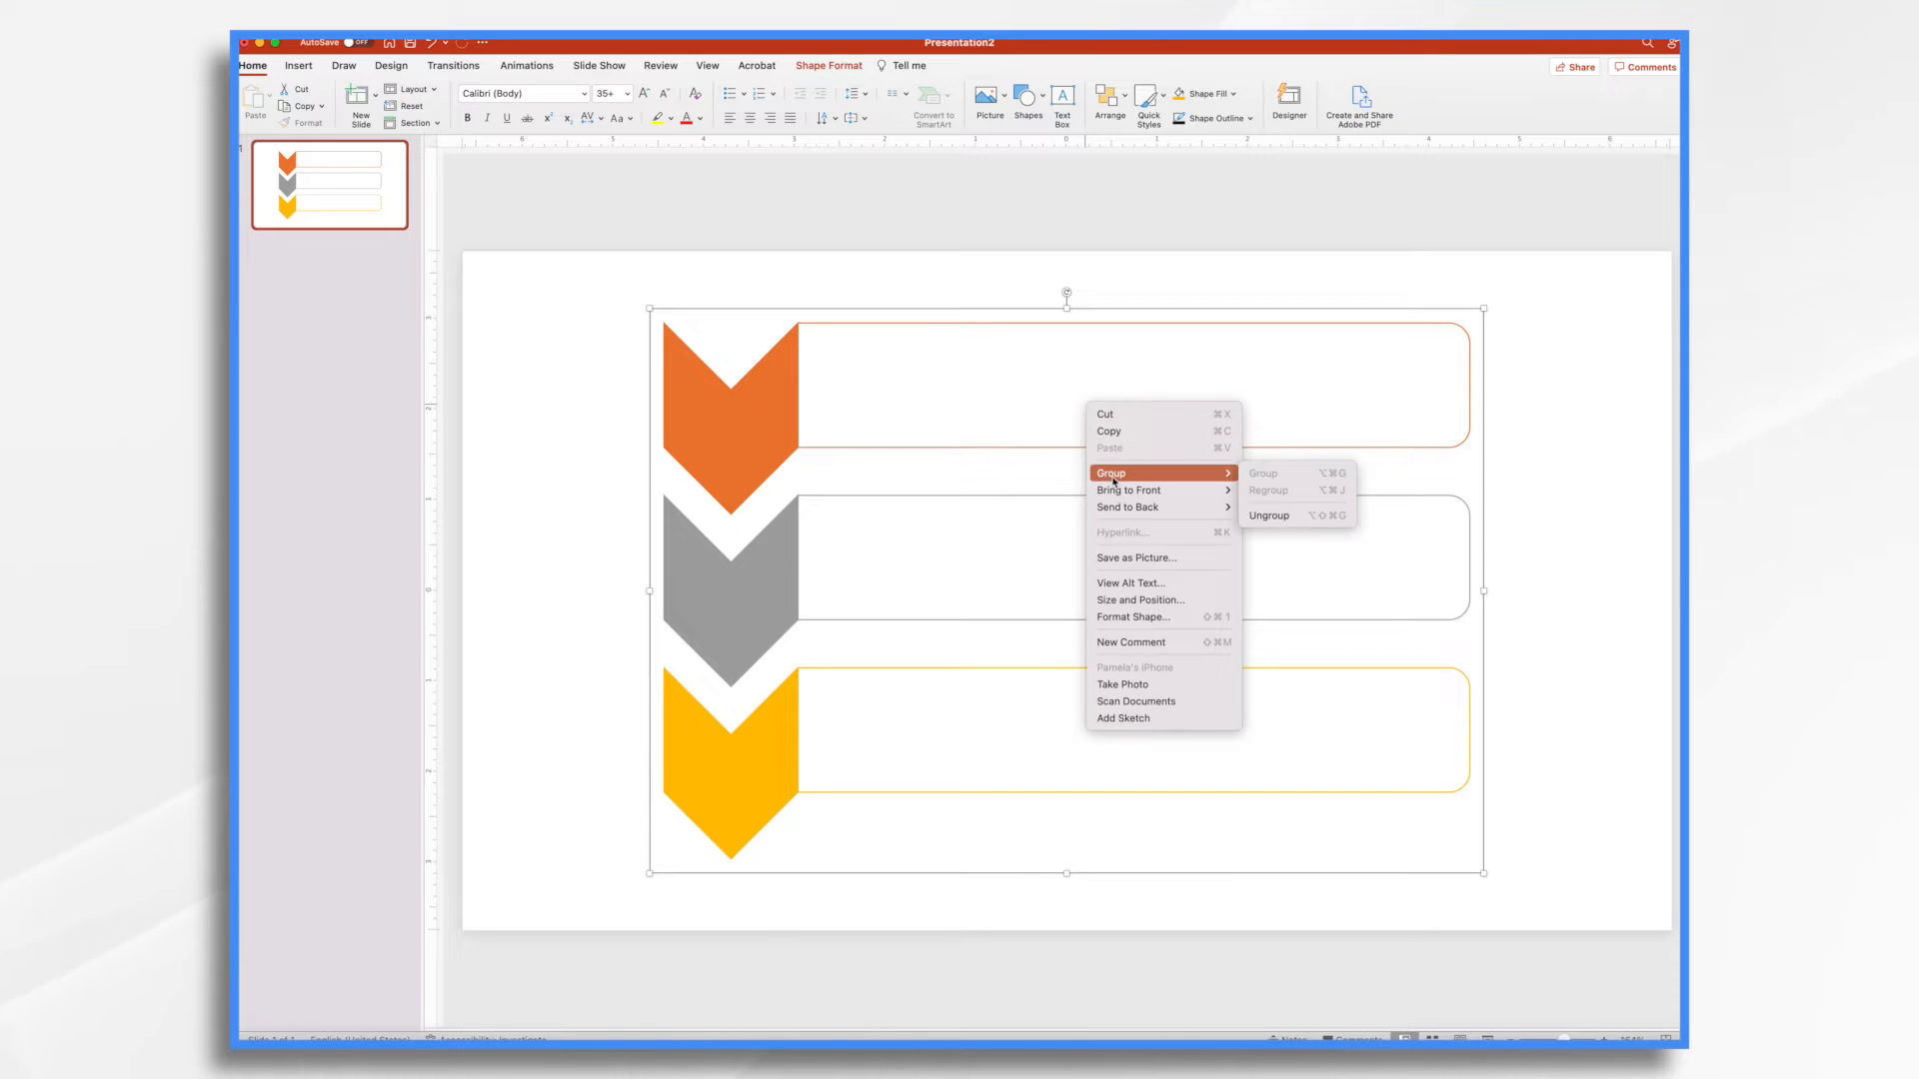
click(1269, 516)
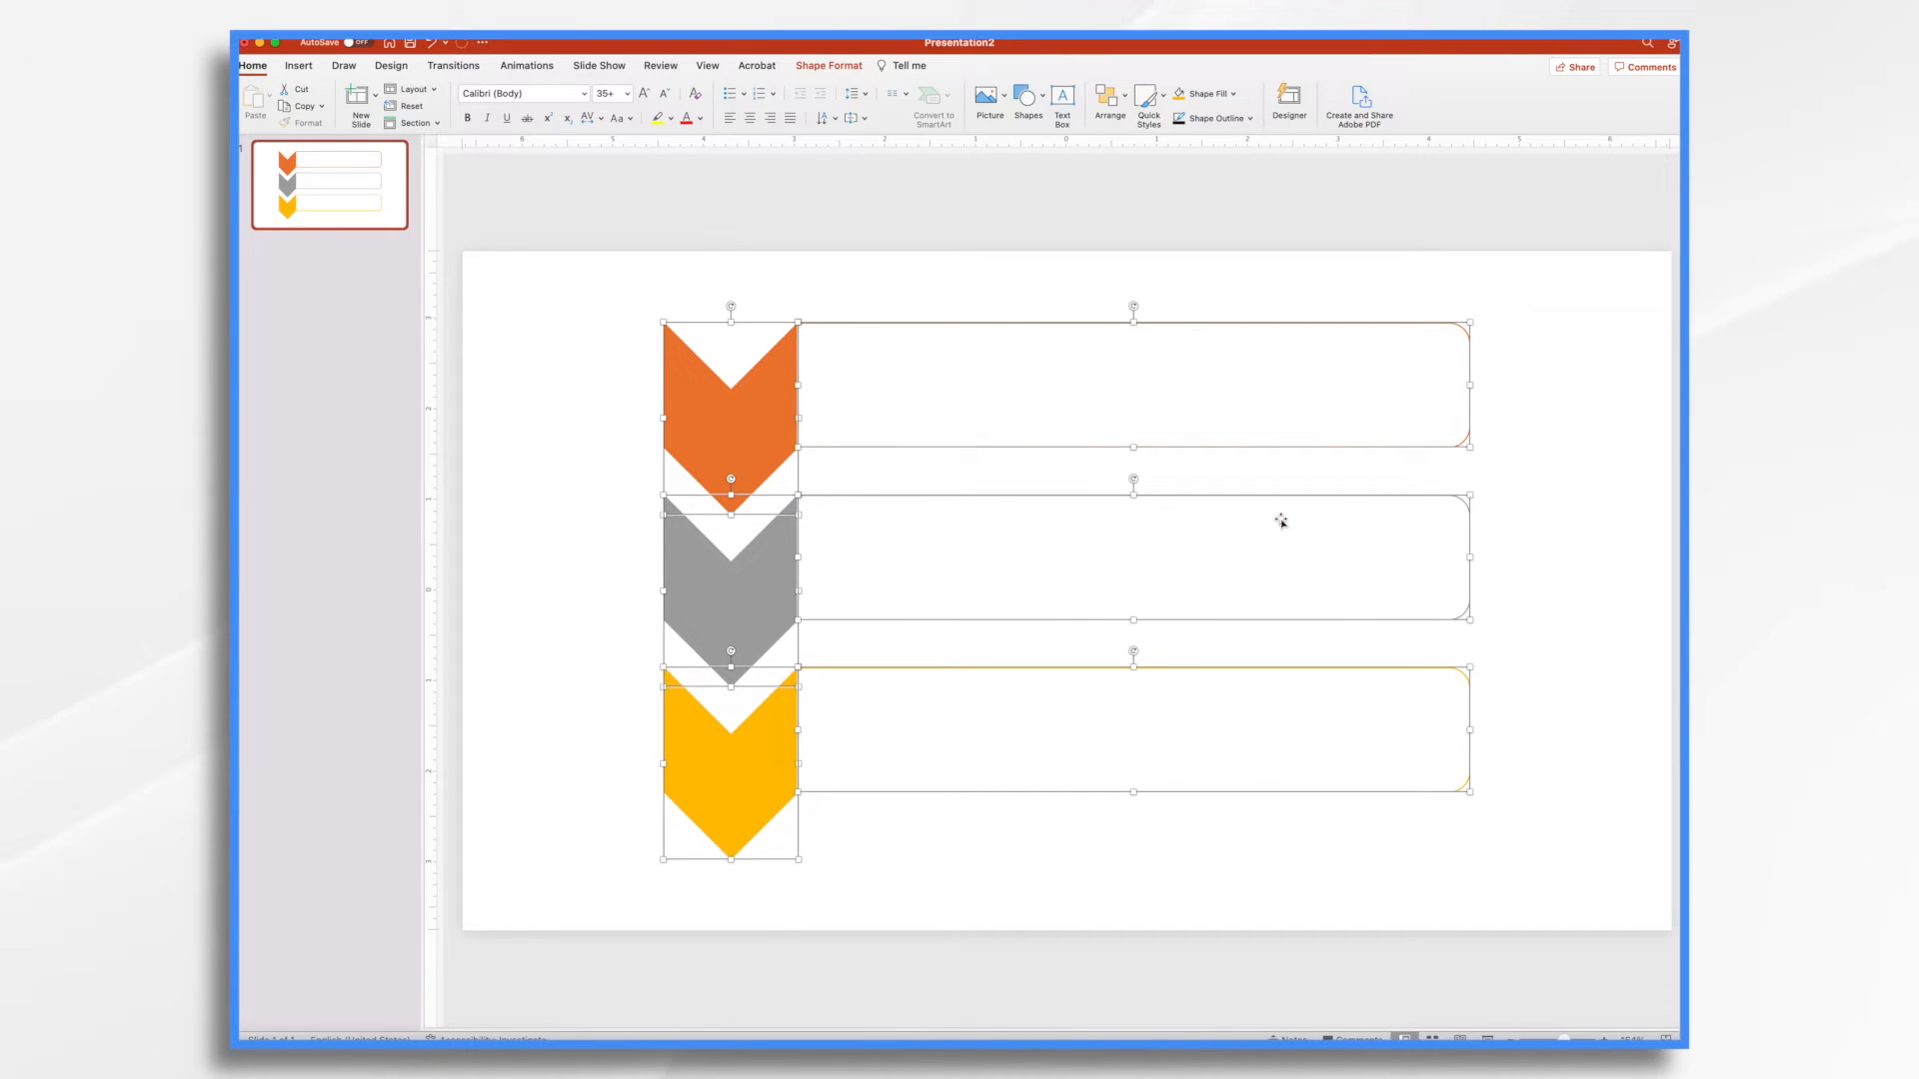
mouse_move(726, 412)
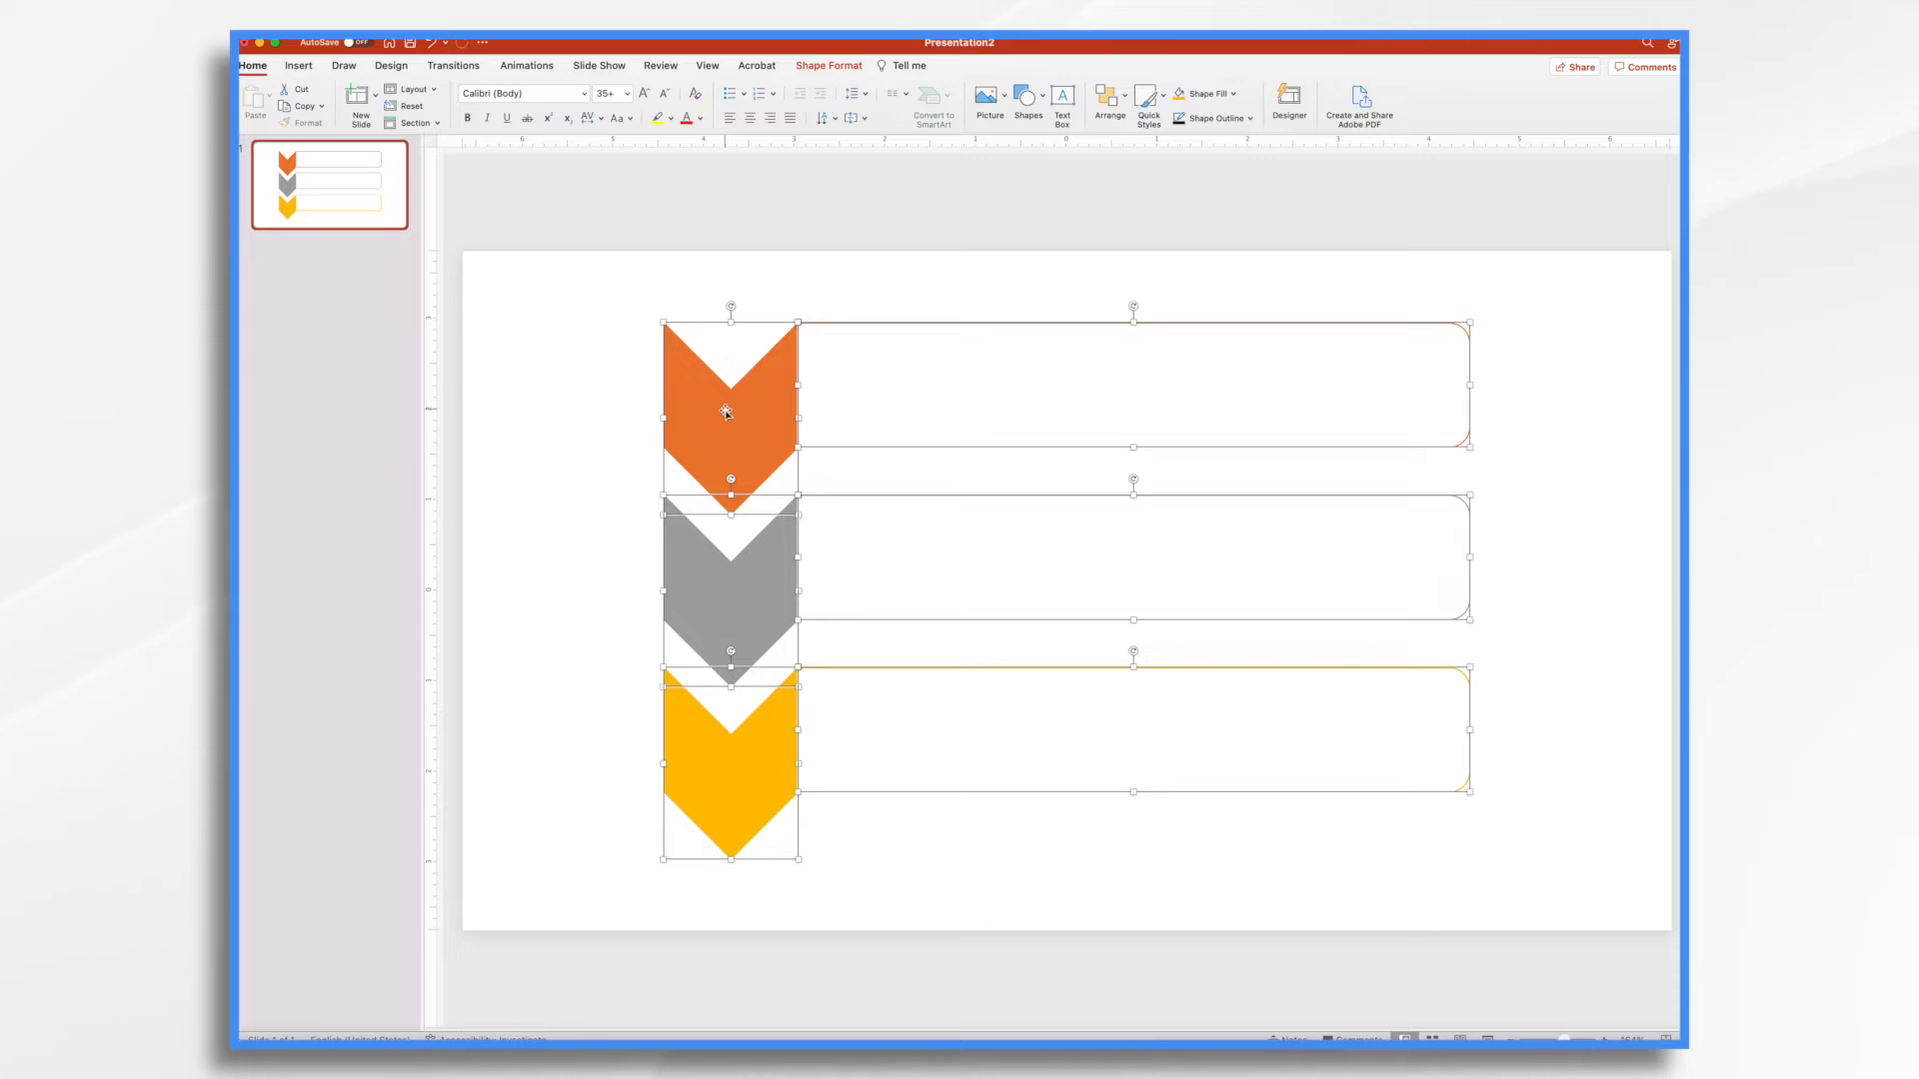
mouse_move(1098, 635)
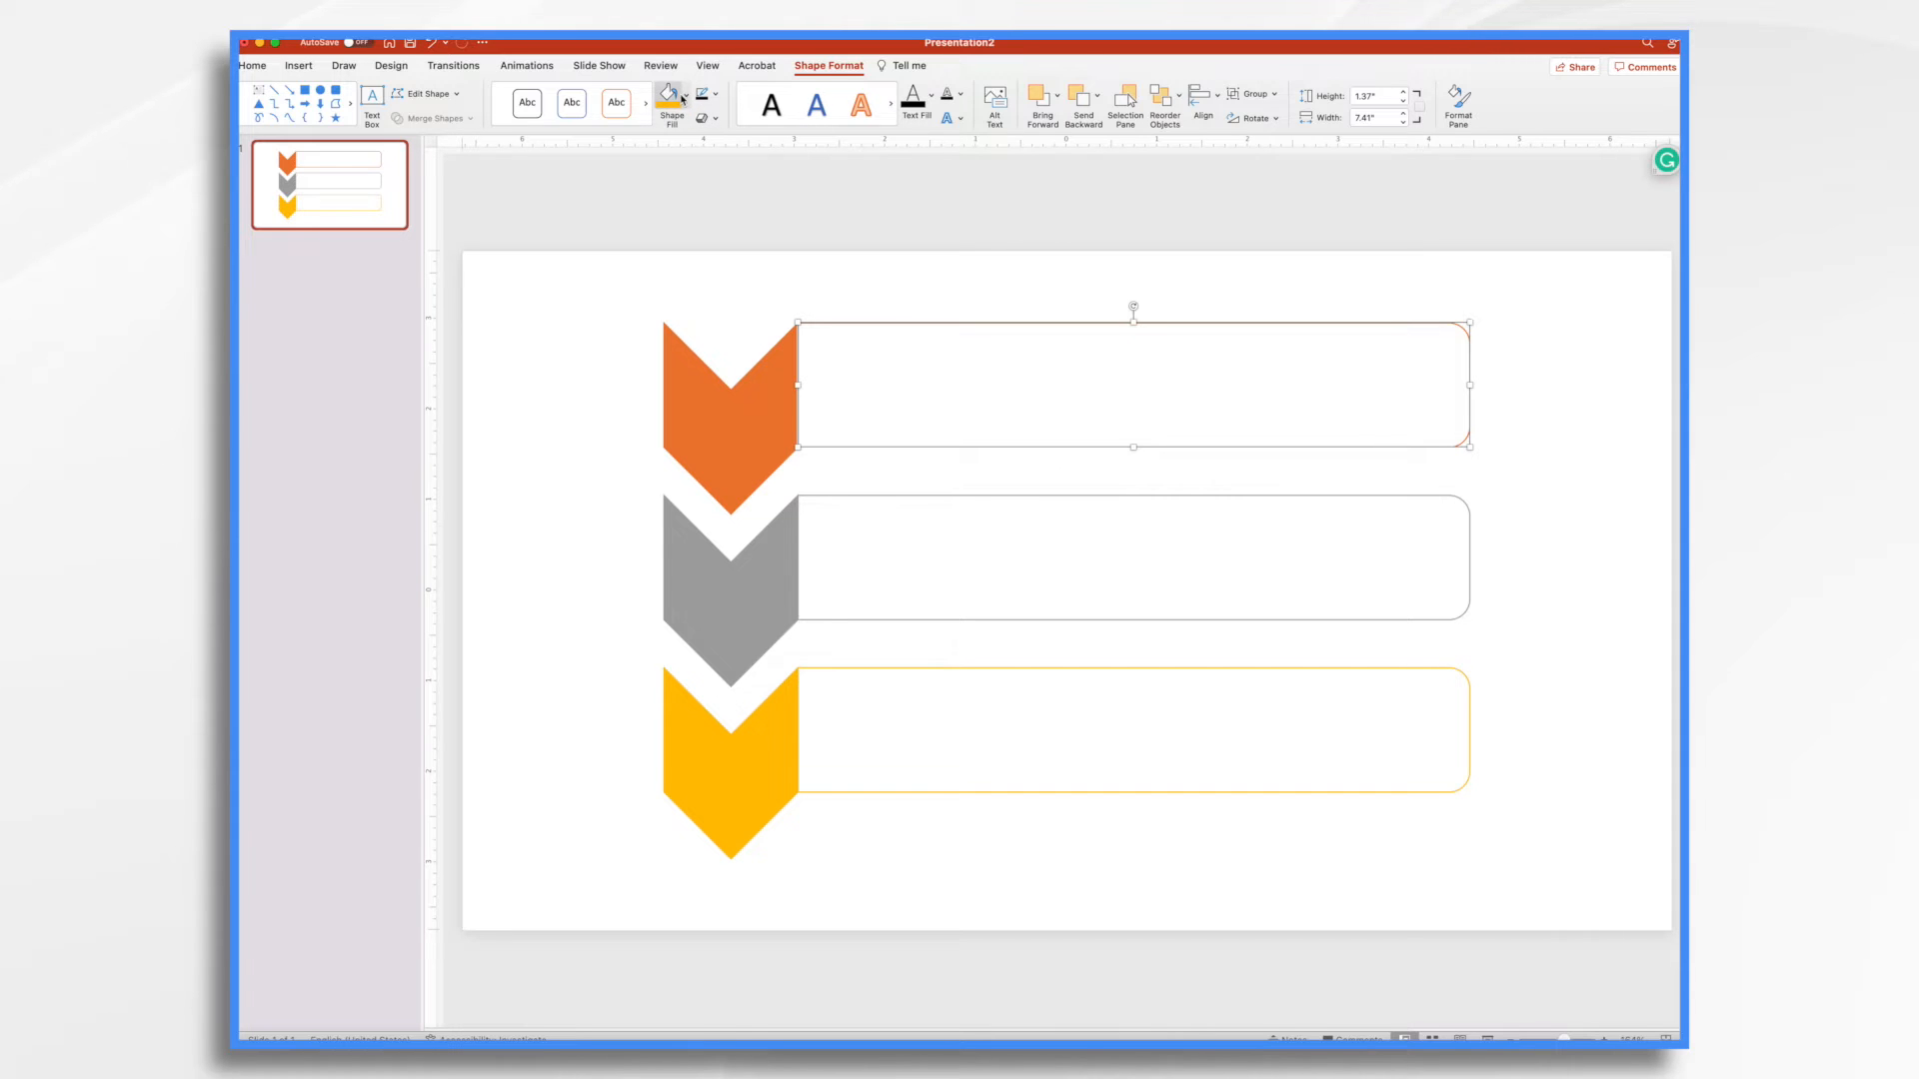
click(670, 96)
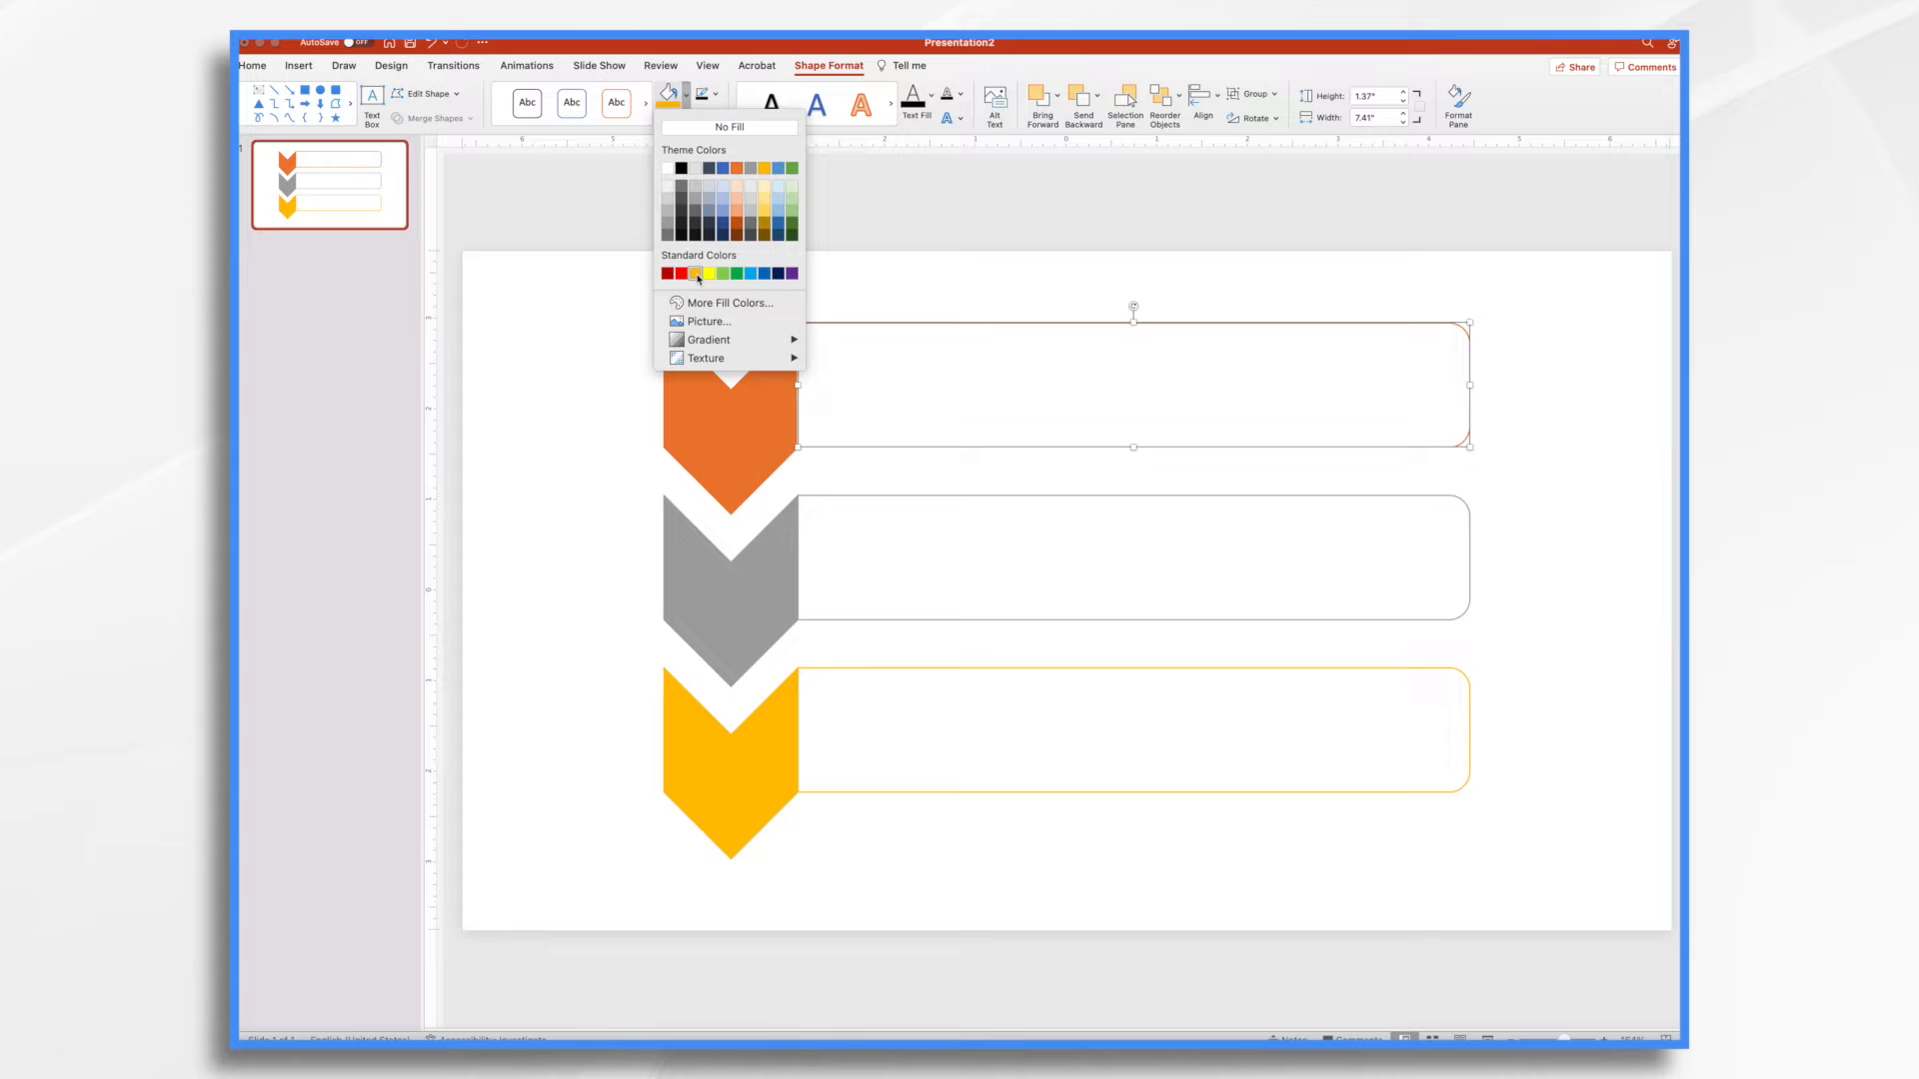
click(705, 273)
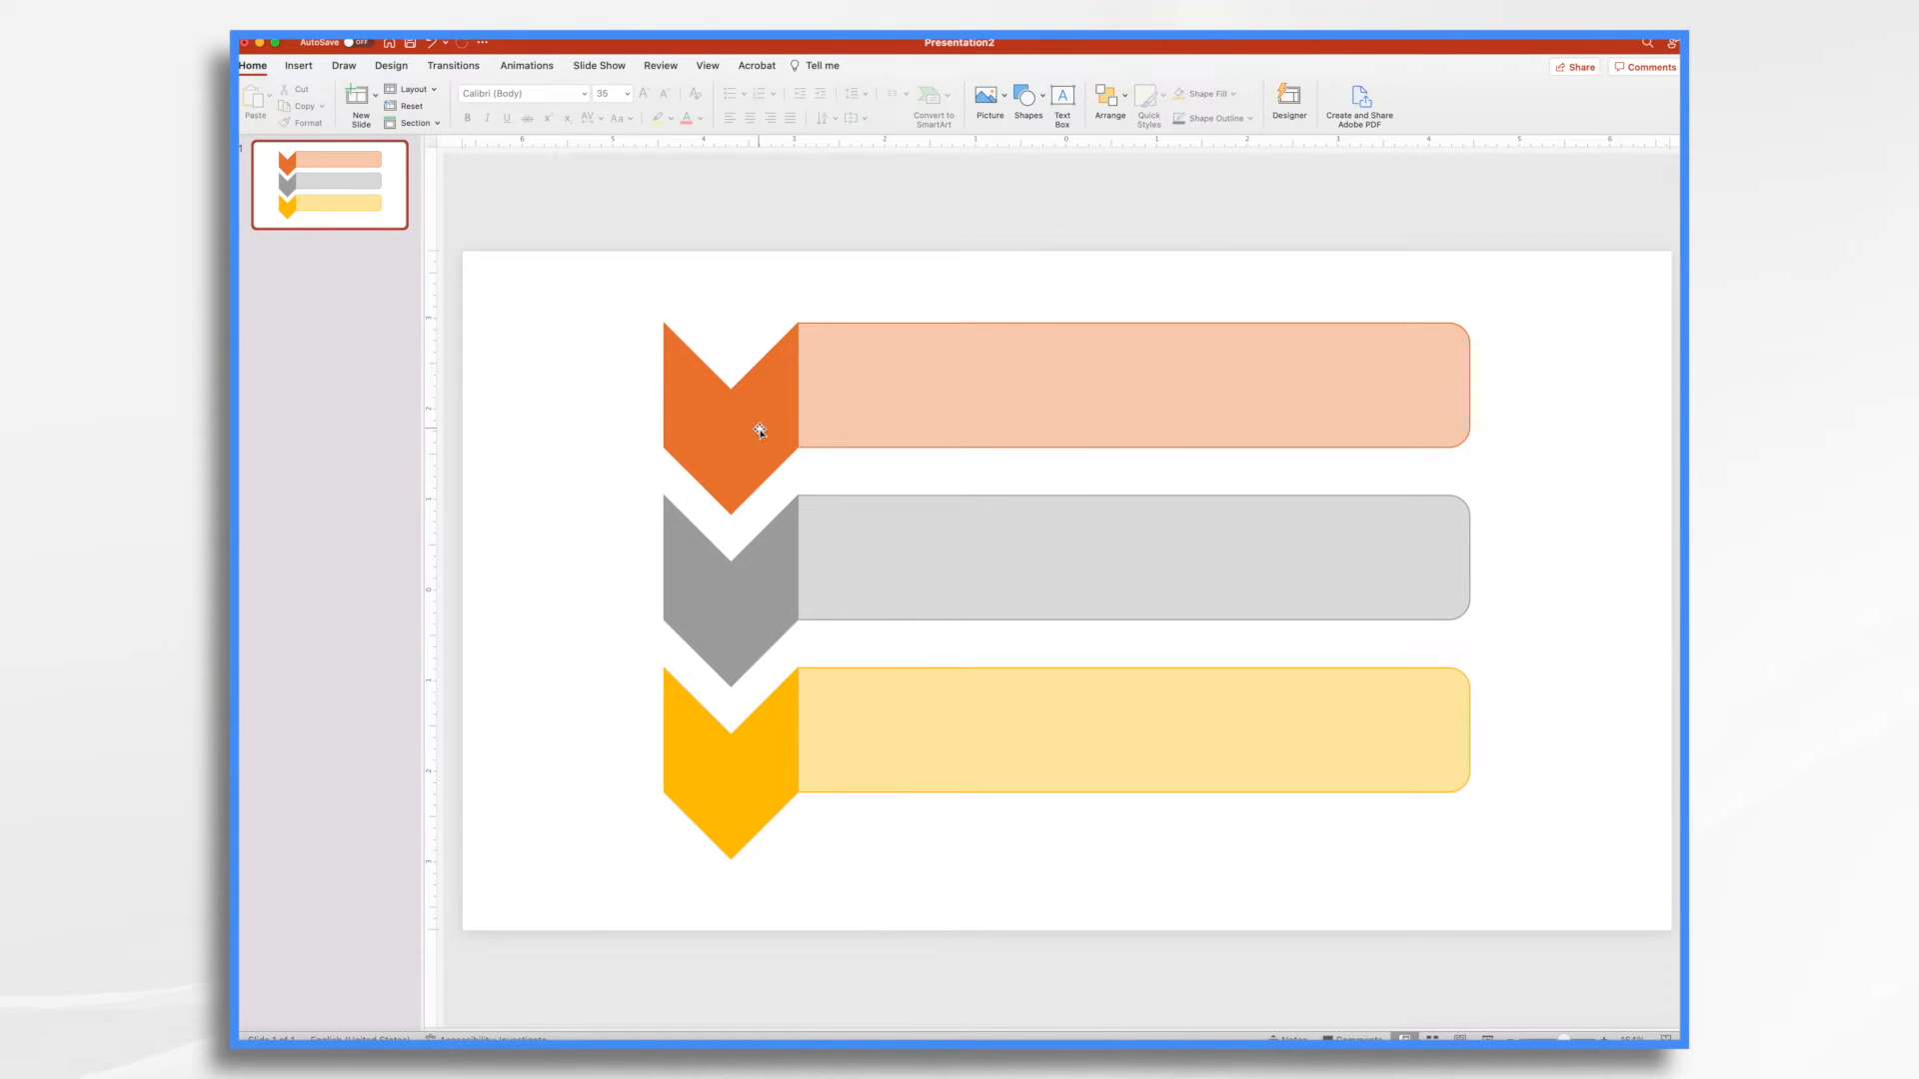
Step: Apply a Fly In entrance animation to the yellow bottom chevron
click(731, 415)
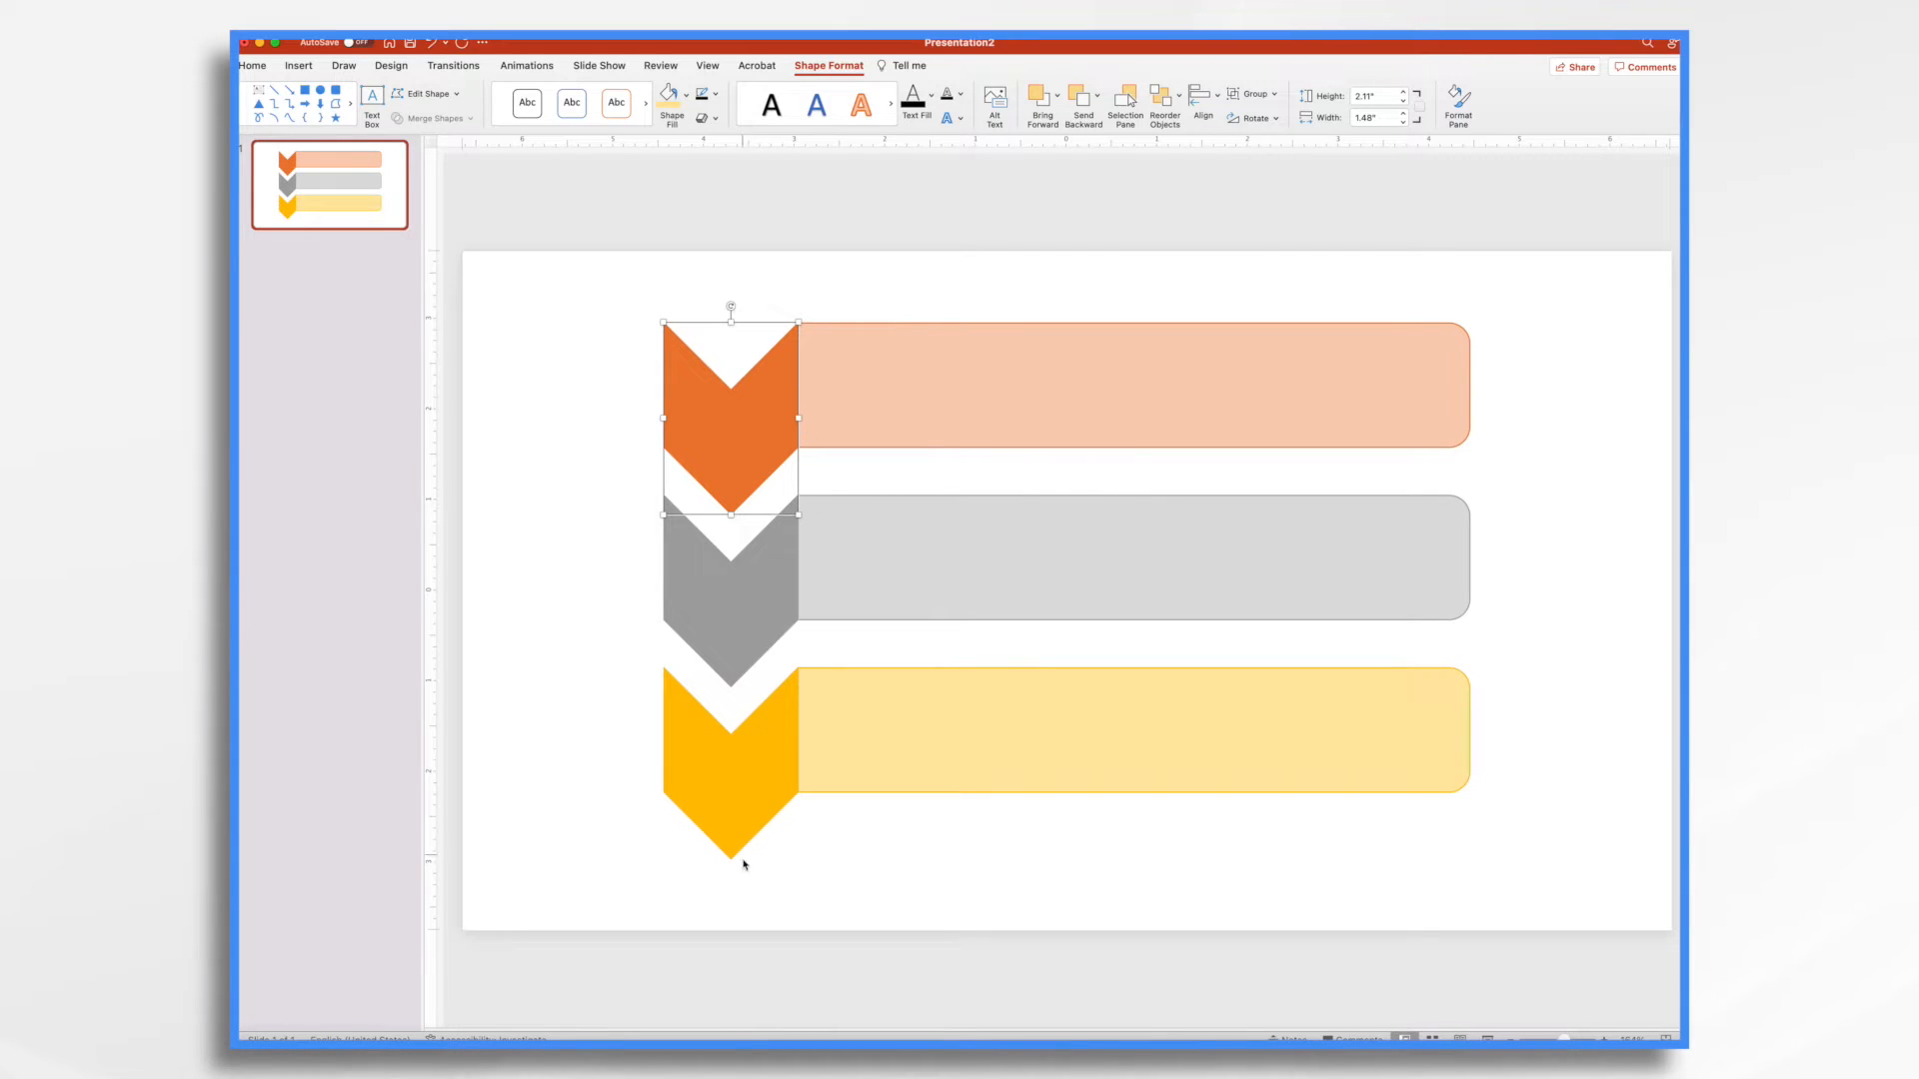
click(731, 758)
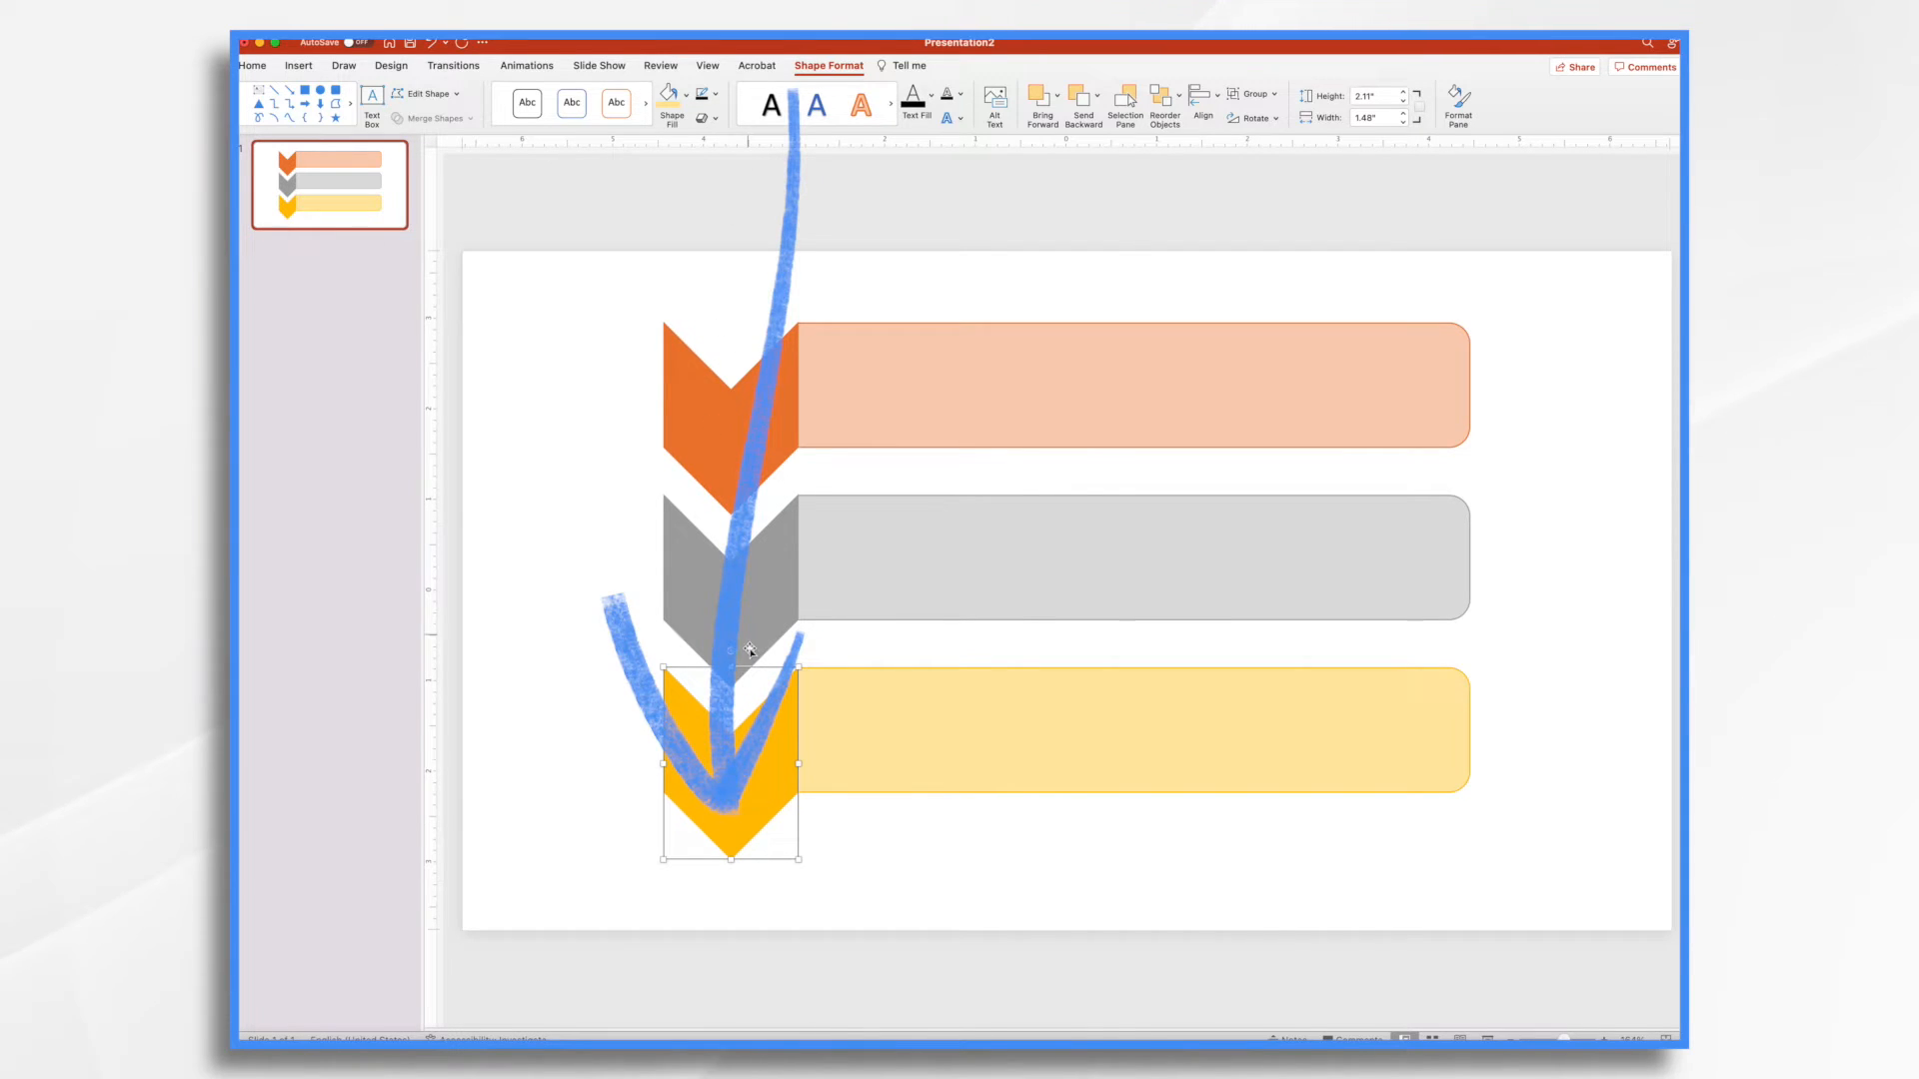
mouse_move(796, 735)
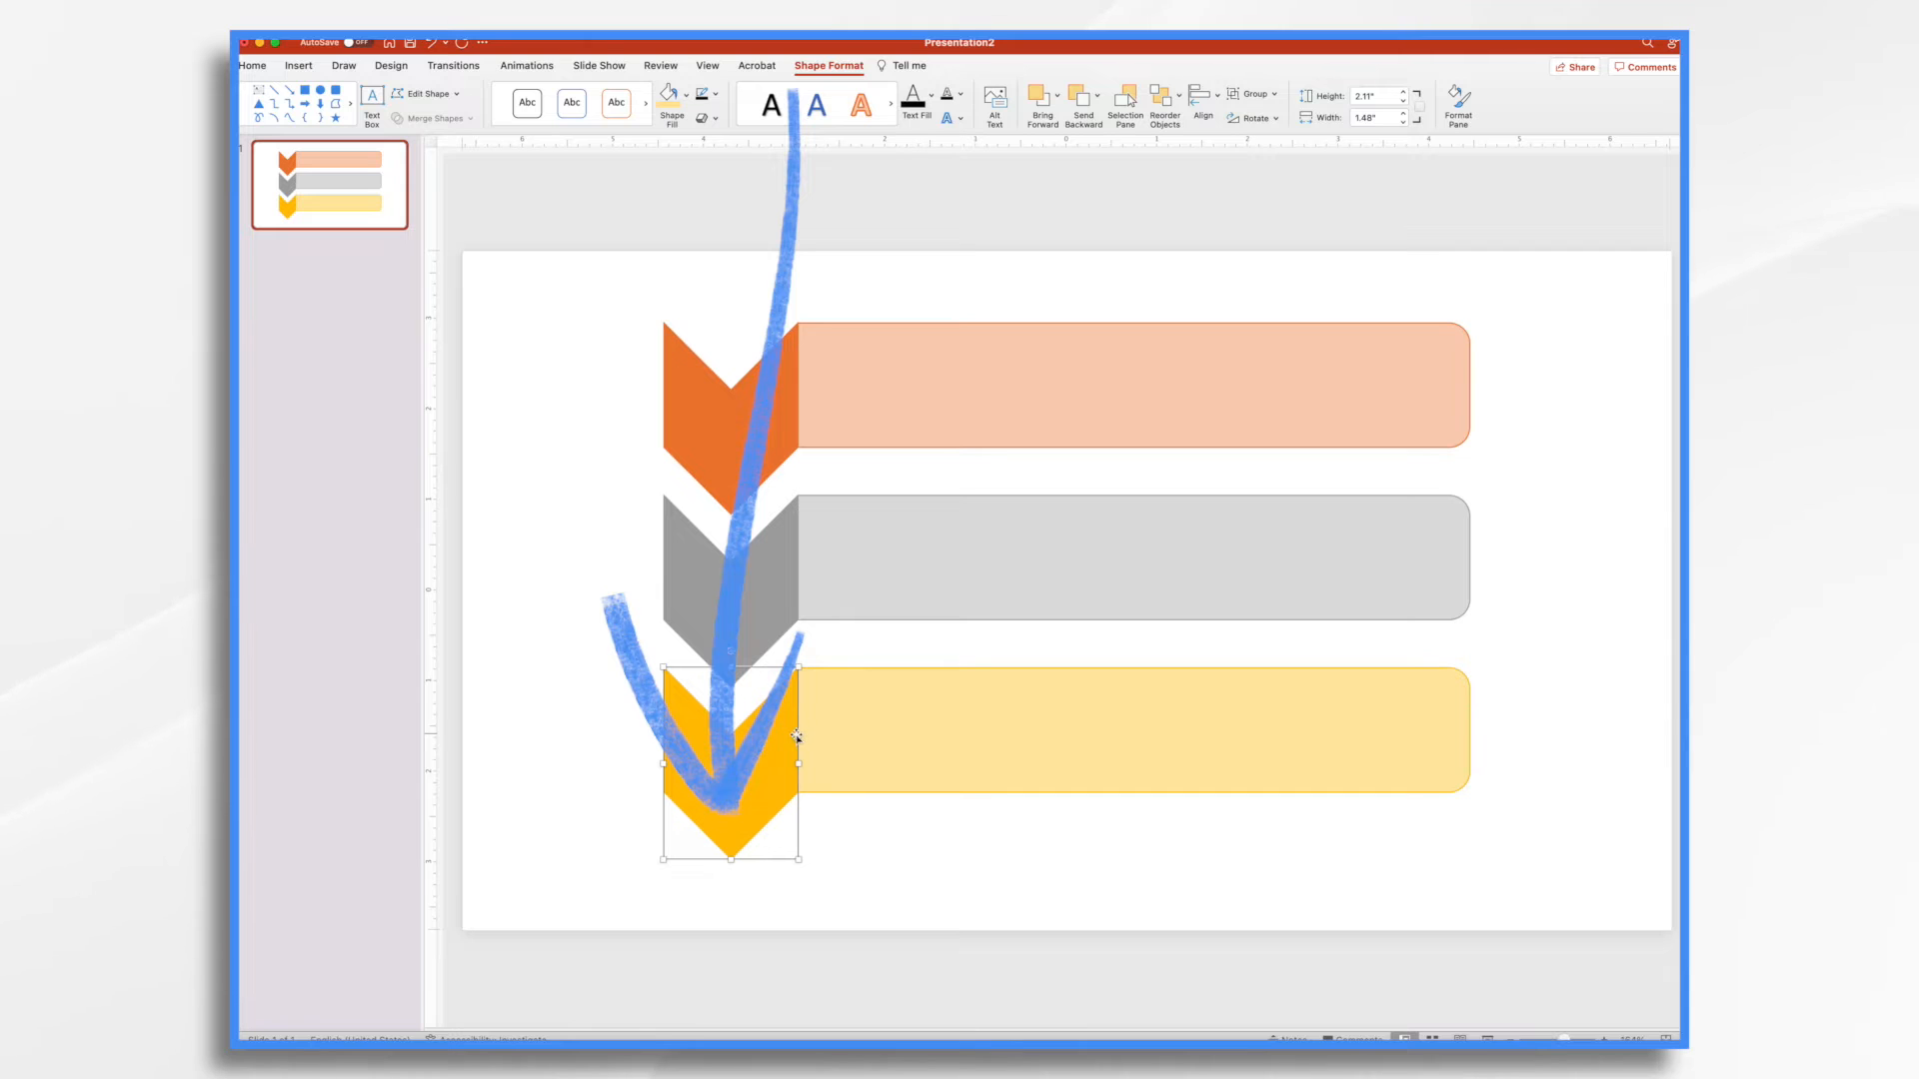
drag(796, 741, 1505, 703)
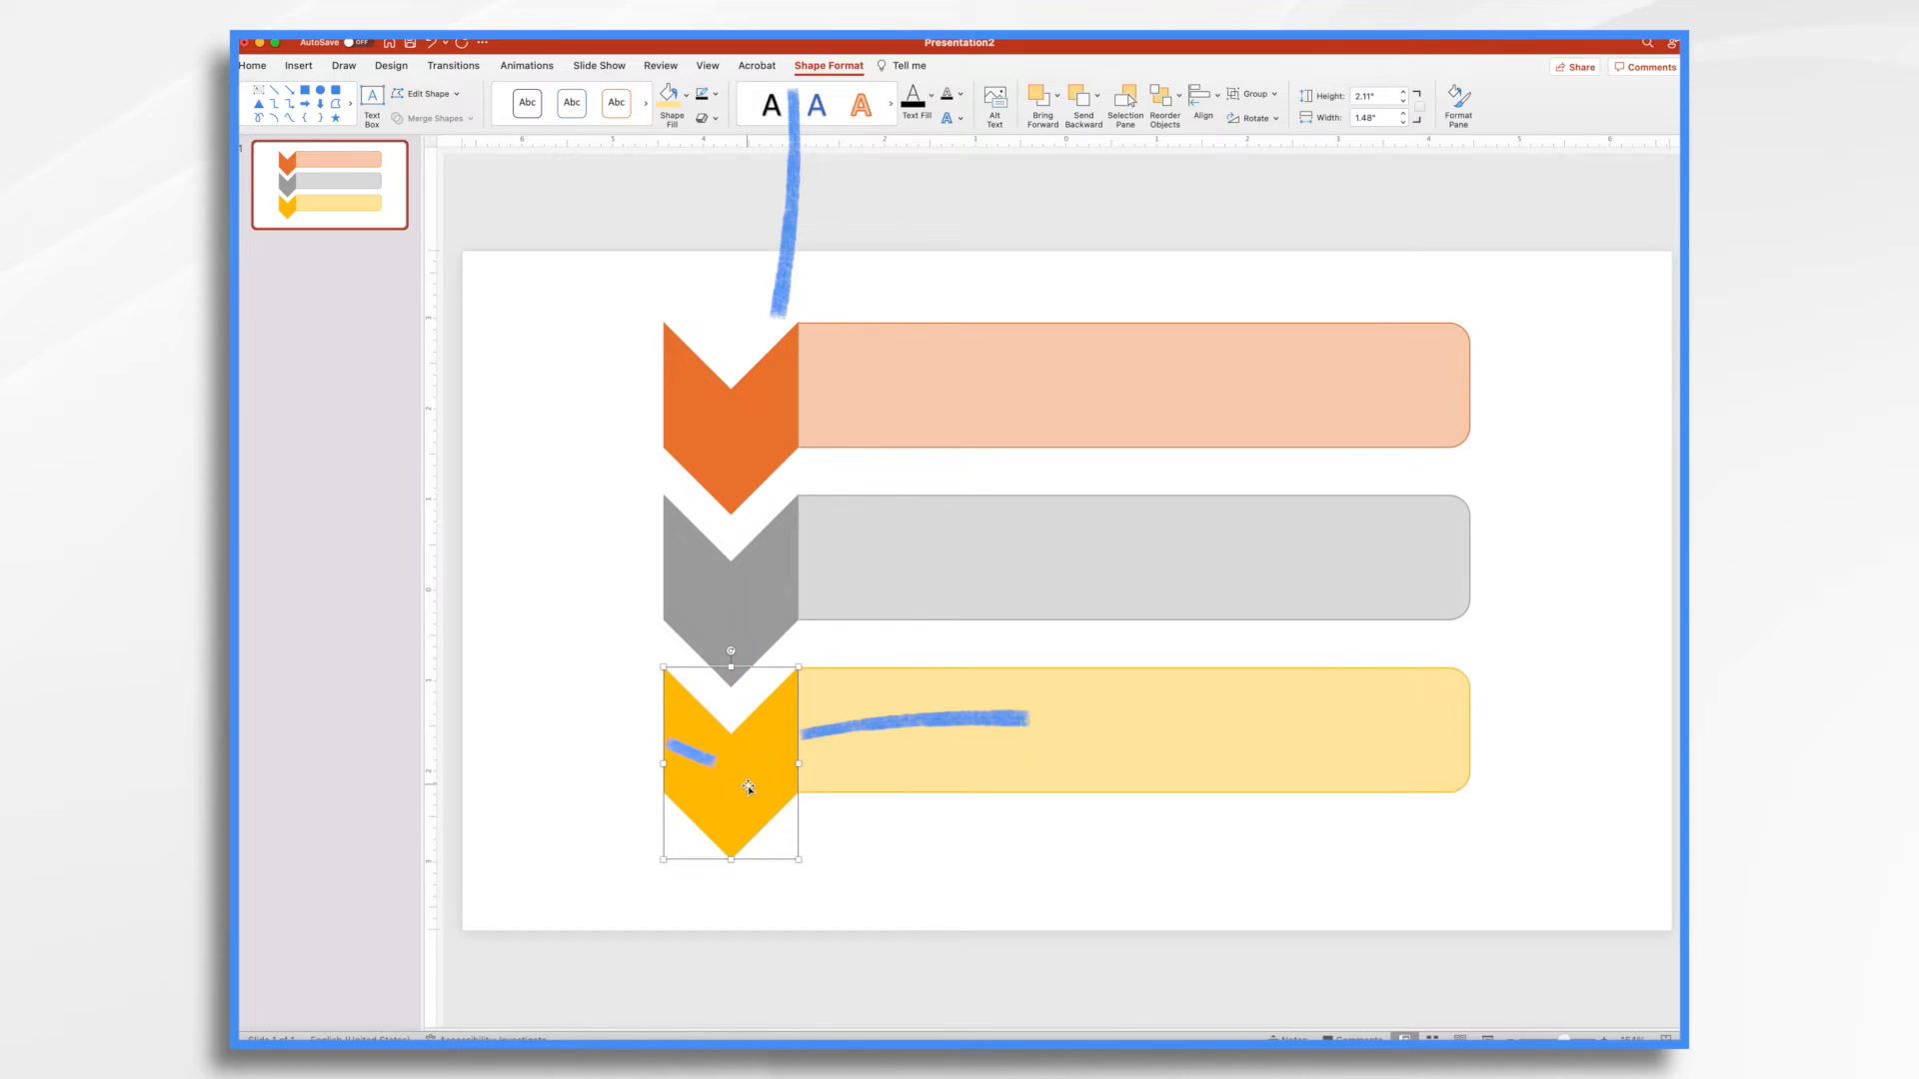
click(525, 65)
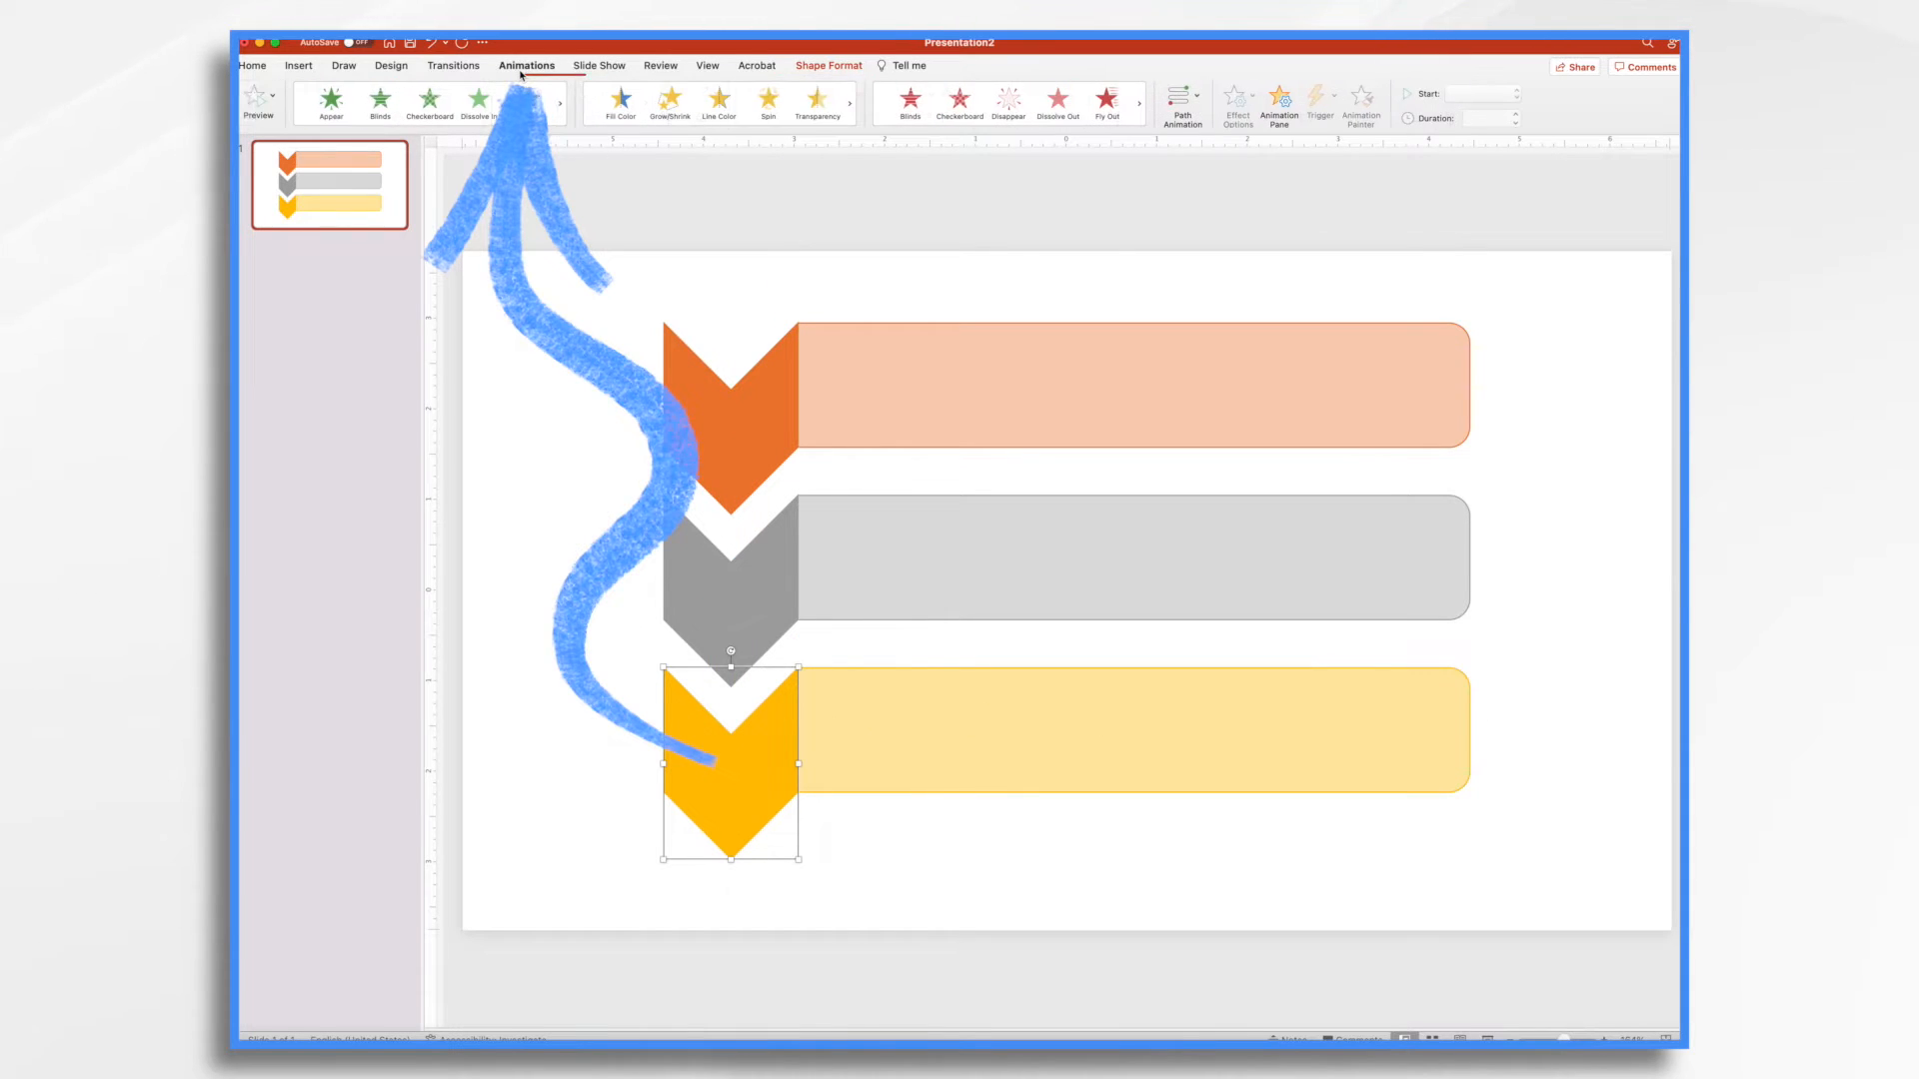
click(427, 100)
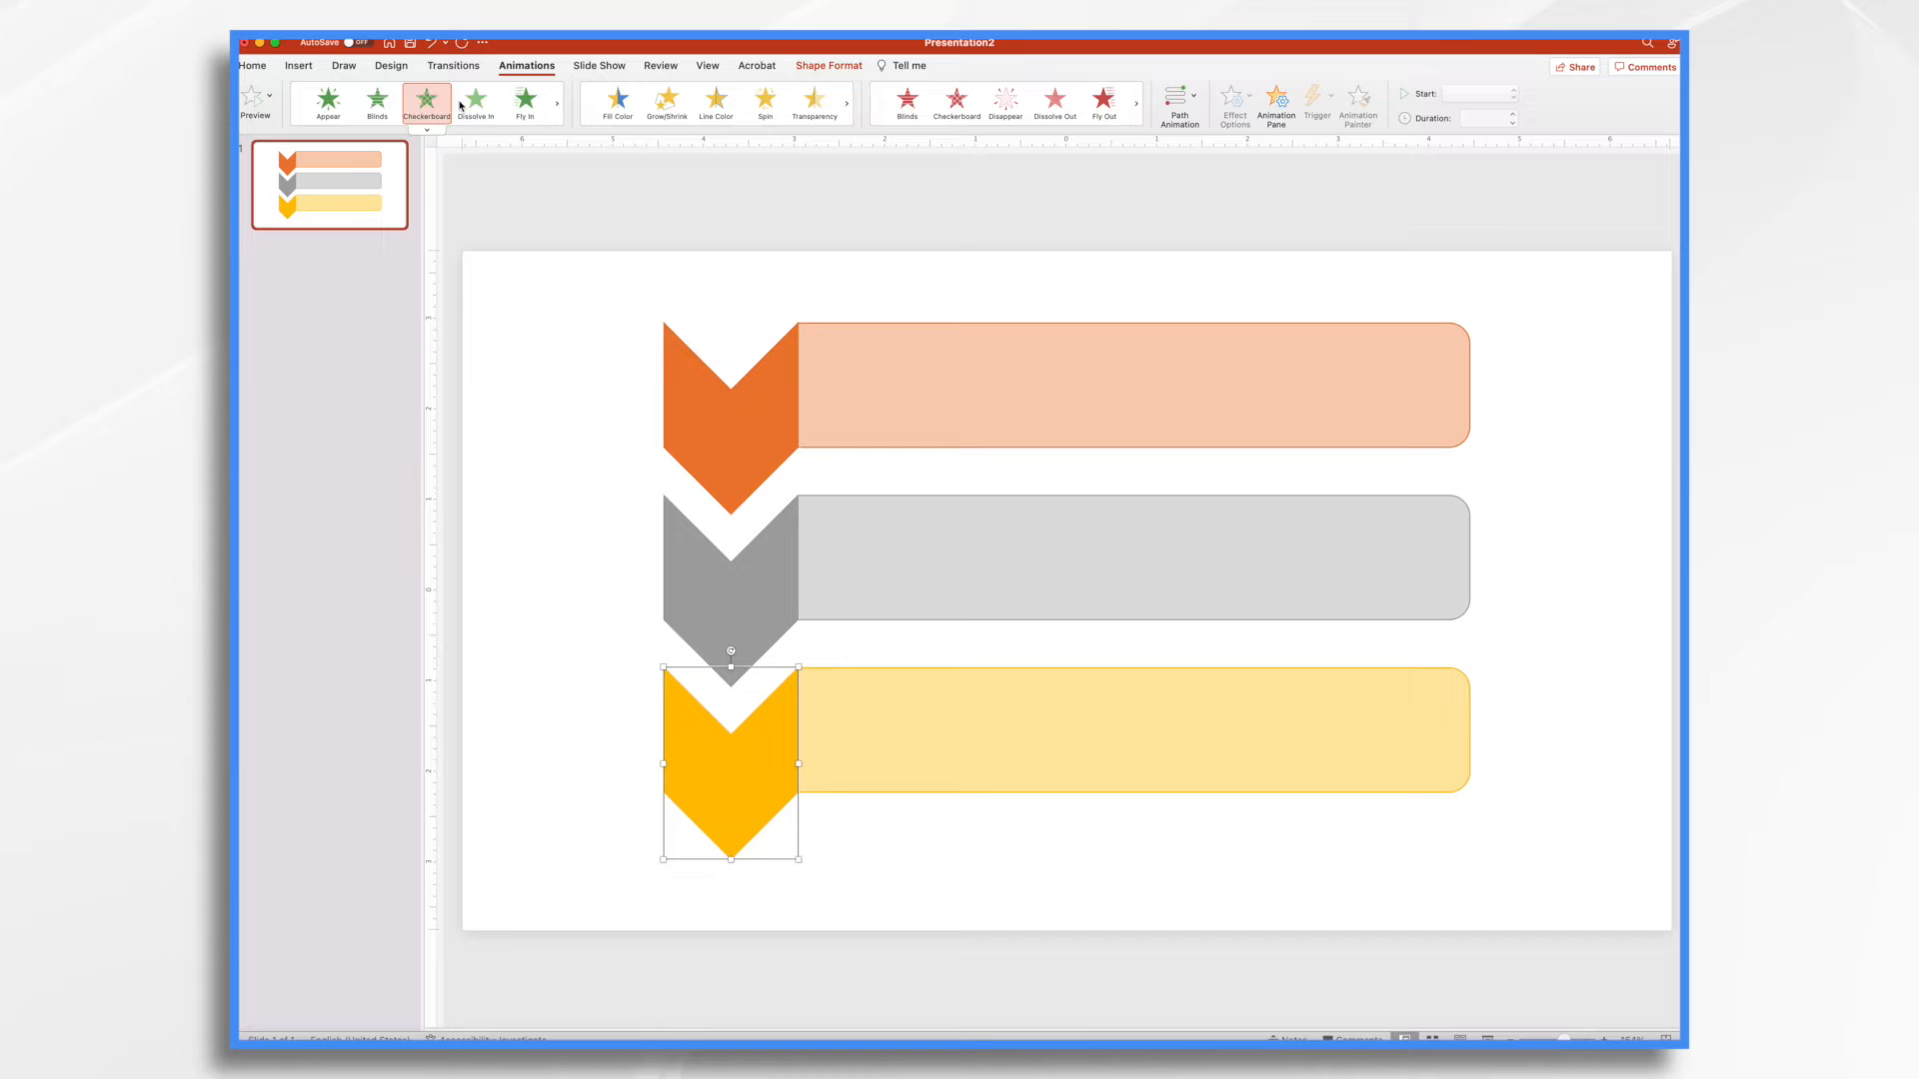
click(376, 104)
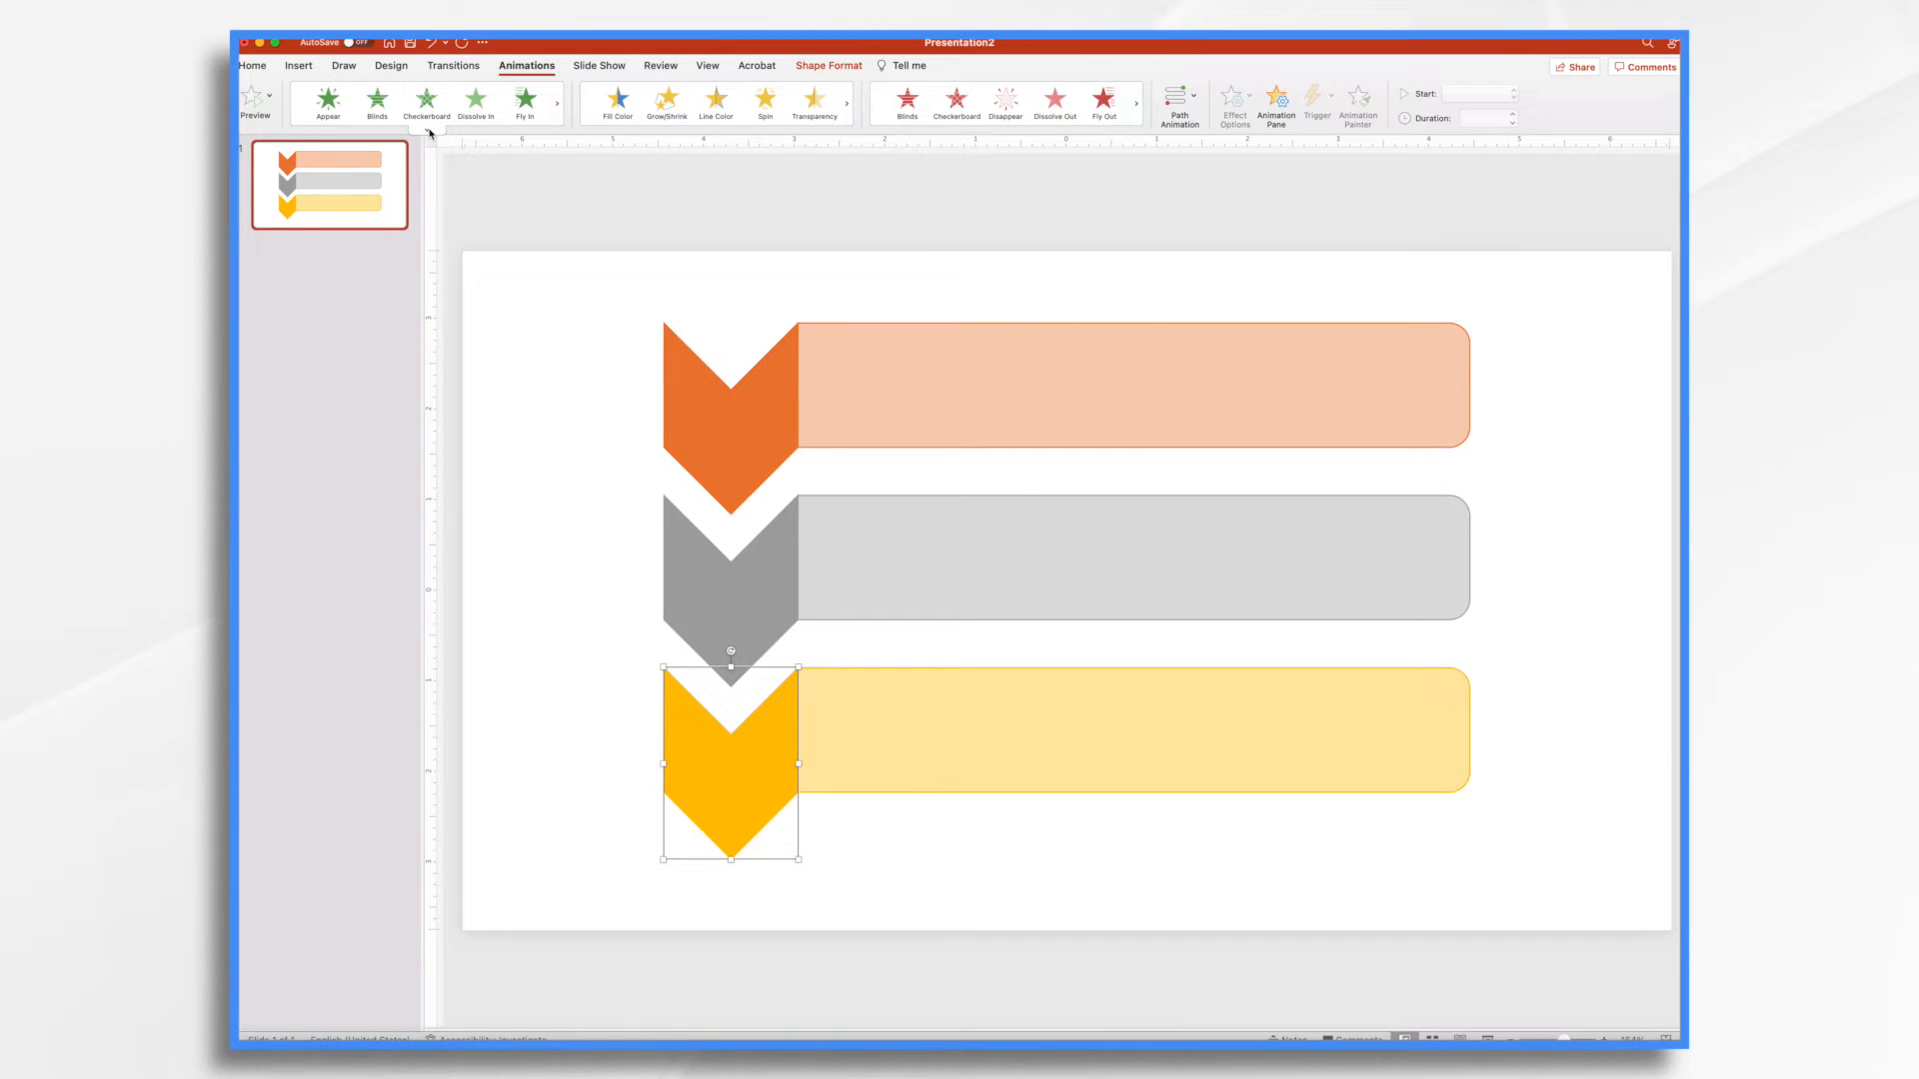
click(429, 127)
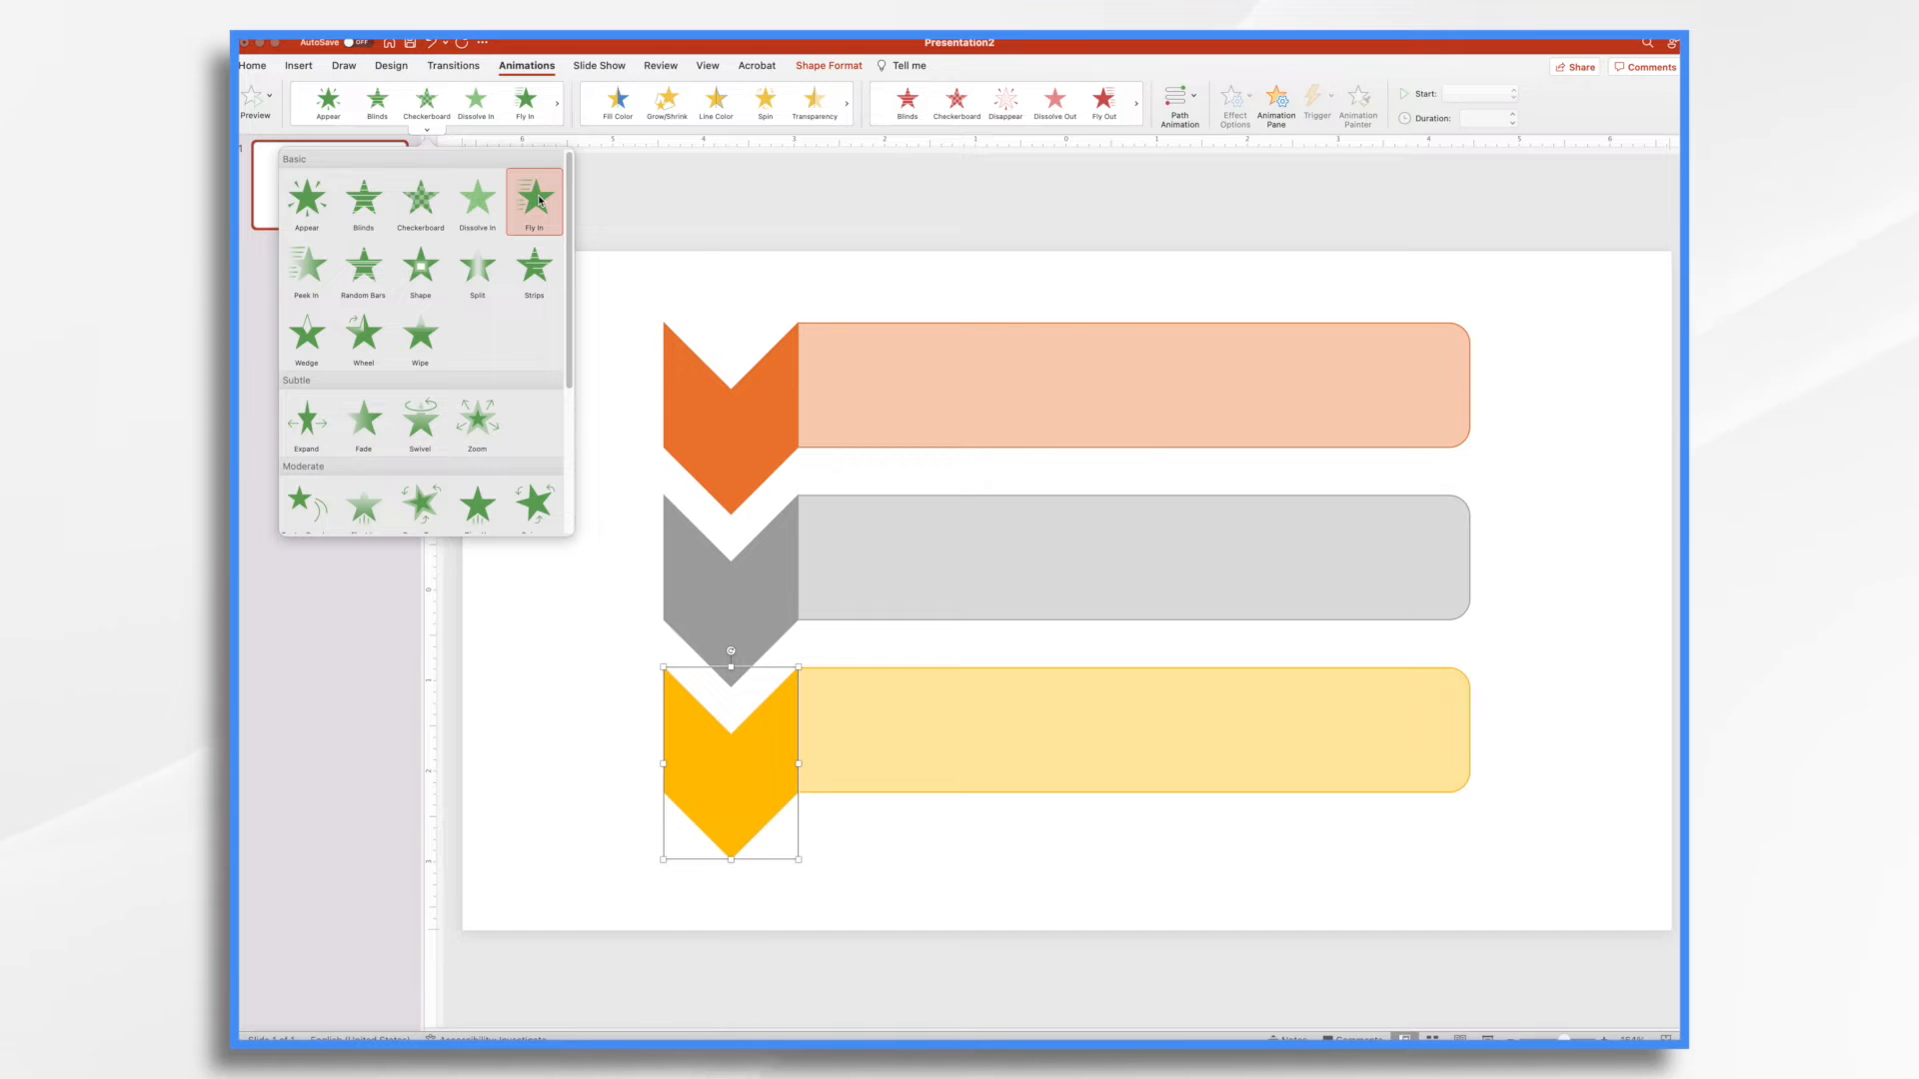
scroll(down, 3)
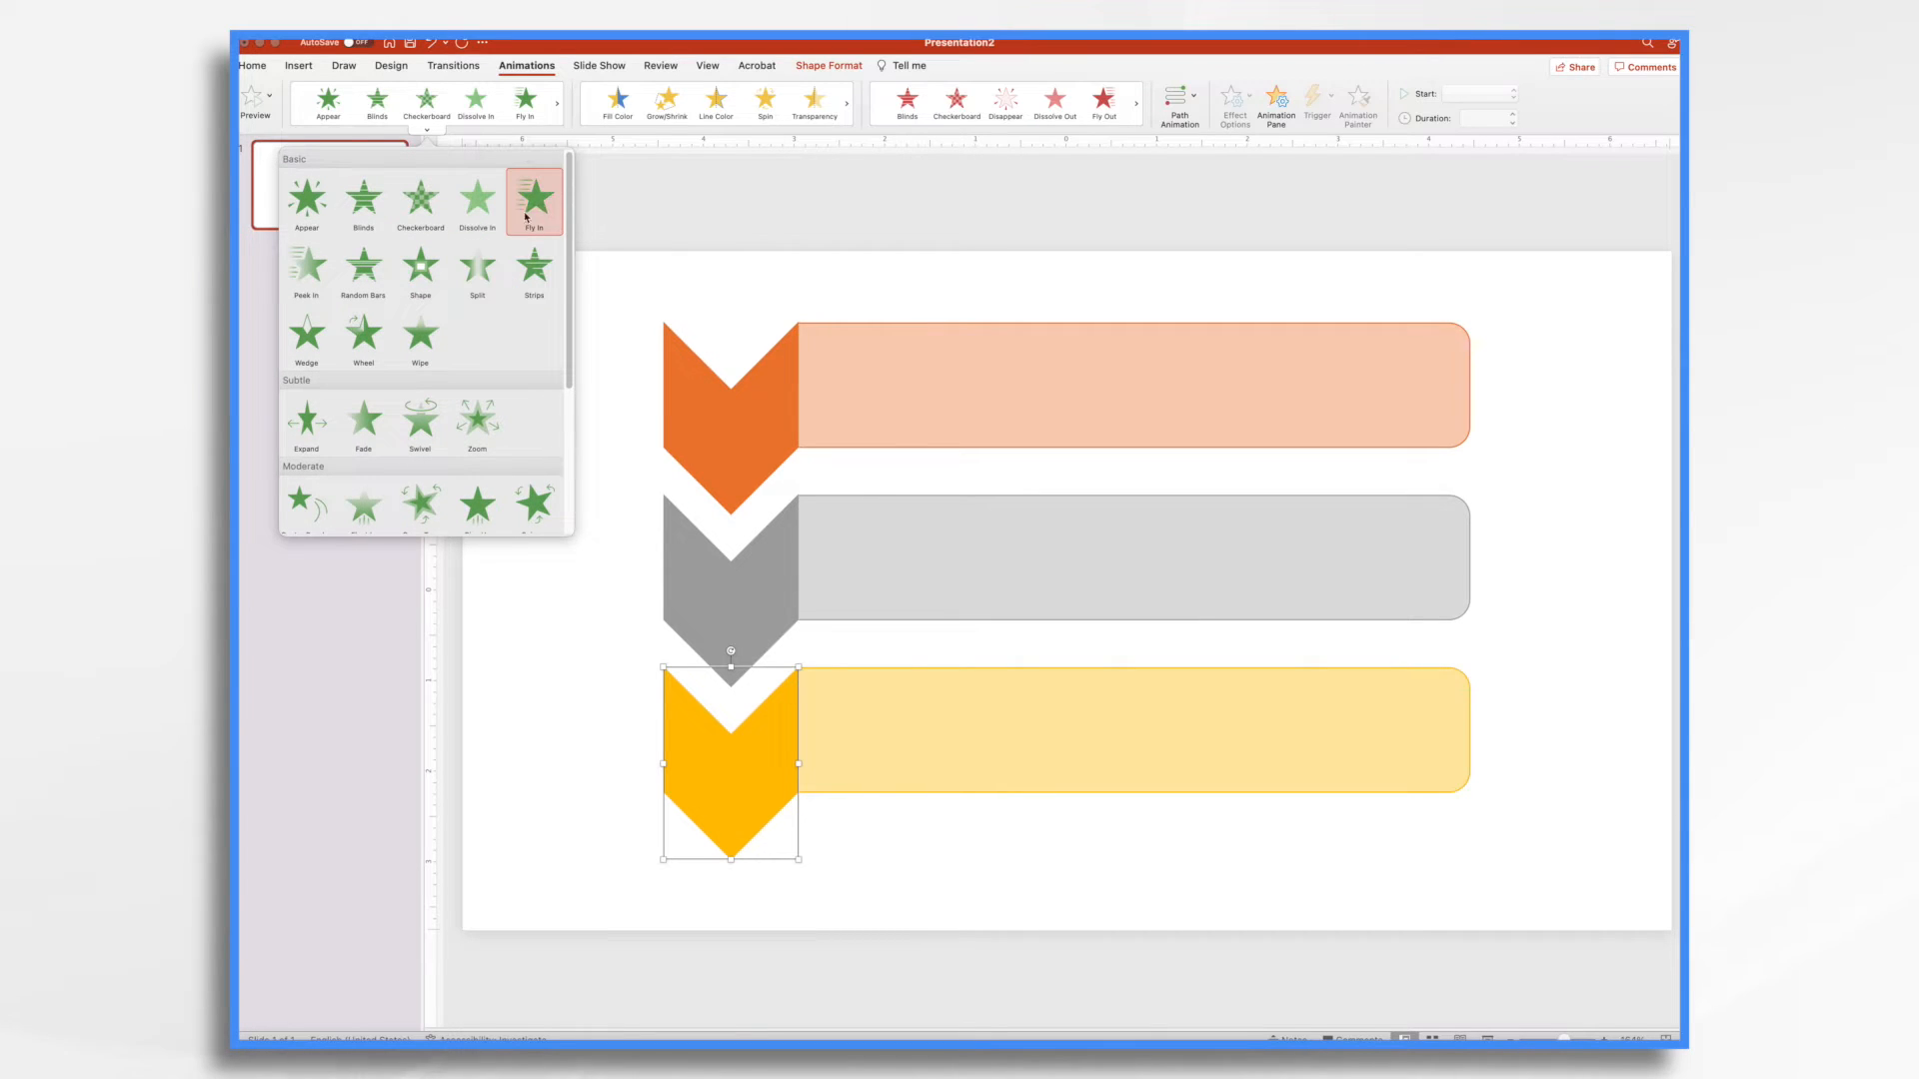
click(533, 202)
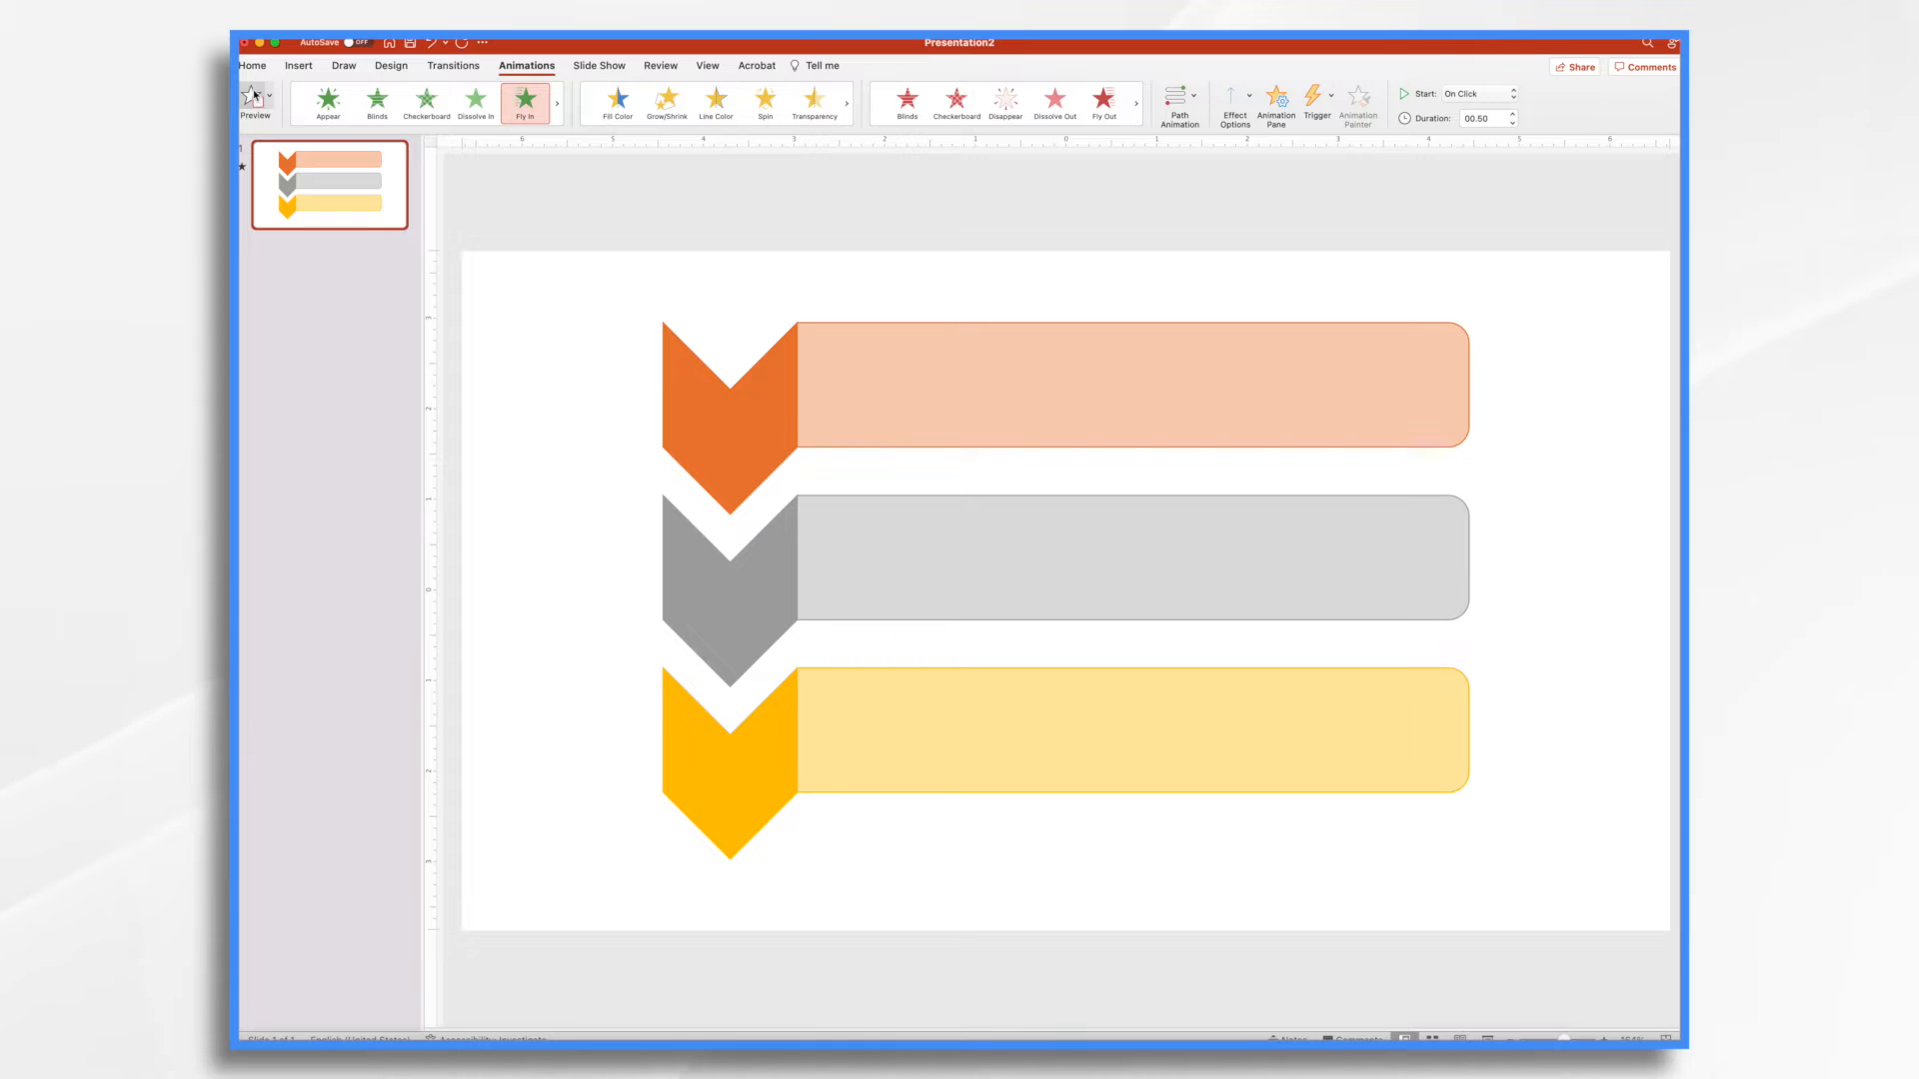
Step: Set the chevron's Fly In to come From Top with Bounce End, then preview
click(740, 797)
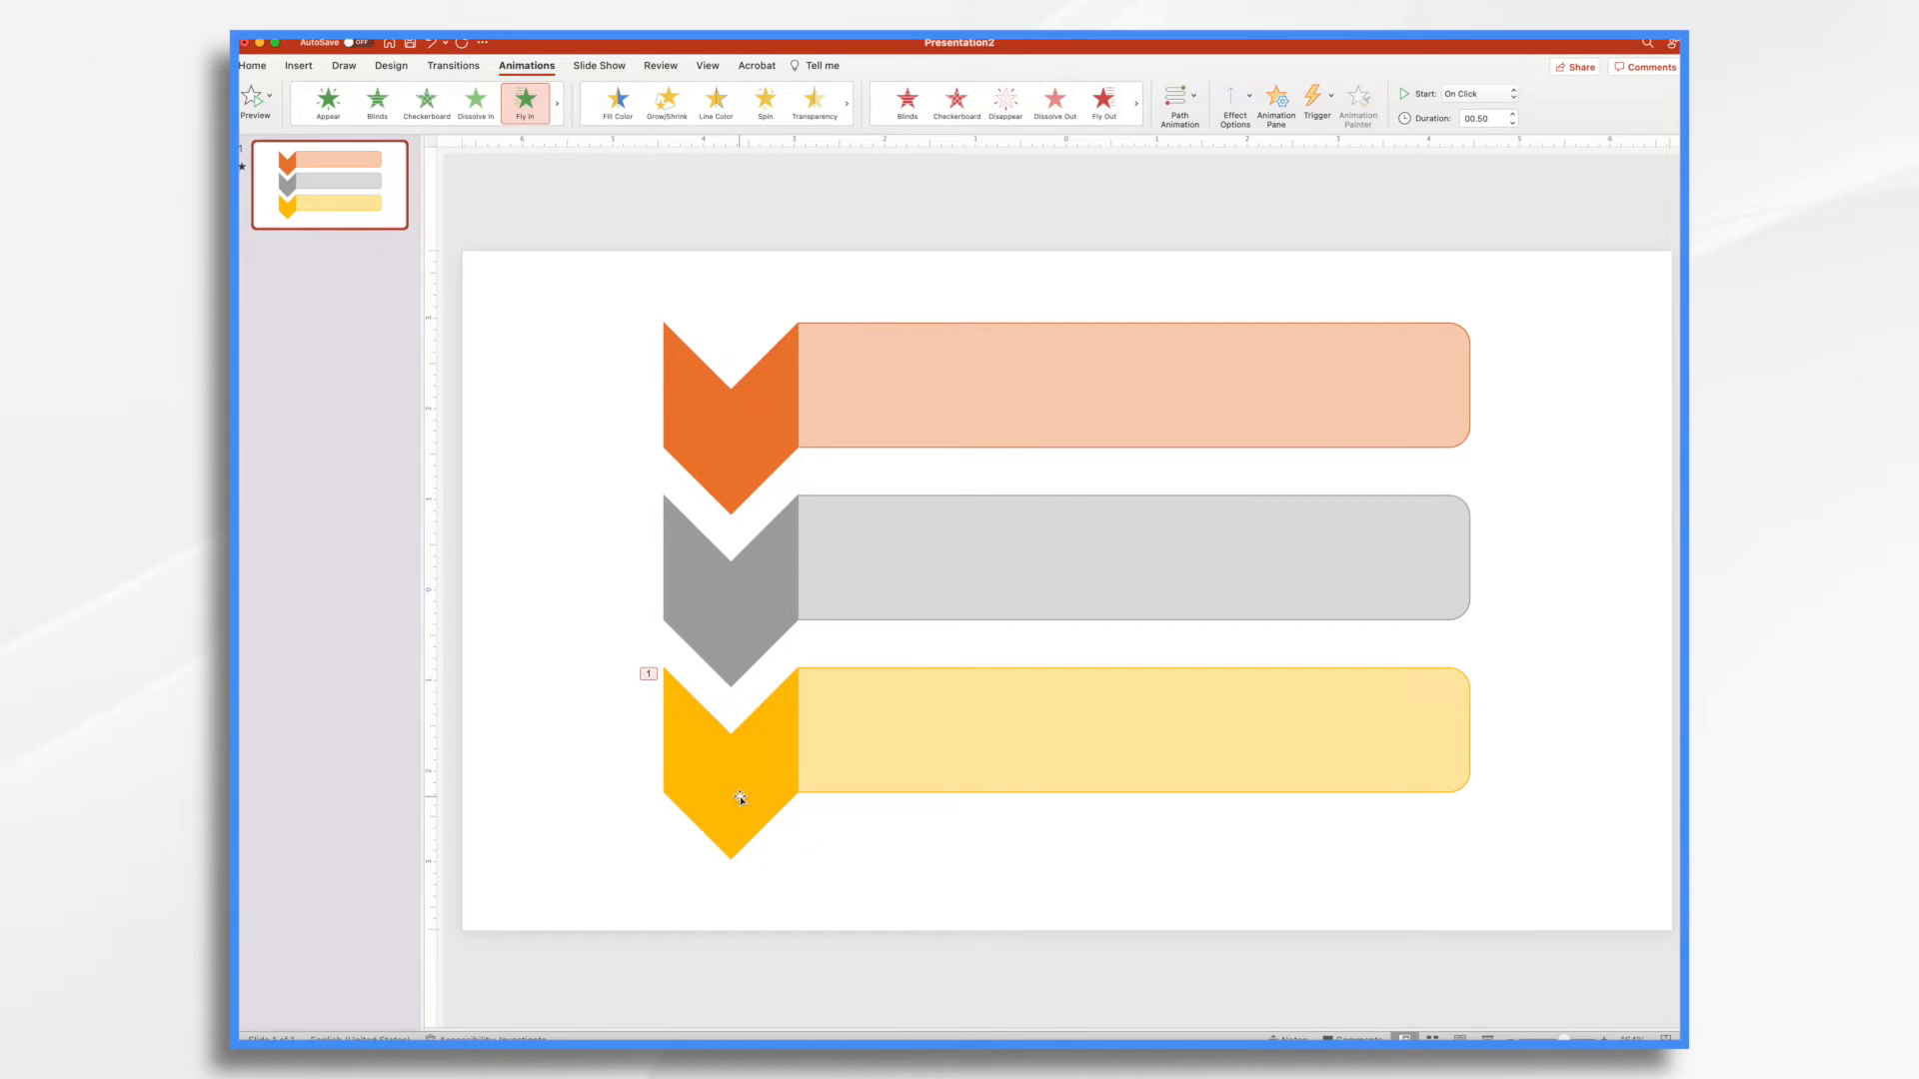
click(1276, 104)
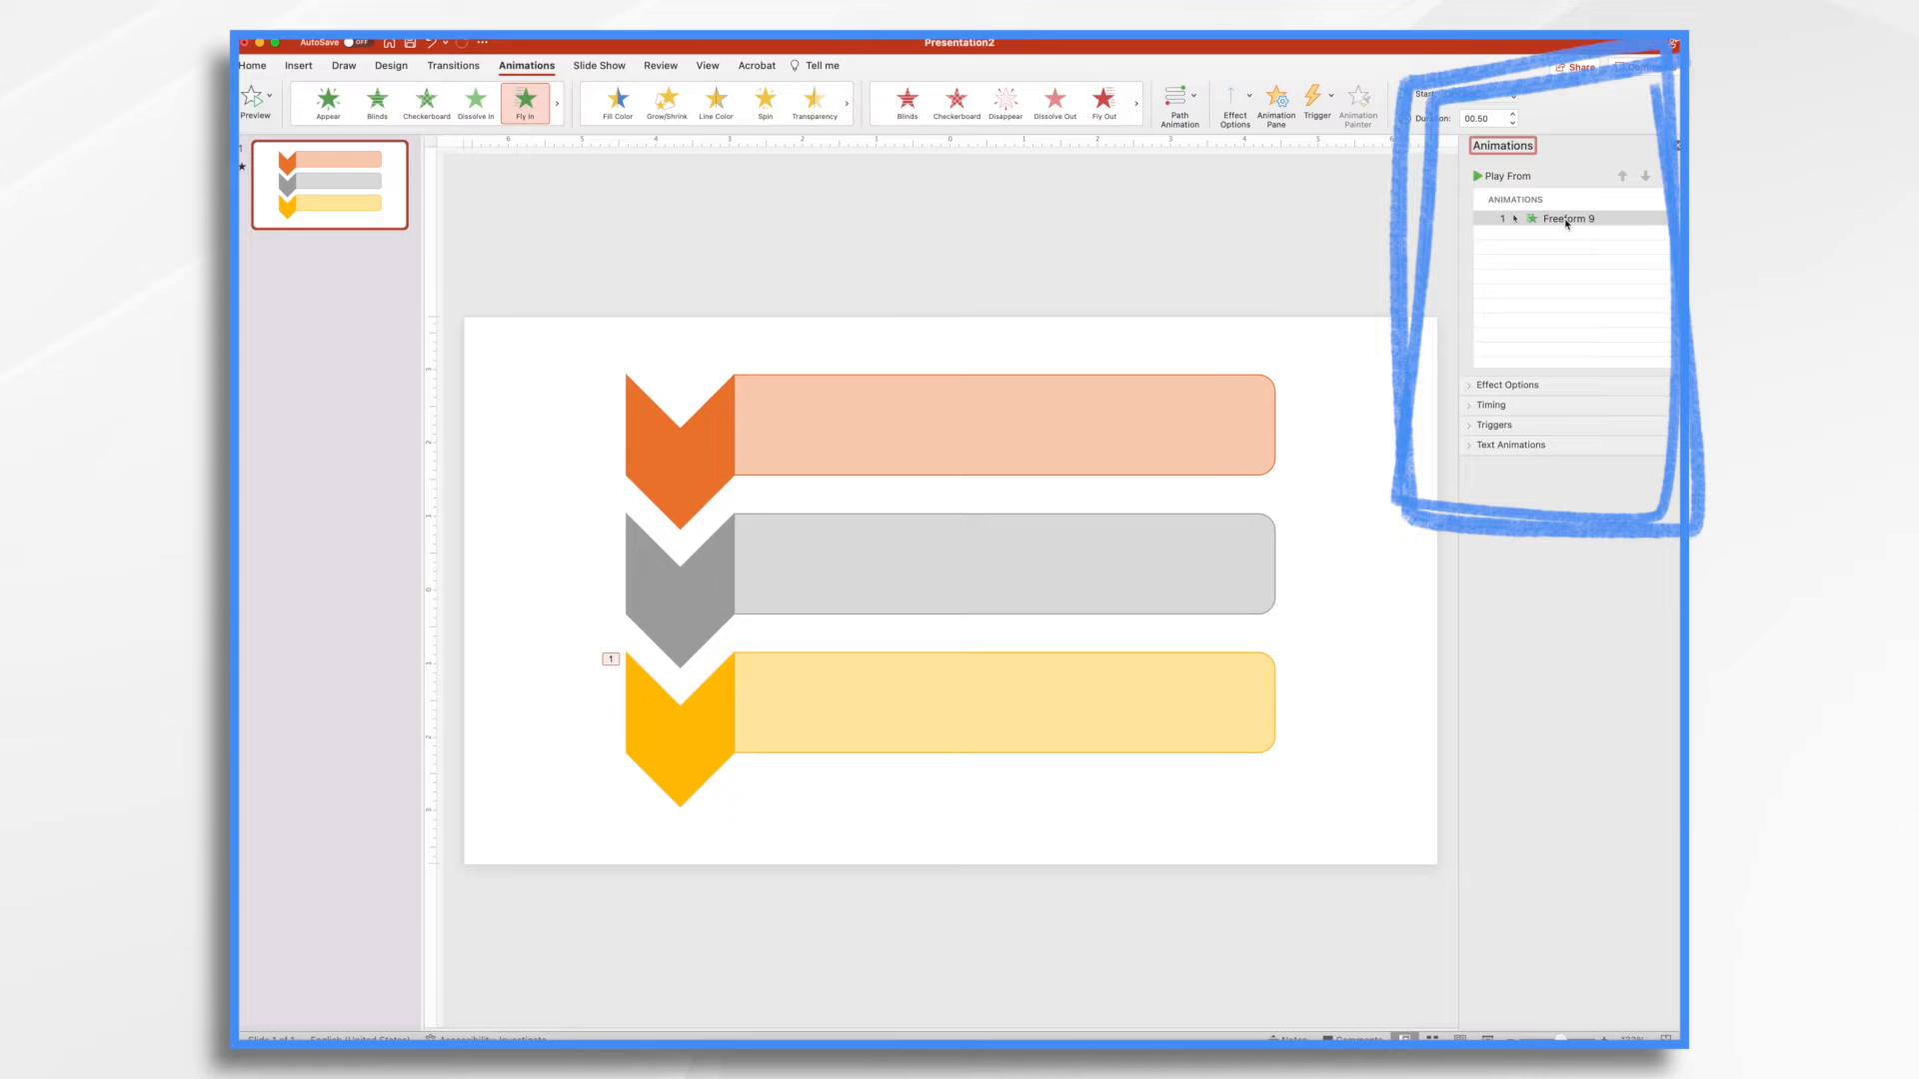
mouse_move(1570, 219)
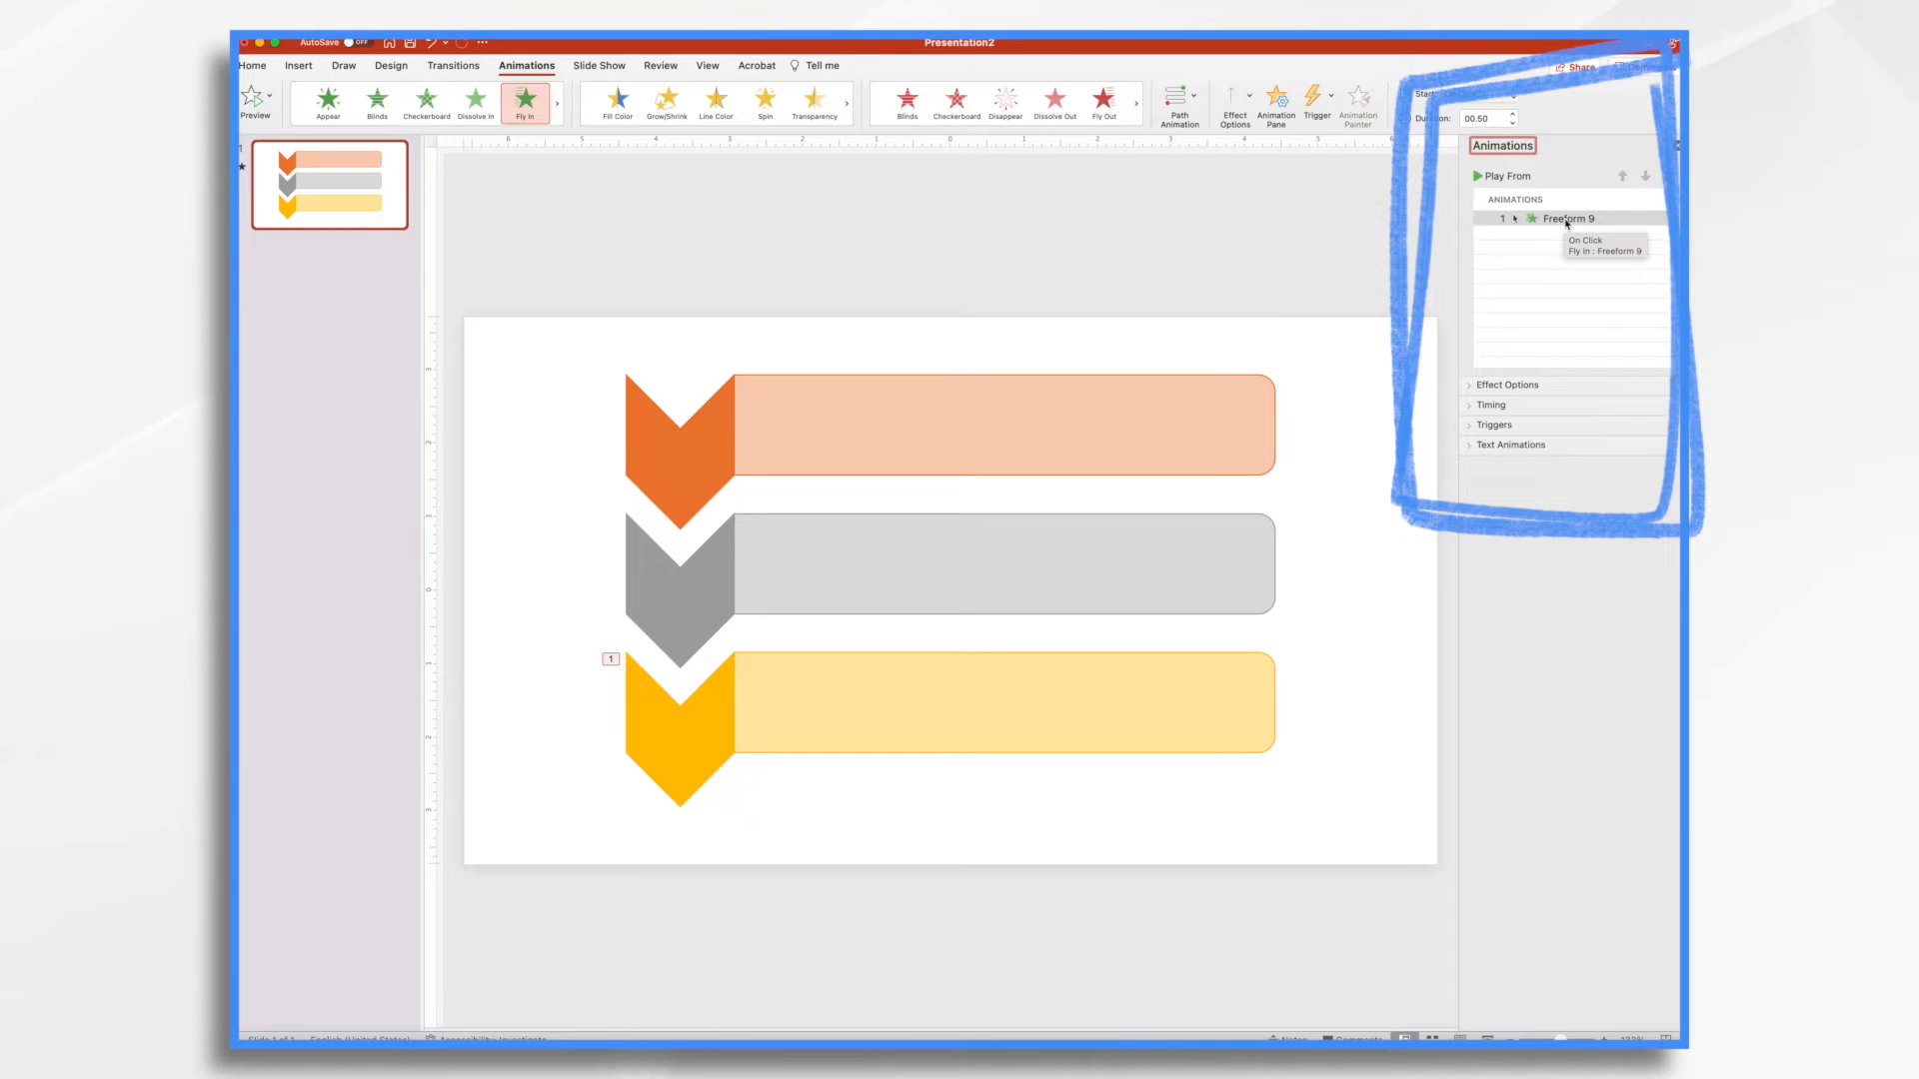
click(1568, 219)
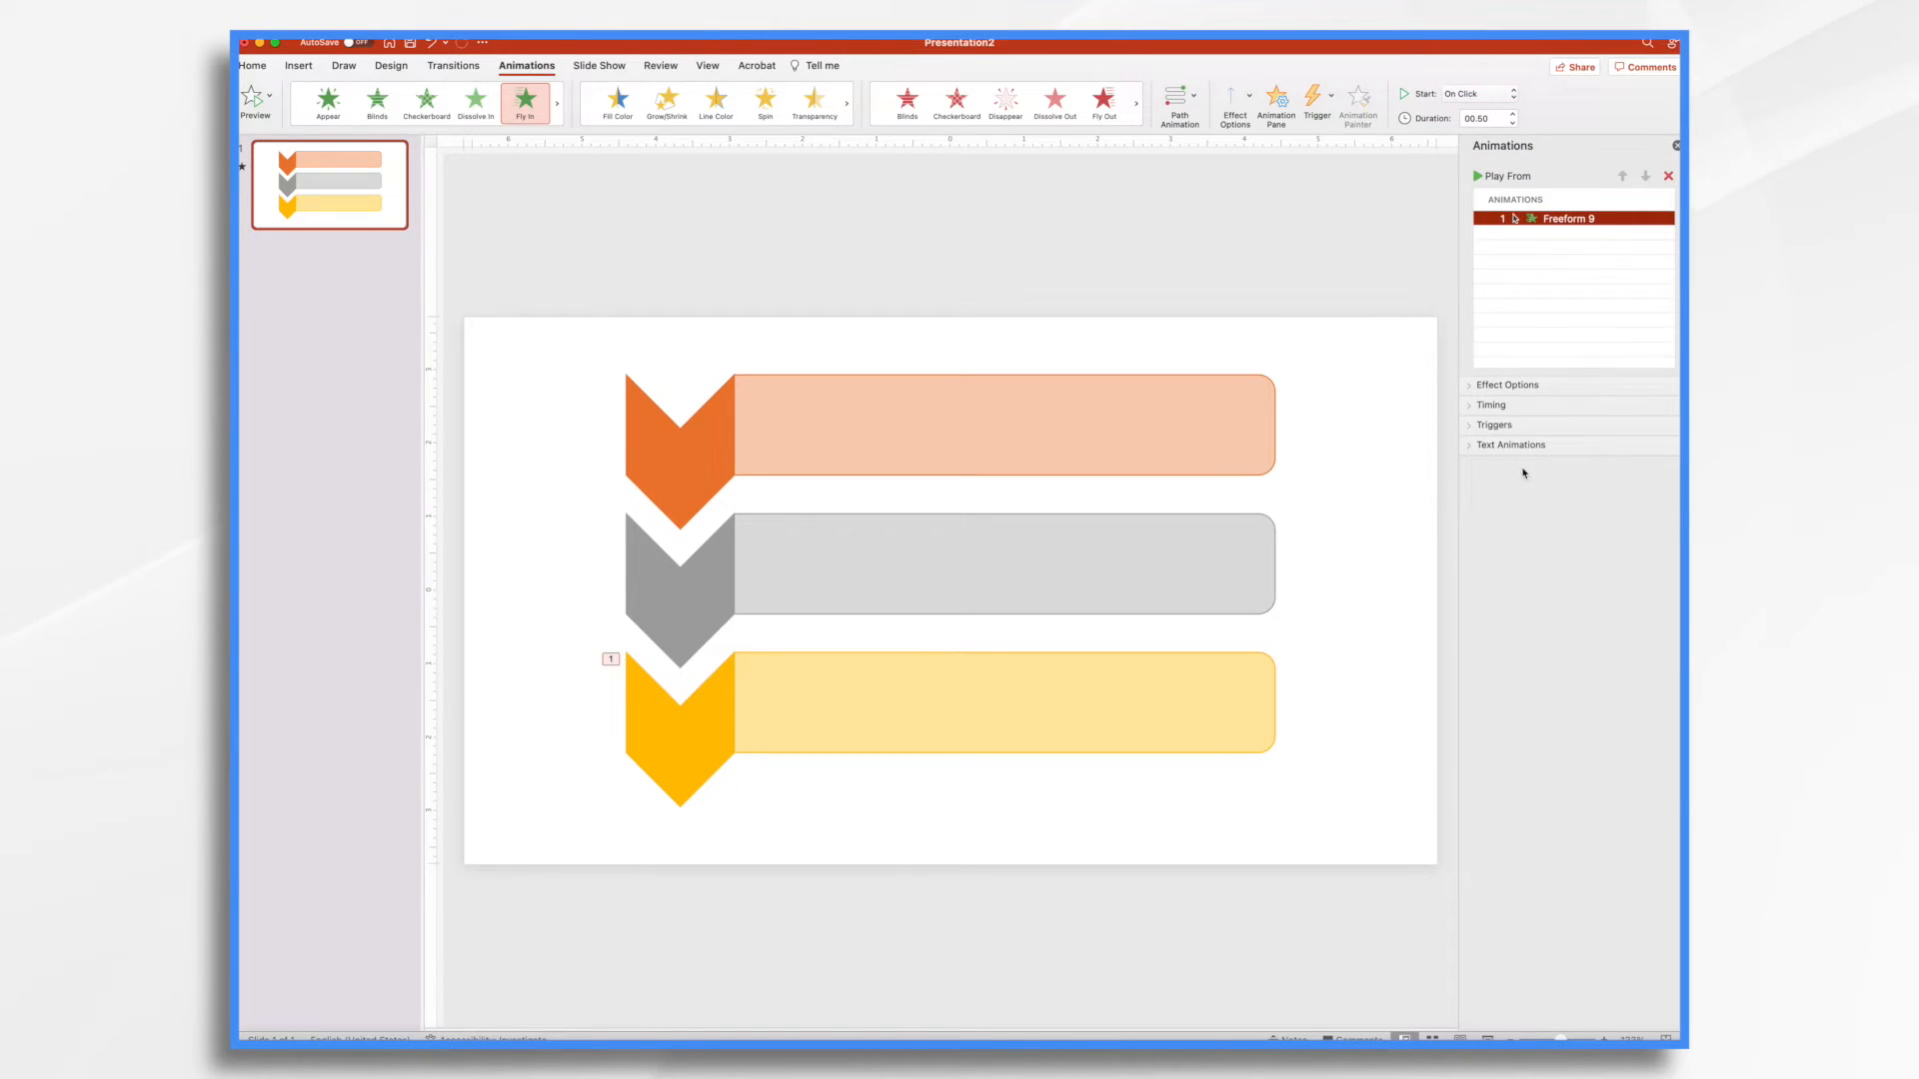
click(1506, 383)
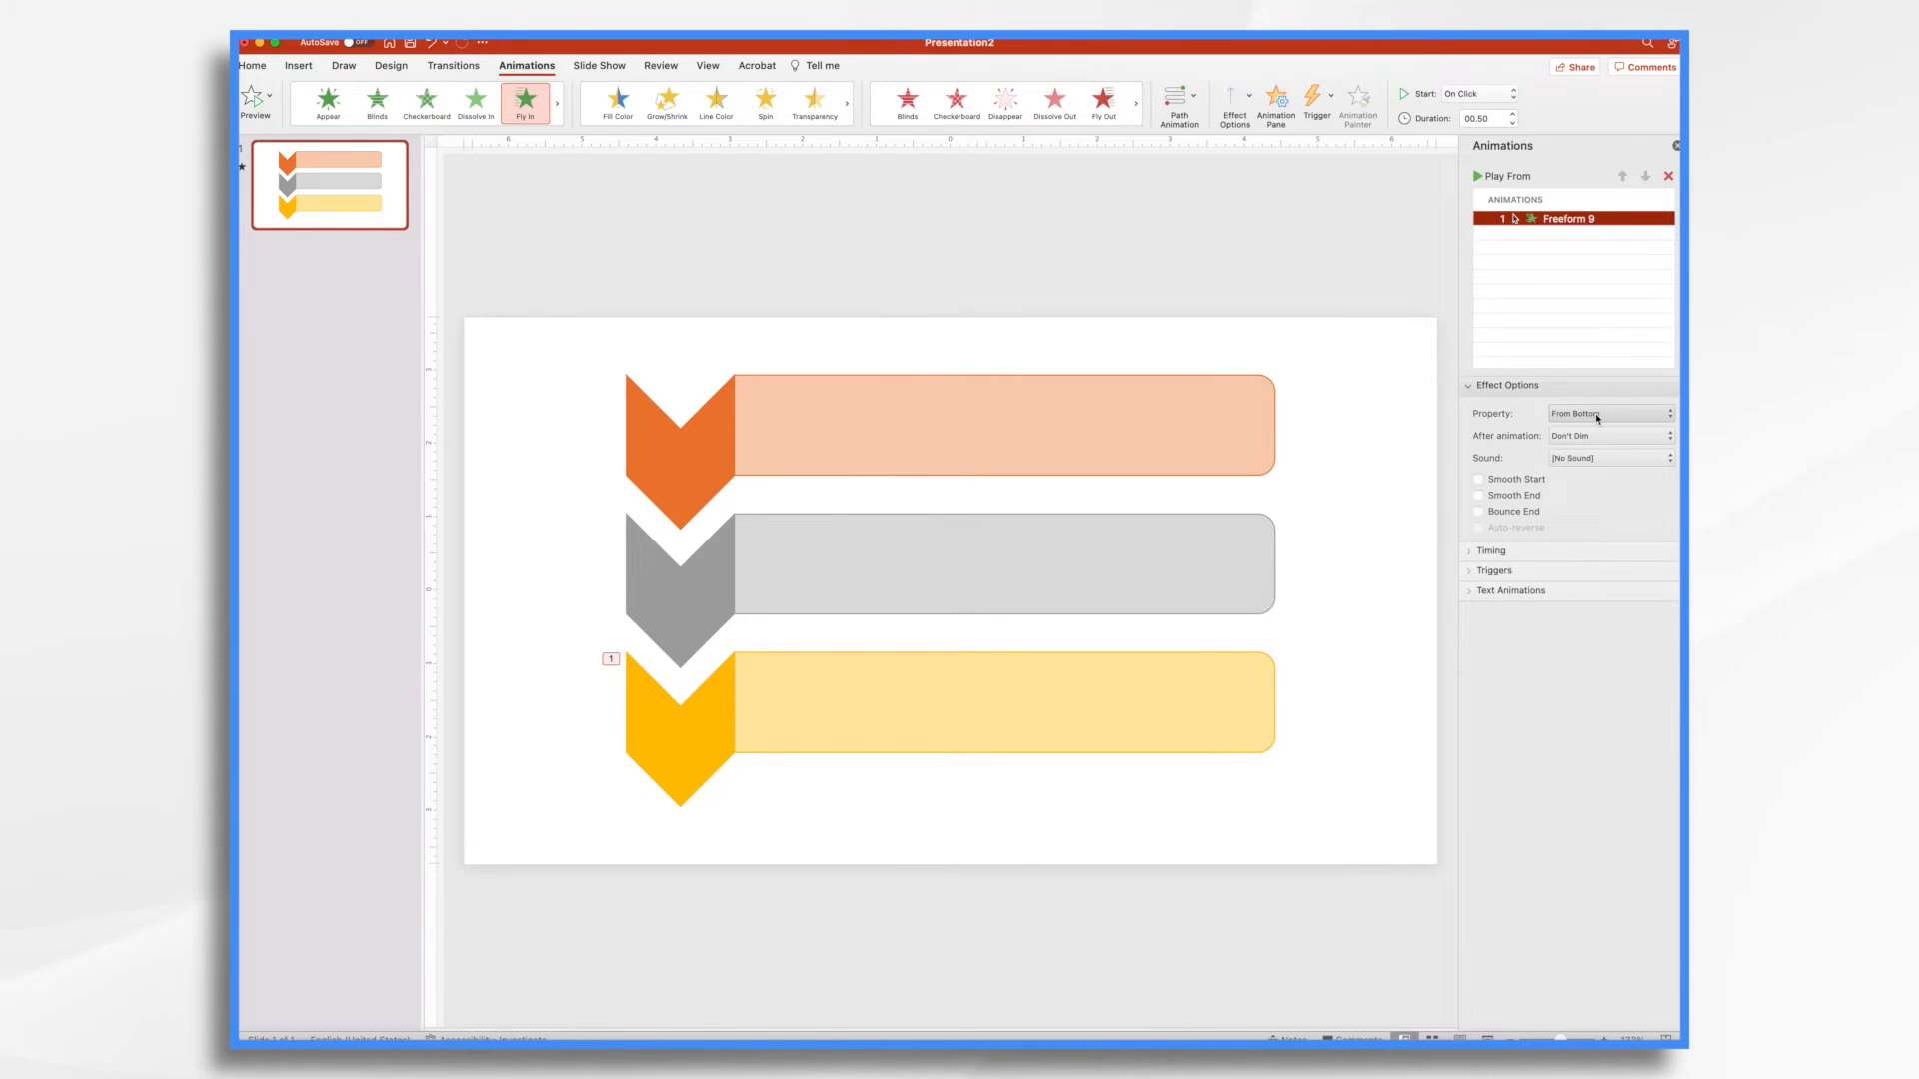
click(1607, 412)
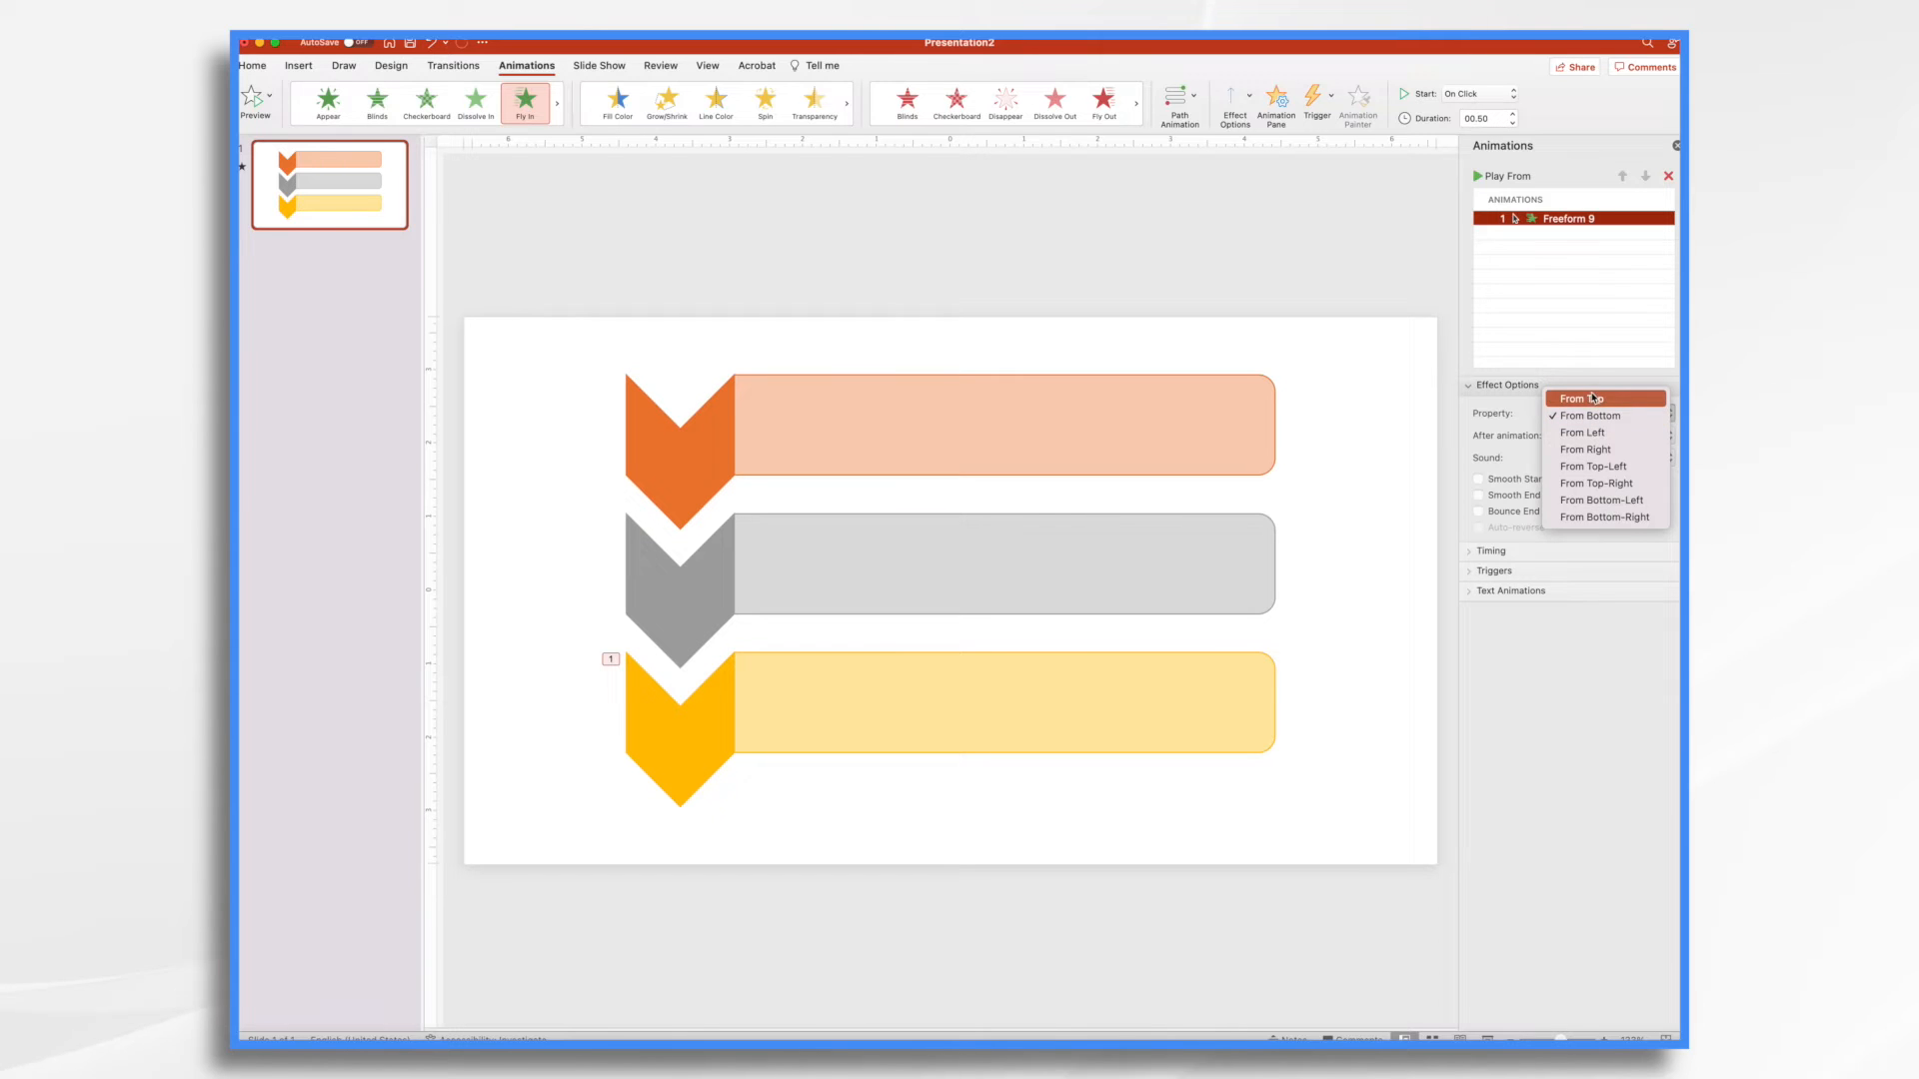
click(1582, 398)
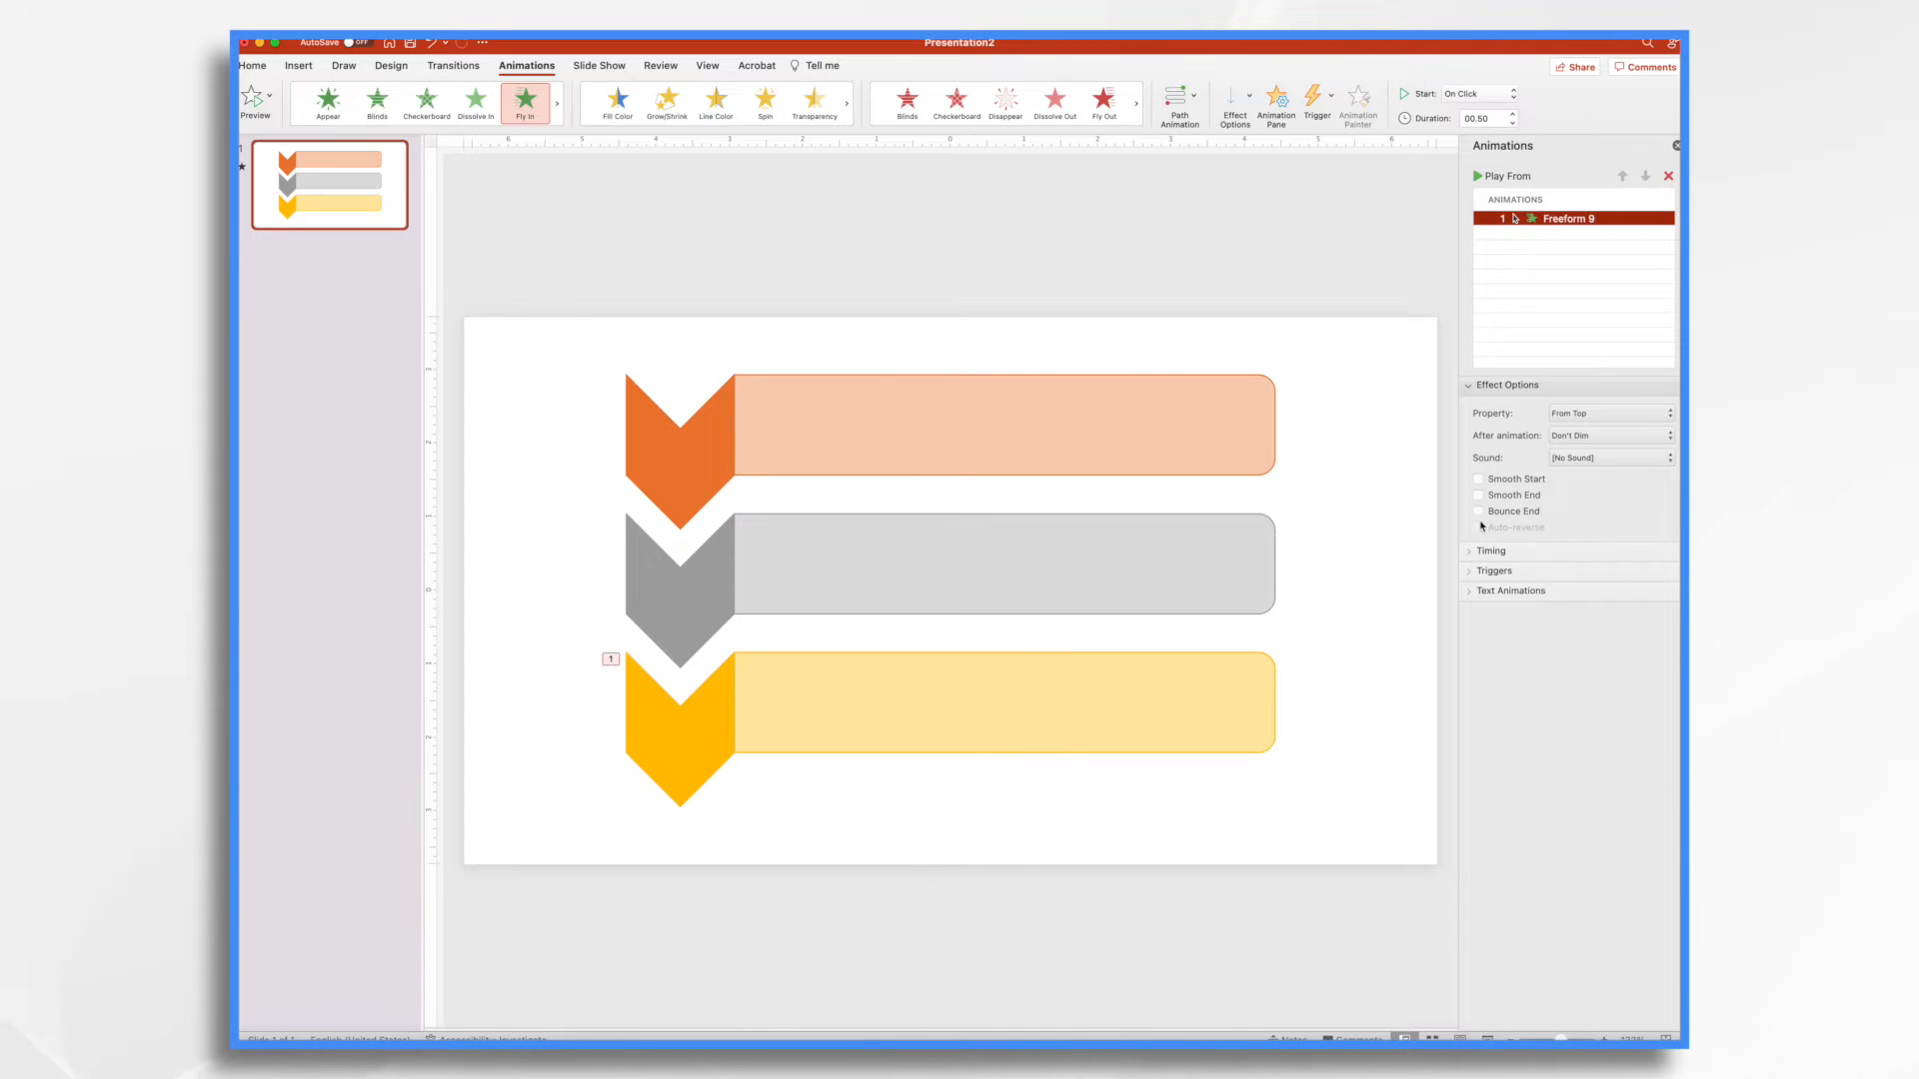
click(1478, 511)
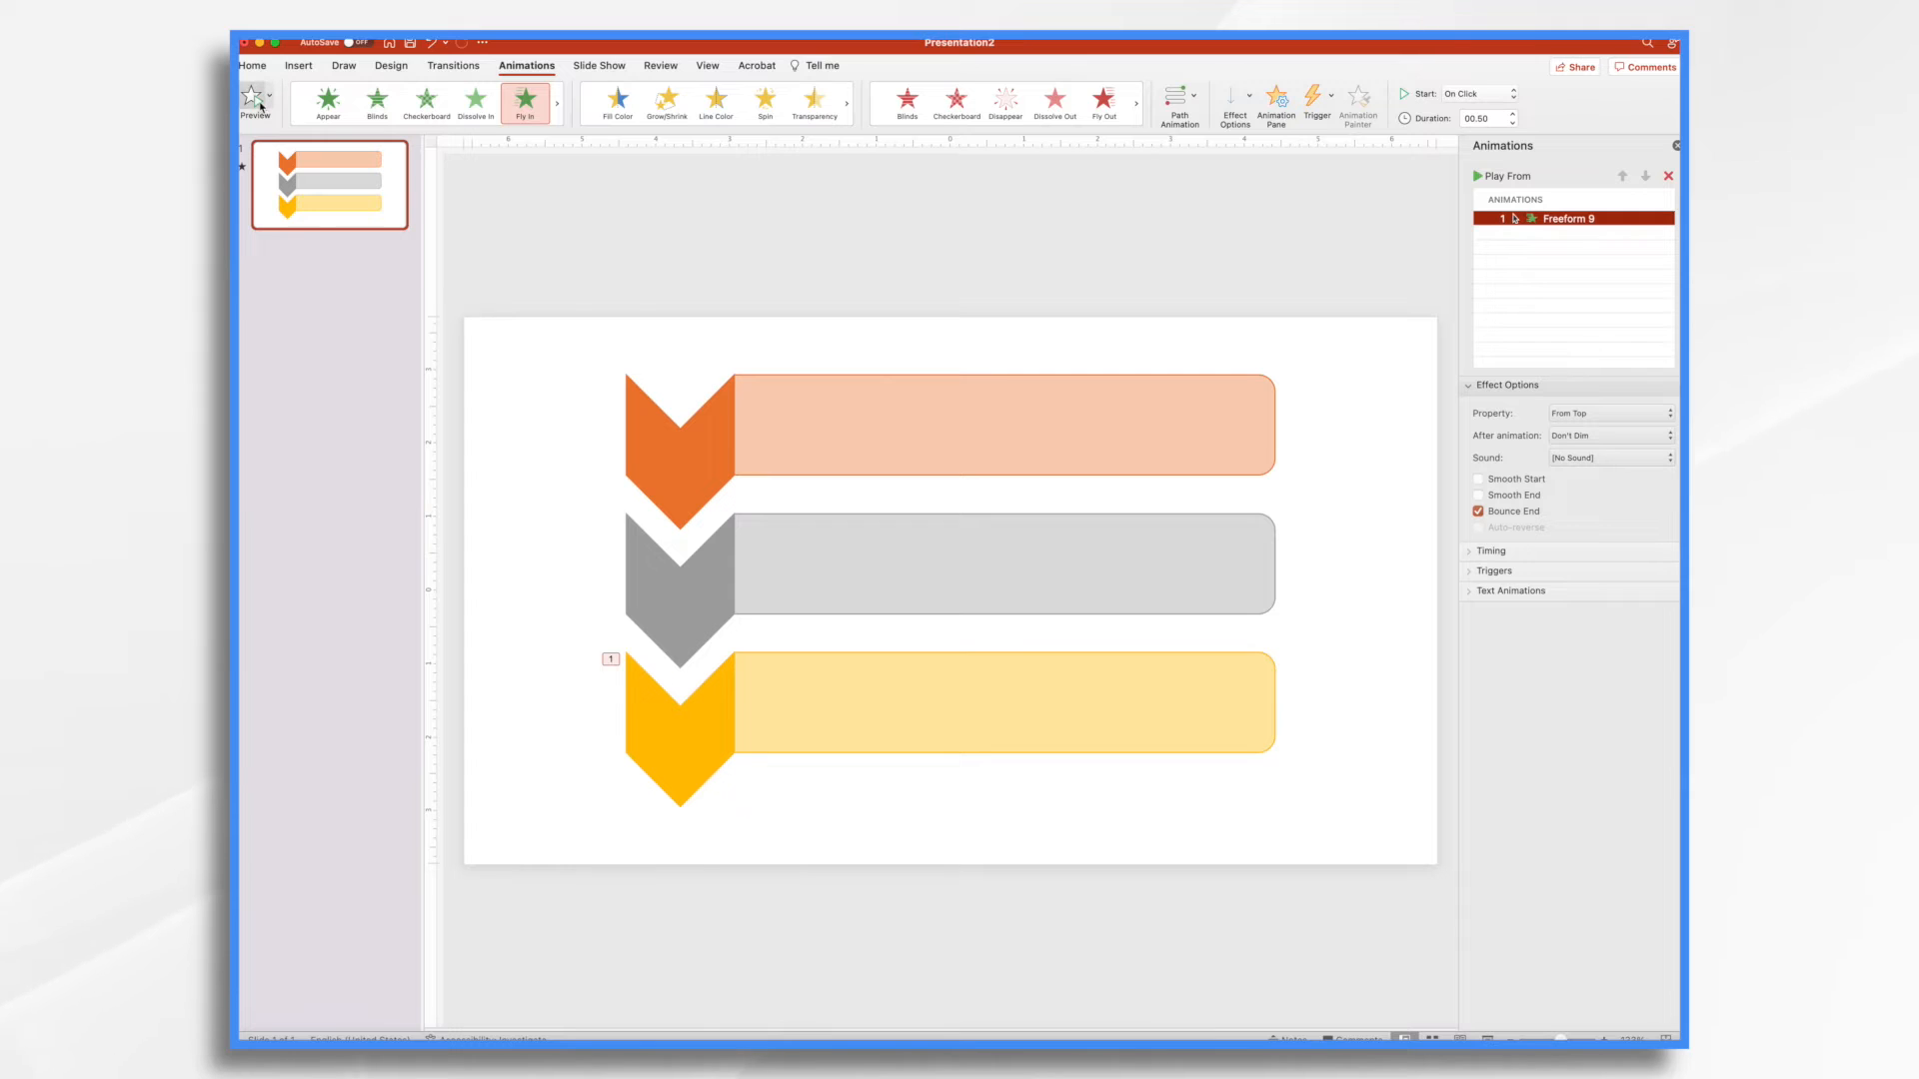
click(256, 102)
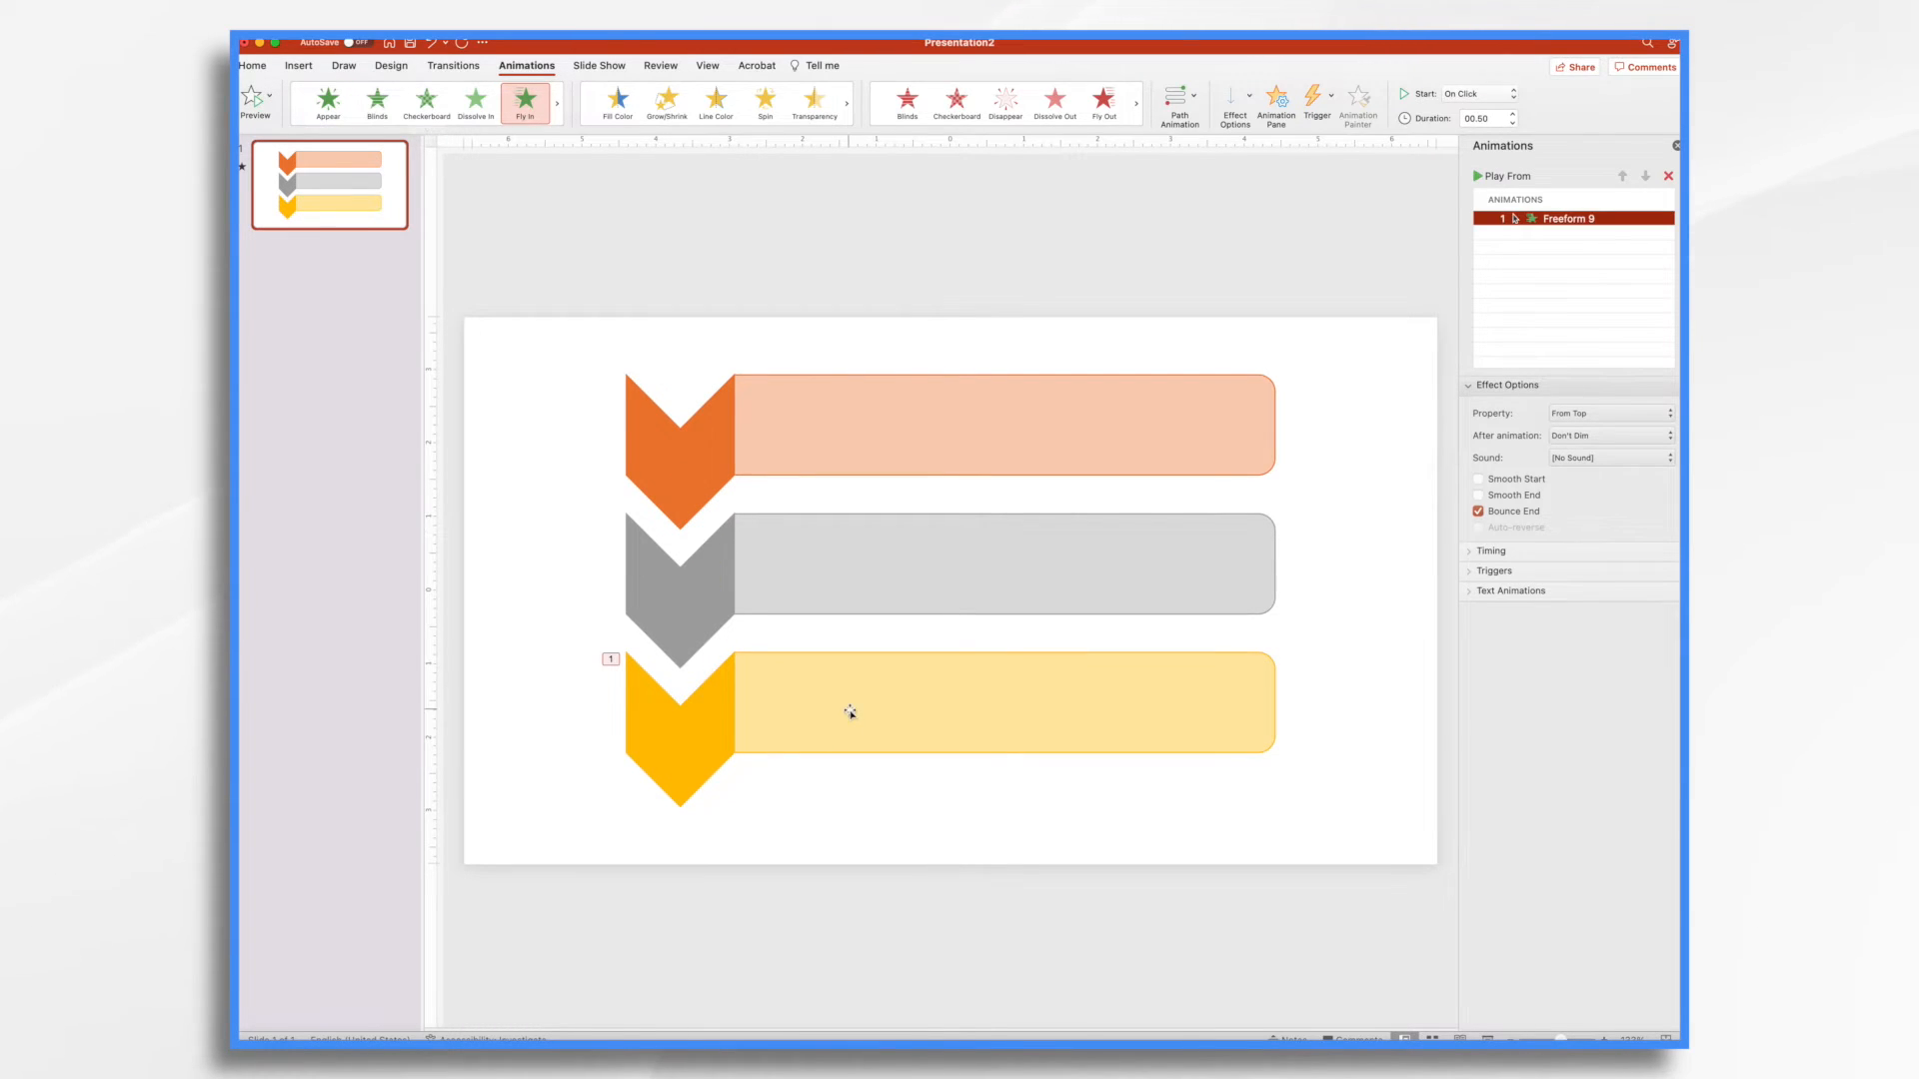
Step: Give the yellow bar a Peek In entrance from the left and preview the animations
click(1000, 703)
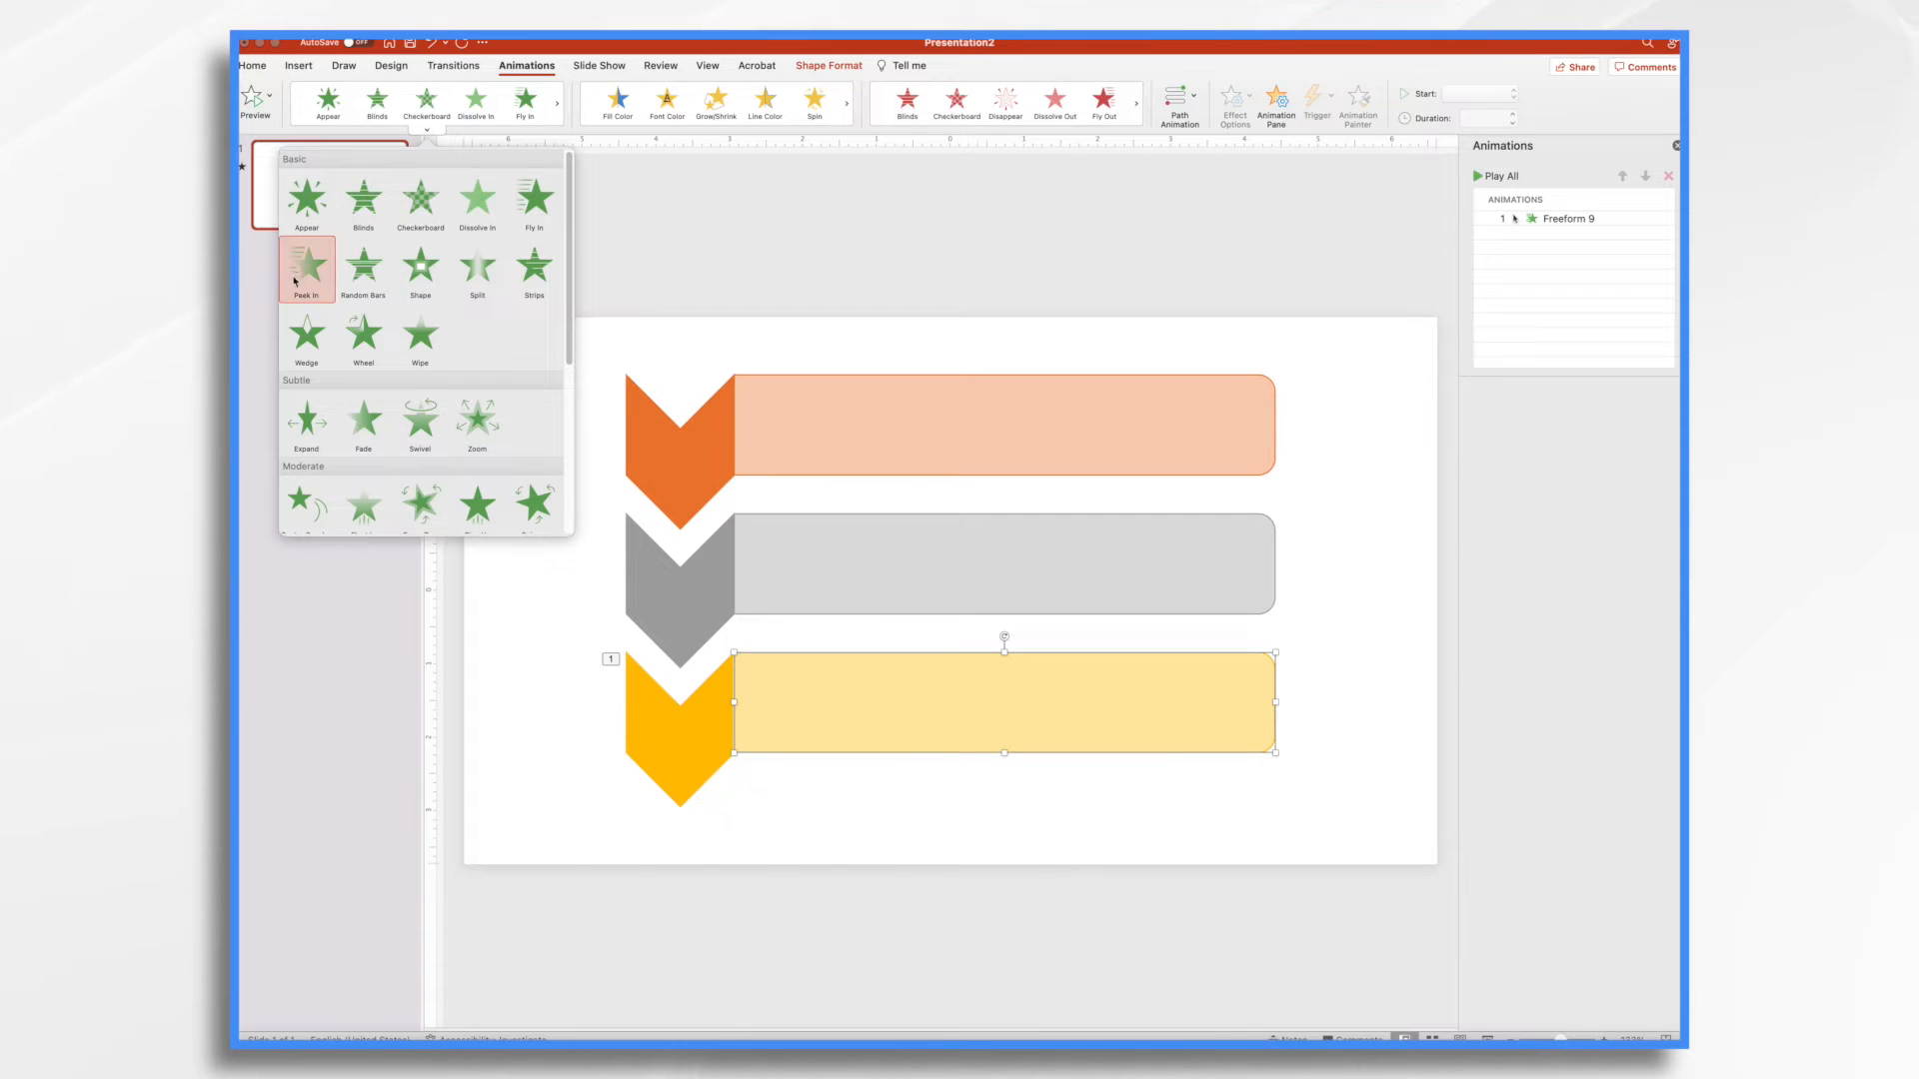
mouse_move(305, 265)
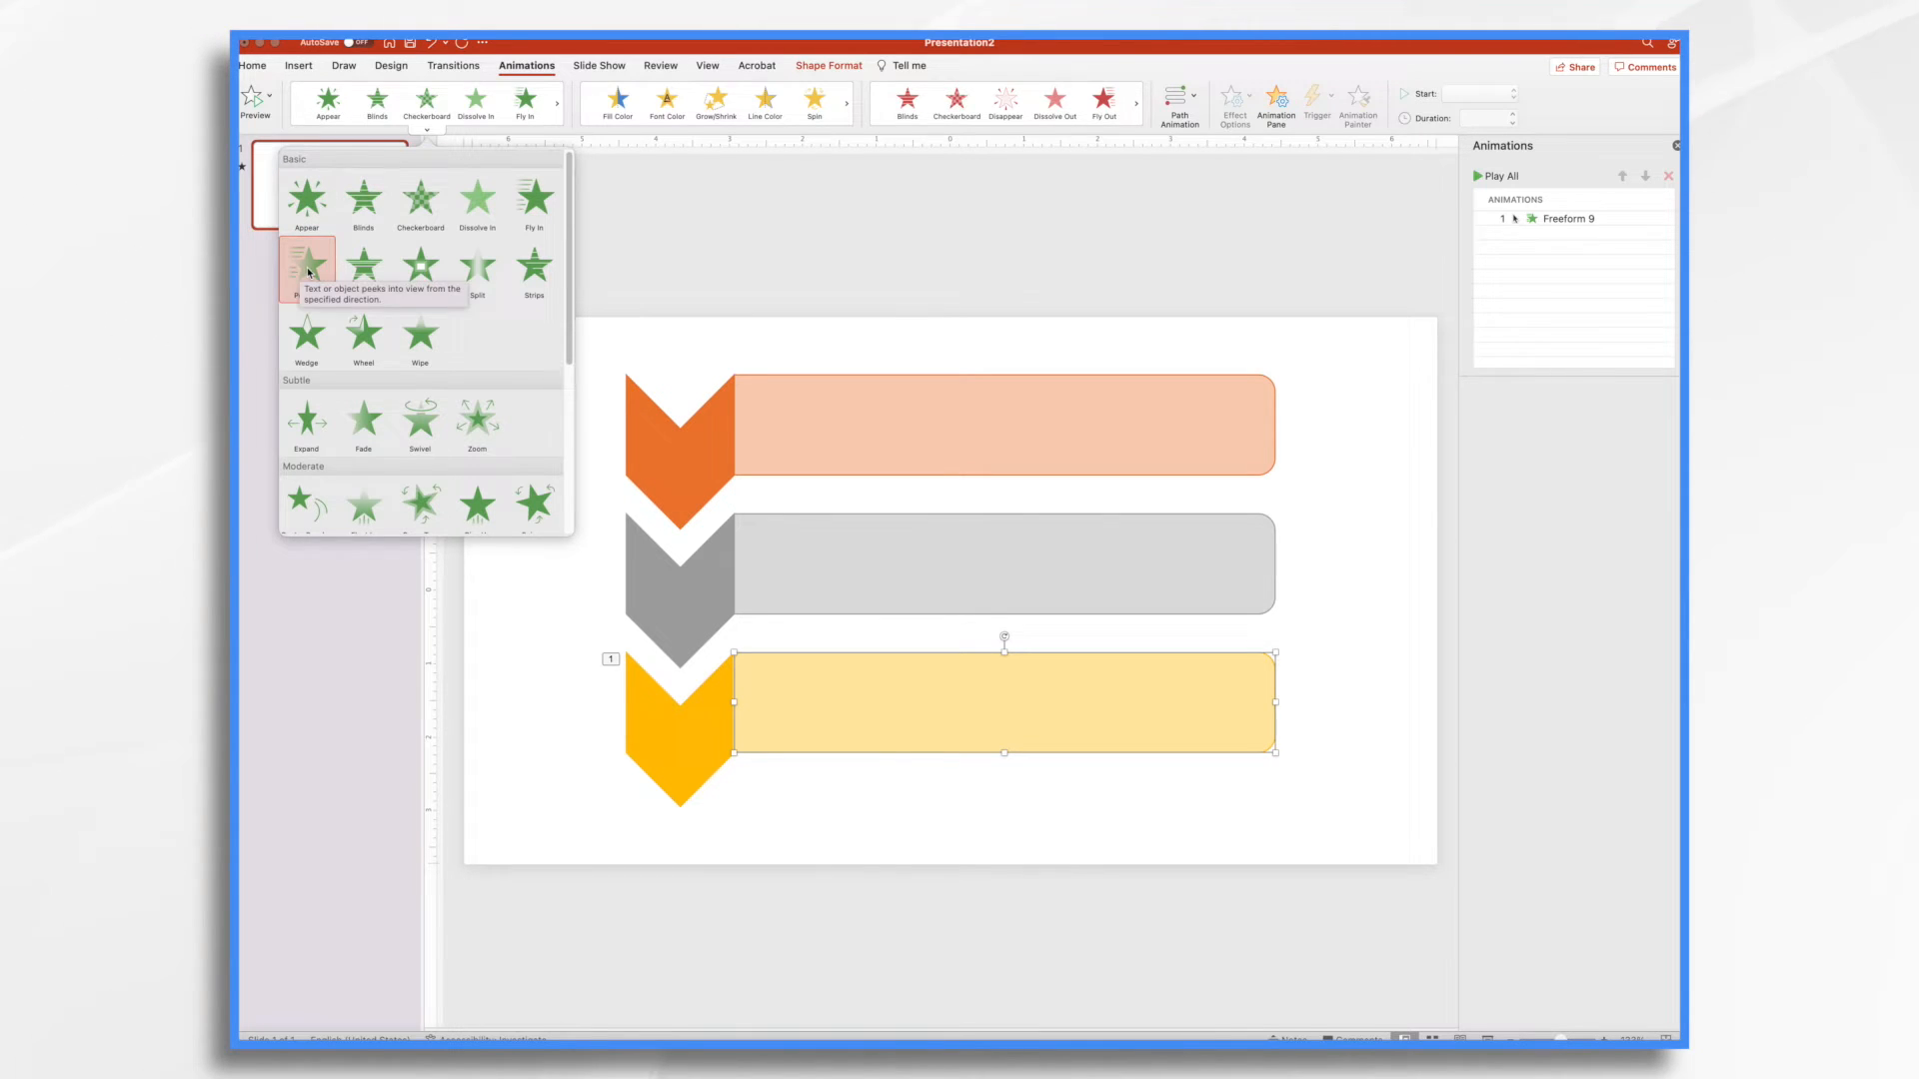
click(306, 264)
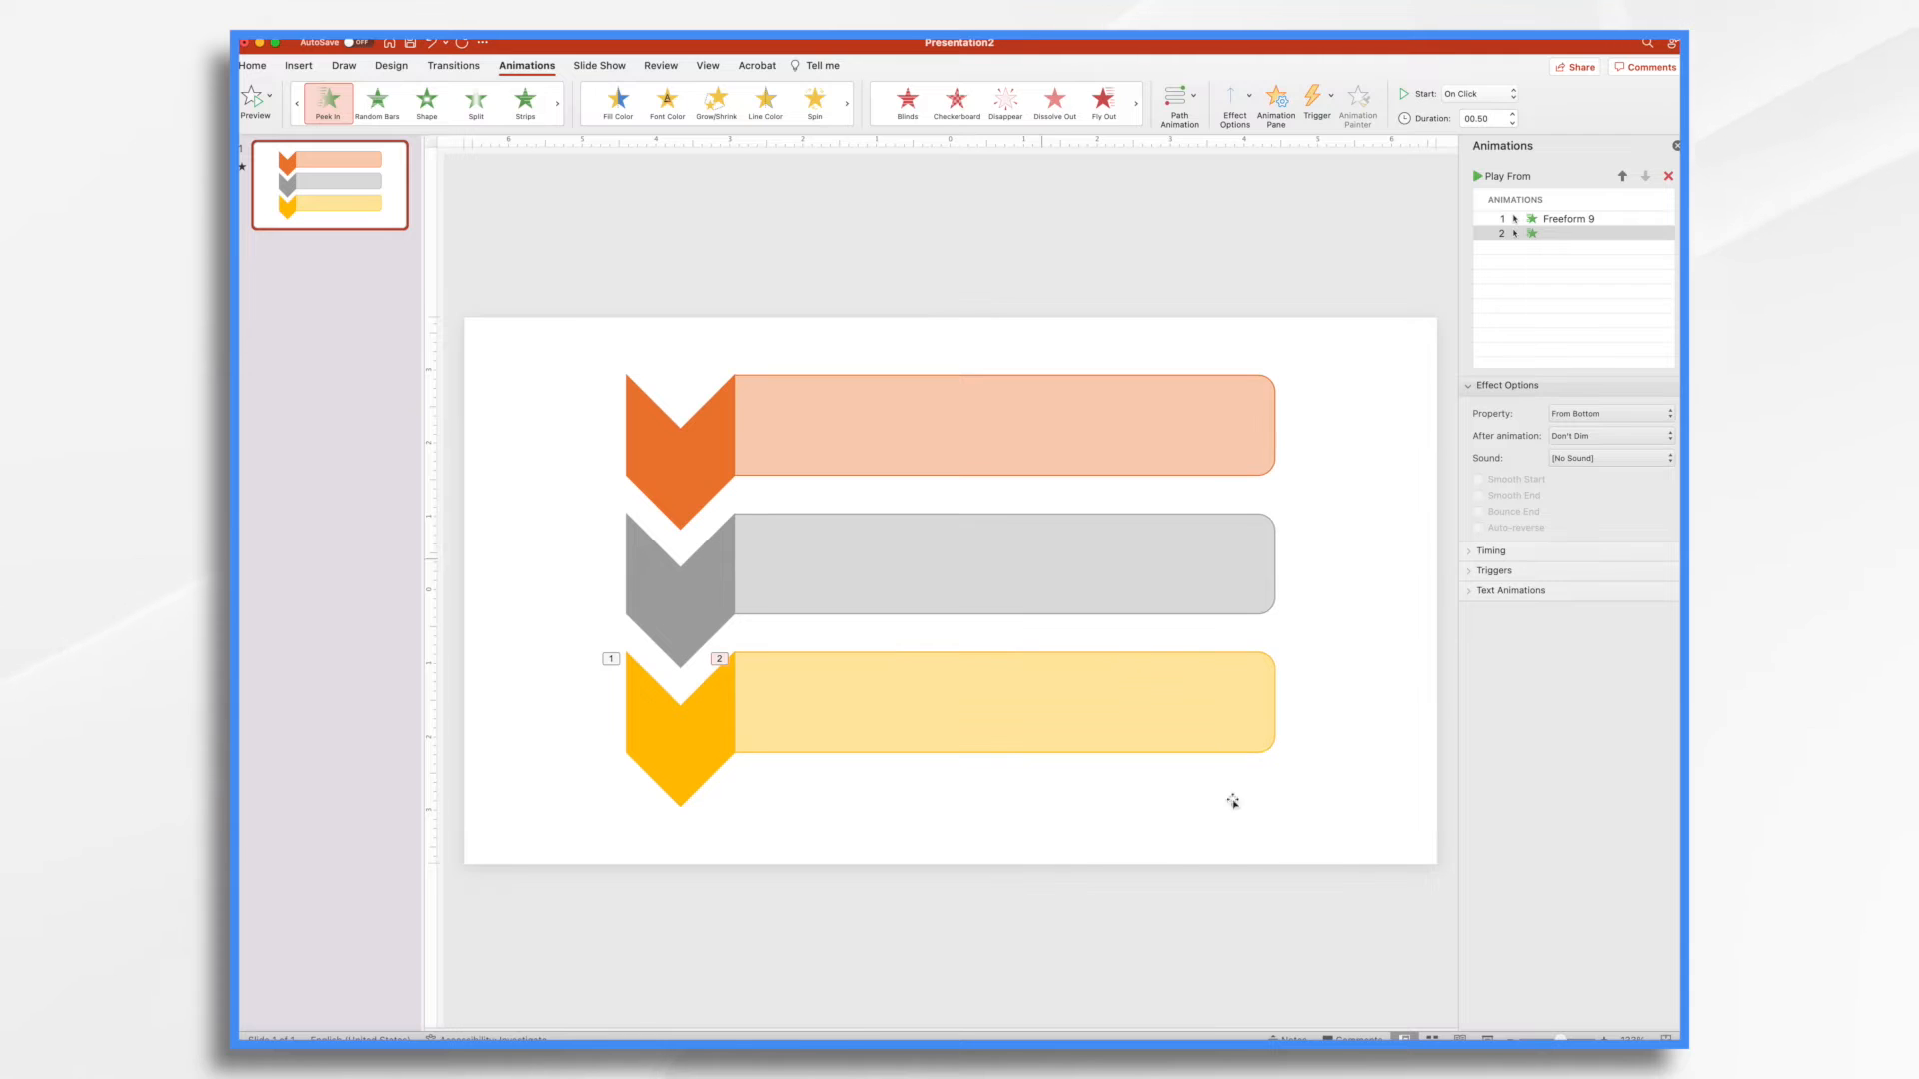
mouse_move(971, 702)
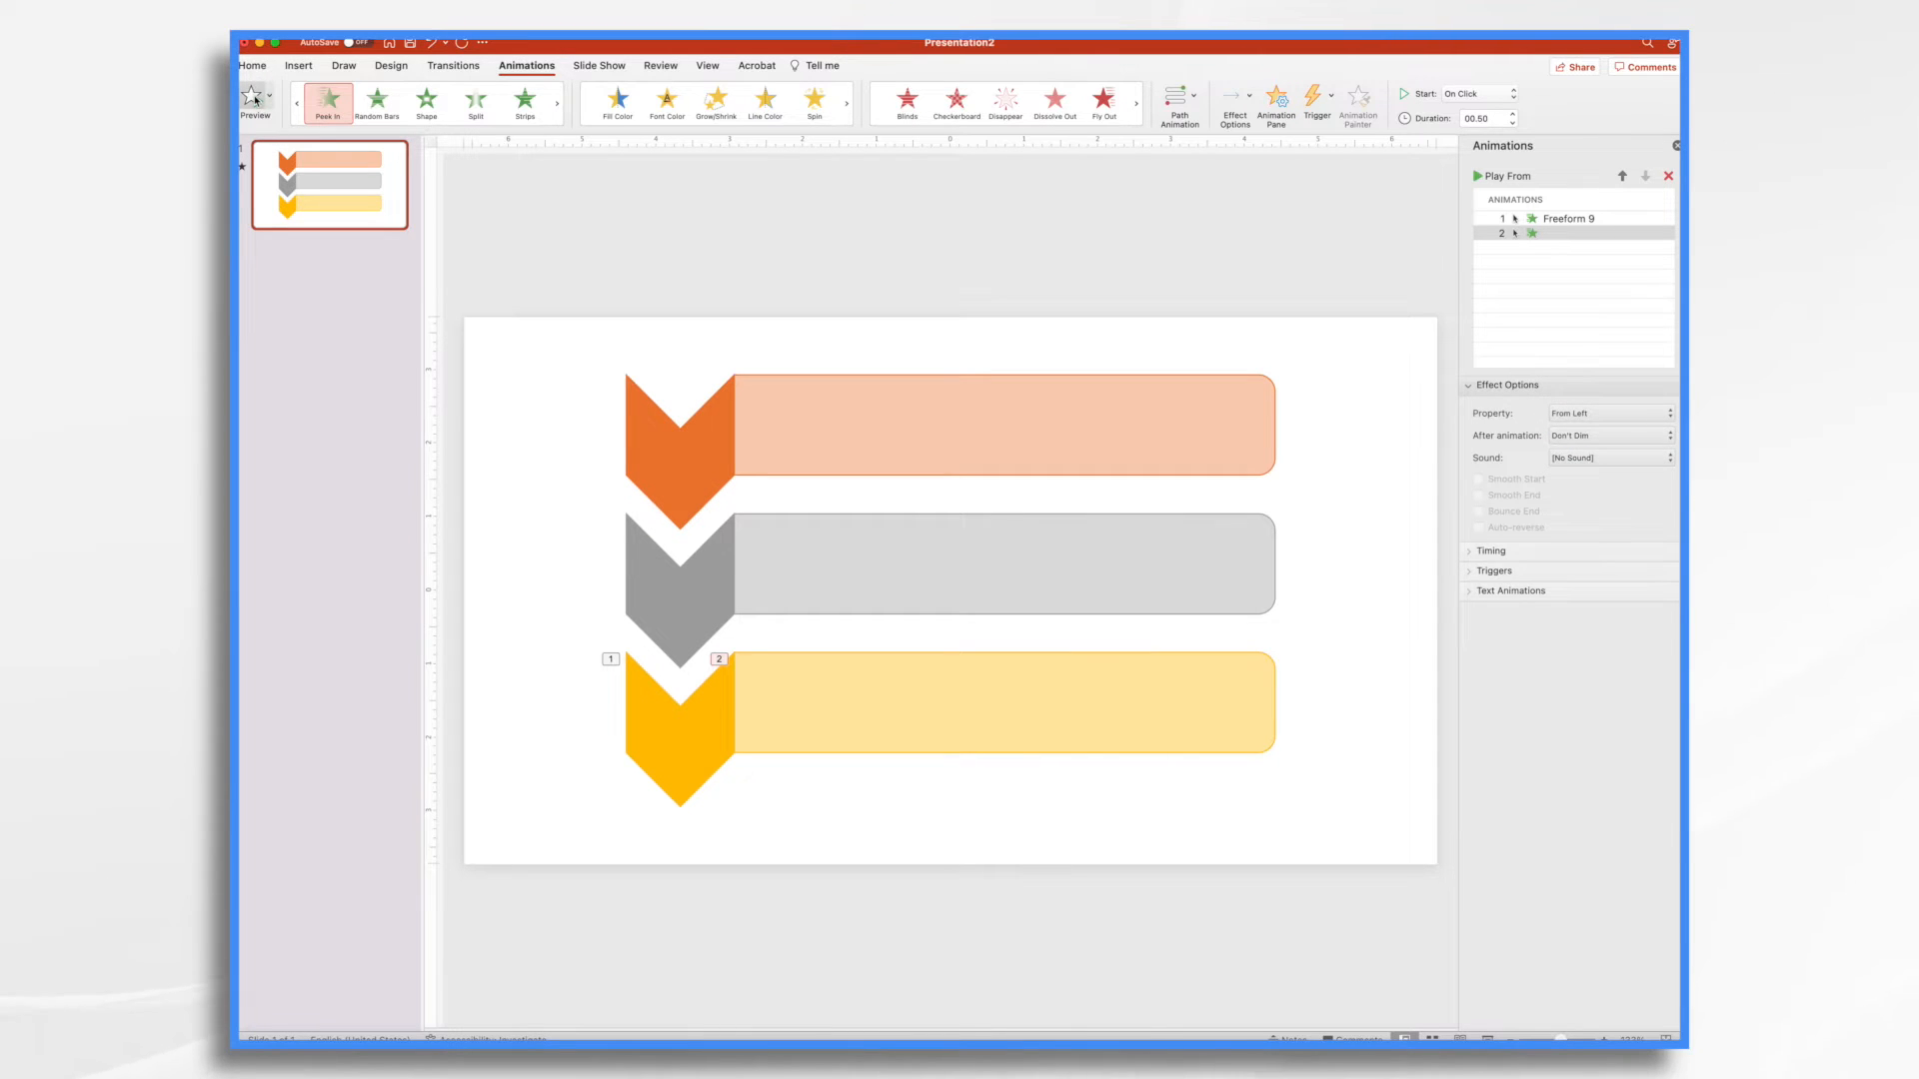
click(256, 103)
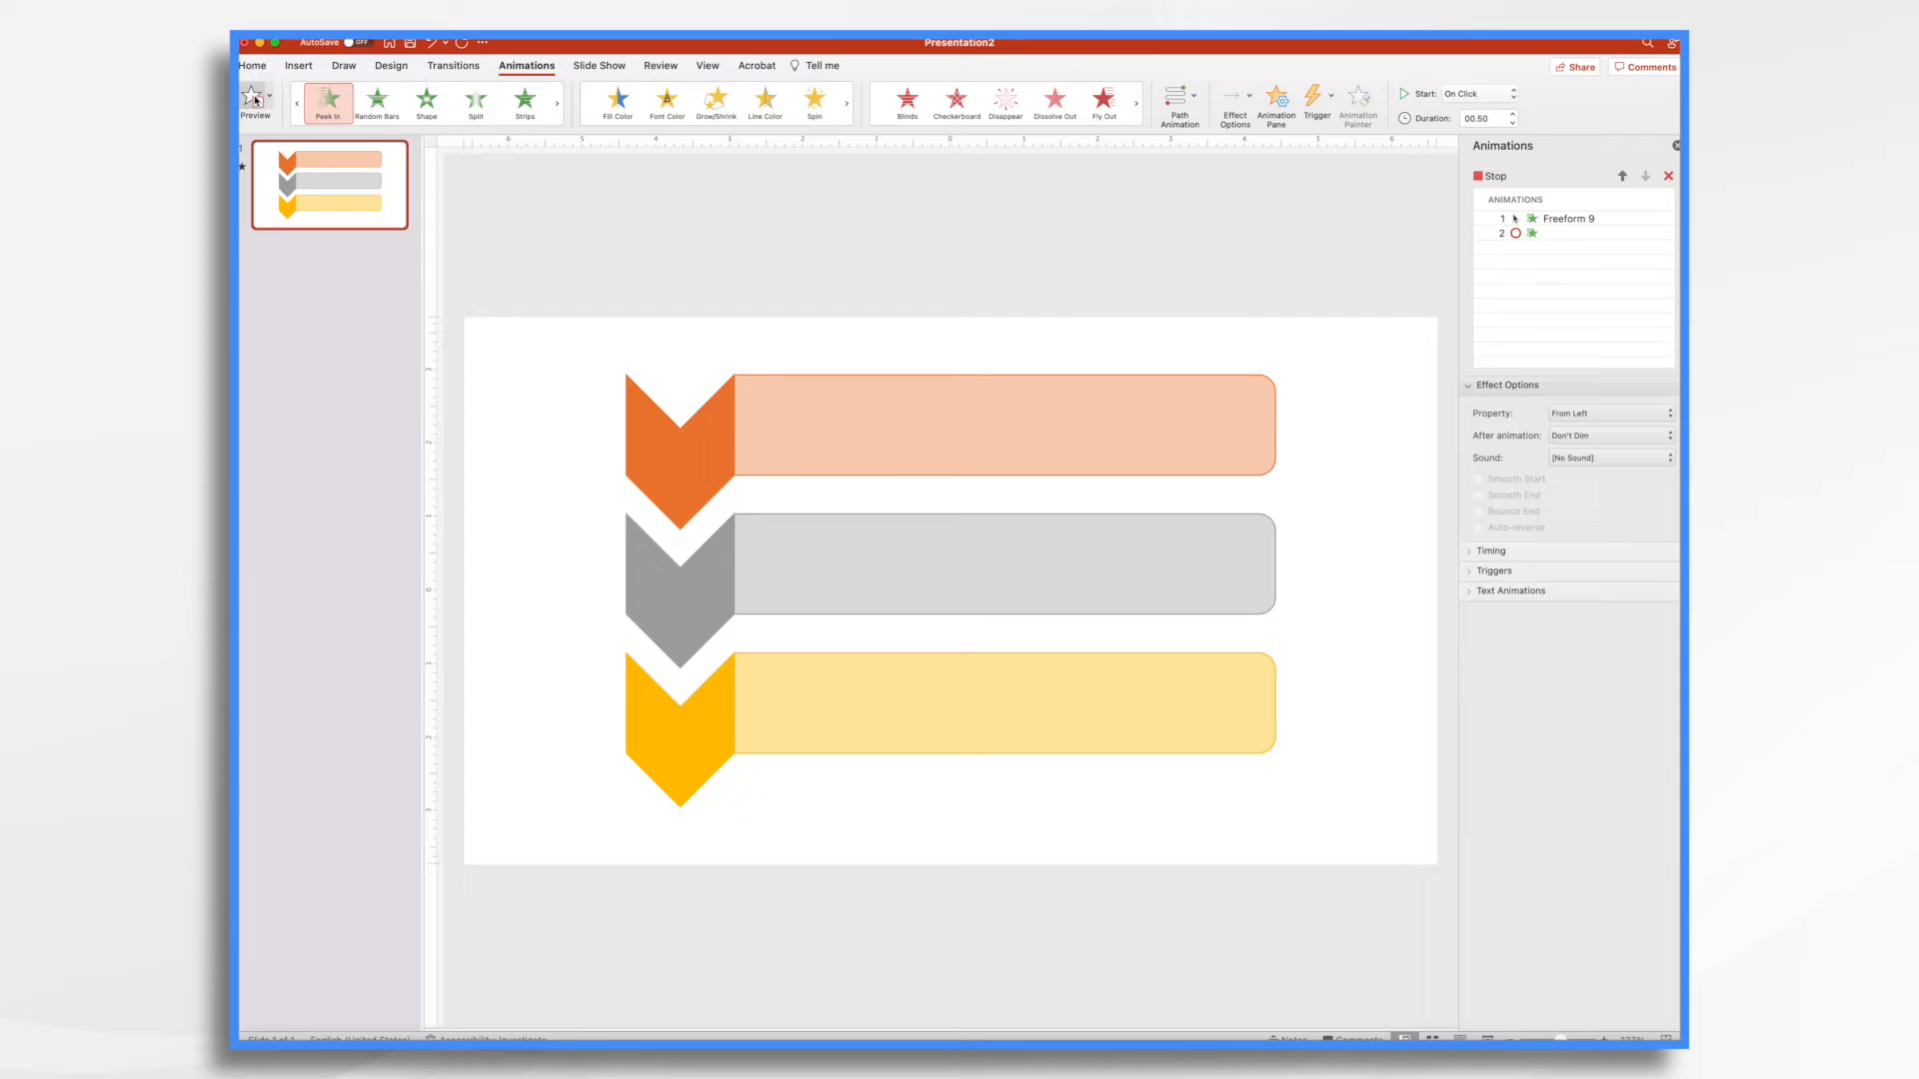
click(425, 102)
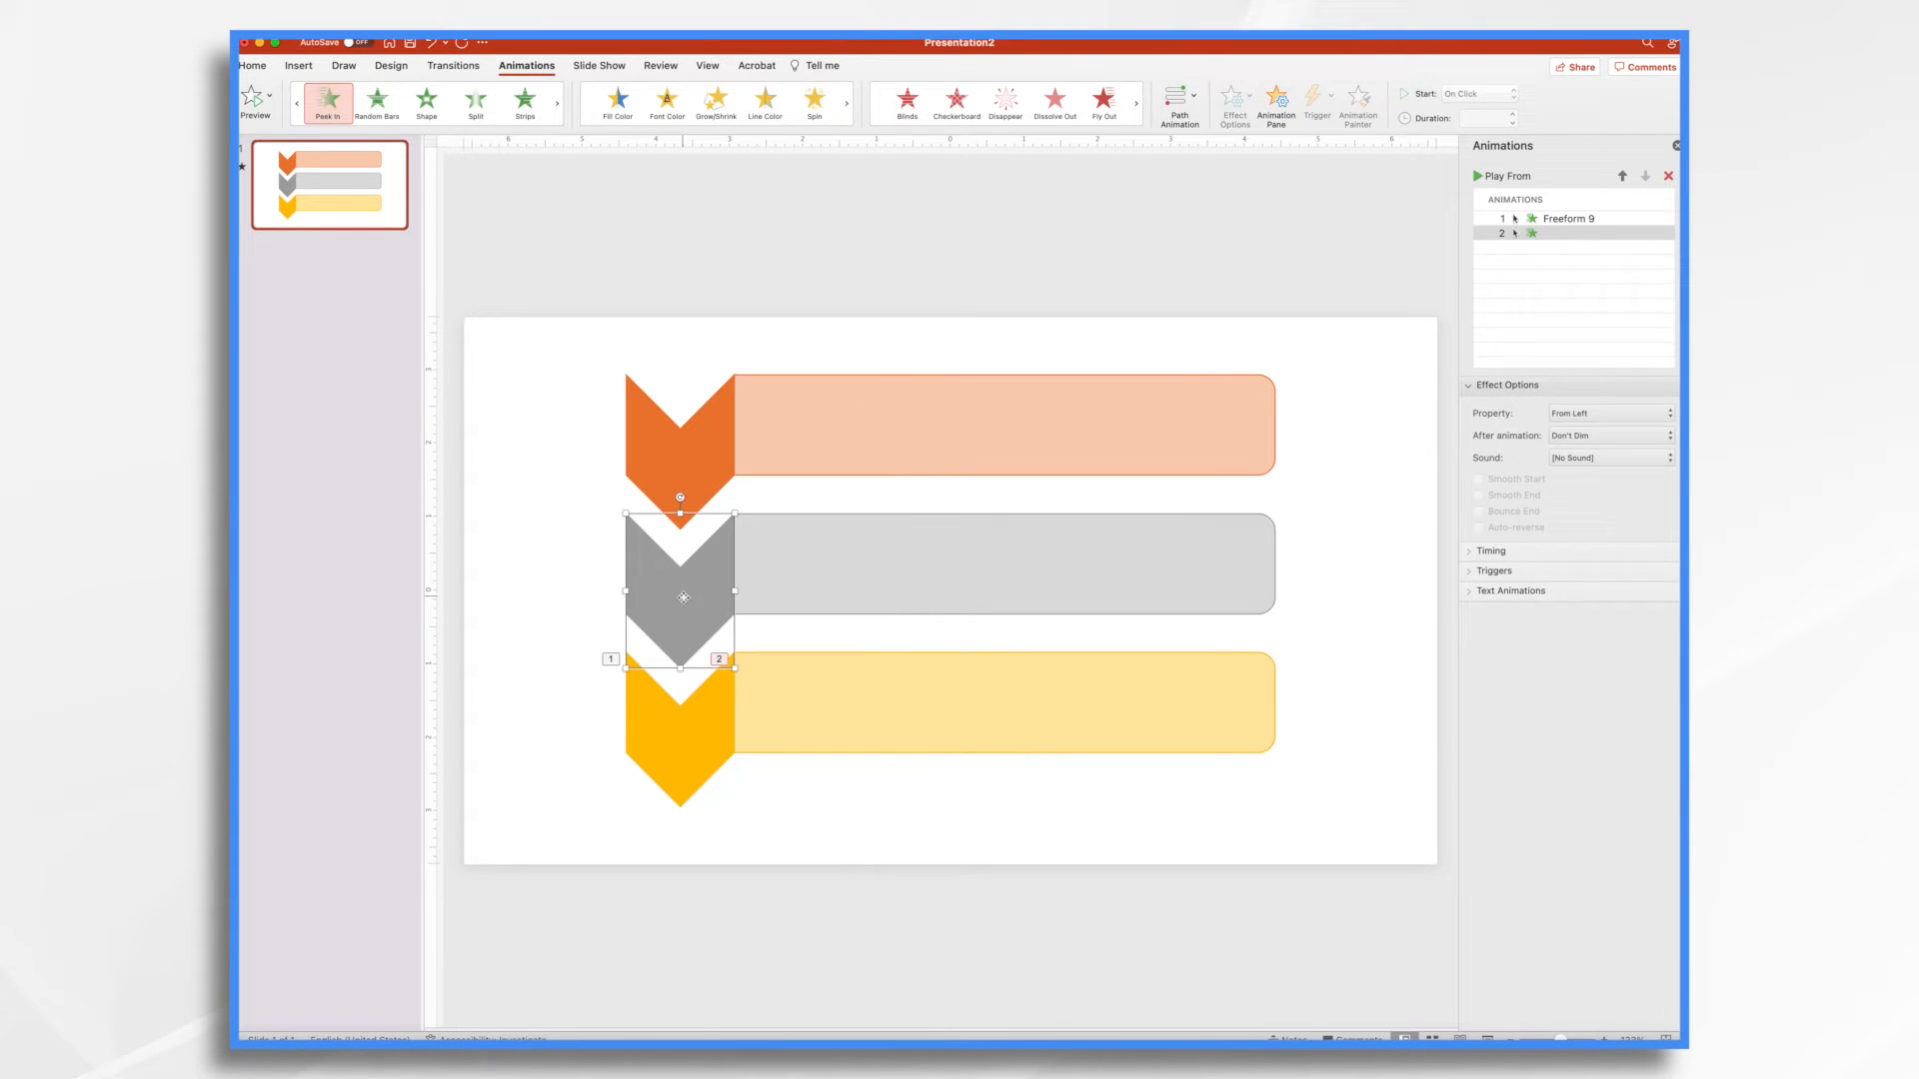
Step: Apply Fly In to the grey chevron and set its fly-in direction
click(527, 102)
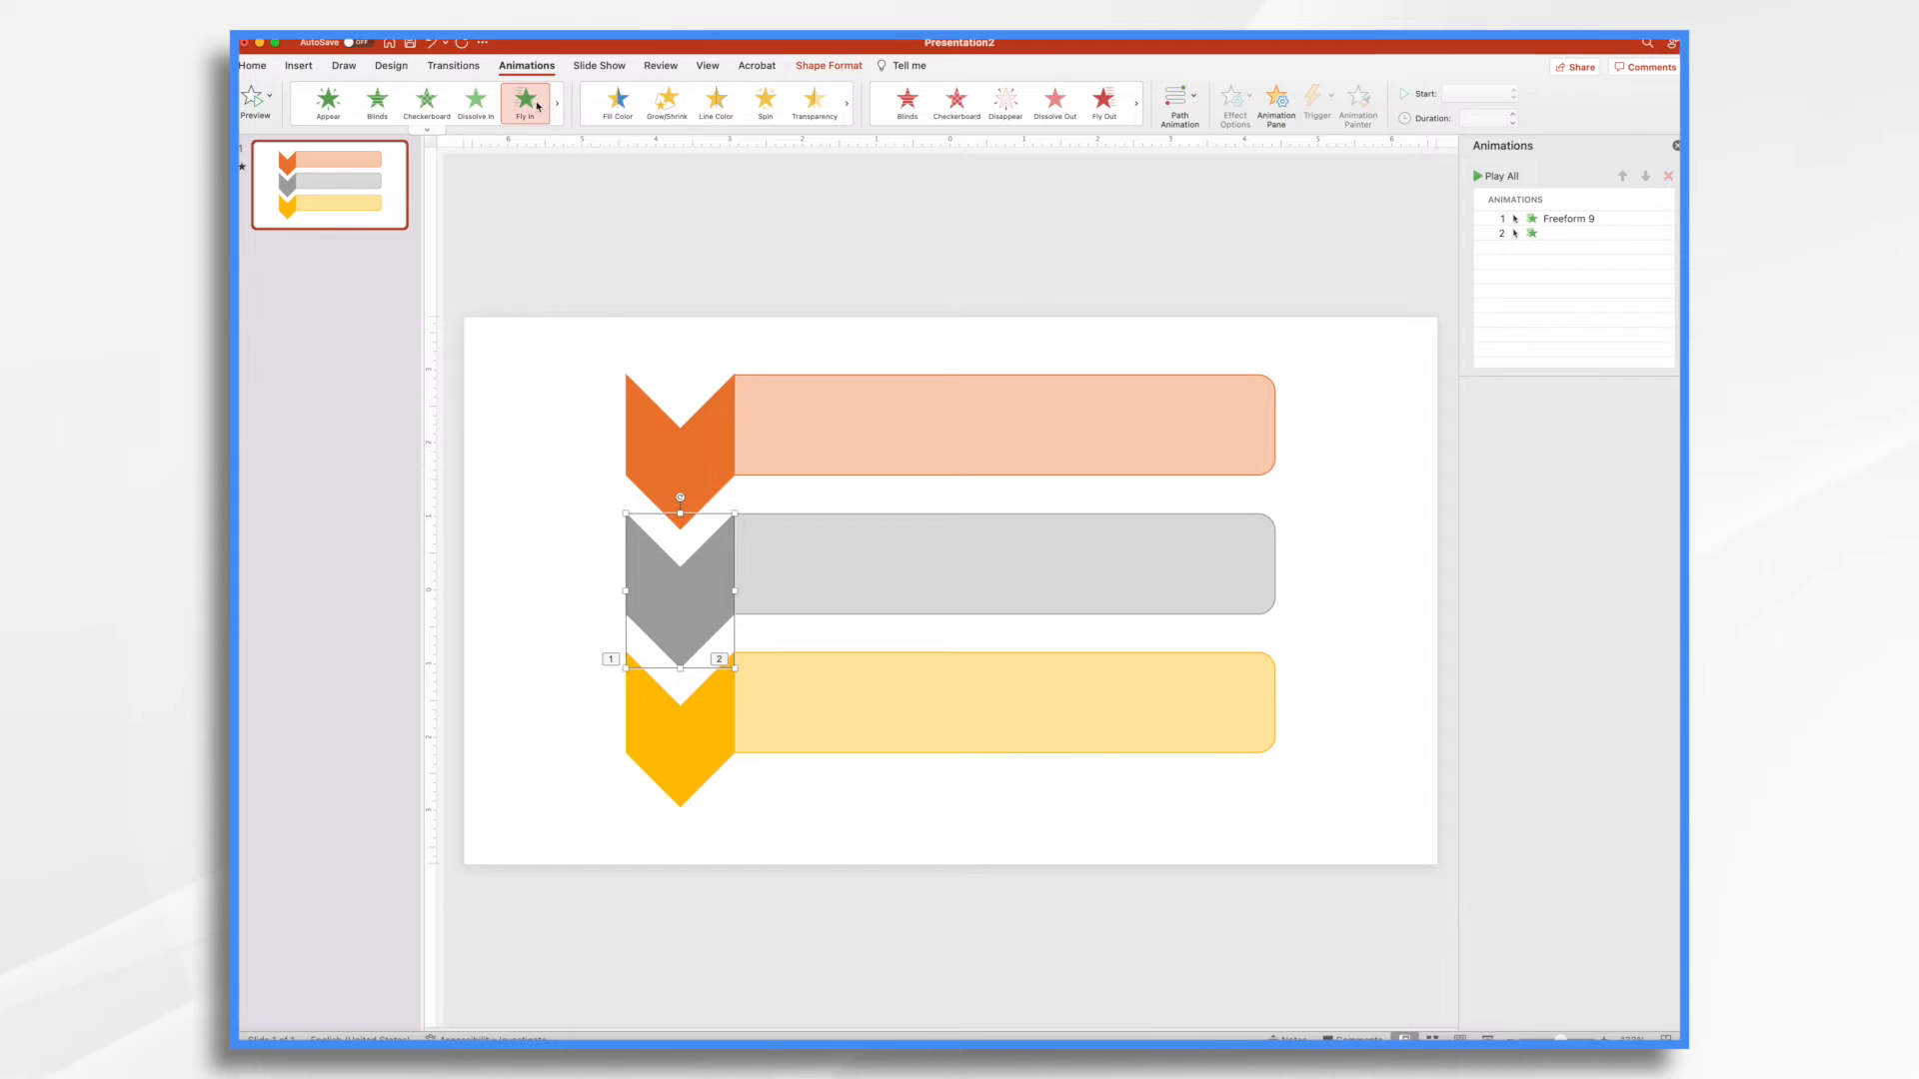
click(526, 100)
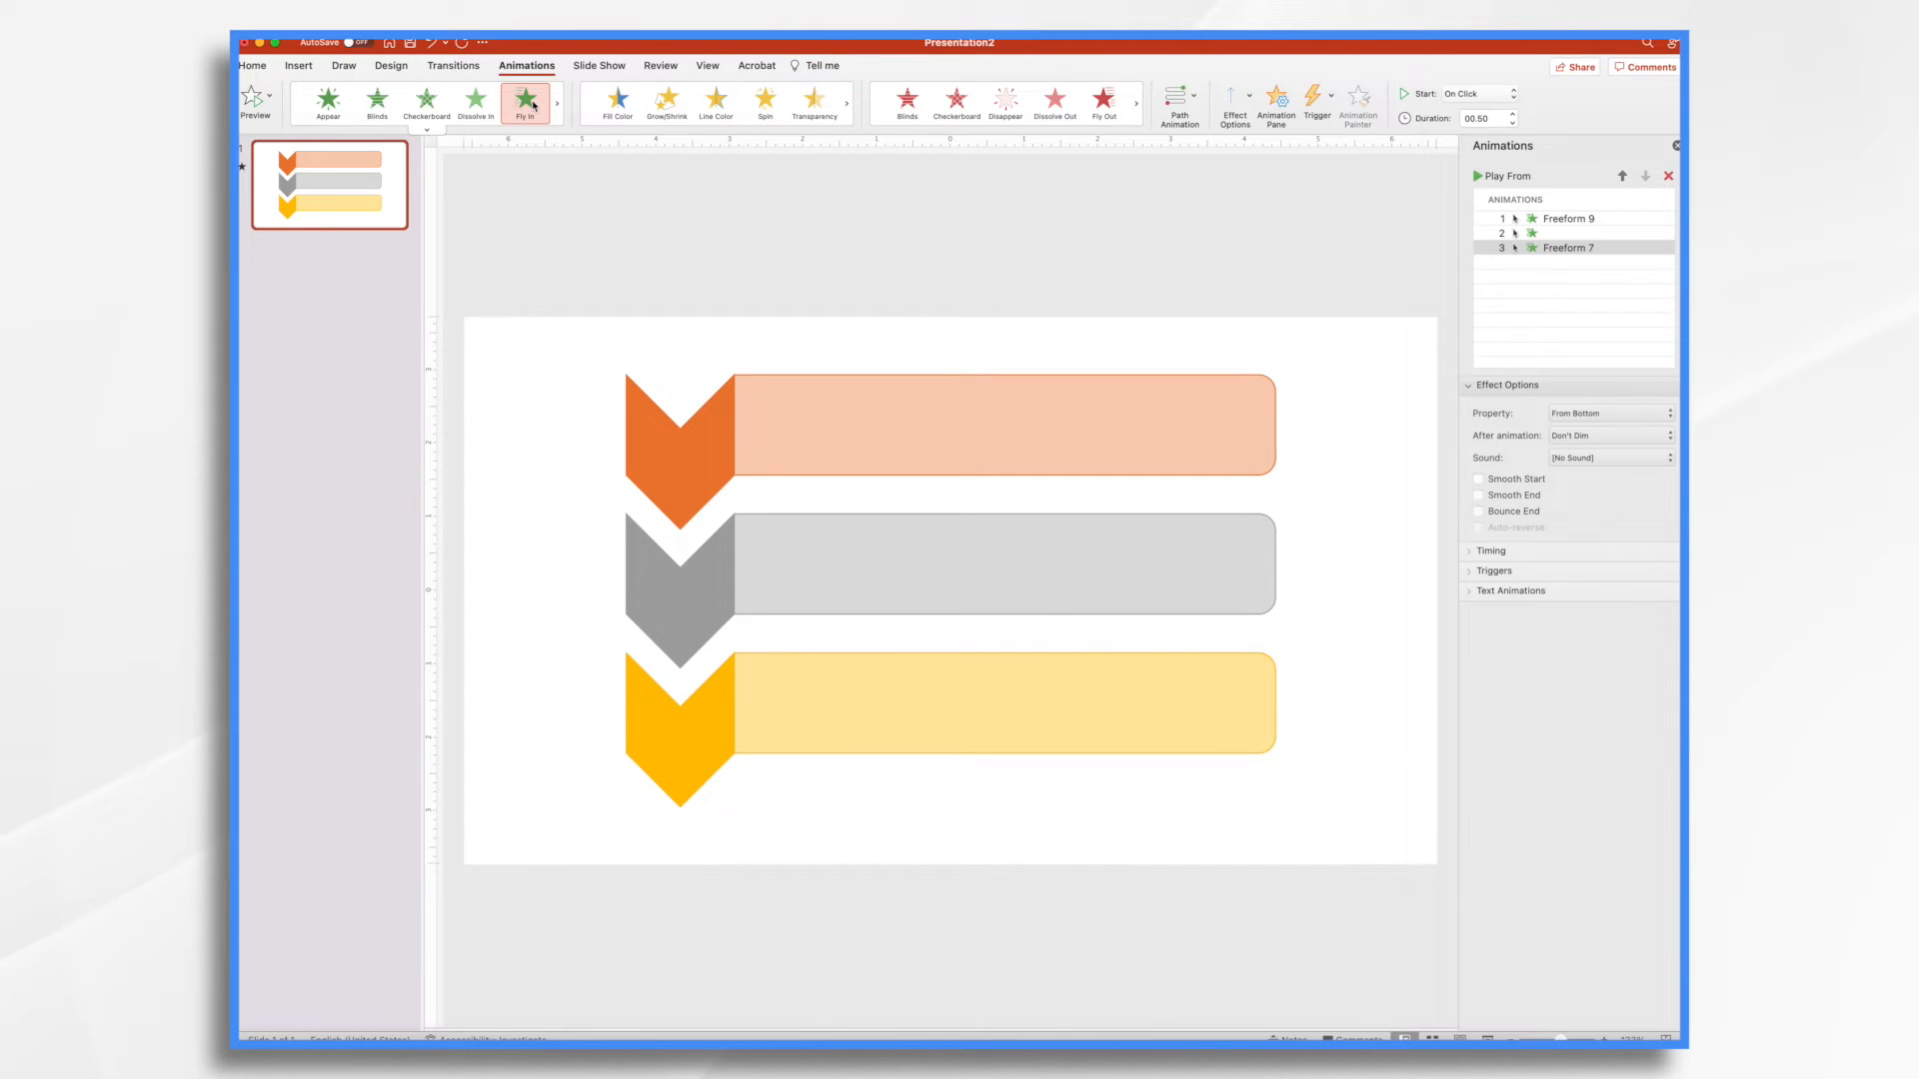
click(1609, 412)
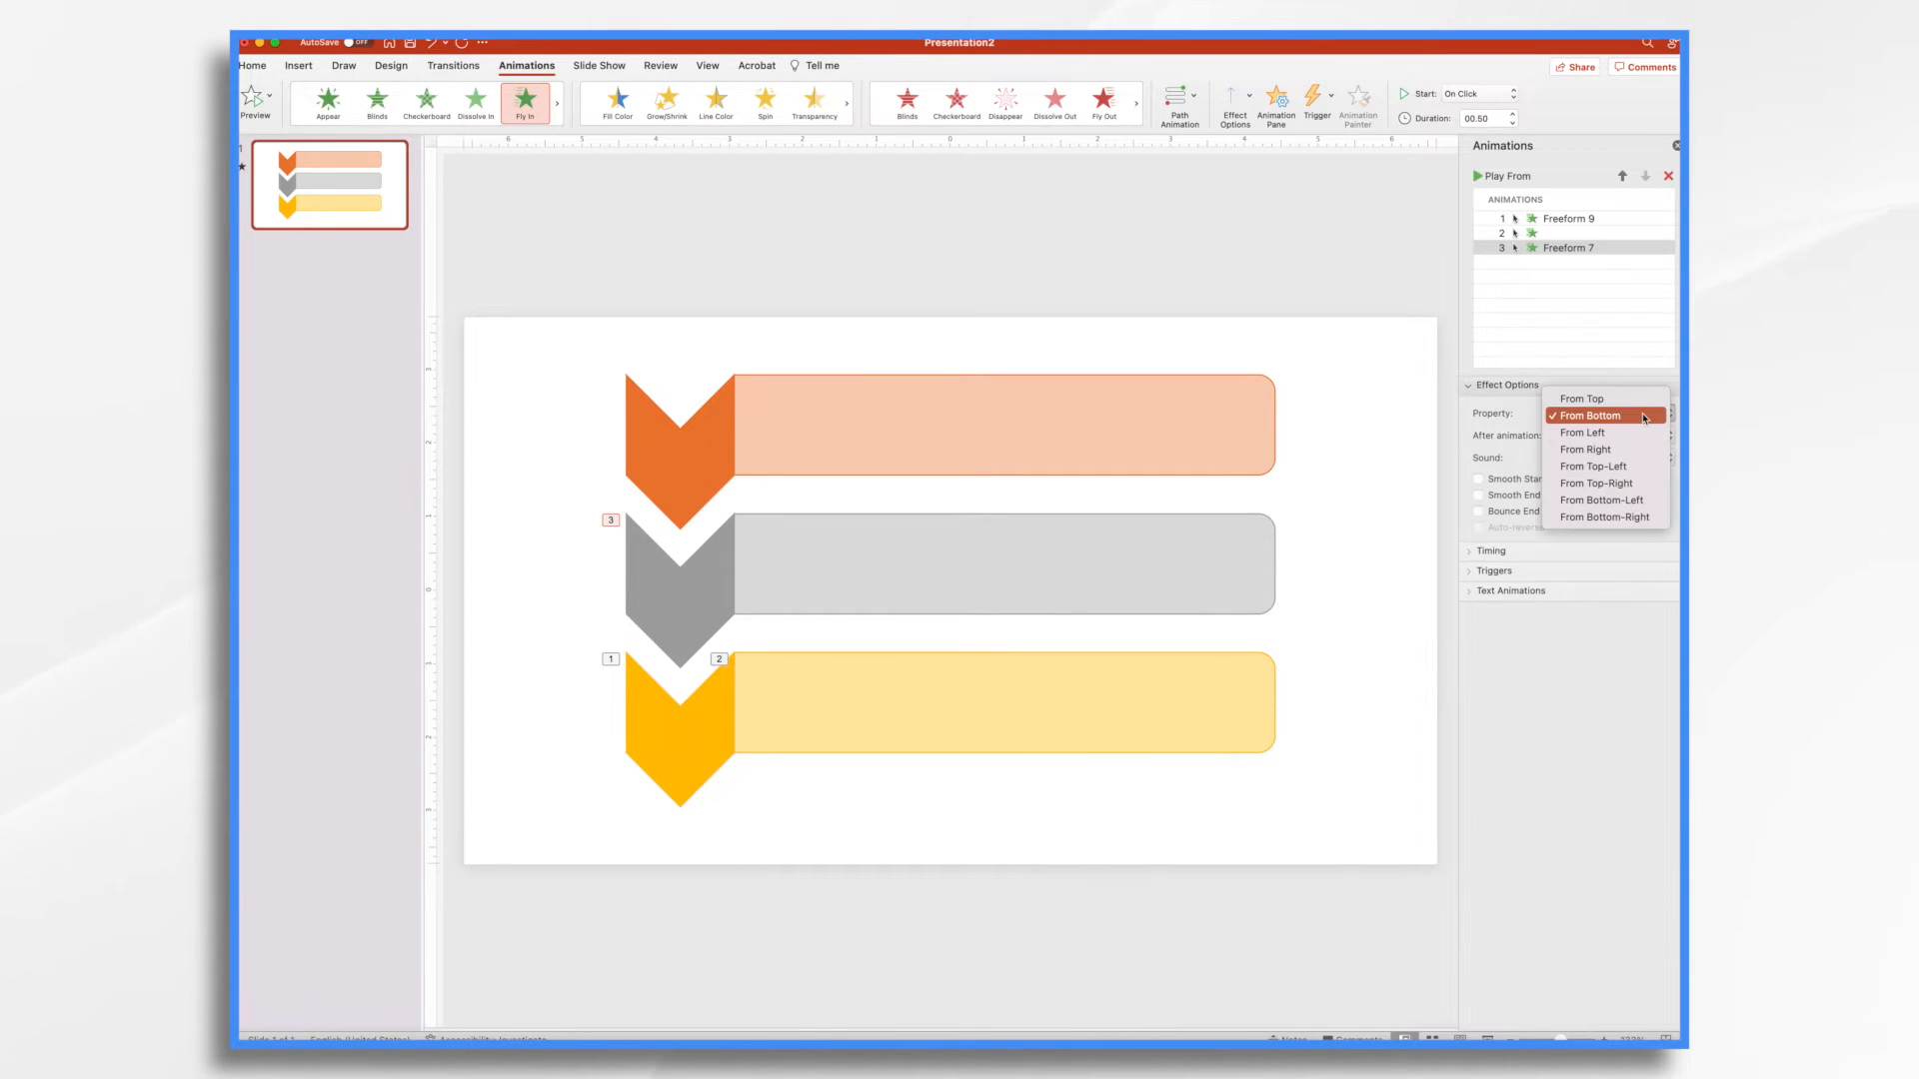
click(1581, 398)
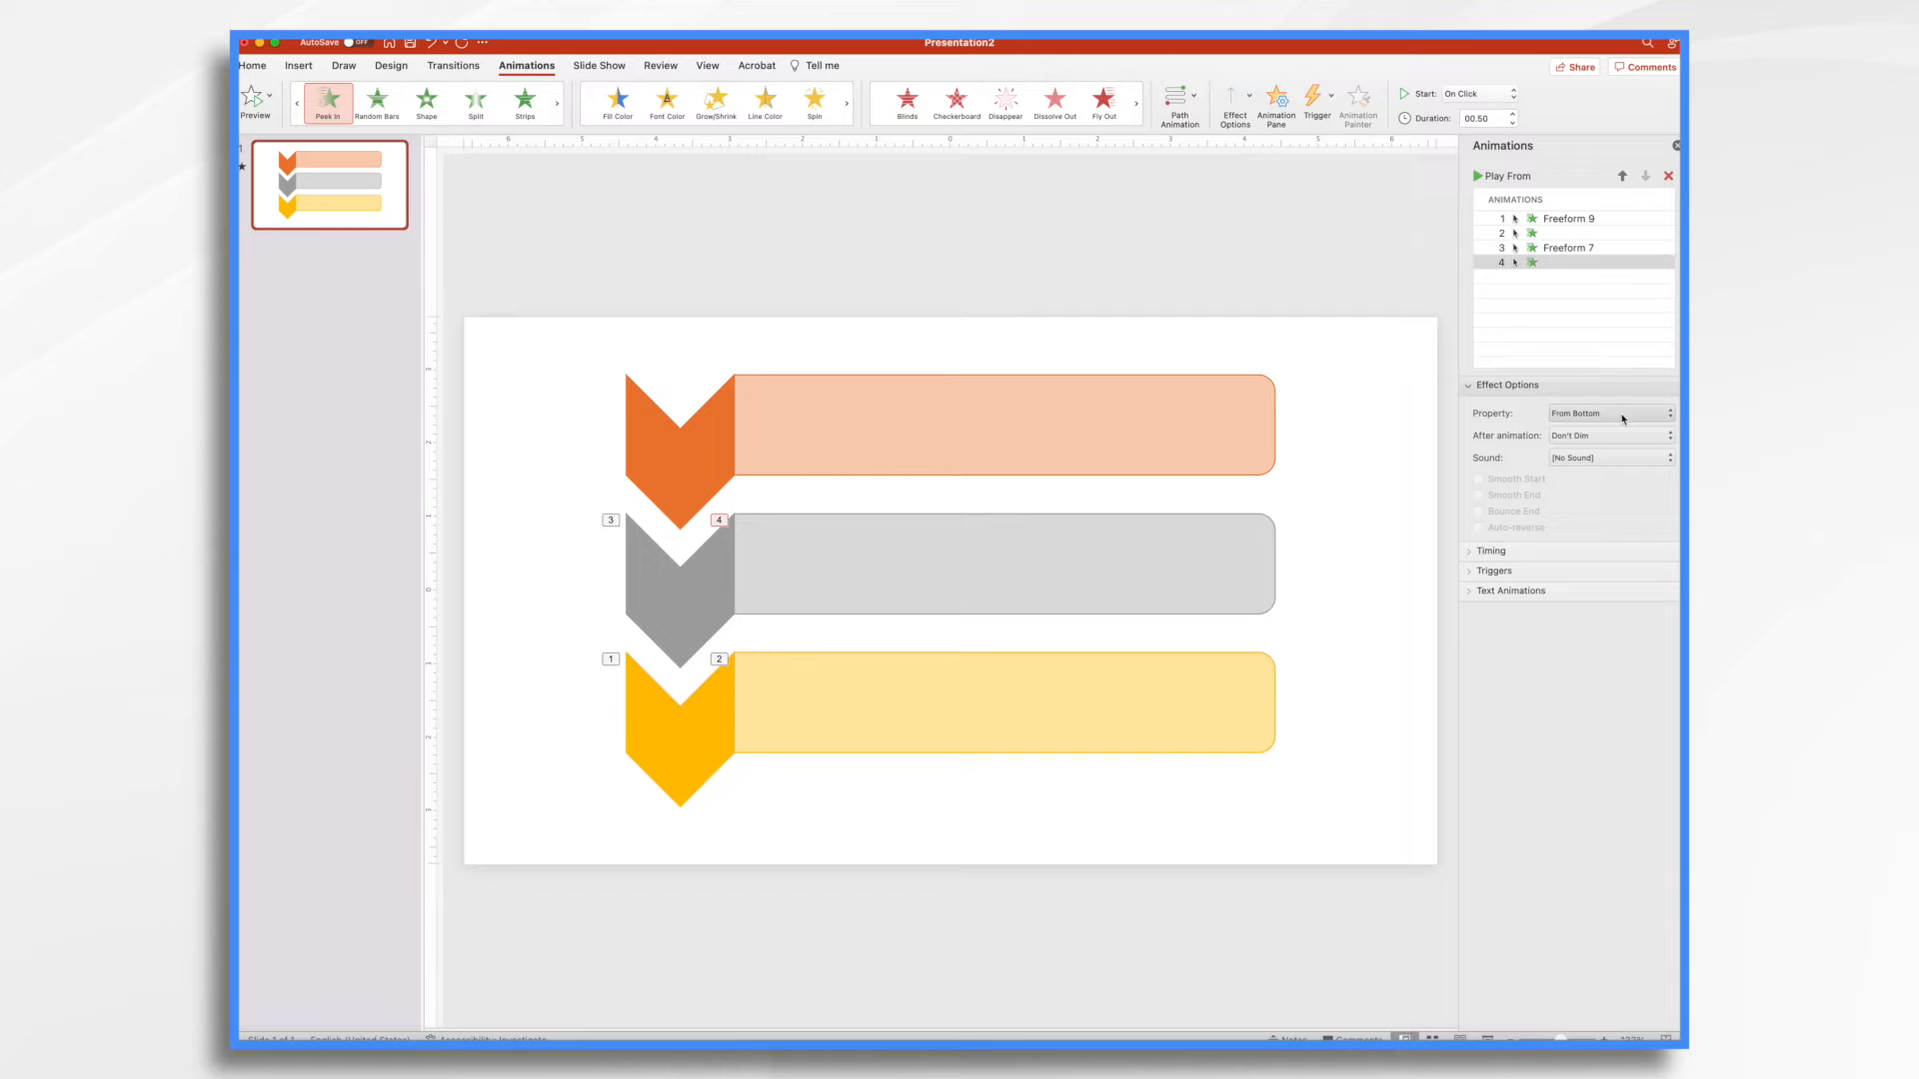
Step: Make the grey and orange bars Peek In From Left, then preview all six animations
click(1667, 413)
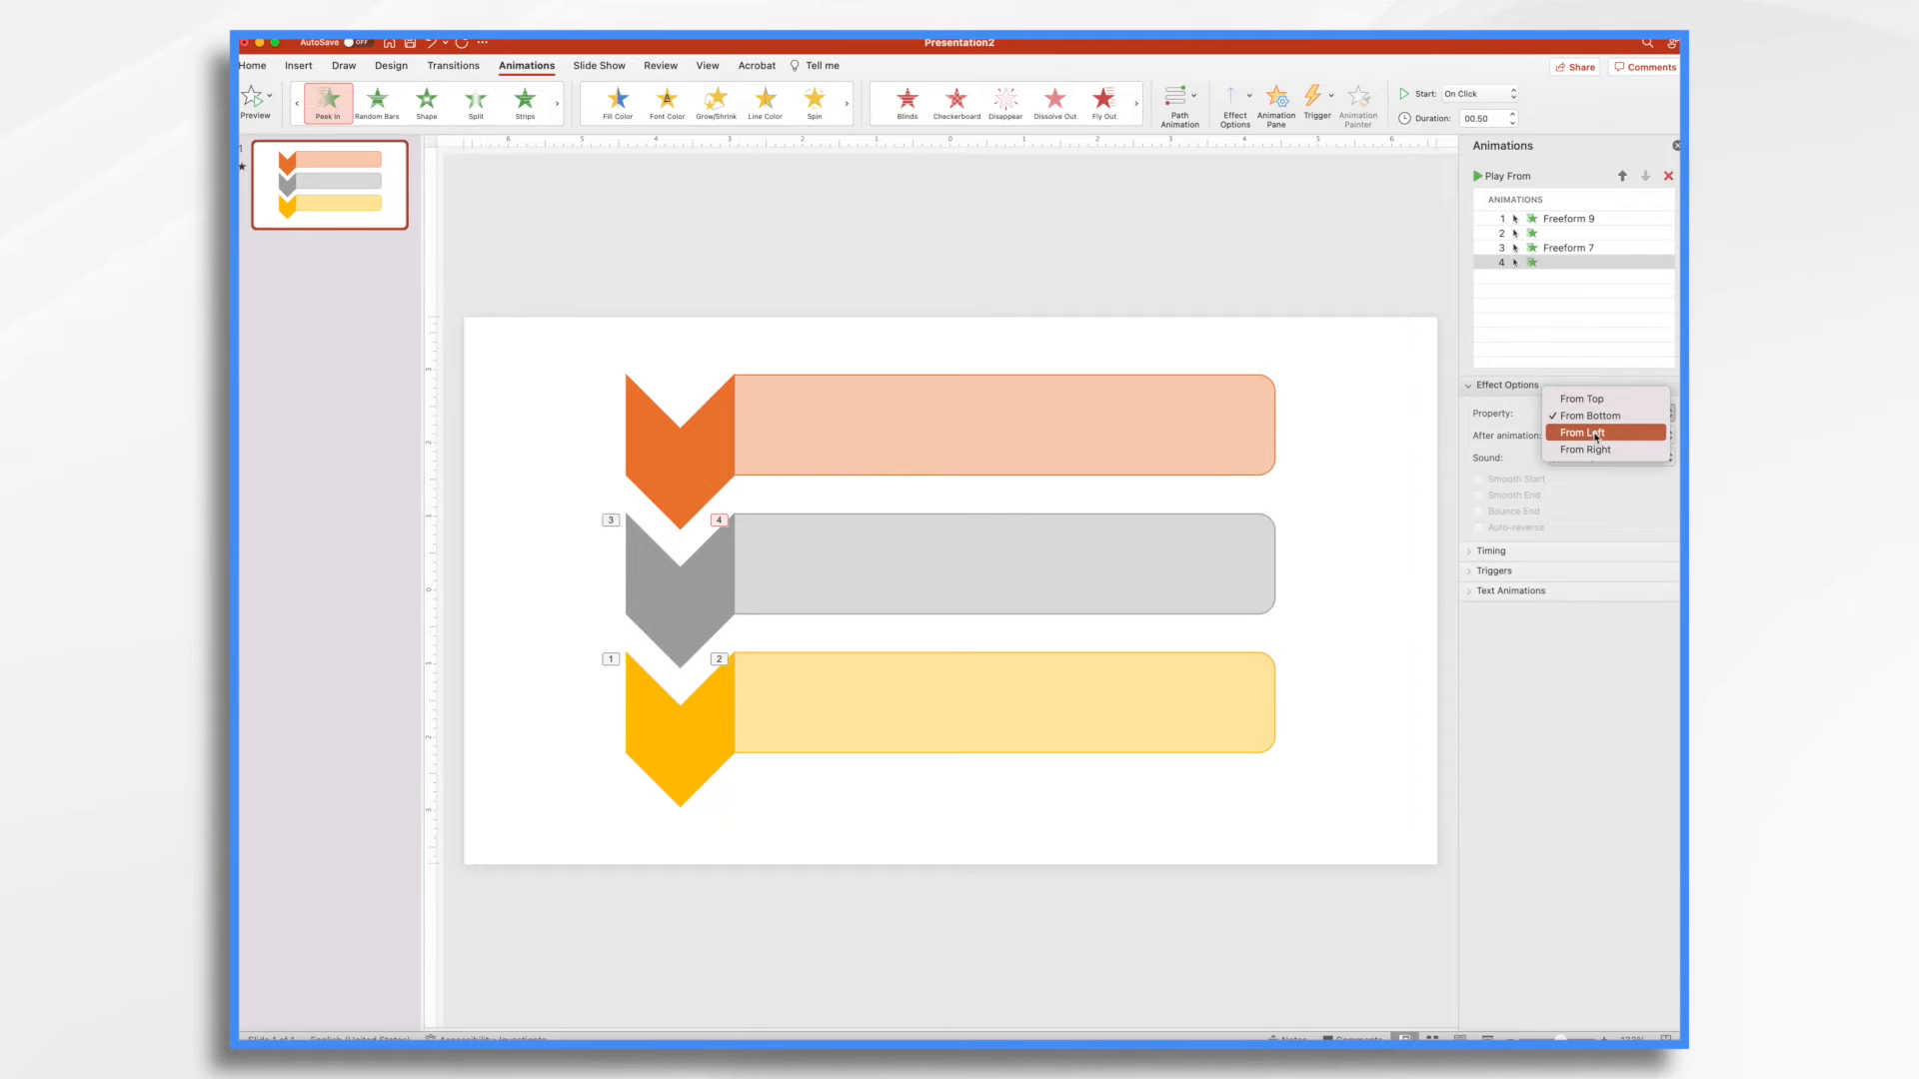
click(1582, 432)
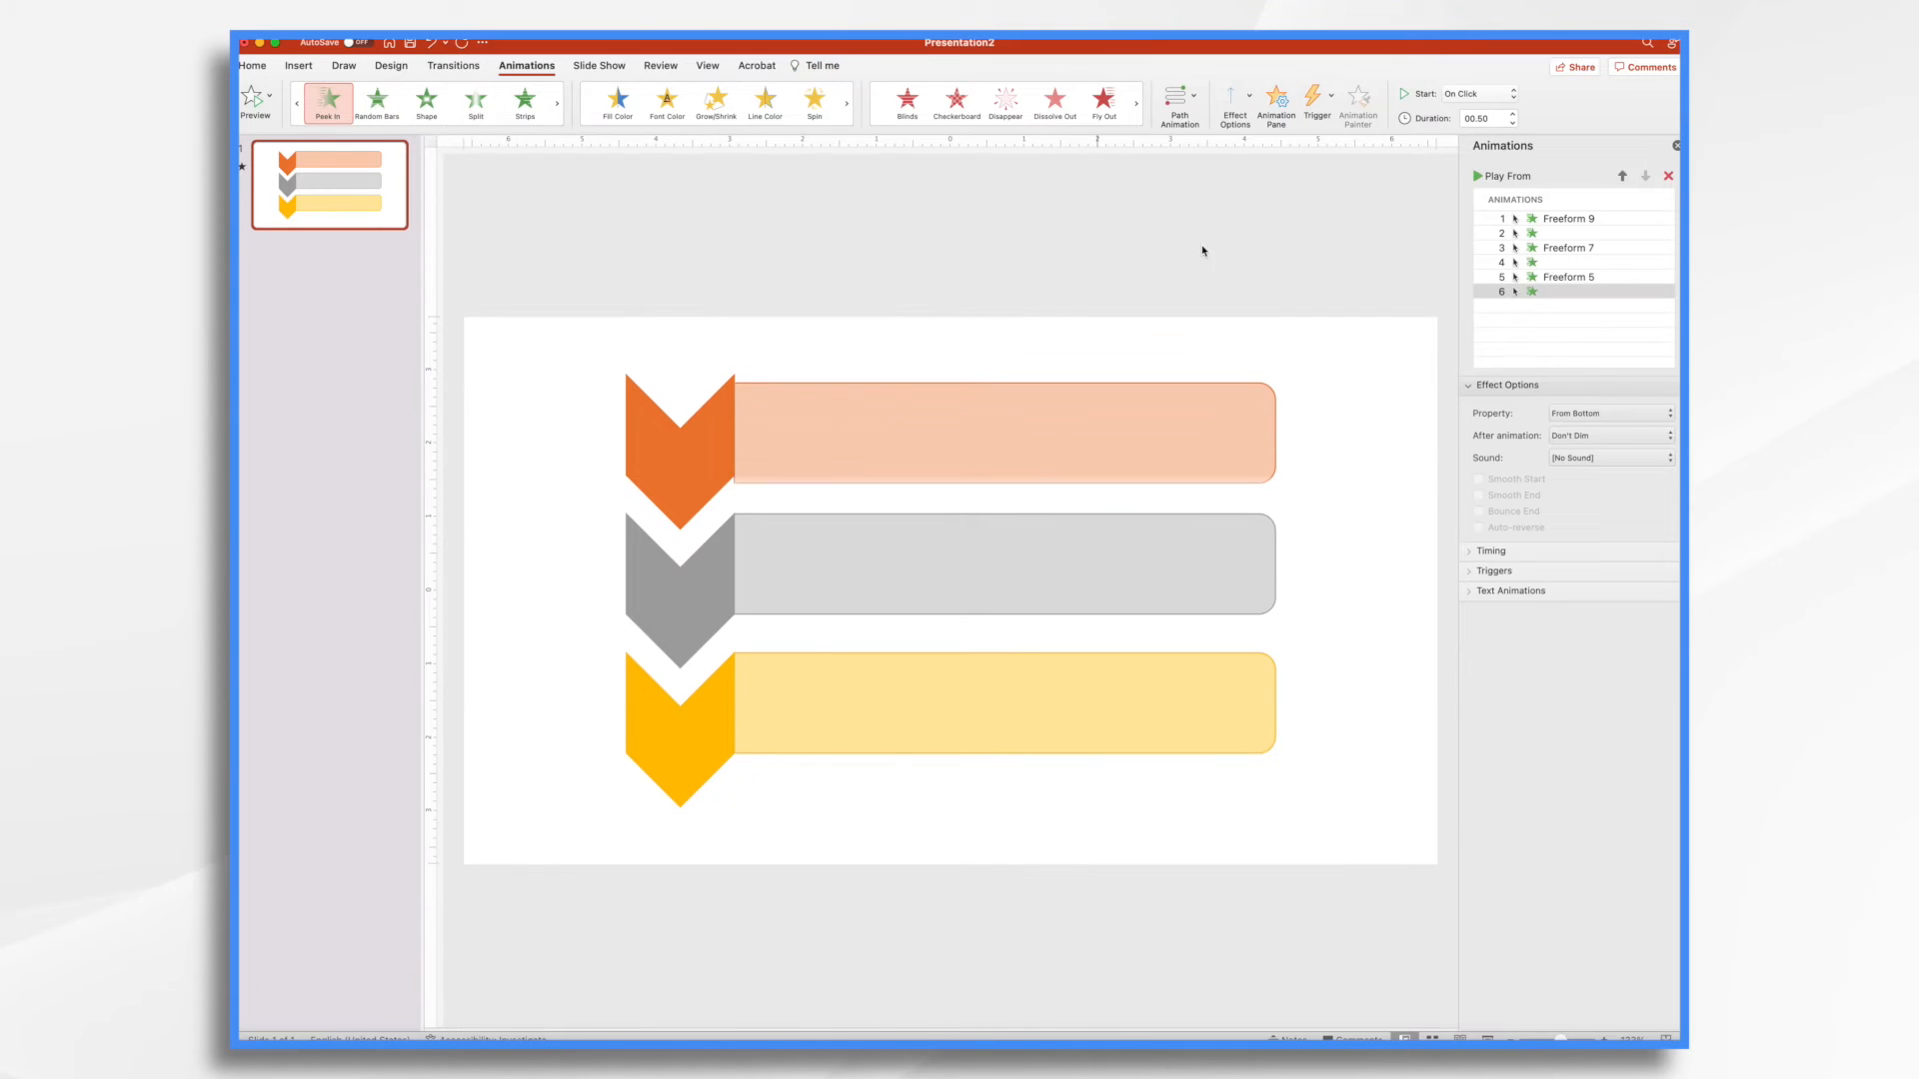
click(1609, 414)
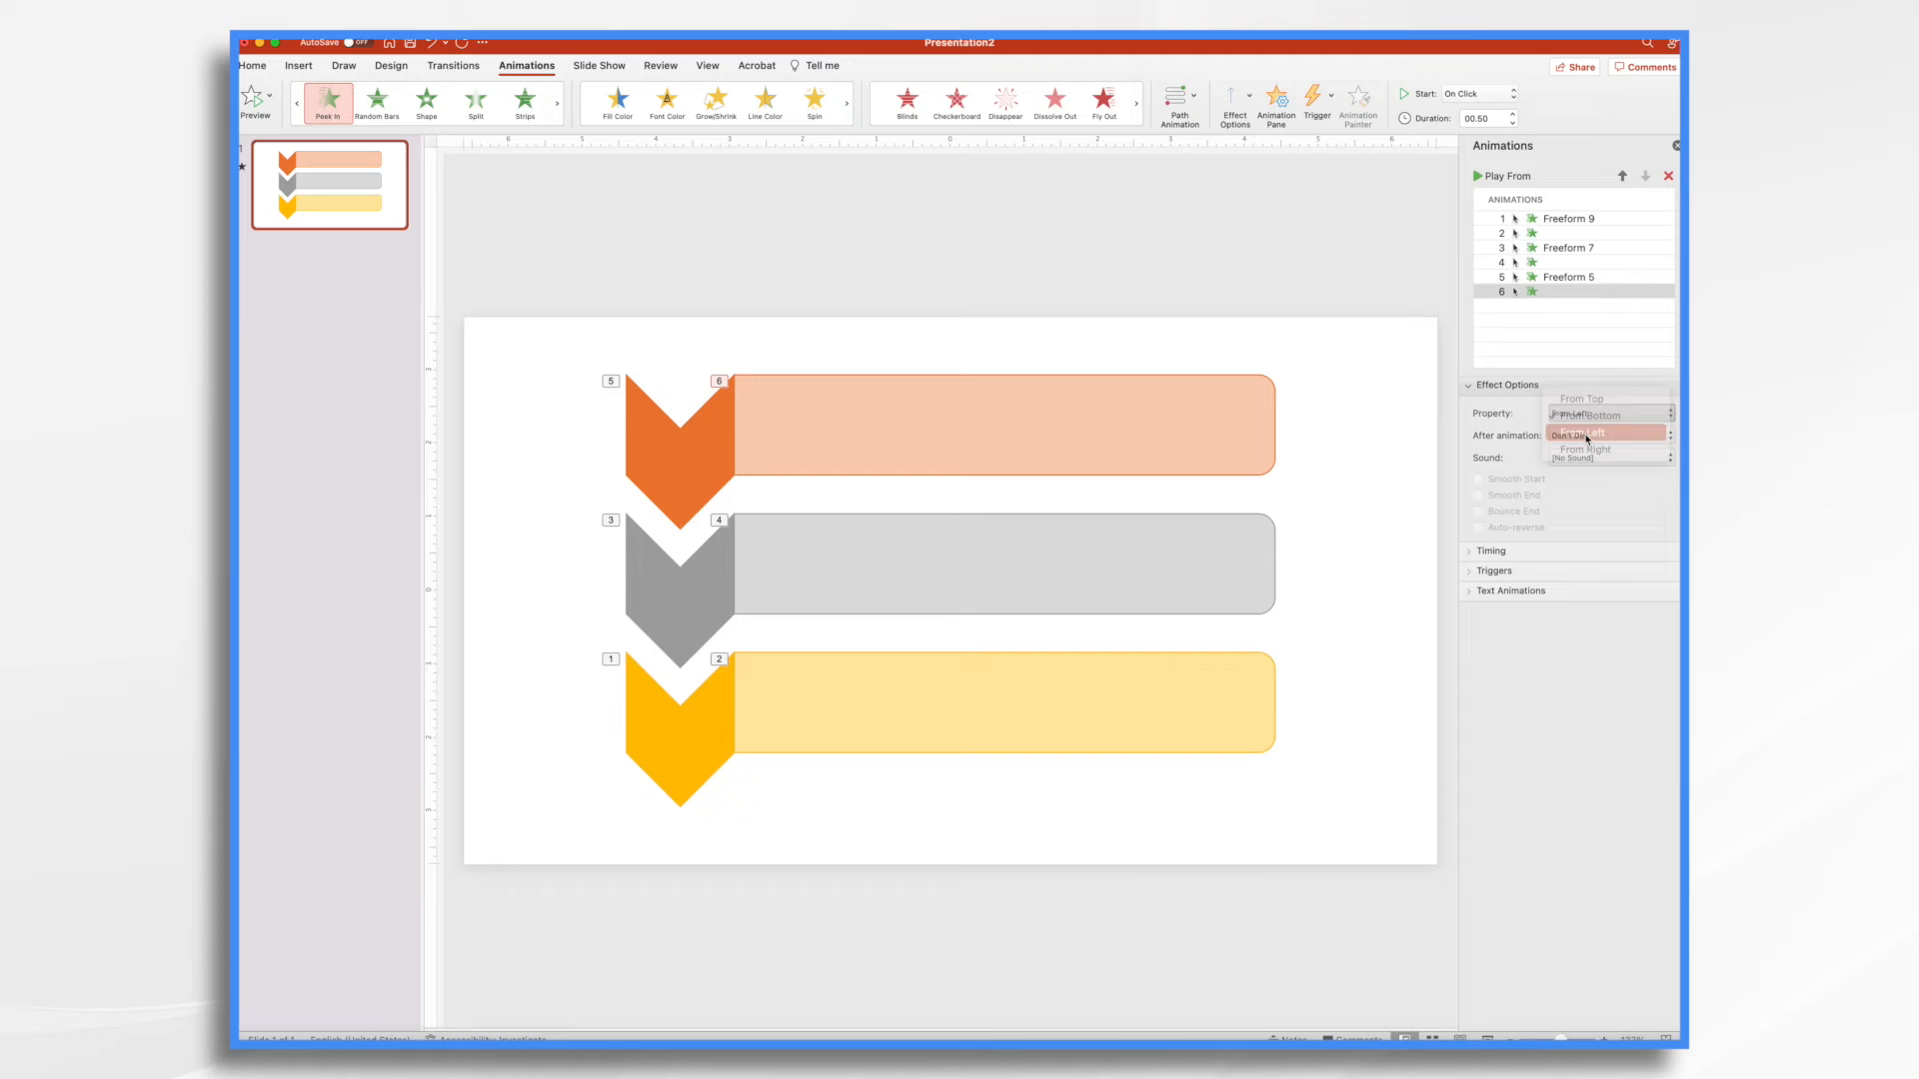
click(1585, 433)
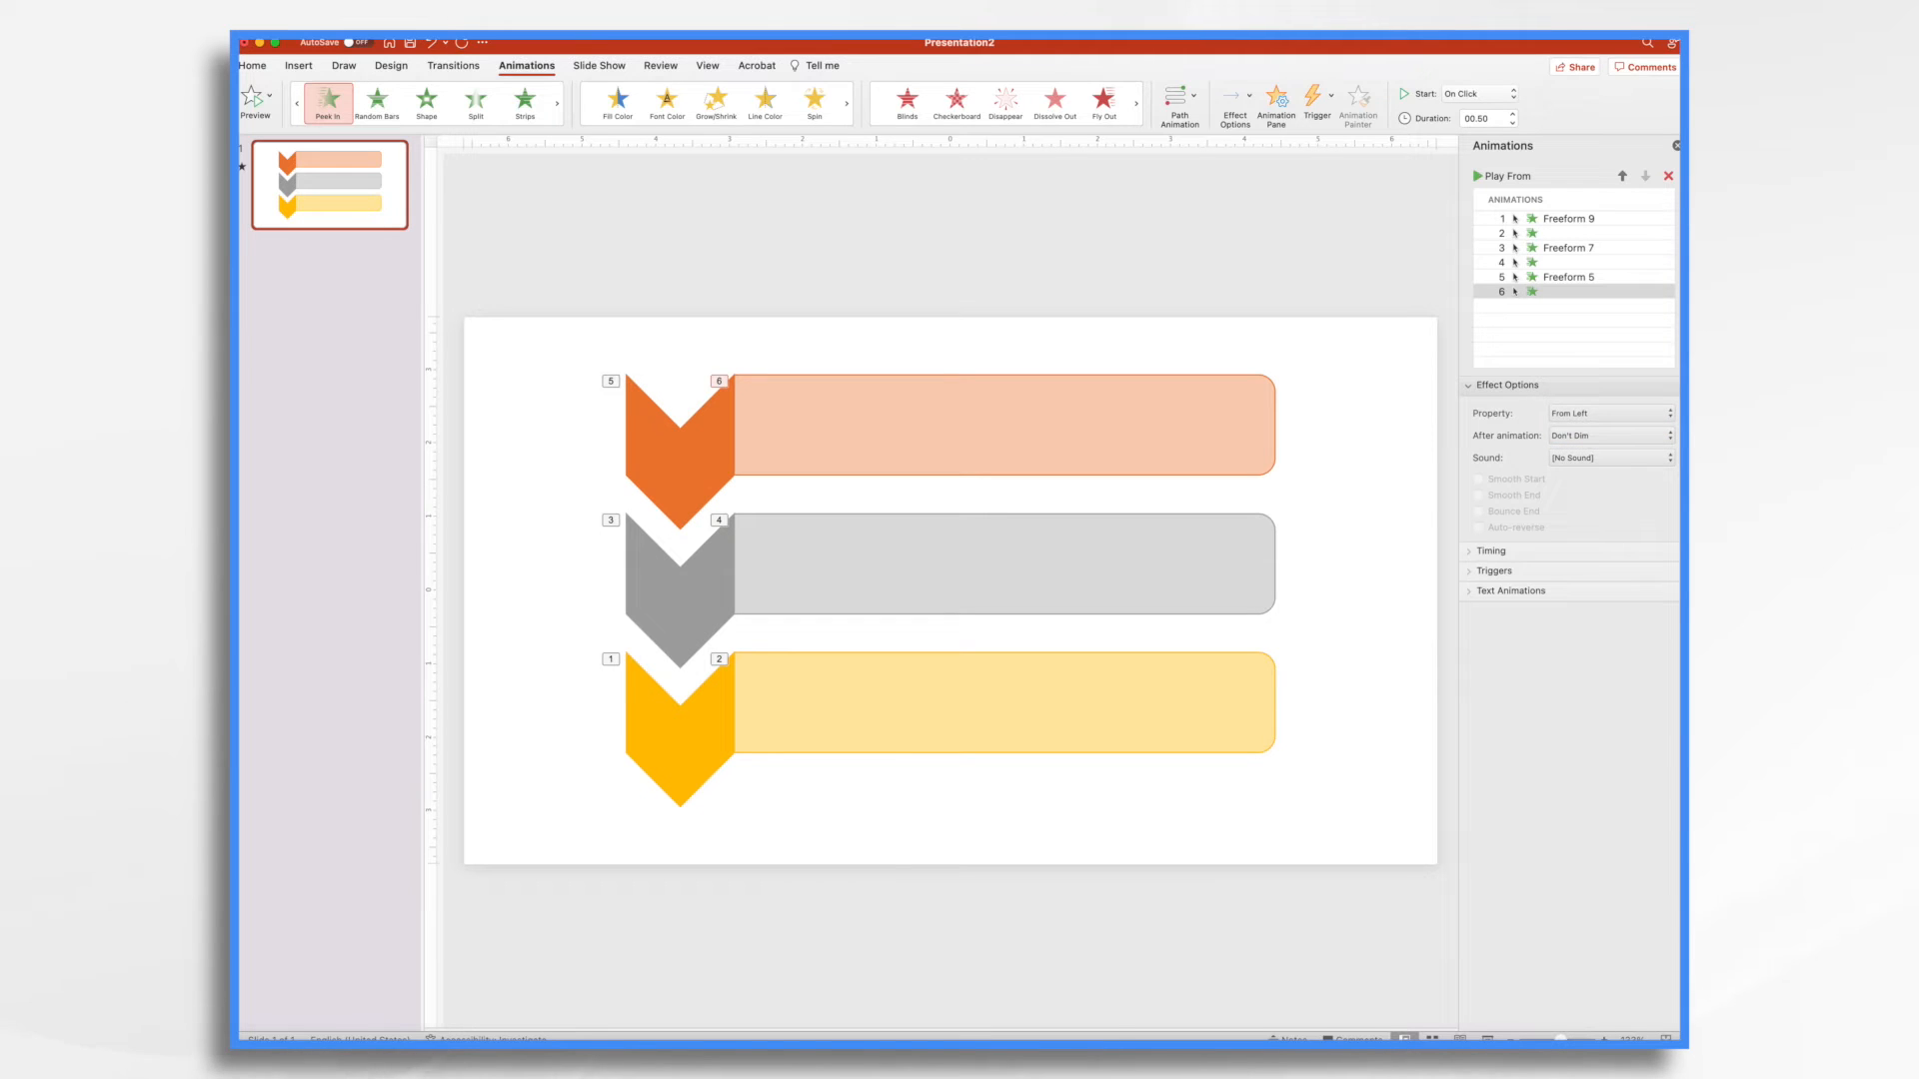
click(254, 100)
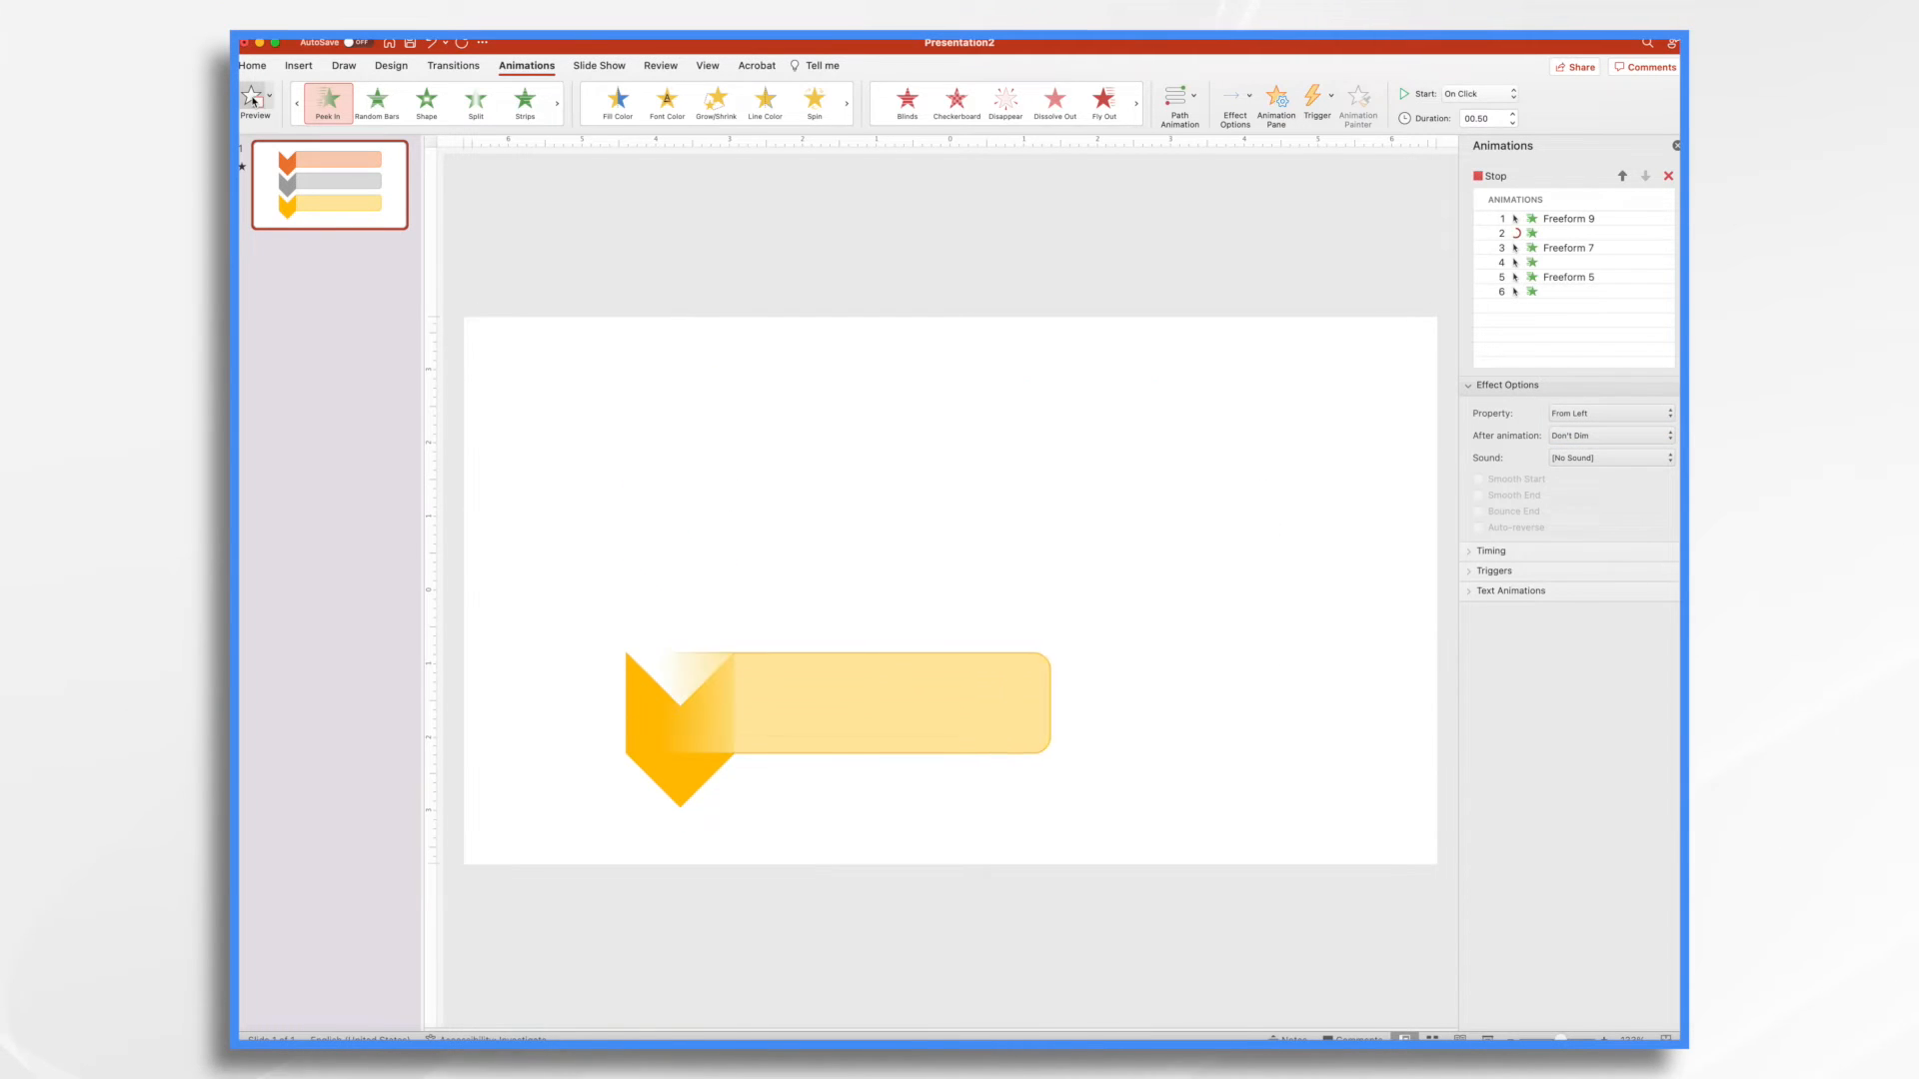
click(255, 103)
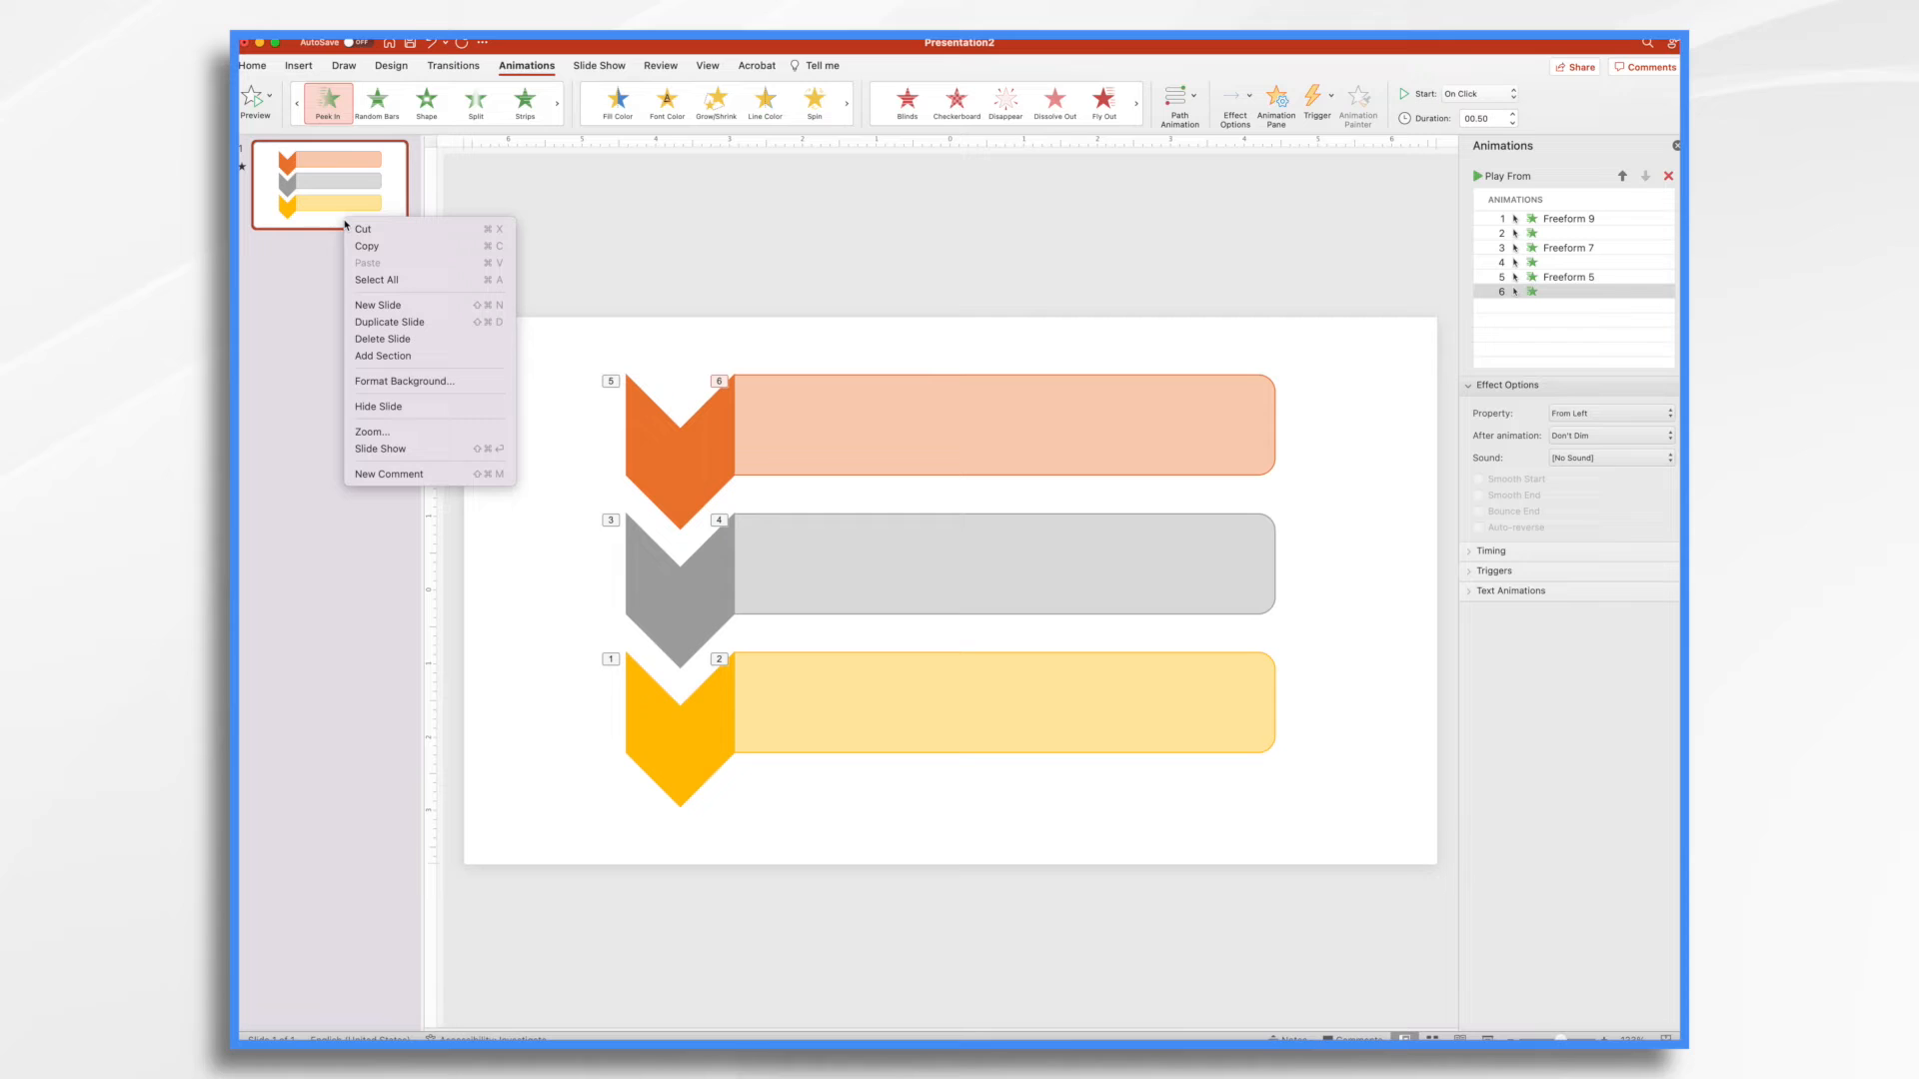
mouse_move(389, 322)
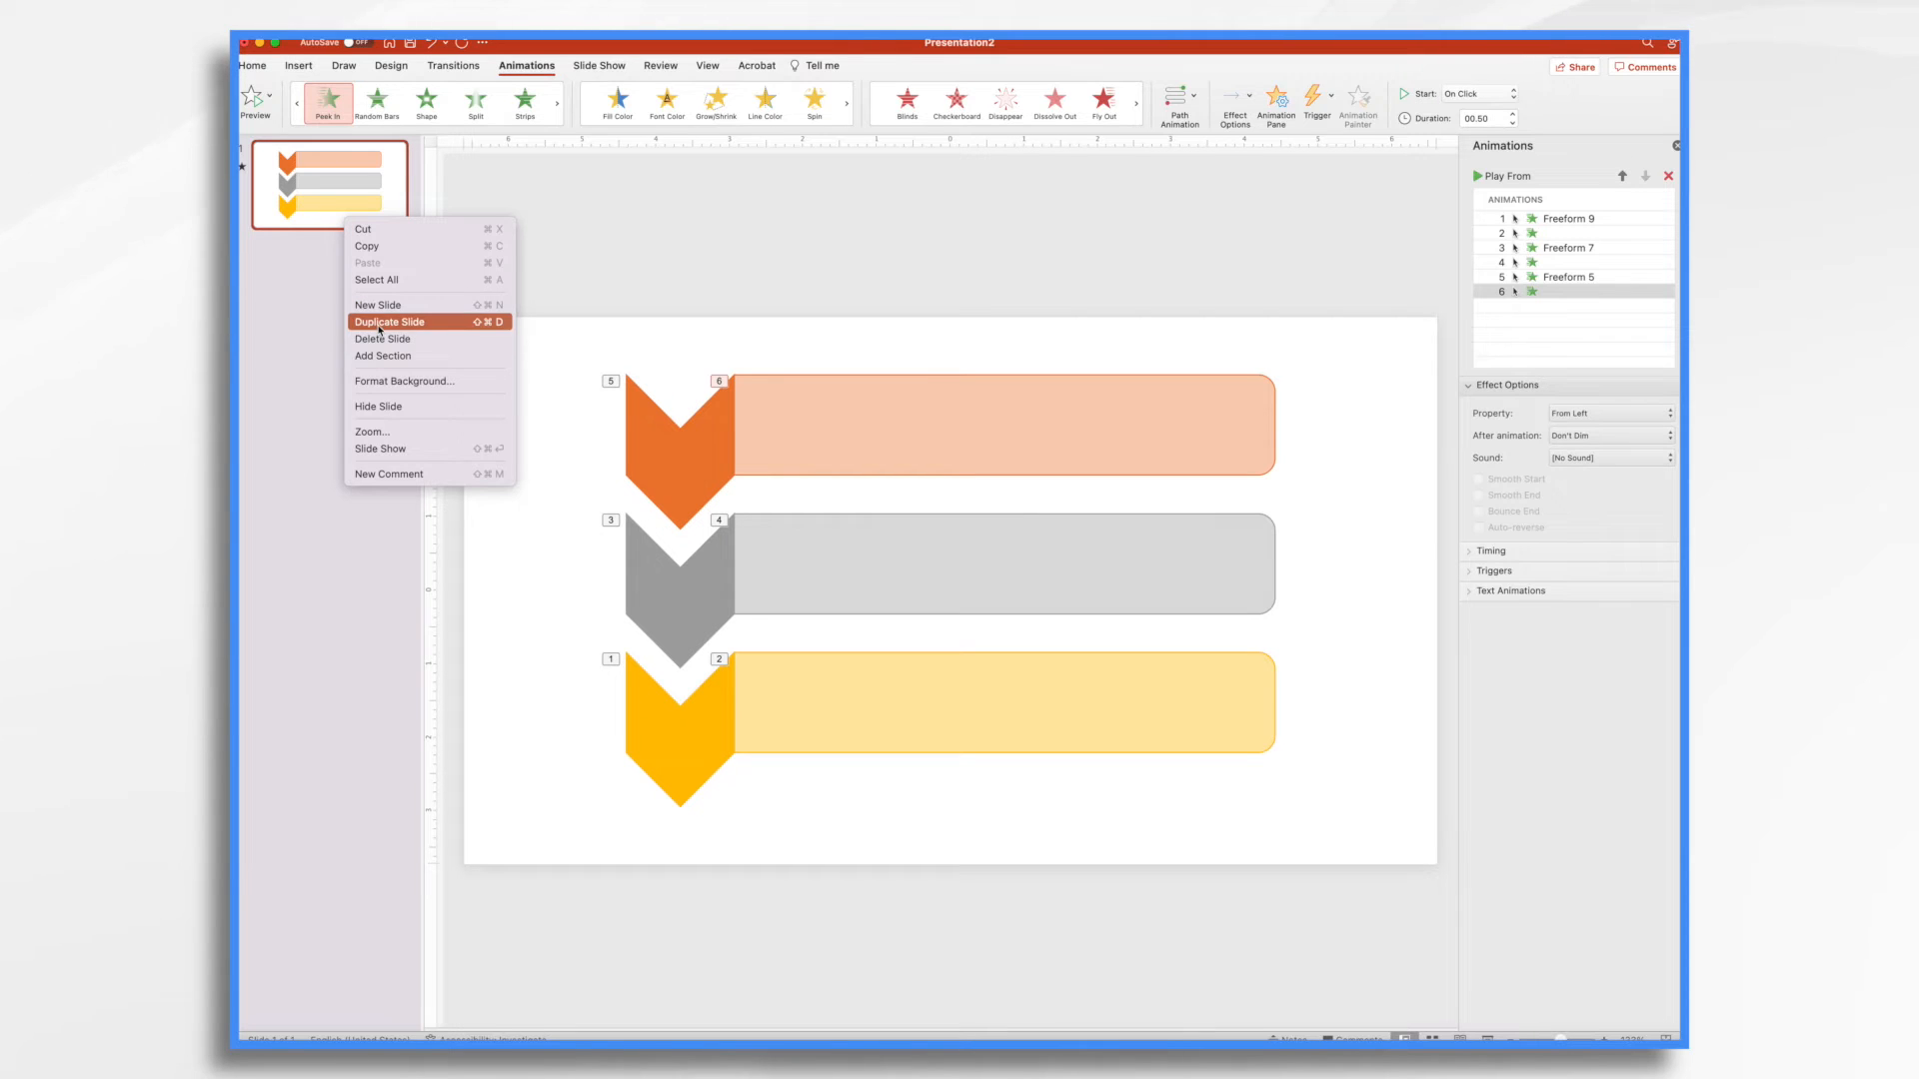
Step: Duplicate the flowchart slide and delete all animations from the copy, keeping the original's
click(391, 322)
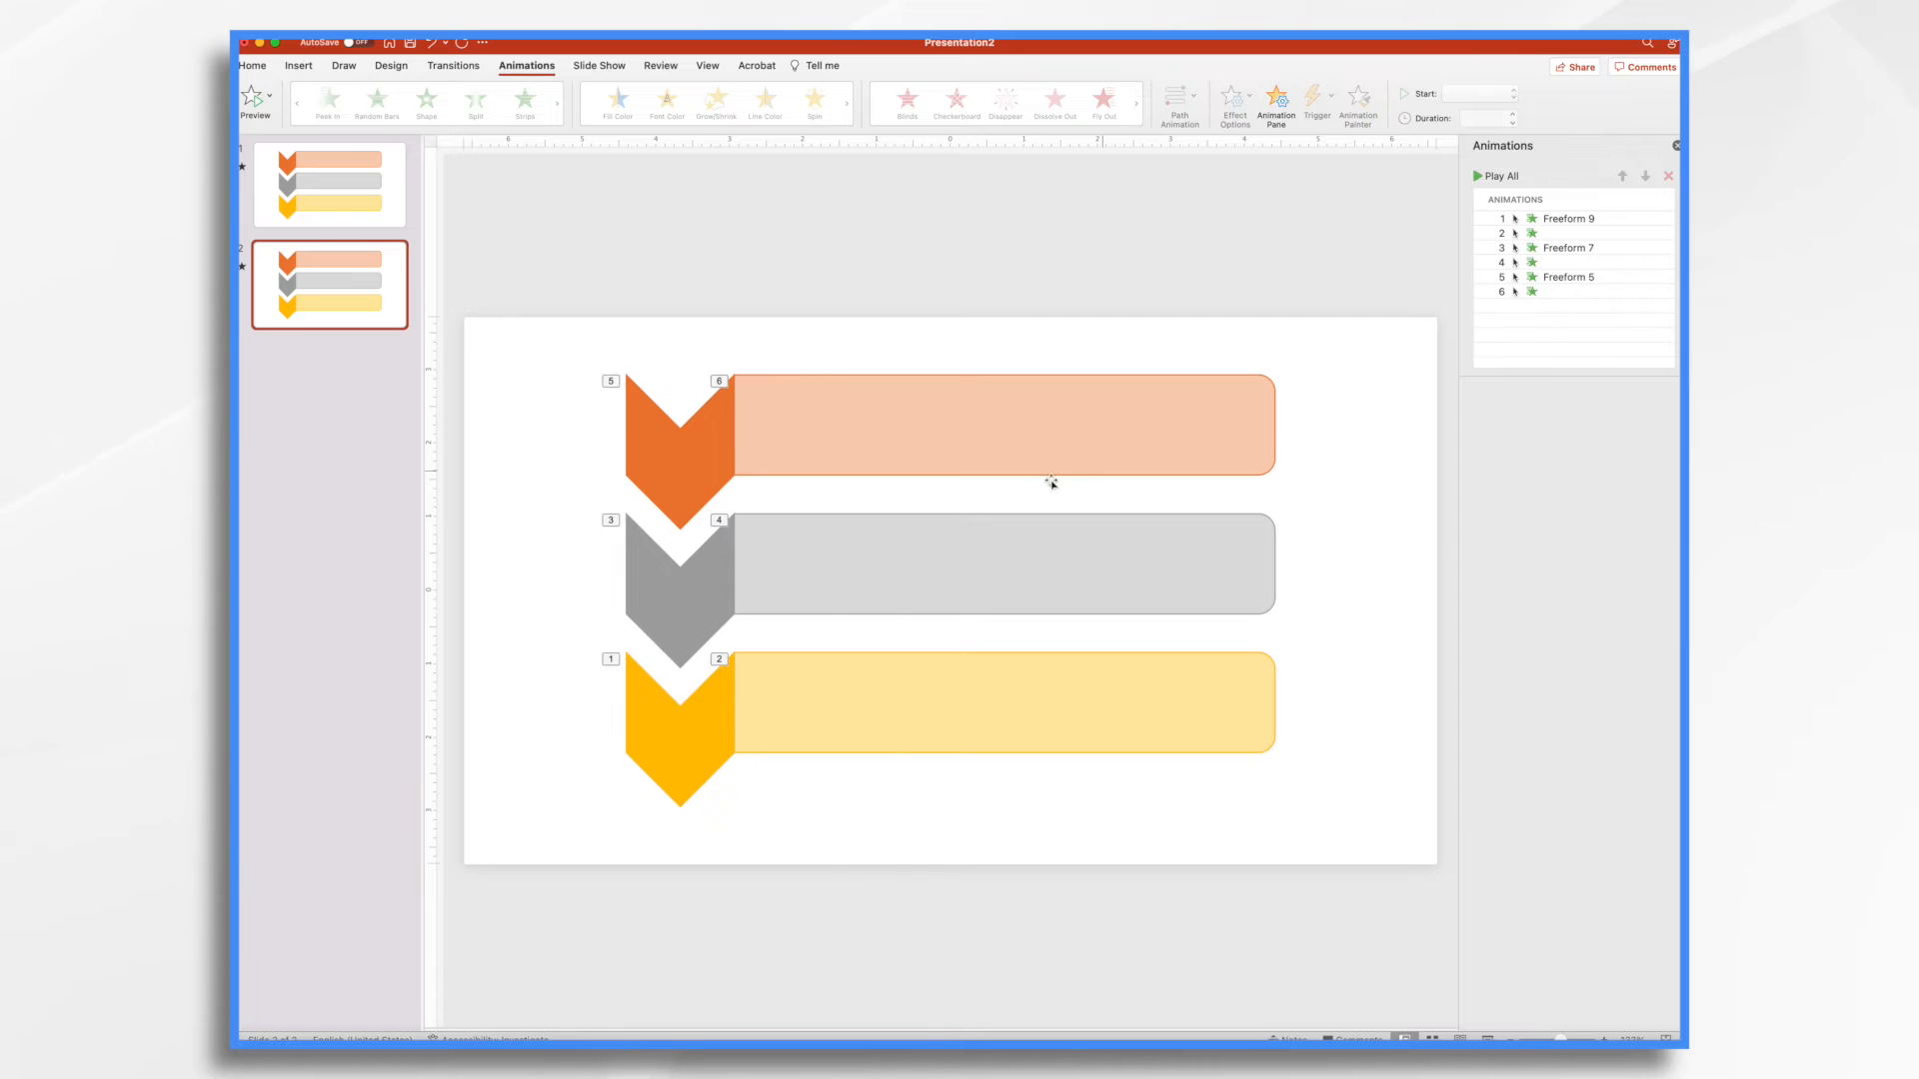
mouse_move(959, 501)
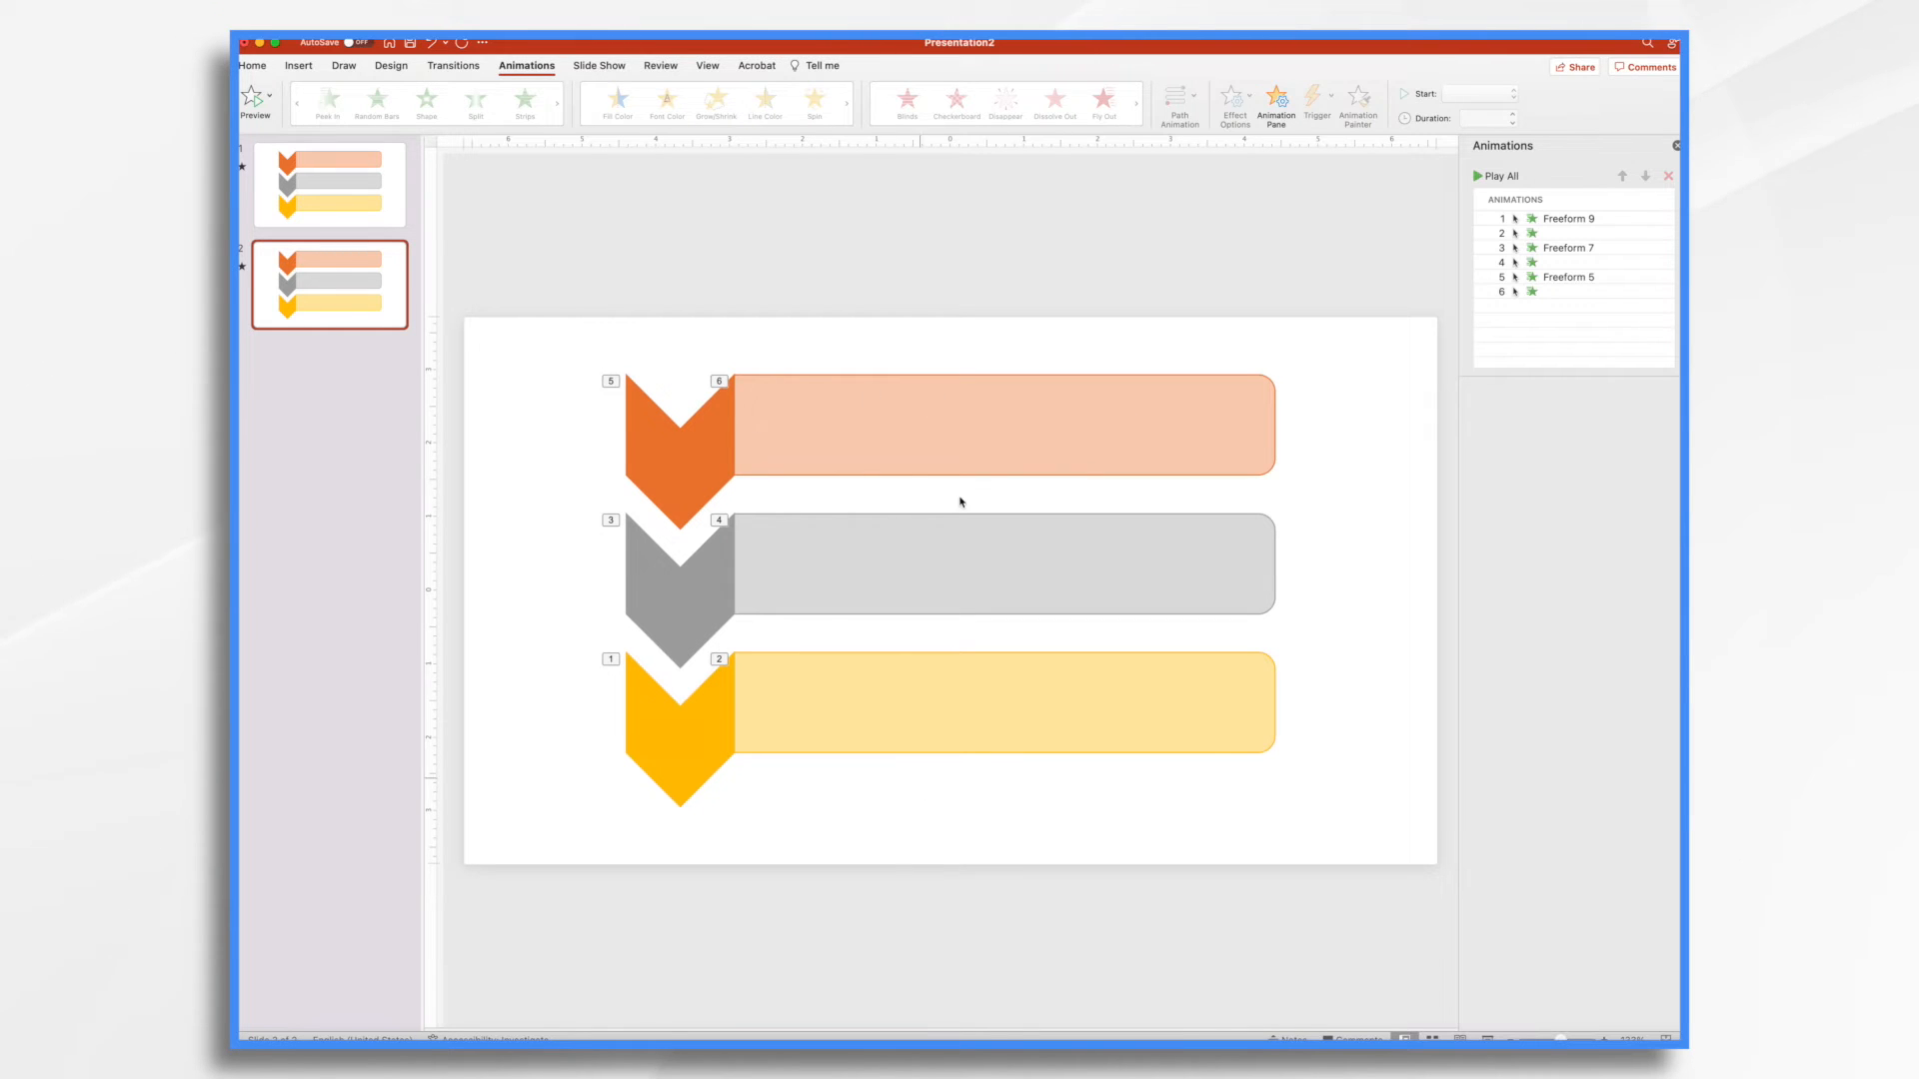
mouse_move(1656, 218)
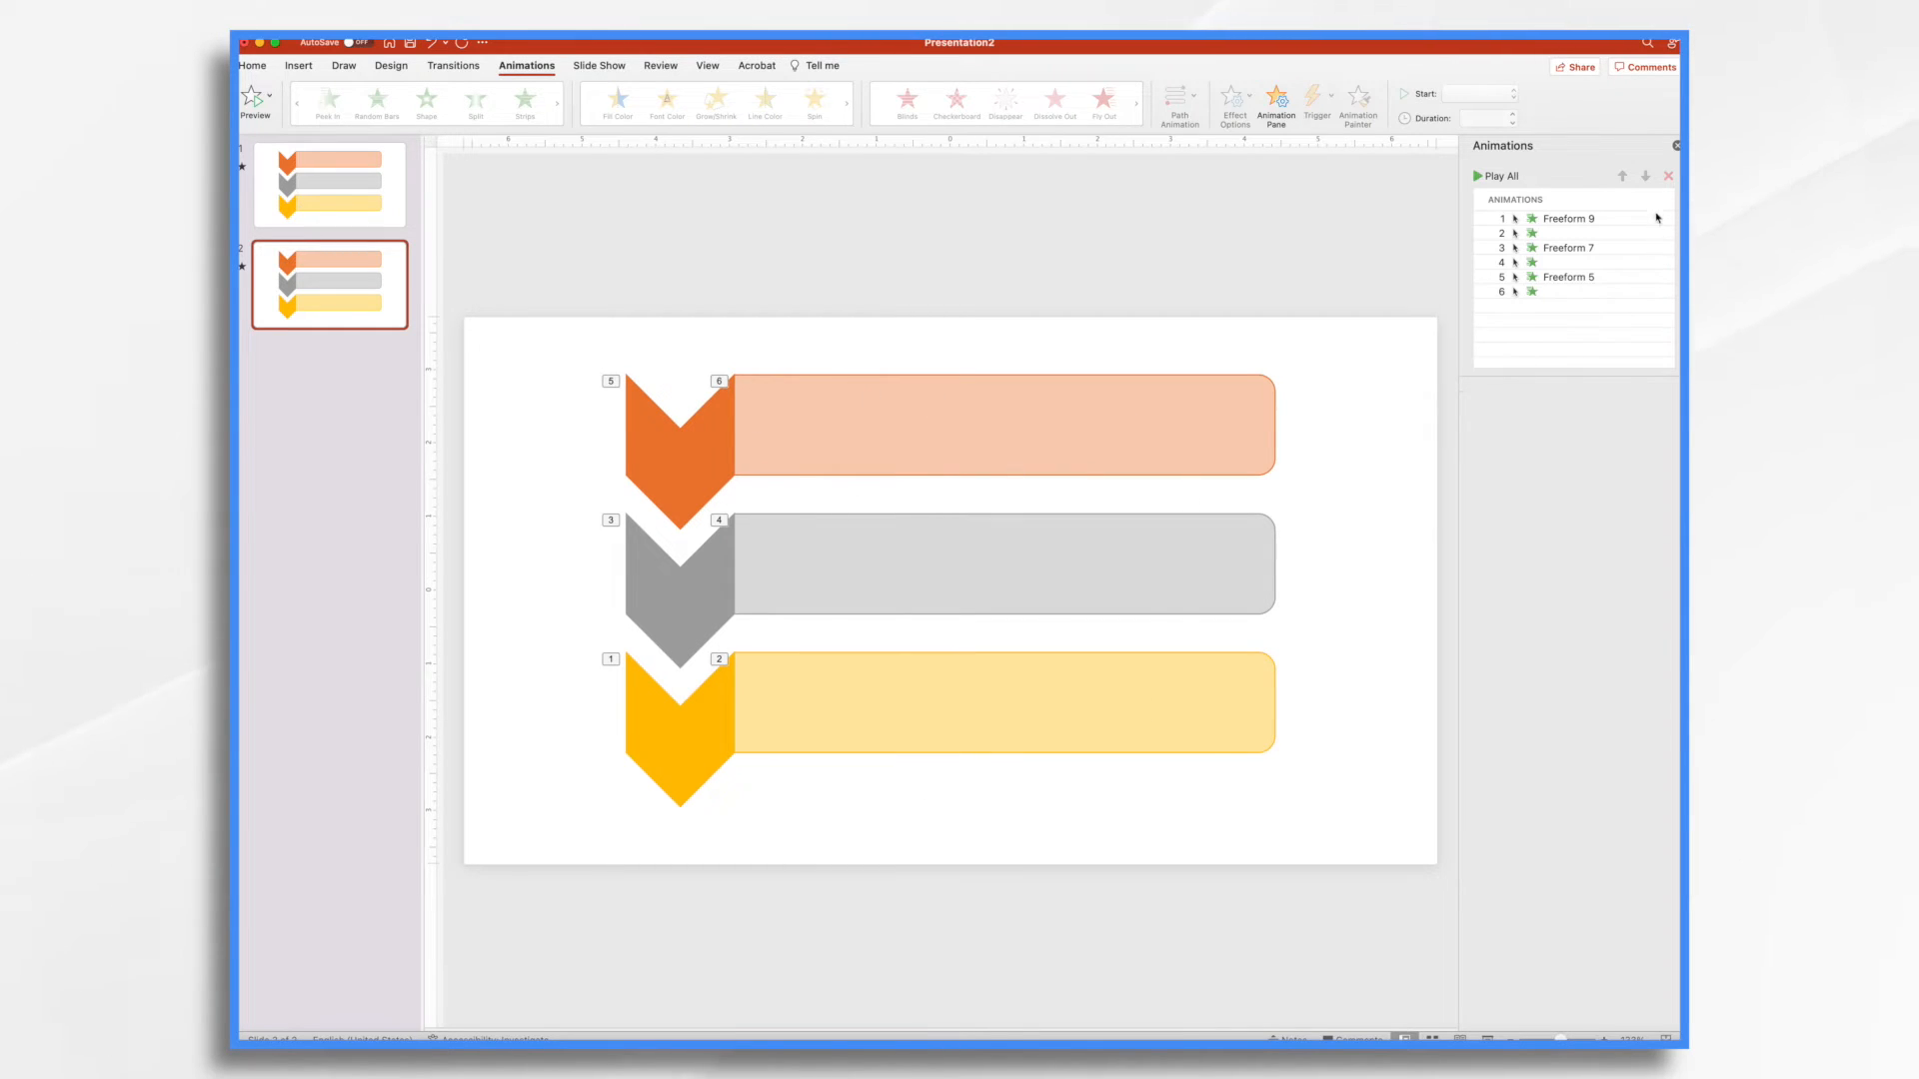
click(1566, 218)
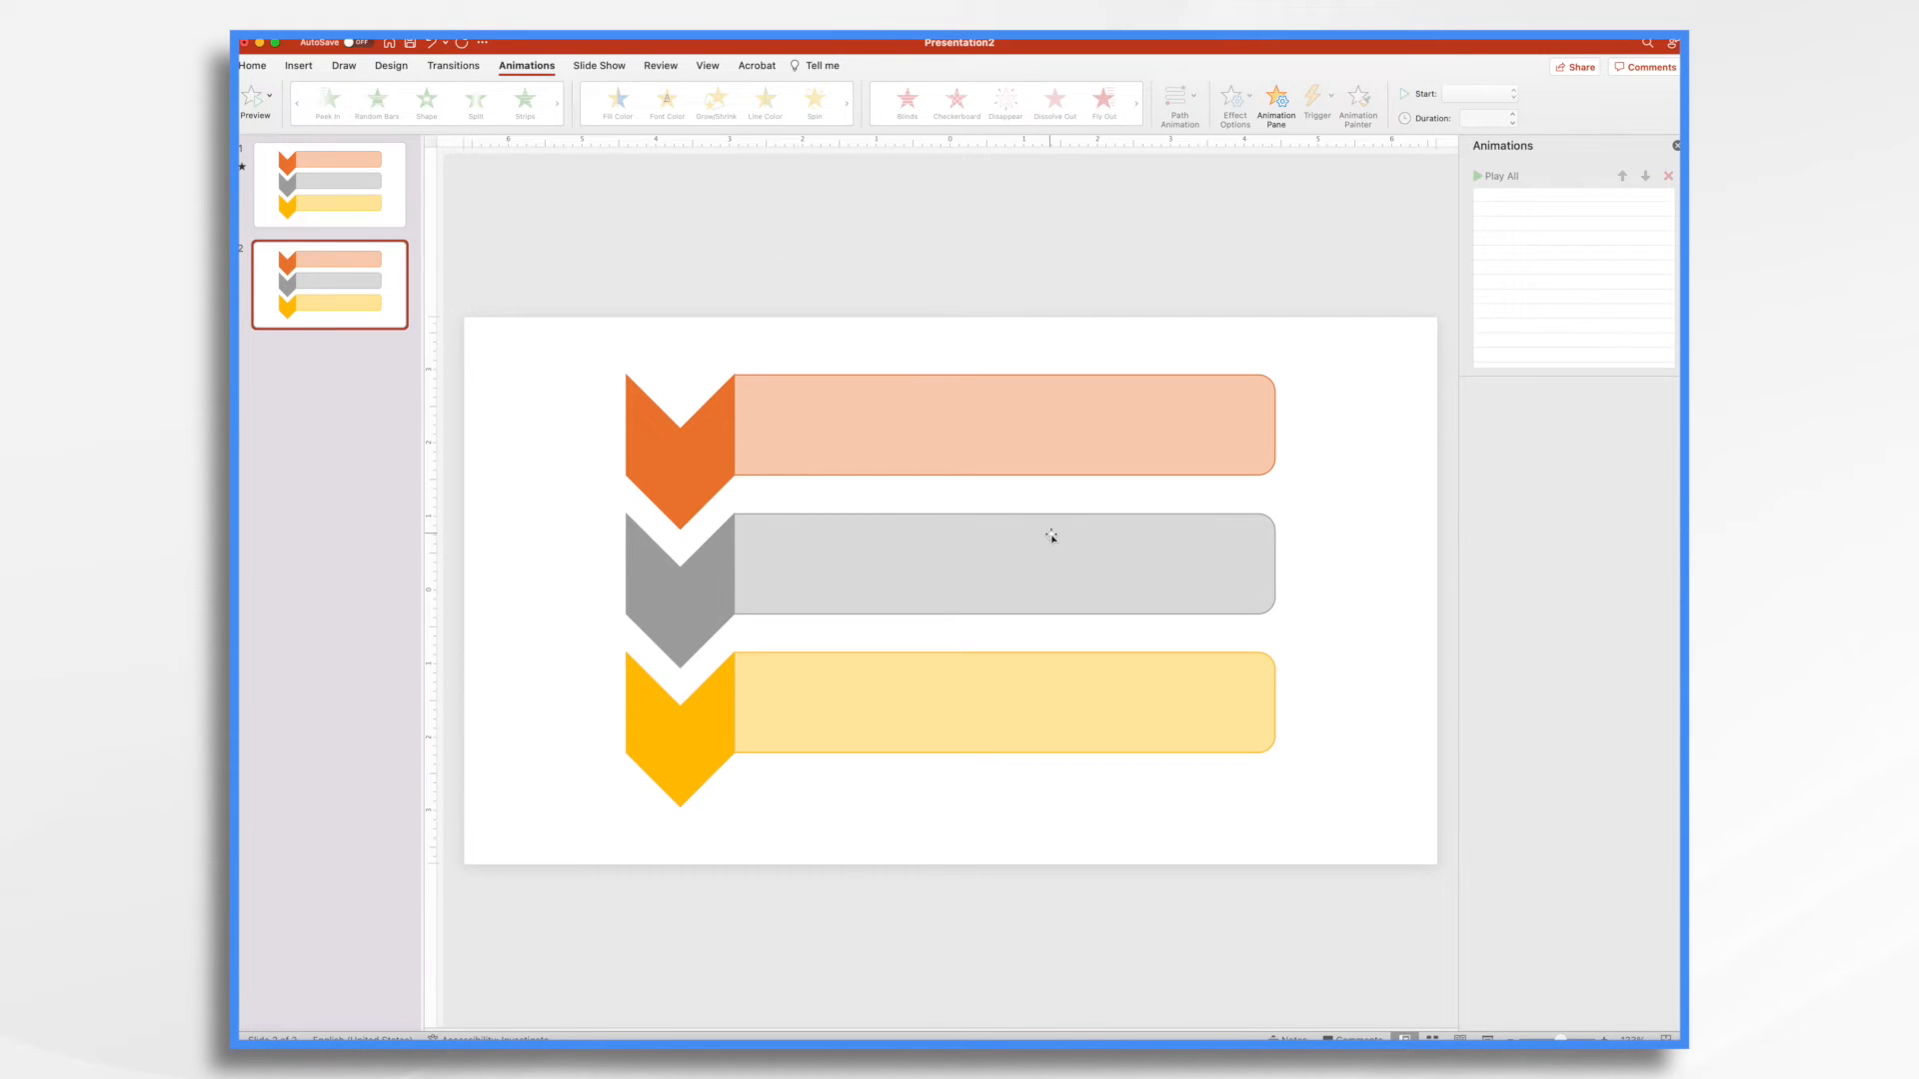
click(328, 185)
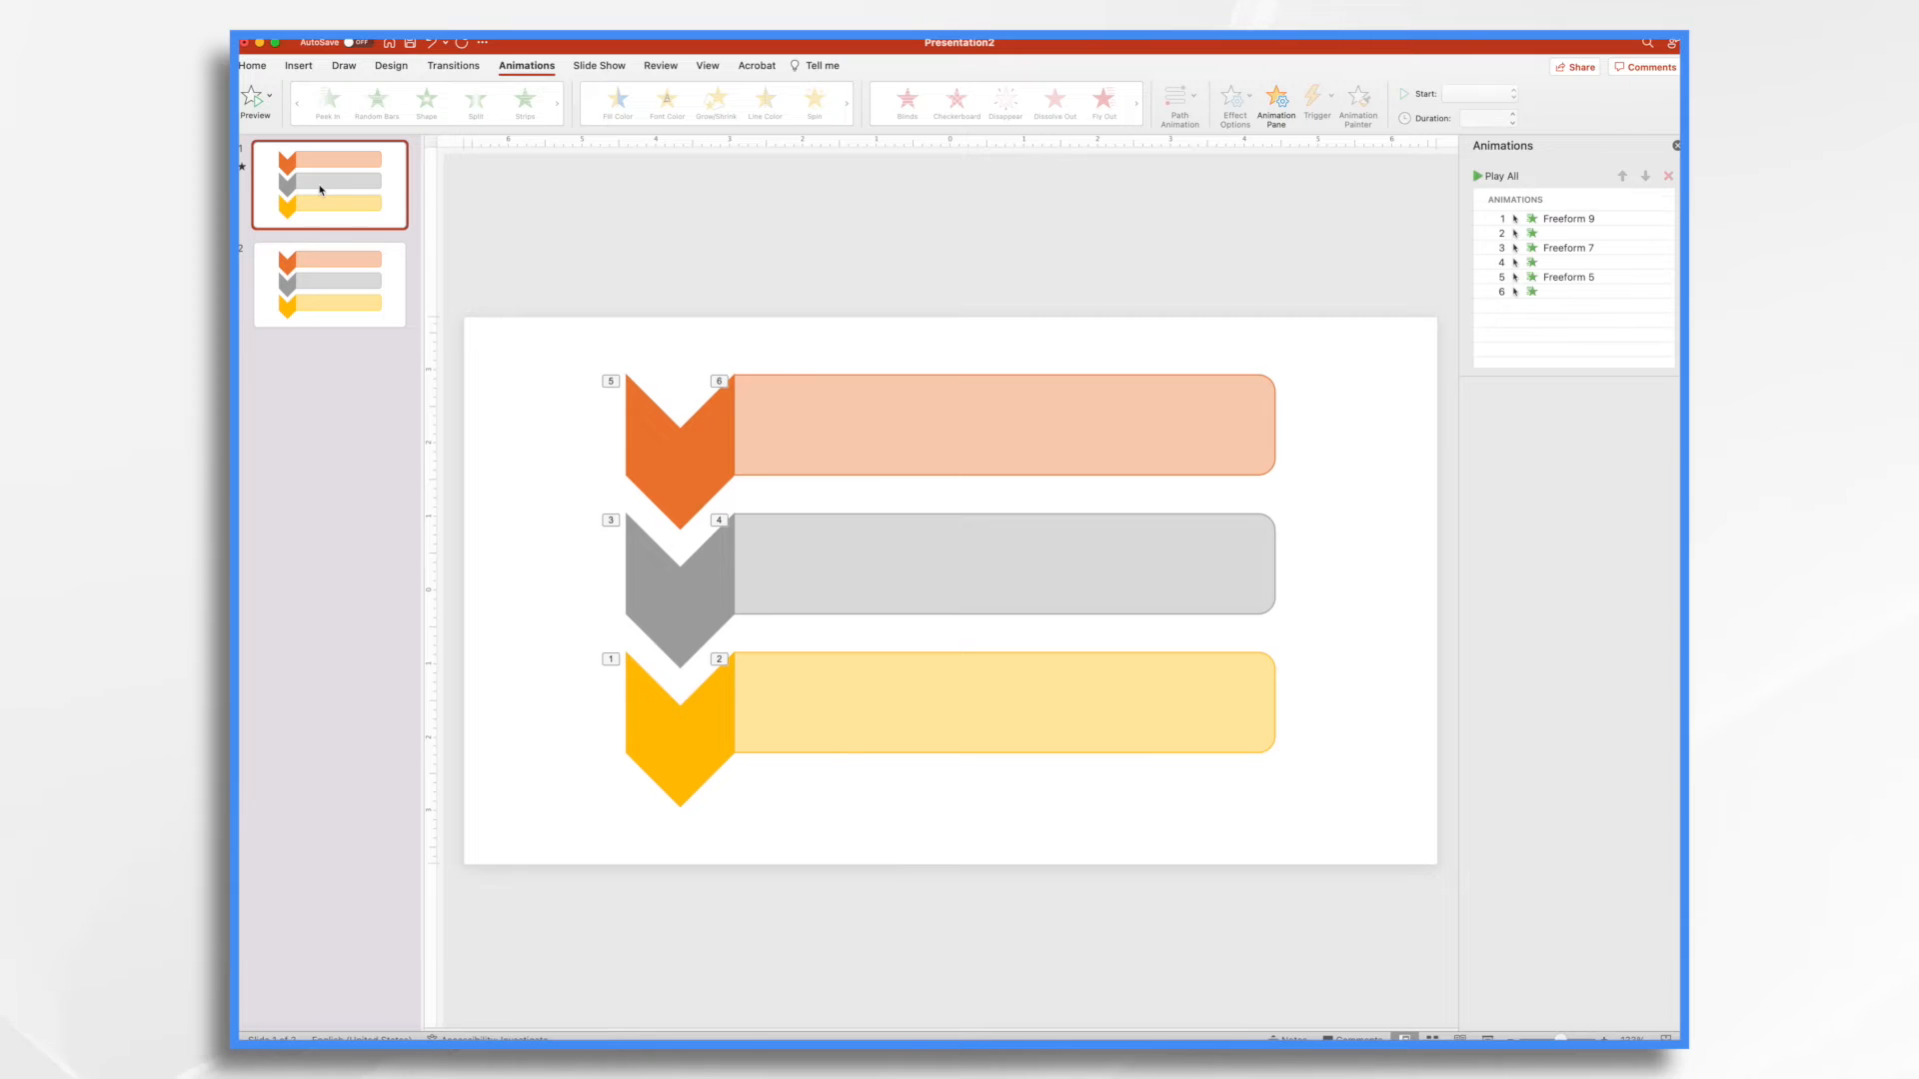
click(329, 284)
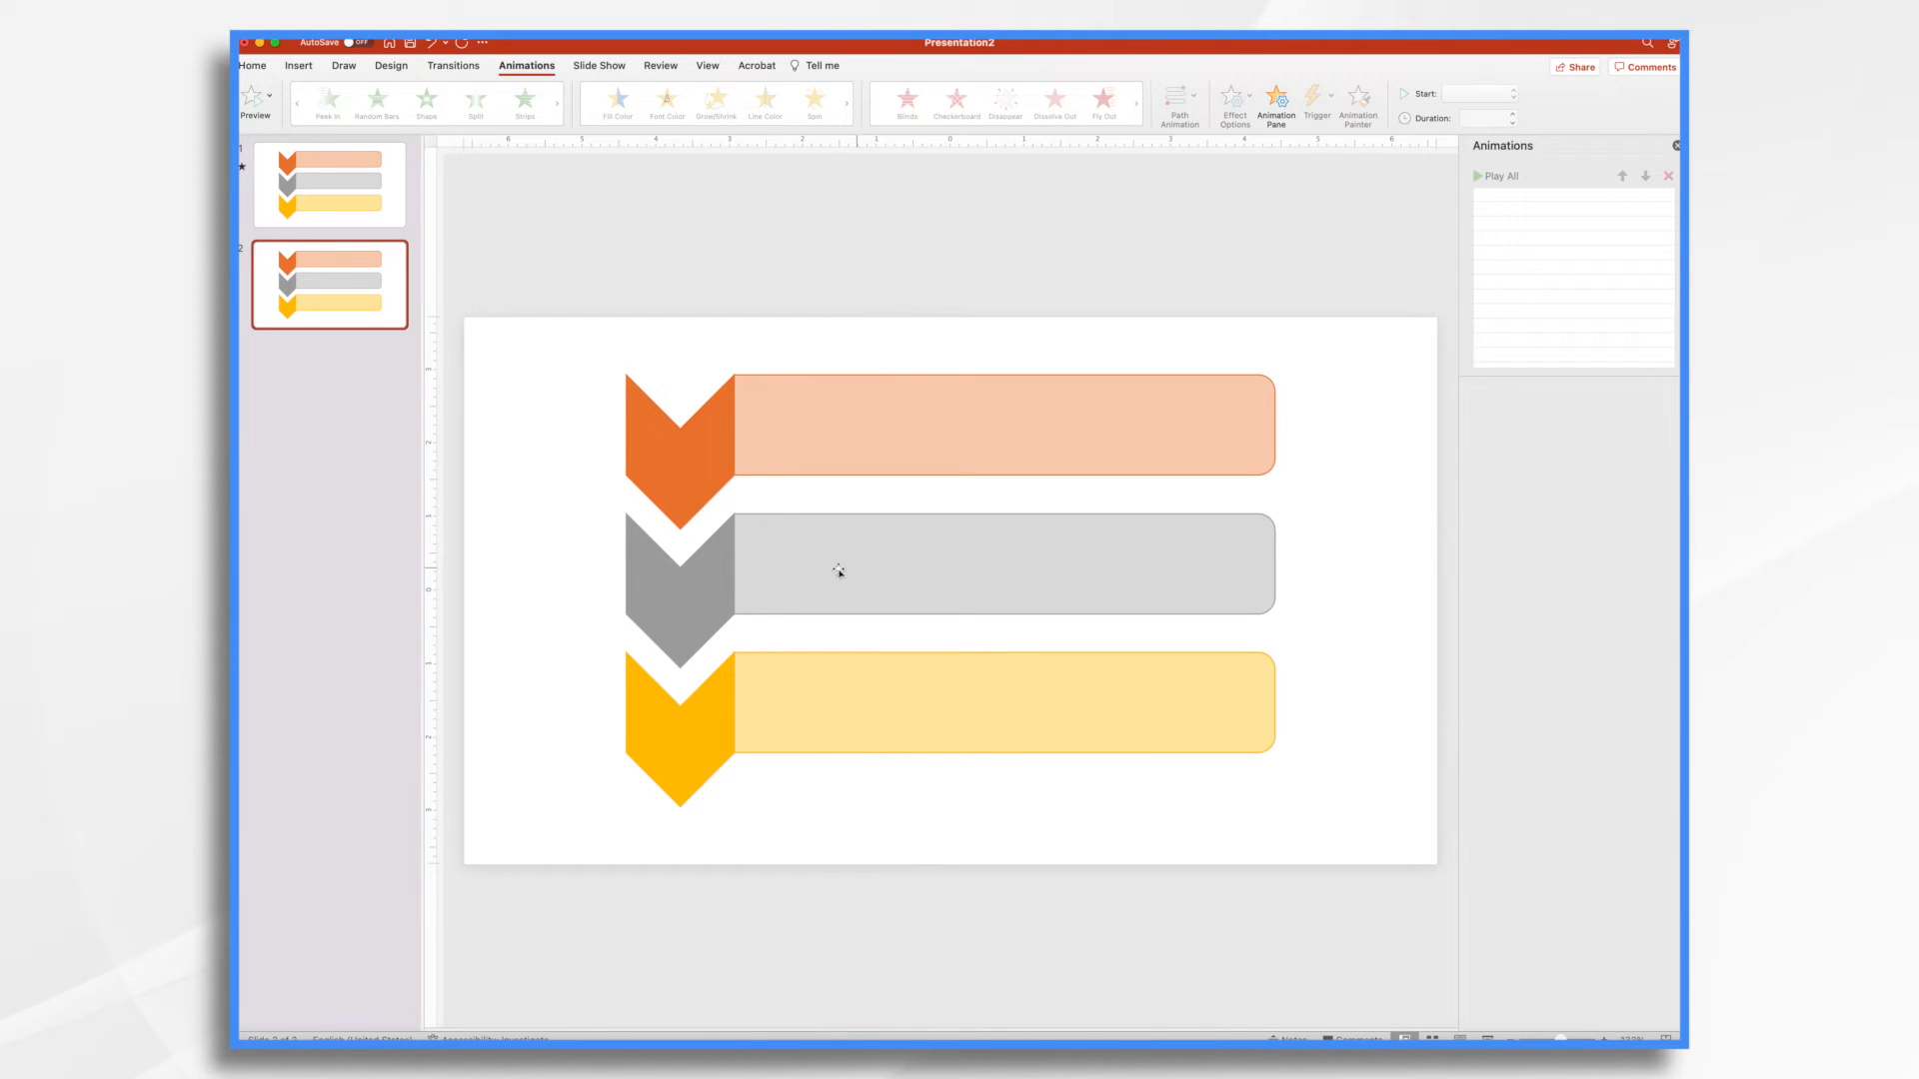
mouse_move(826, 119)
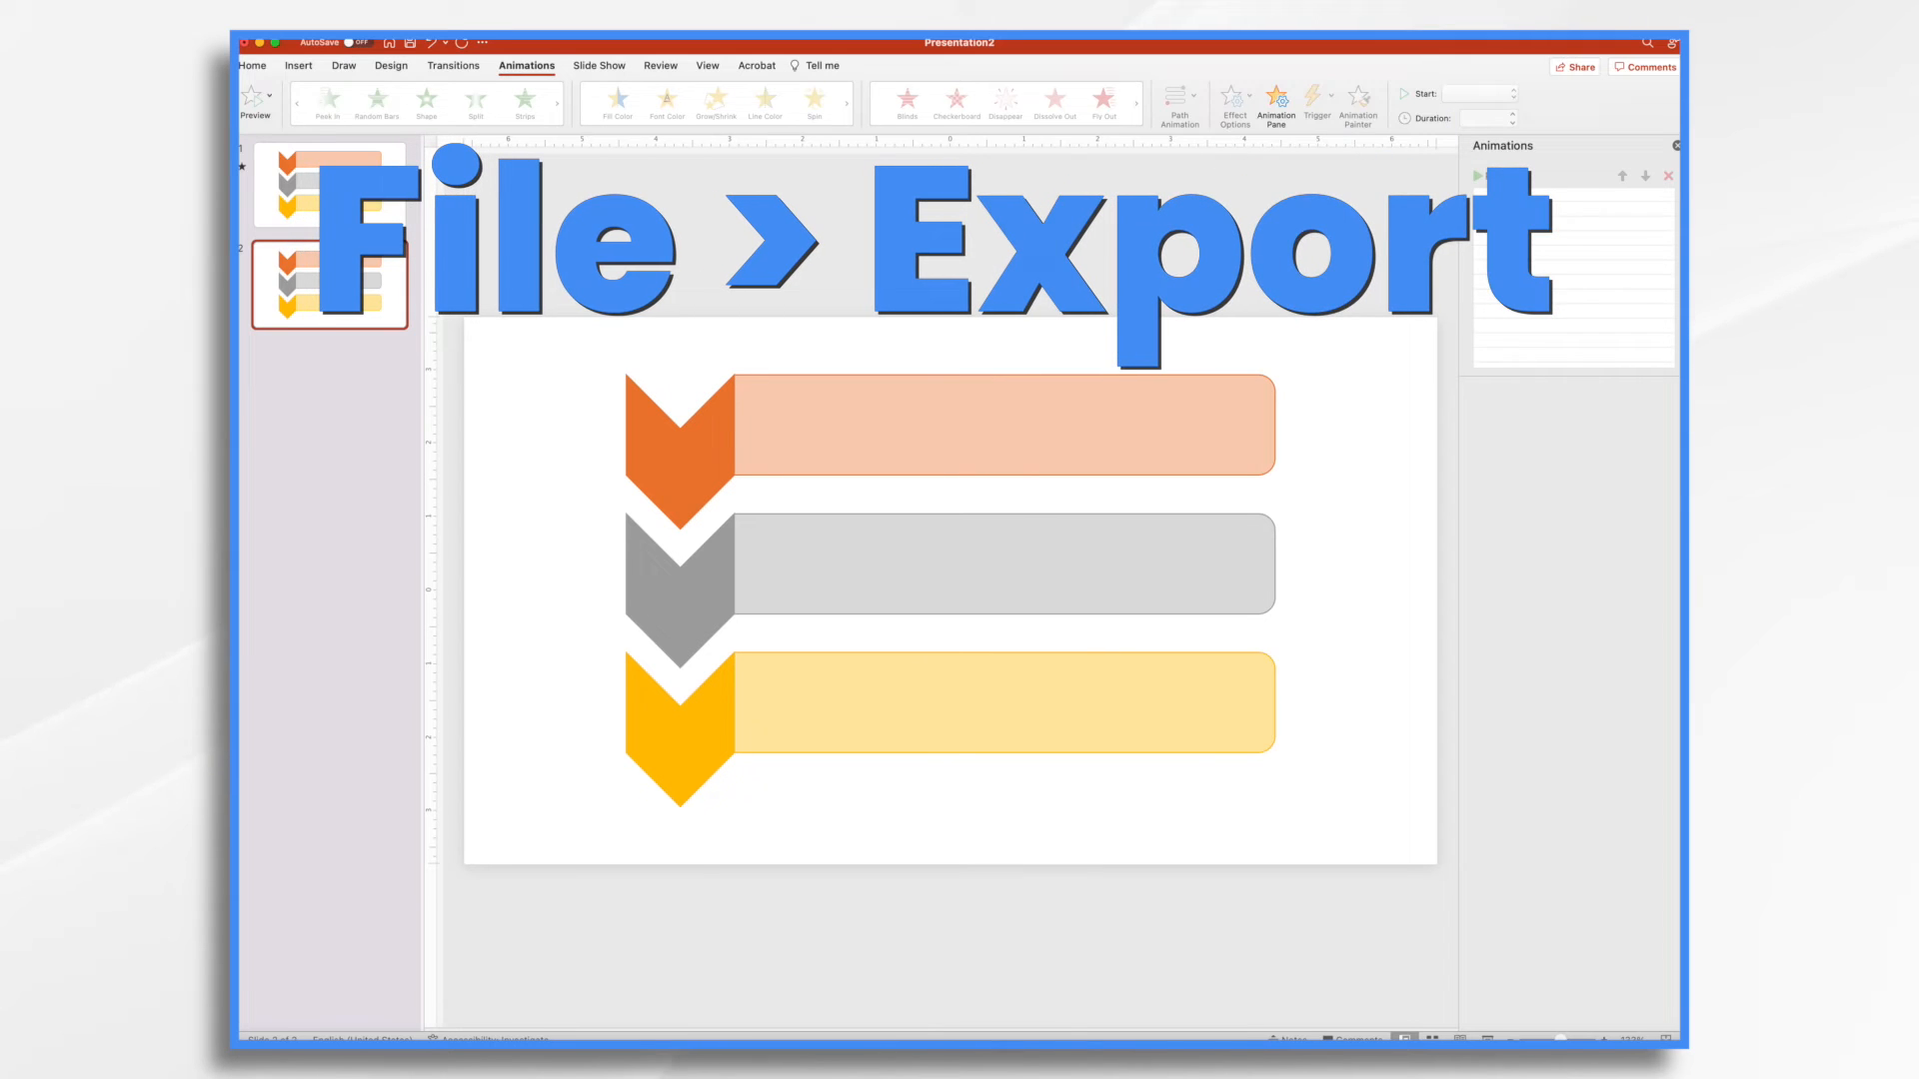
Step: Export the current slide only as PNG 'Static Flow Chart' to the Desktop
click(252, 65)
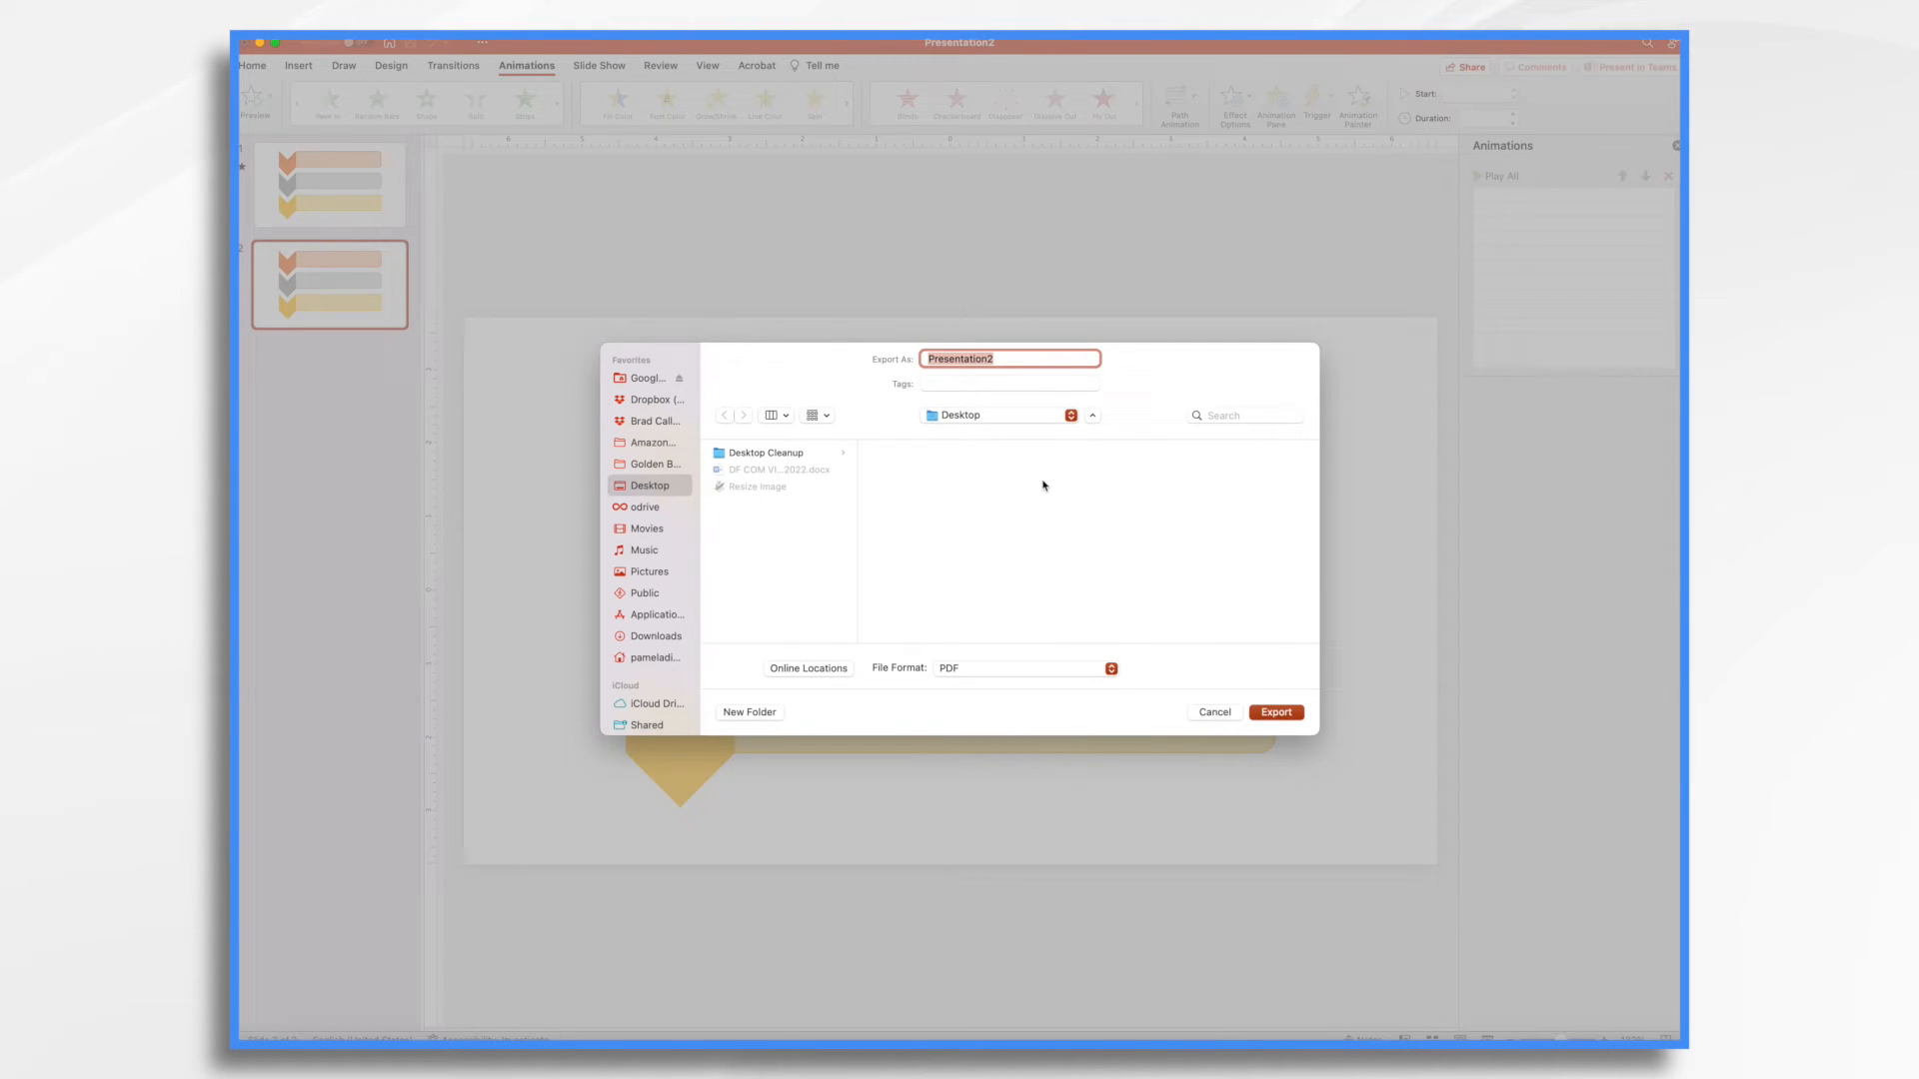
text(Static Flow Chart)
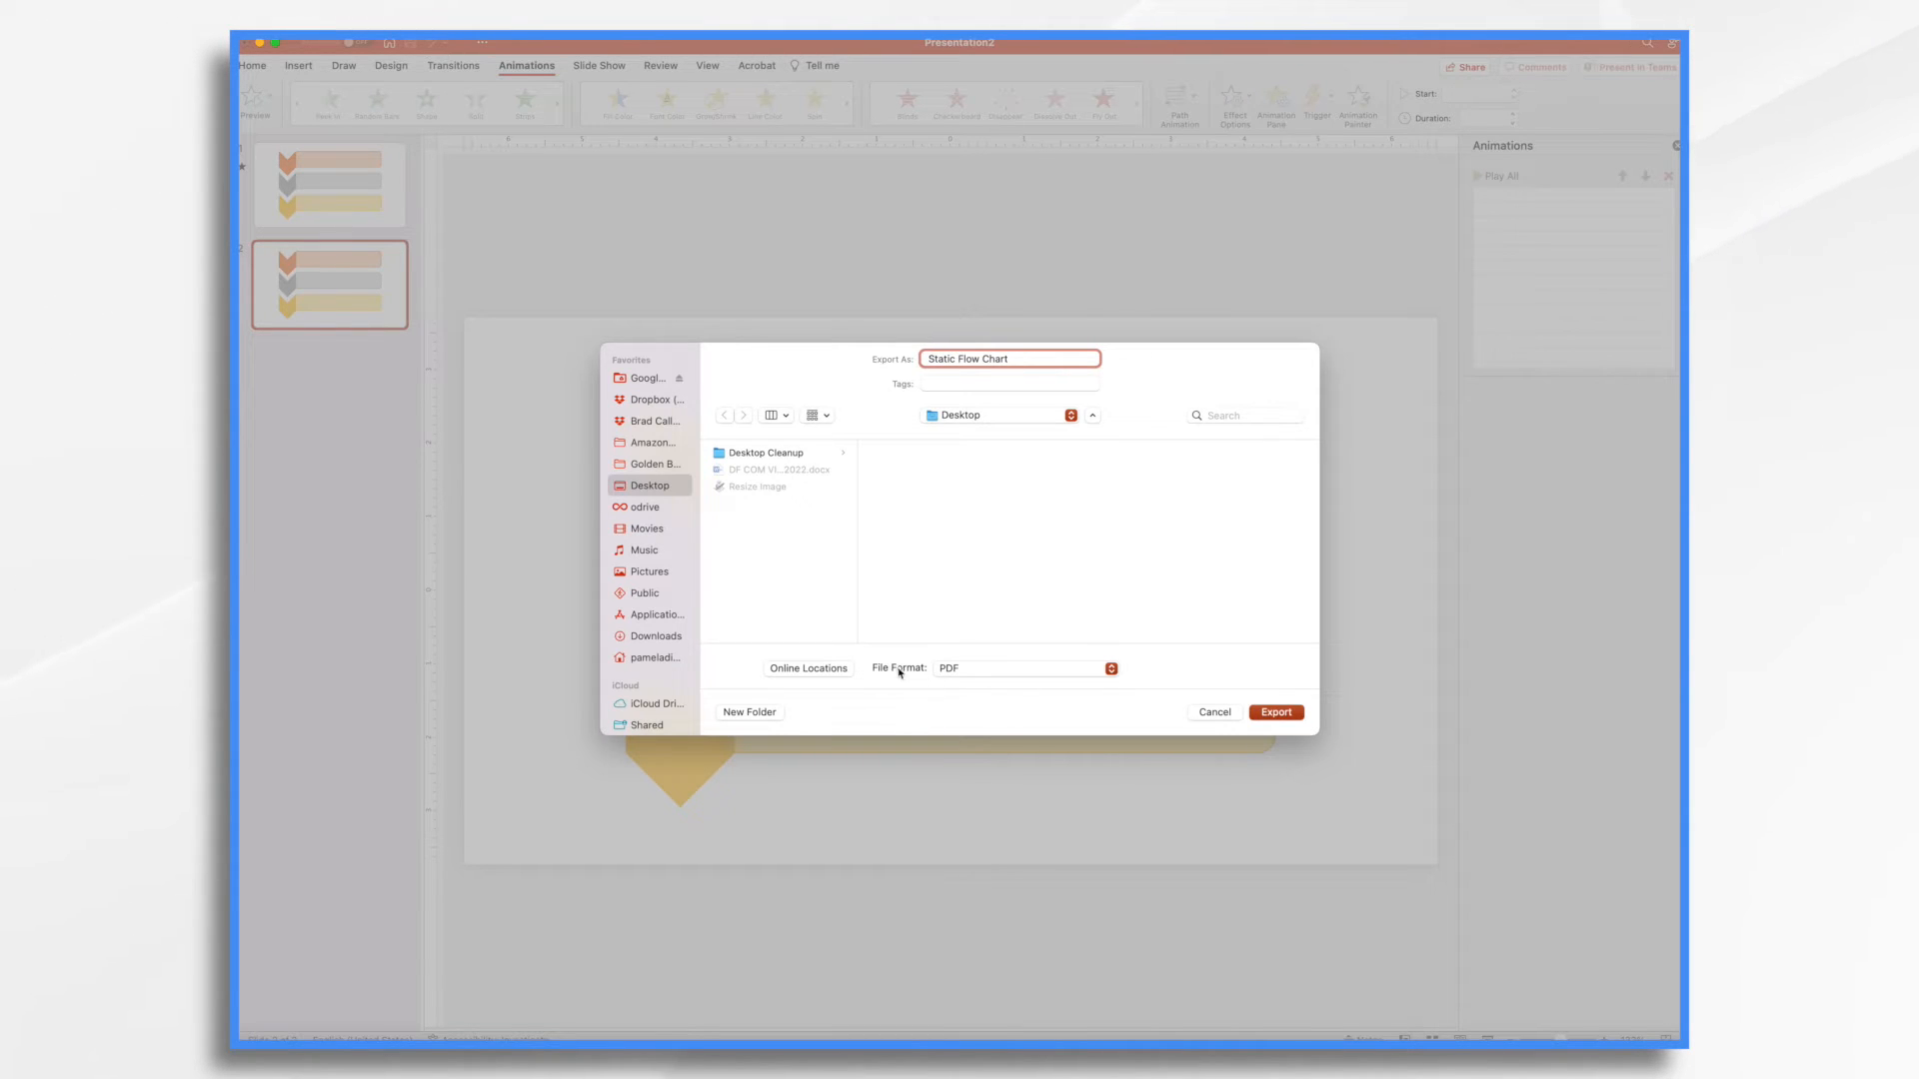
click(1024, 668)
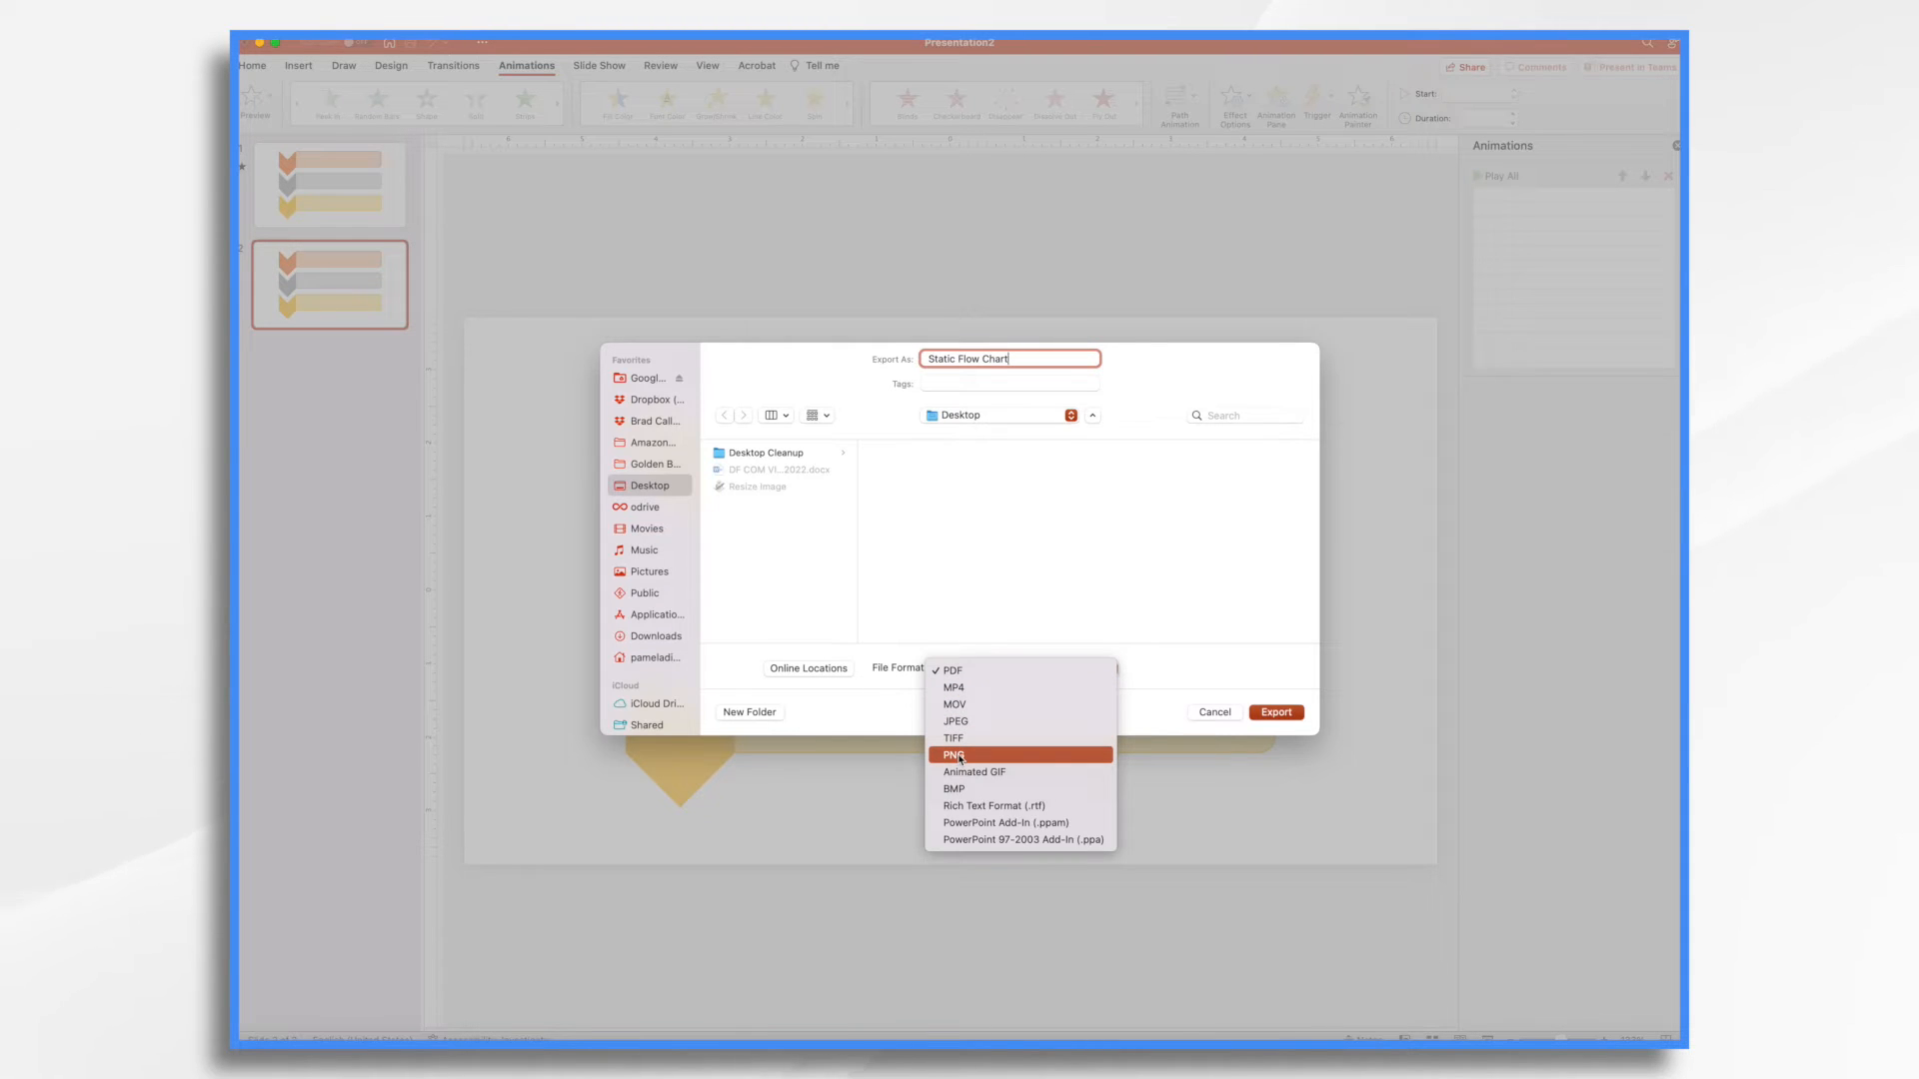
click(953, 755)
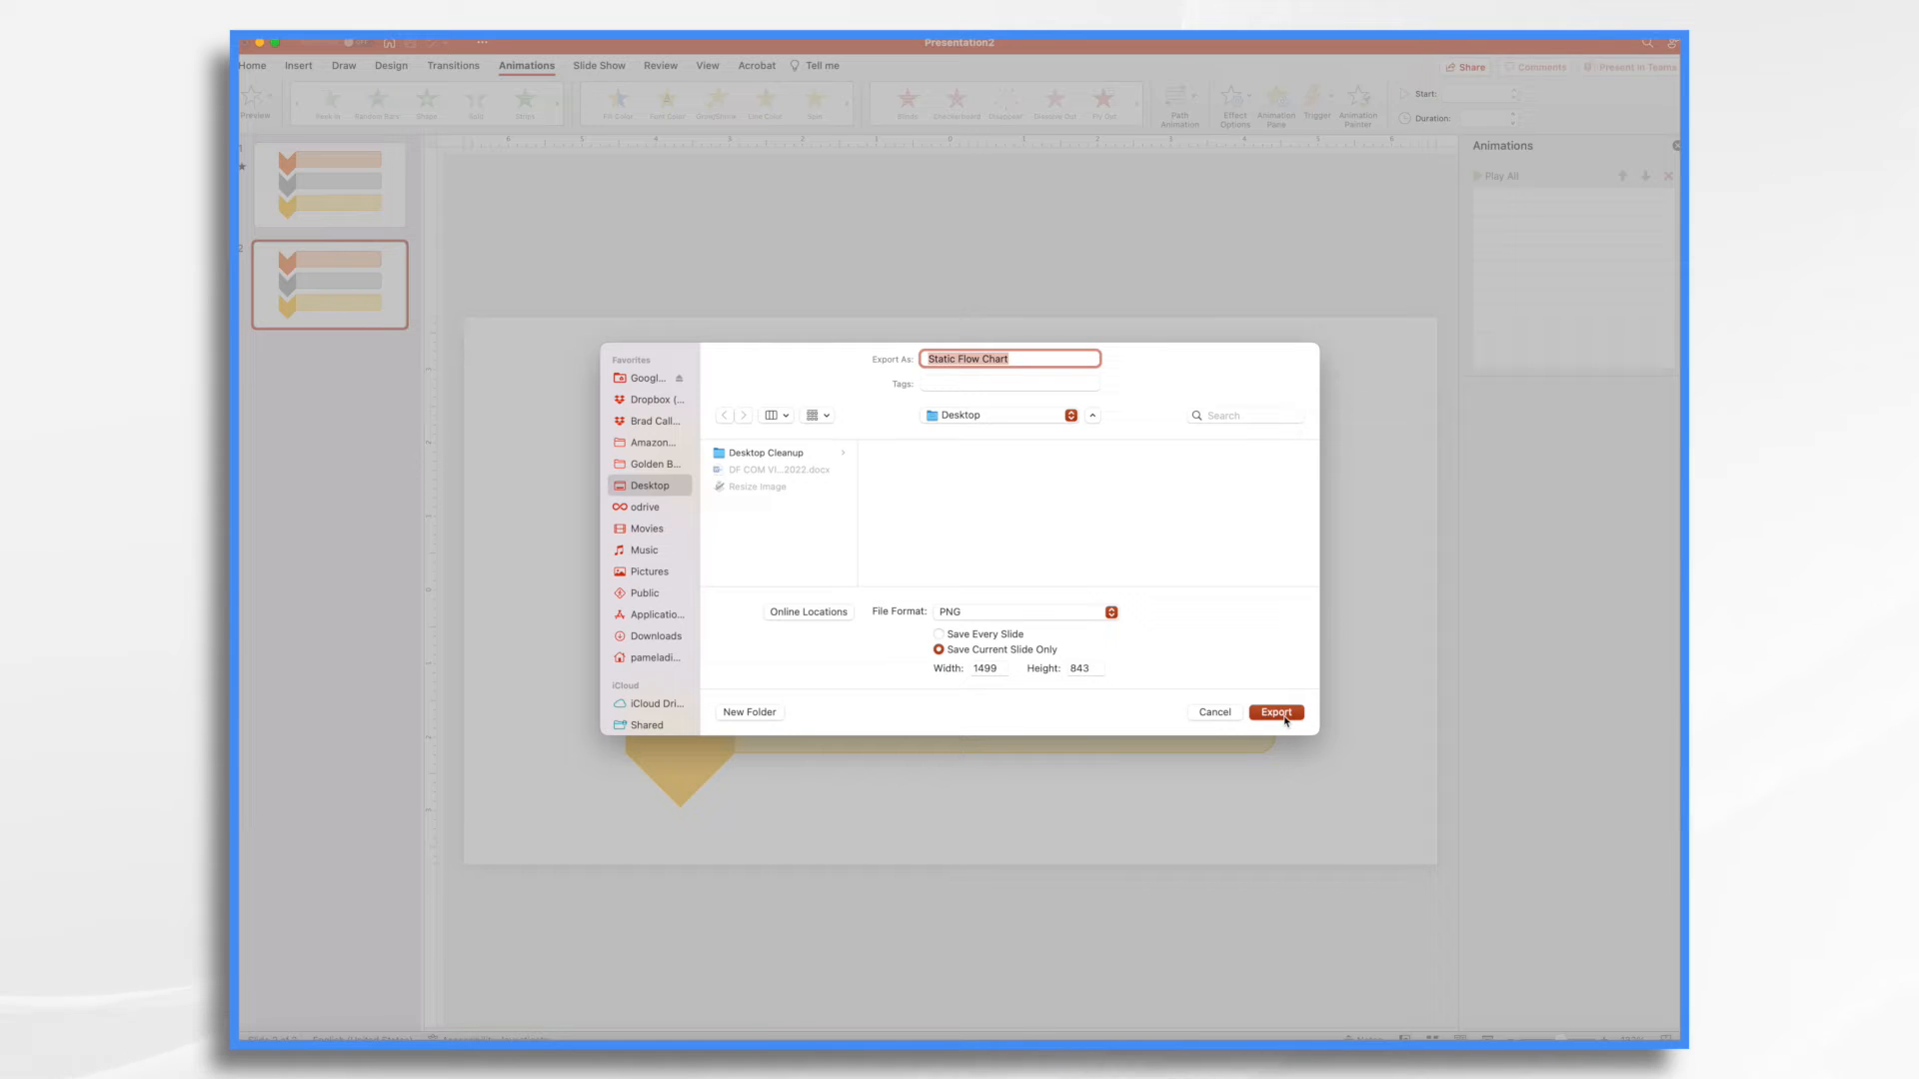
click(1274, 712)
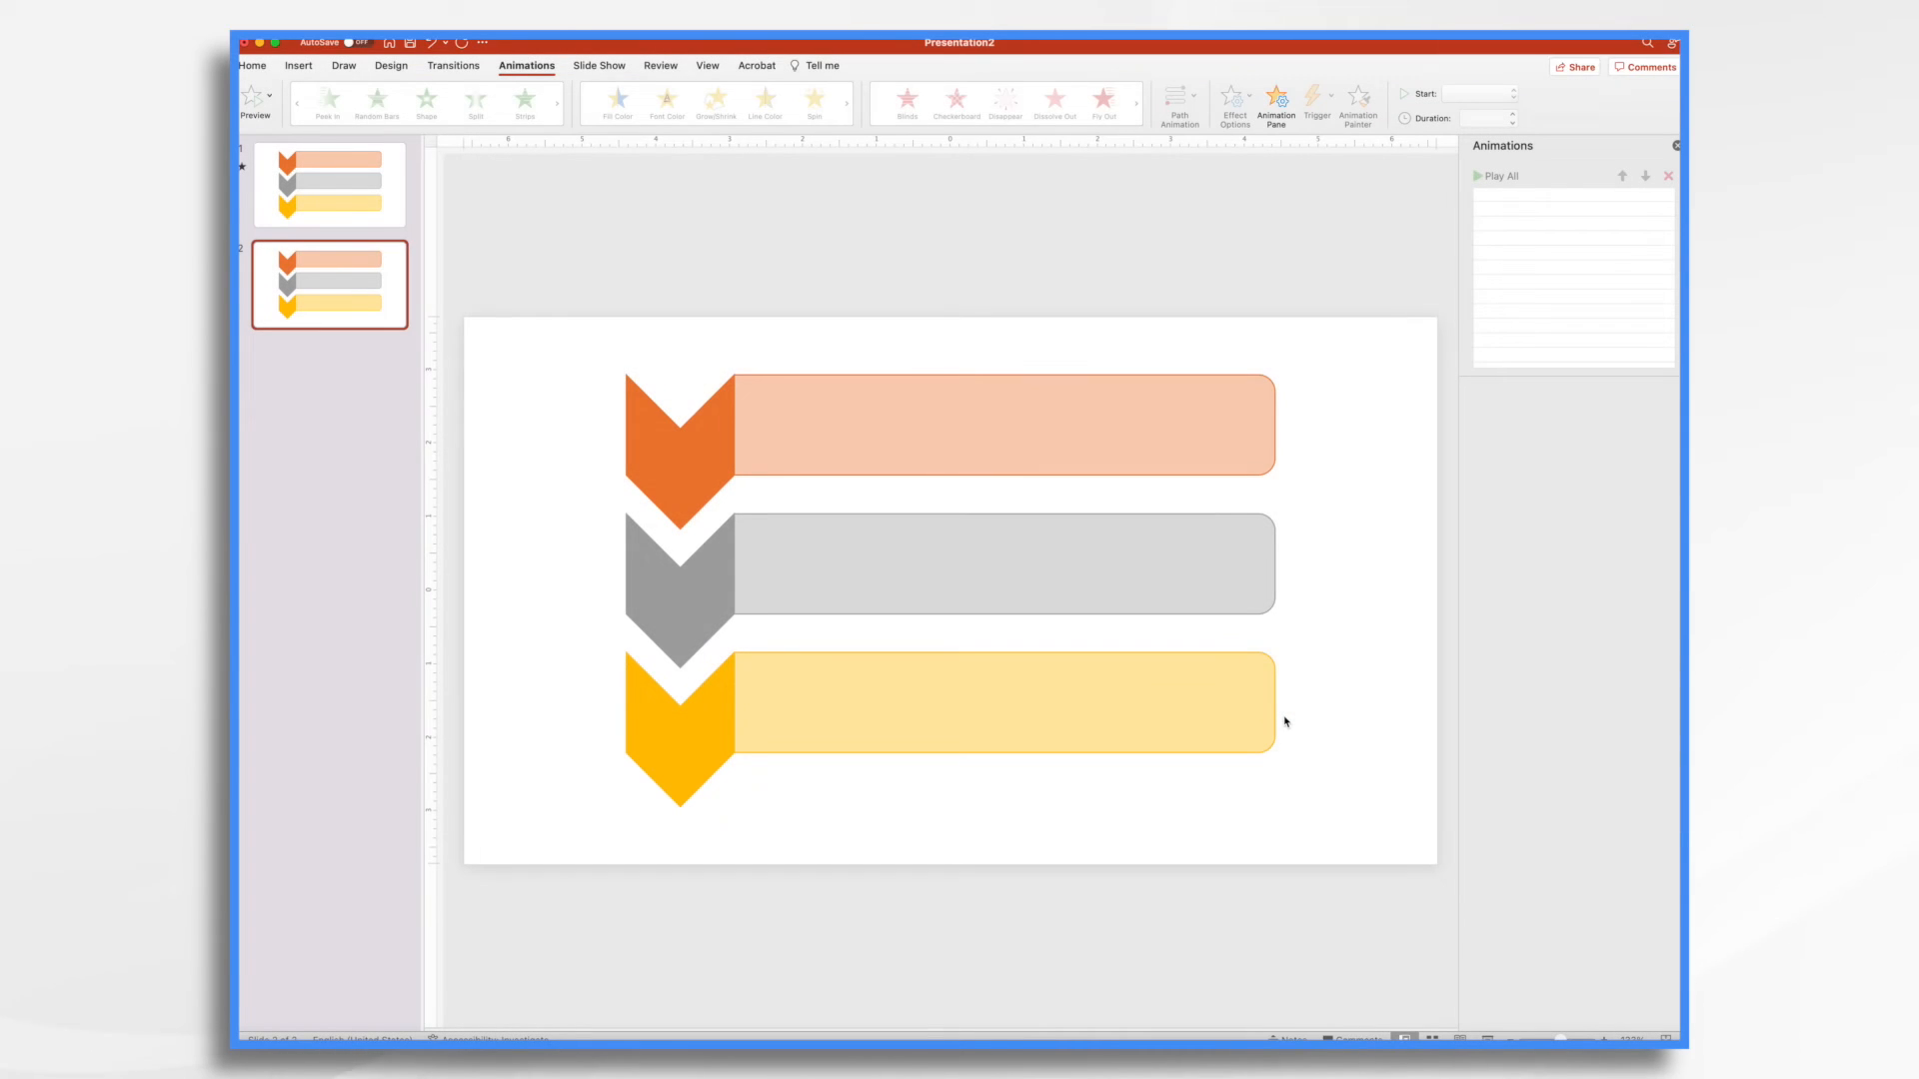
Step: Set PowerPoint's export to Animated GIF at Large quality with a transparent background
click(329, 184)
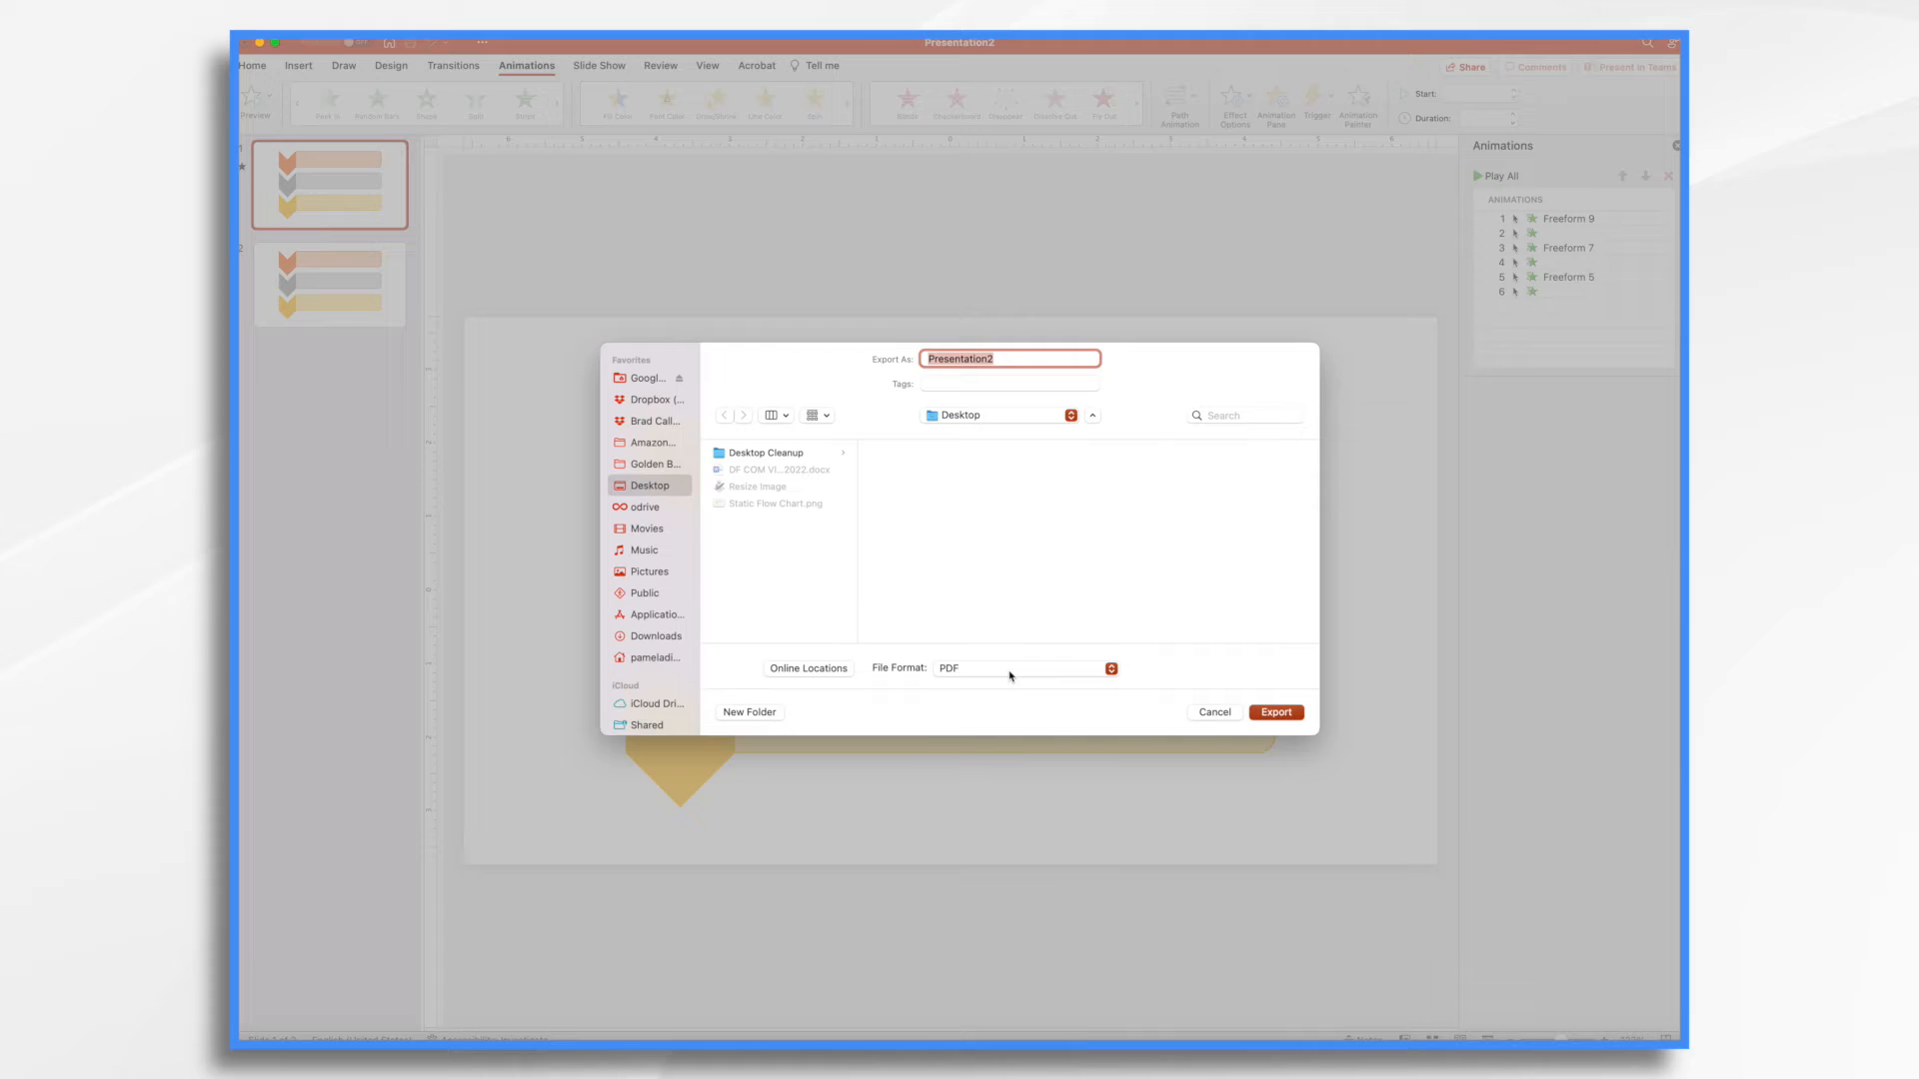
click(1025, 668)
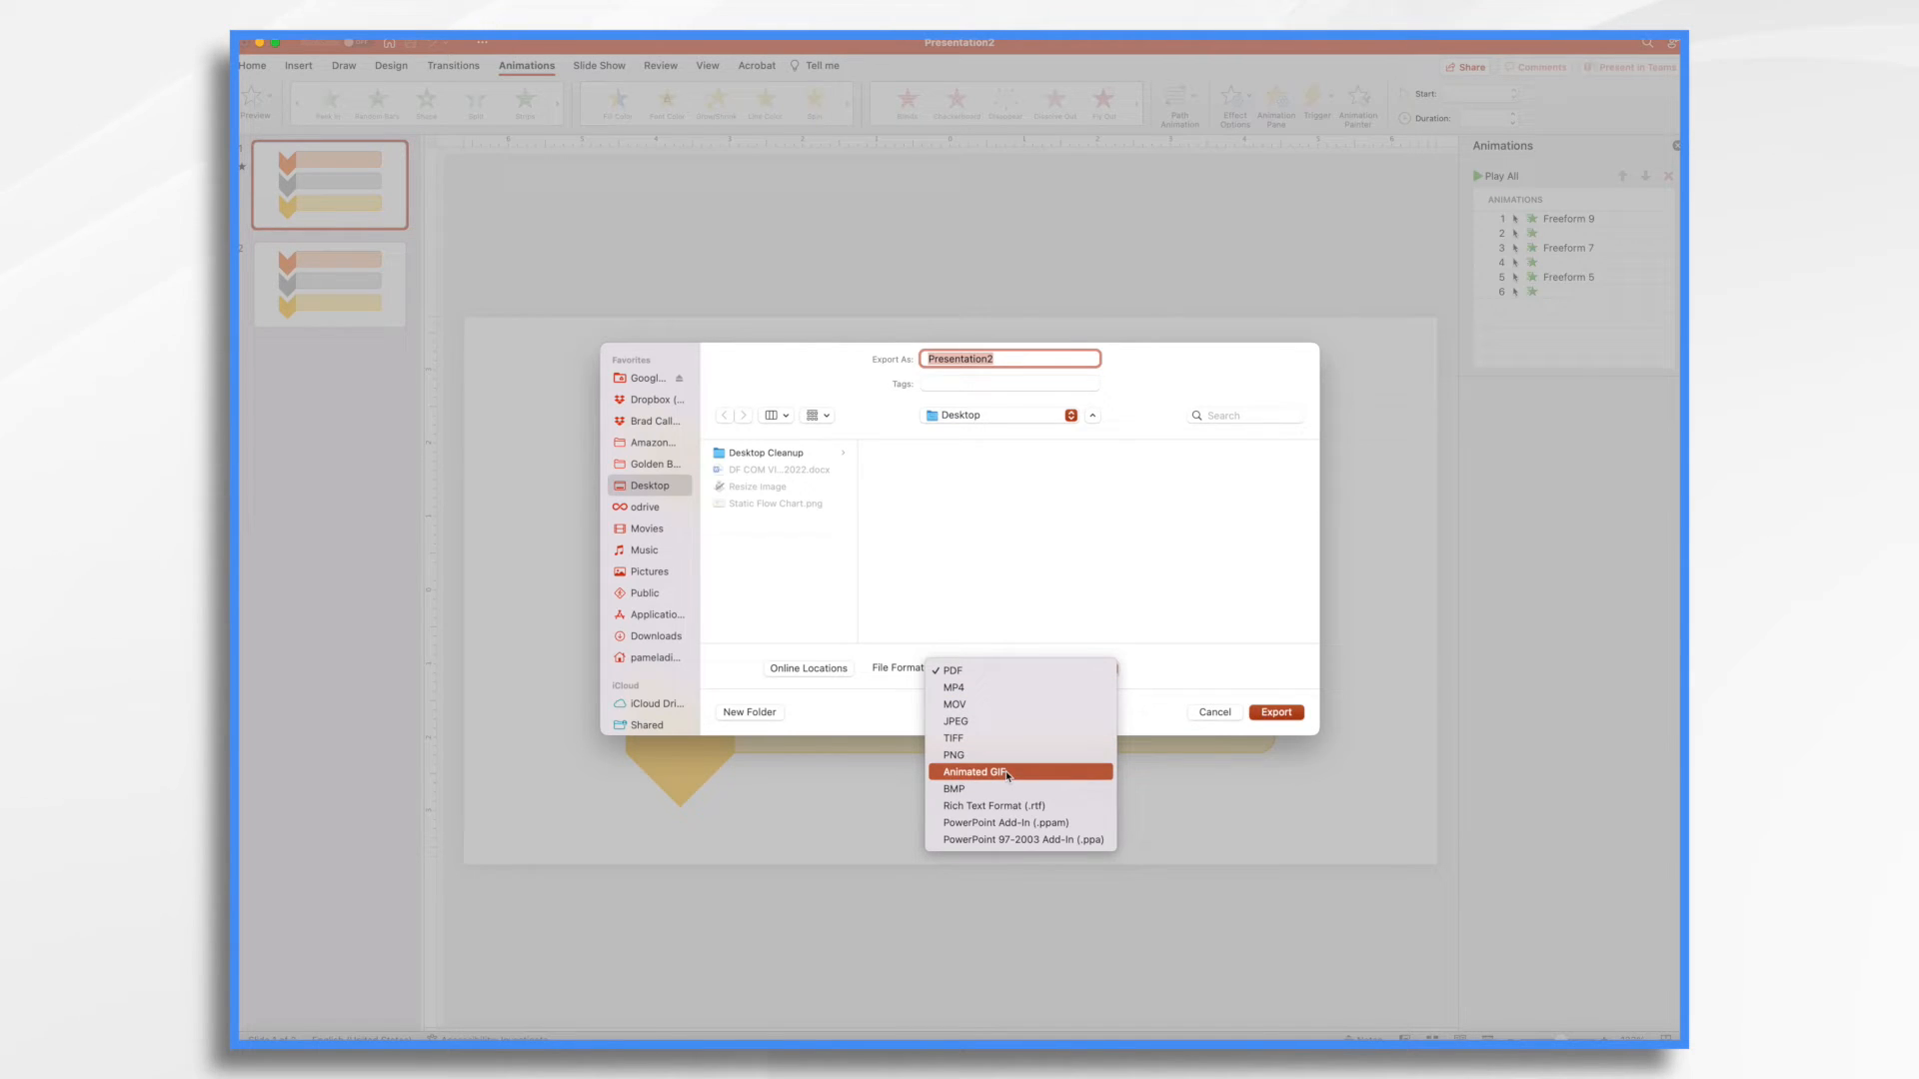
click(975, 770)
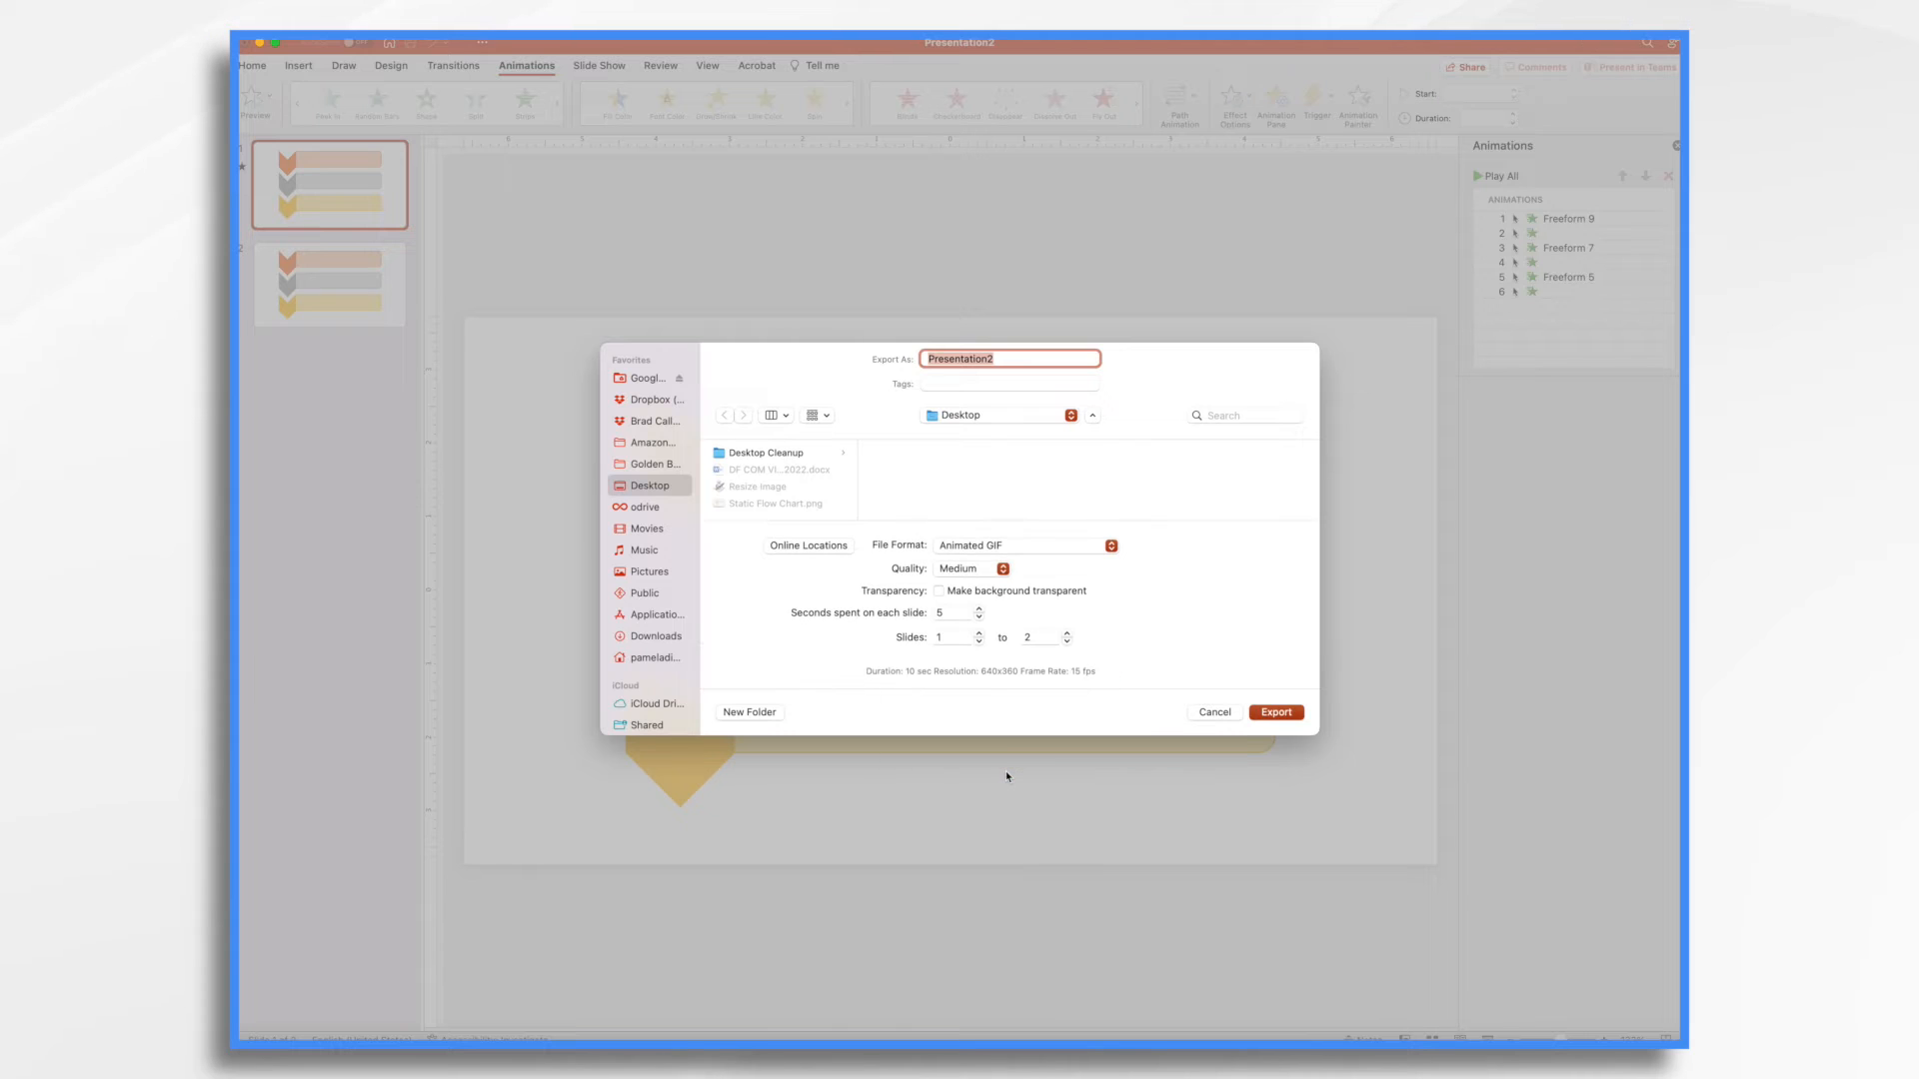
click(967, 568)
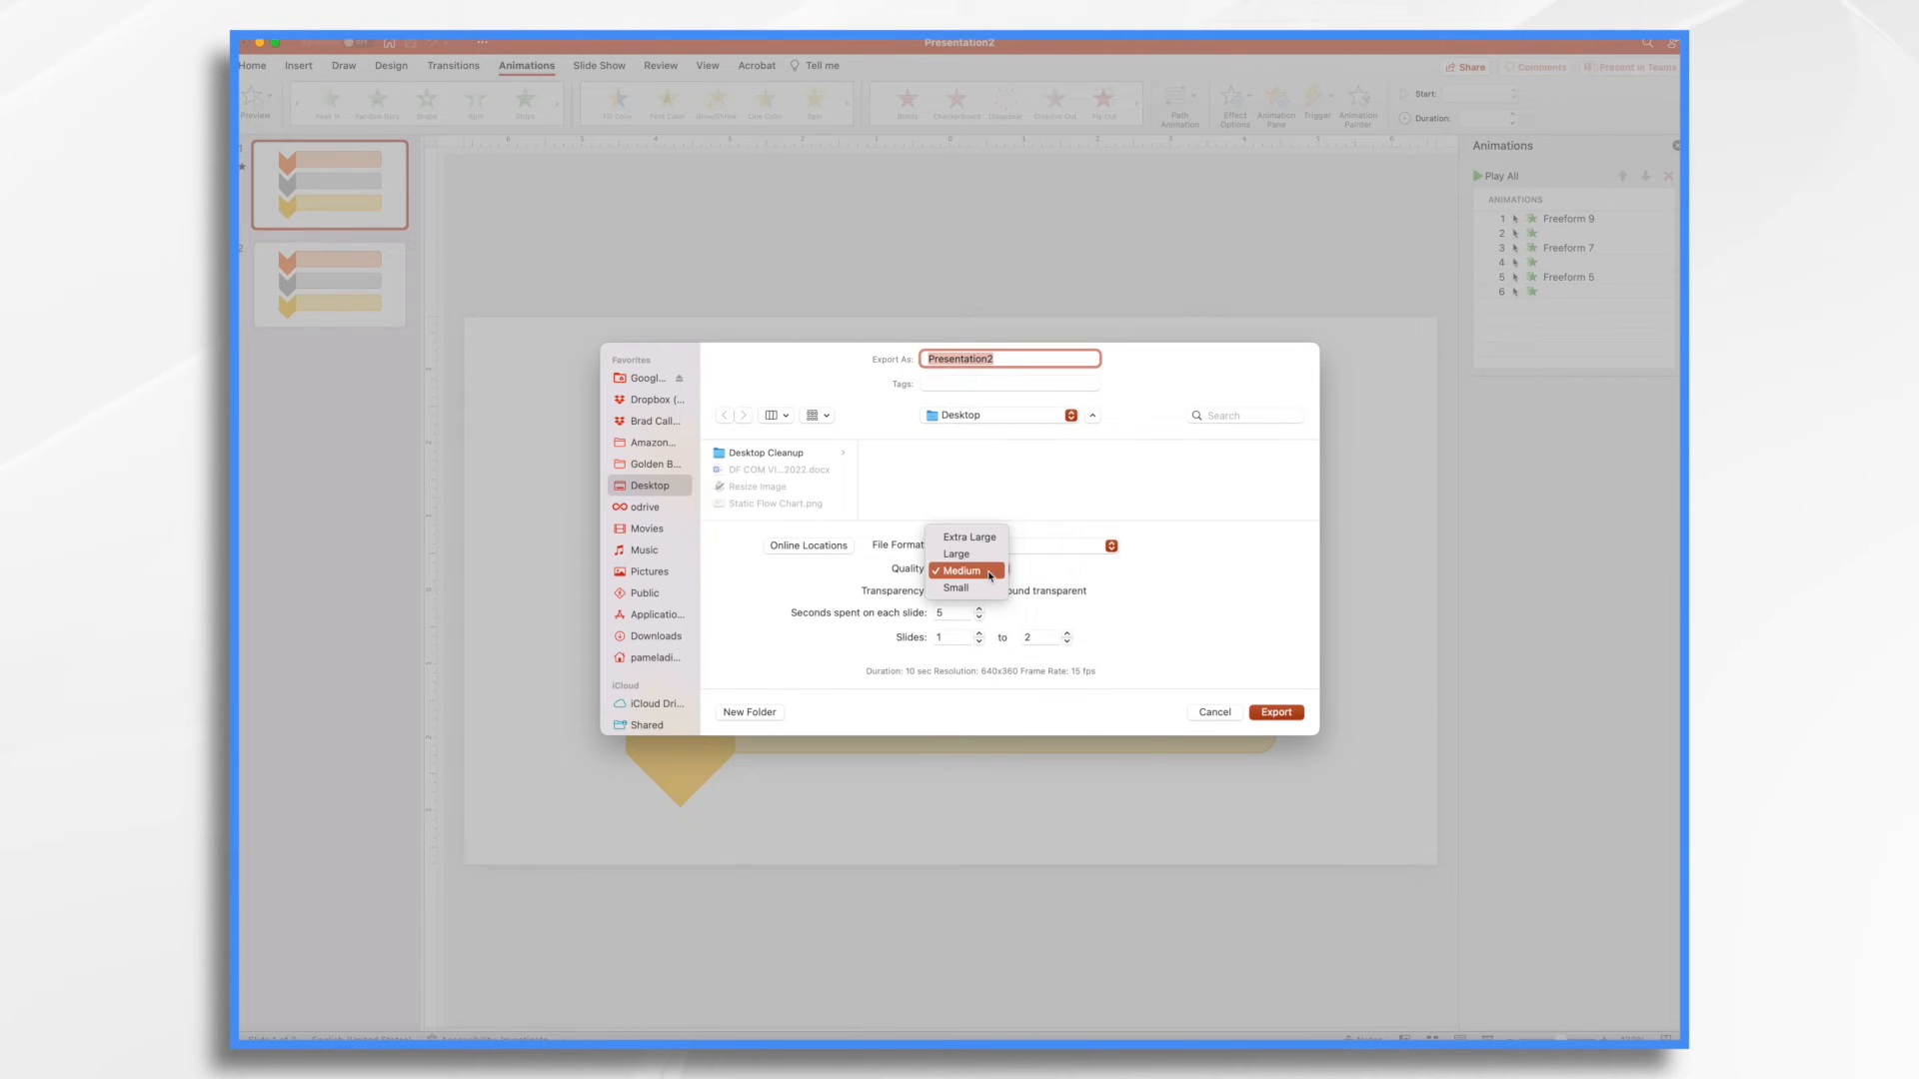
mouse_move(967, 552)
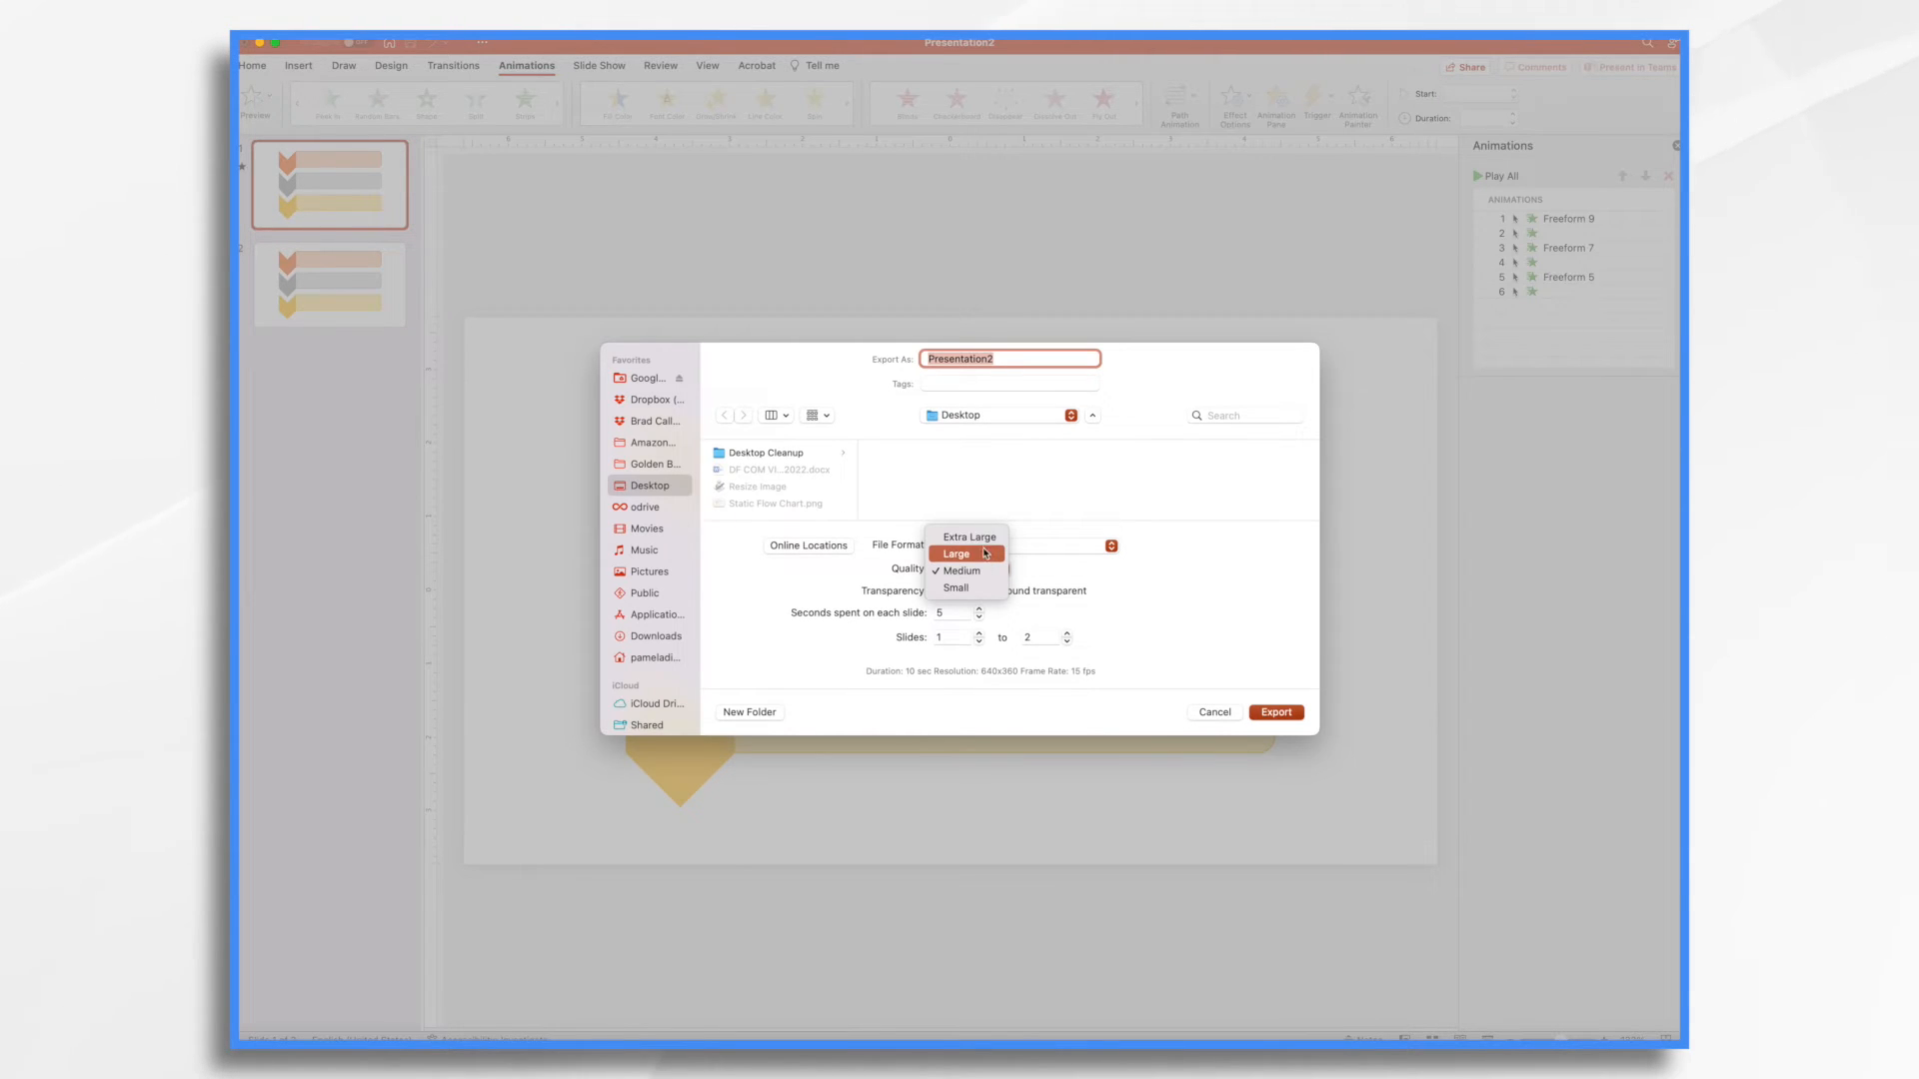
click(955, 553)
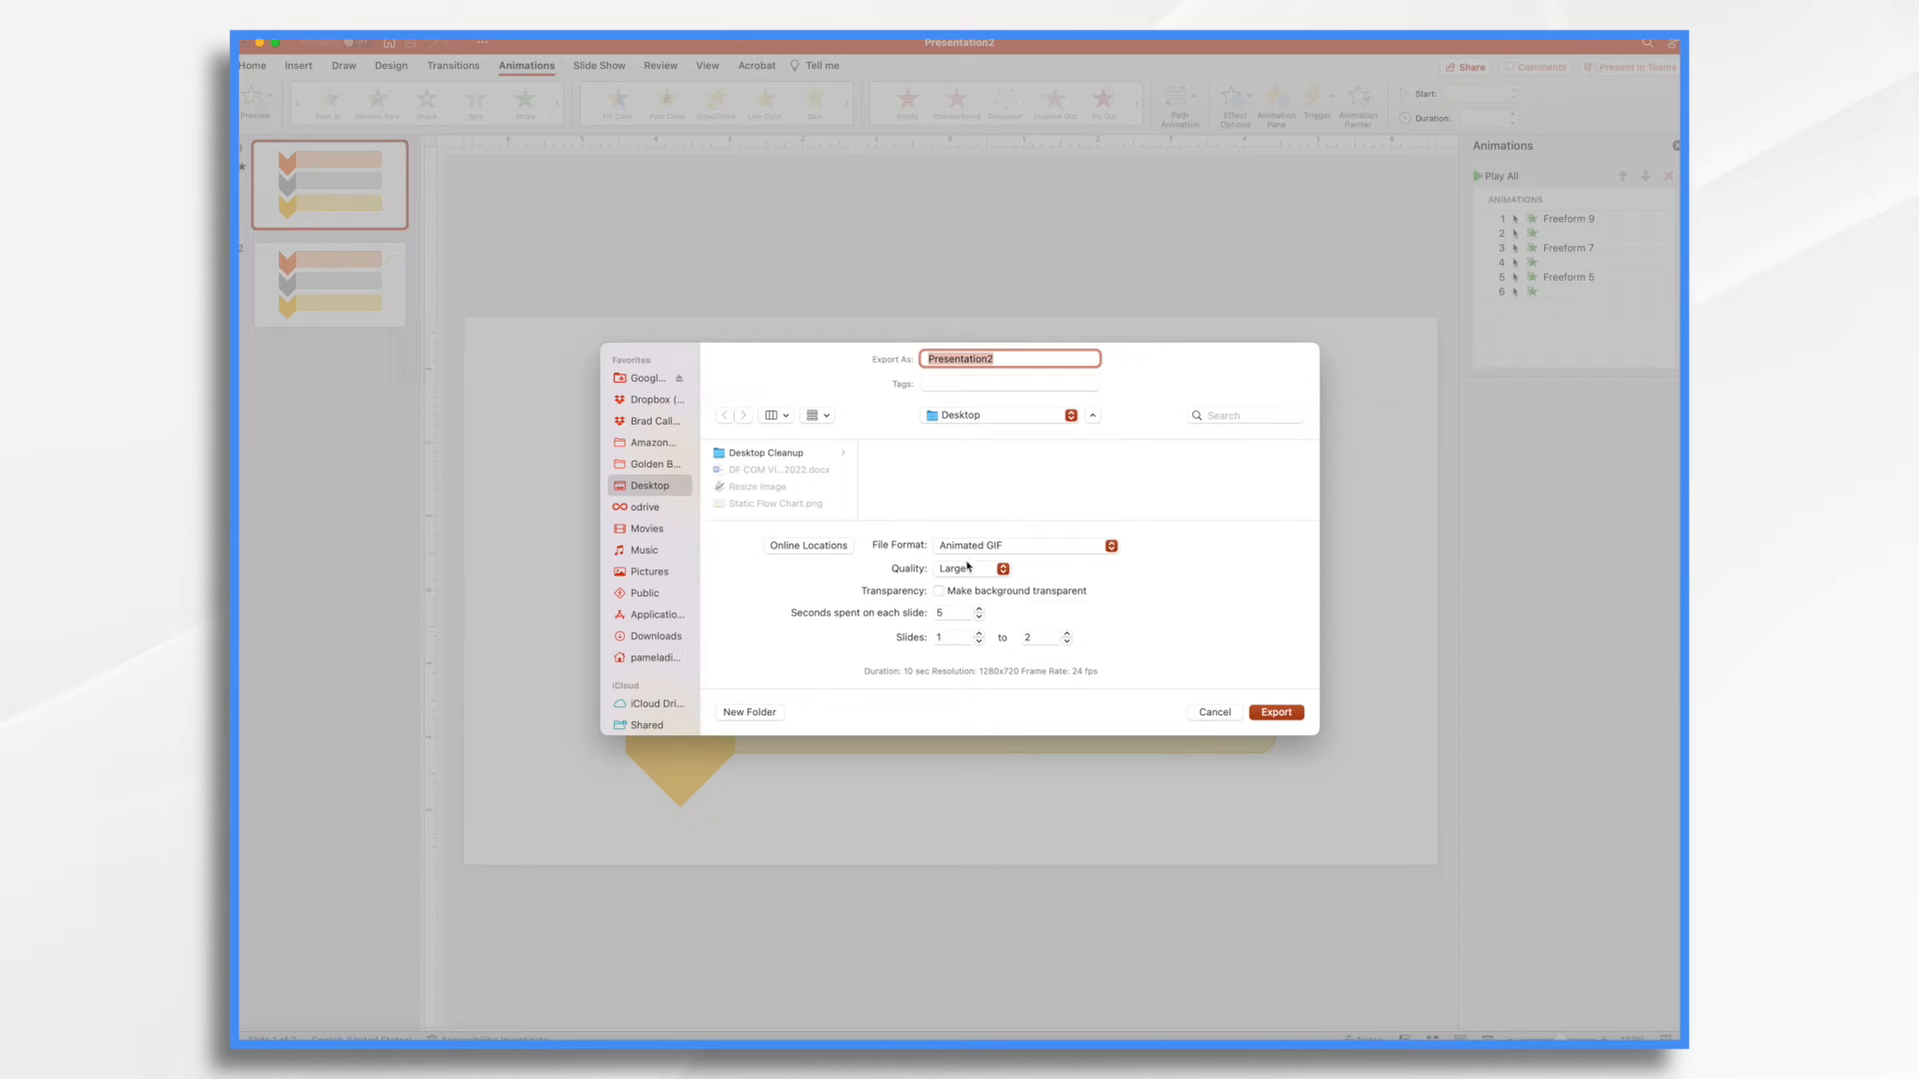
click(939, 591)
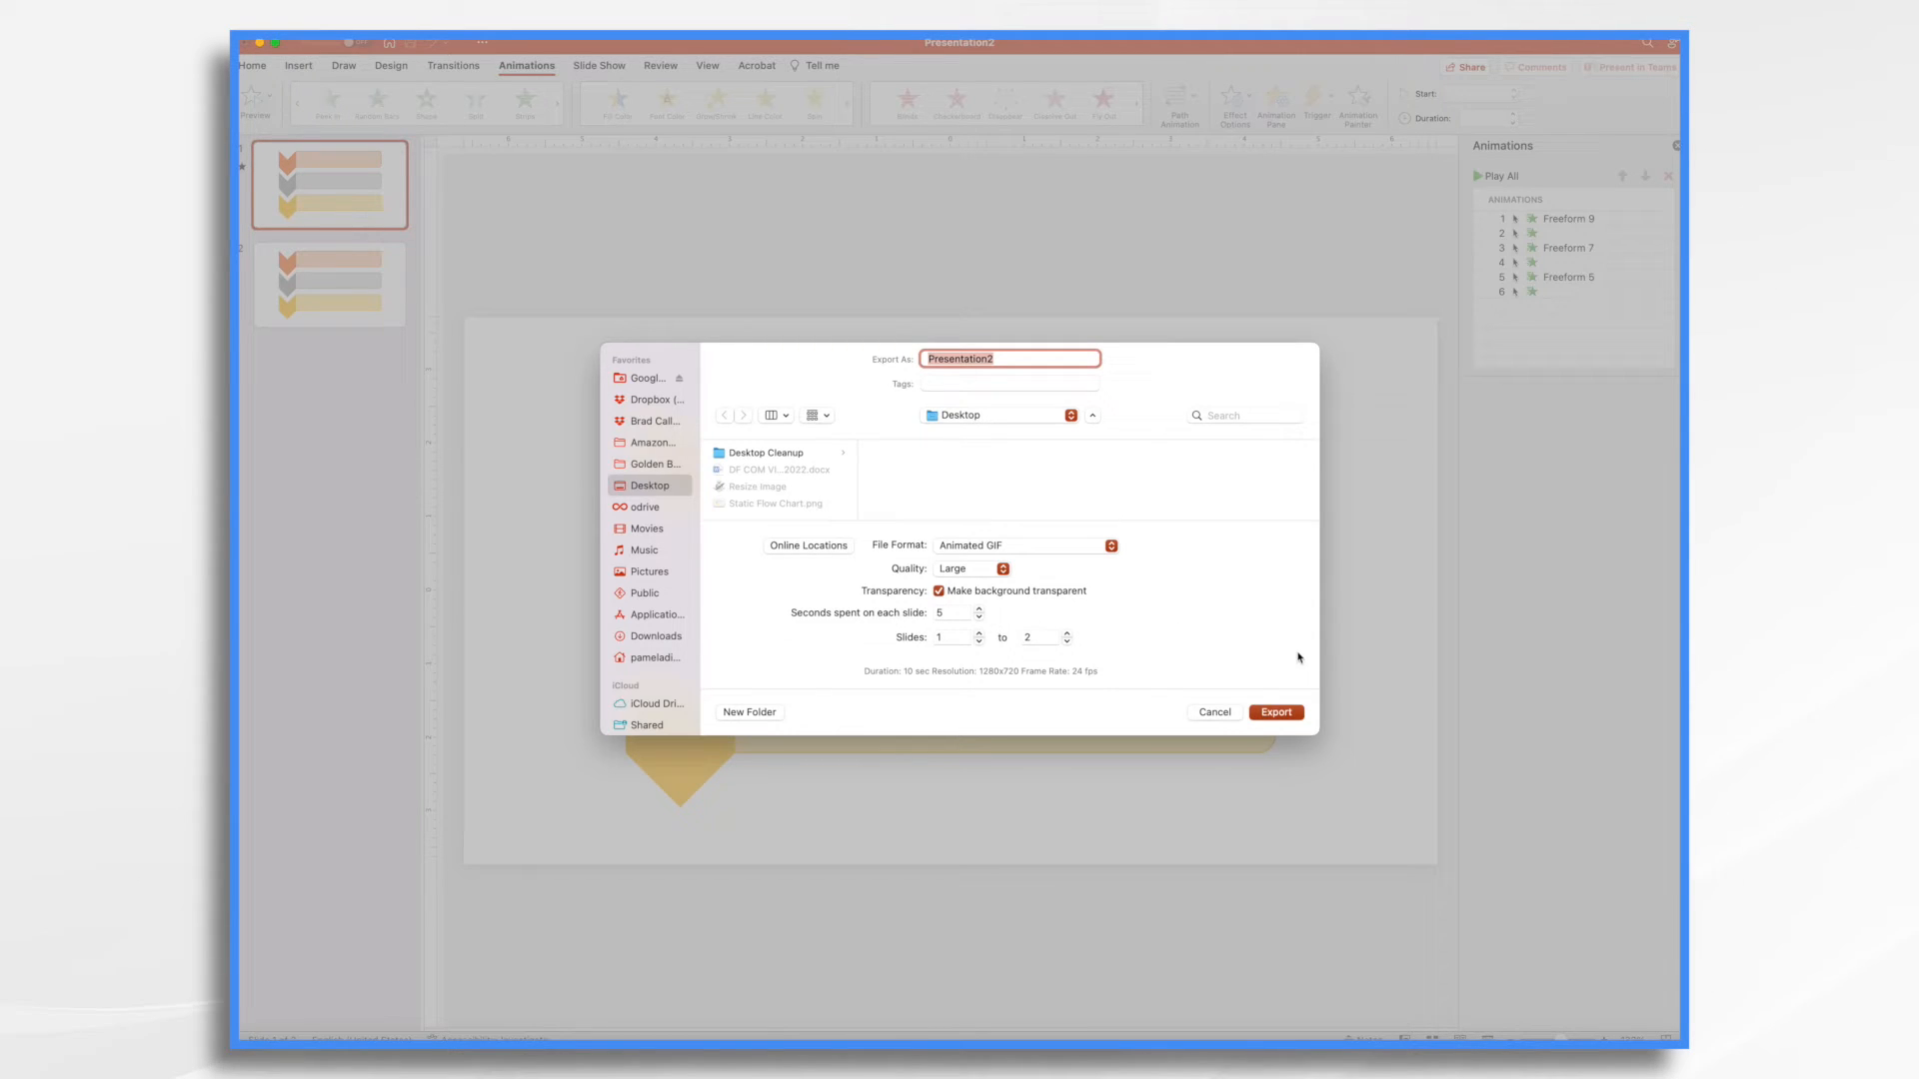
mouse_move(993, 608)
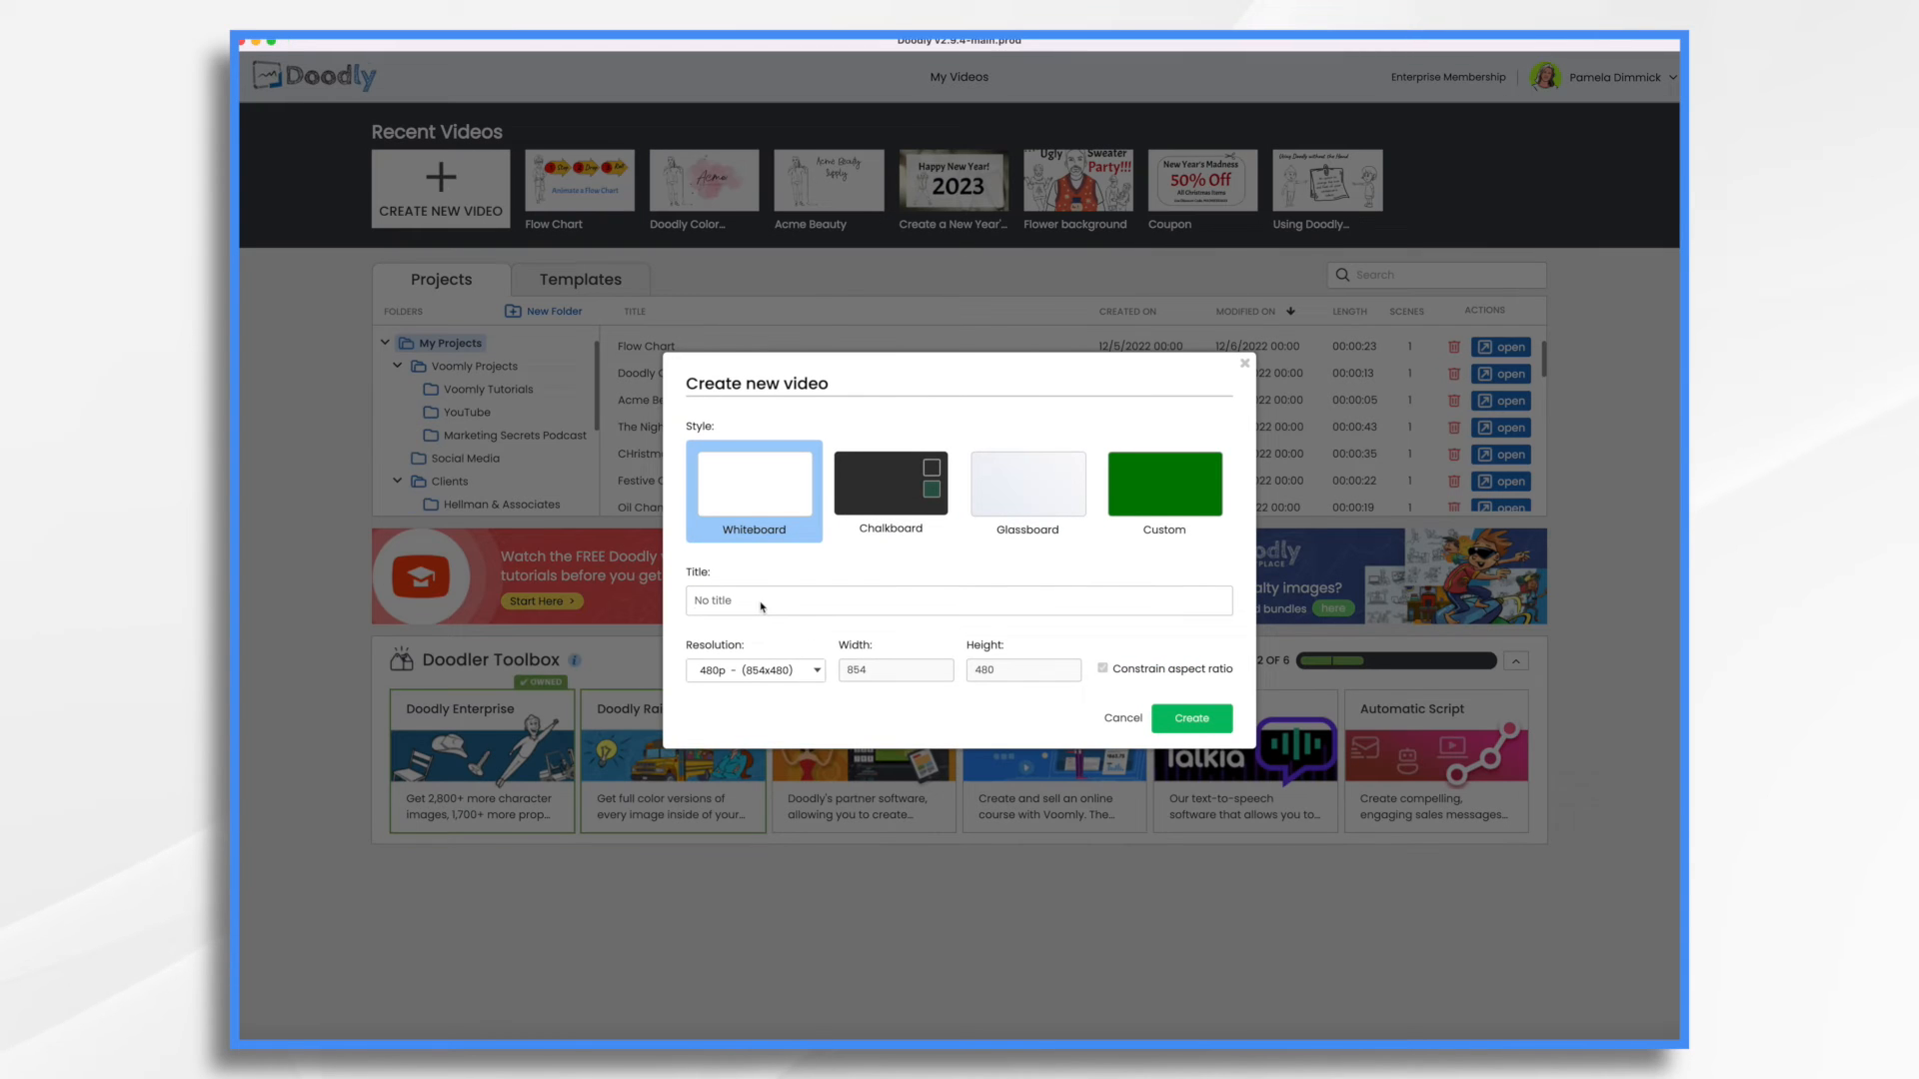
Step: Create a new whiteboard video and import the PNG and GIF flowchart images
click(1189, 719)
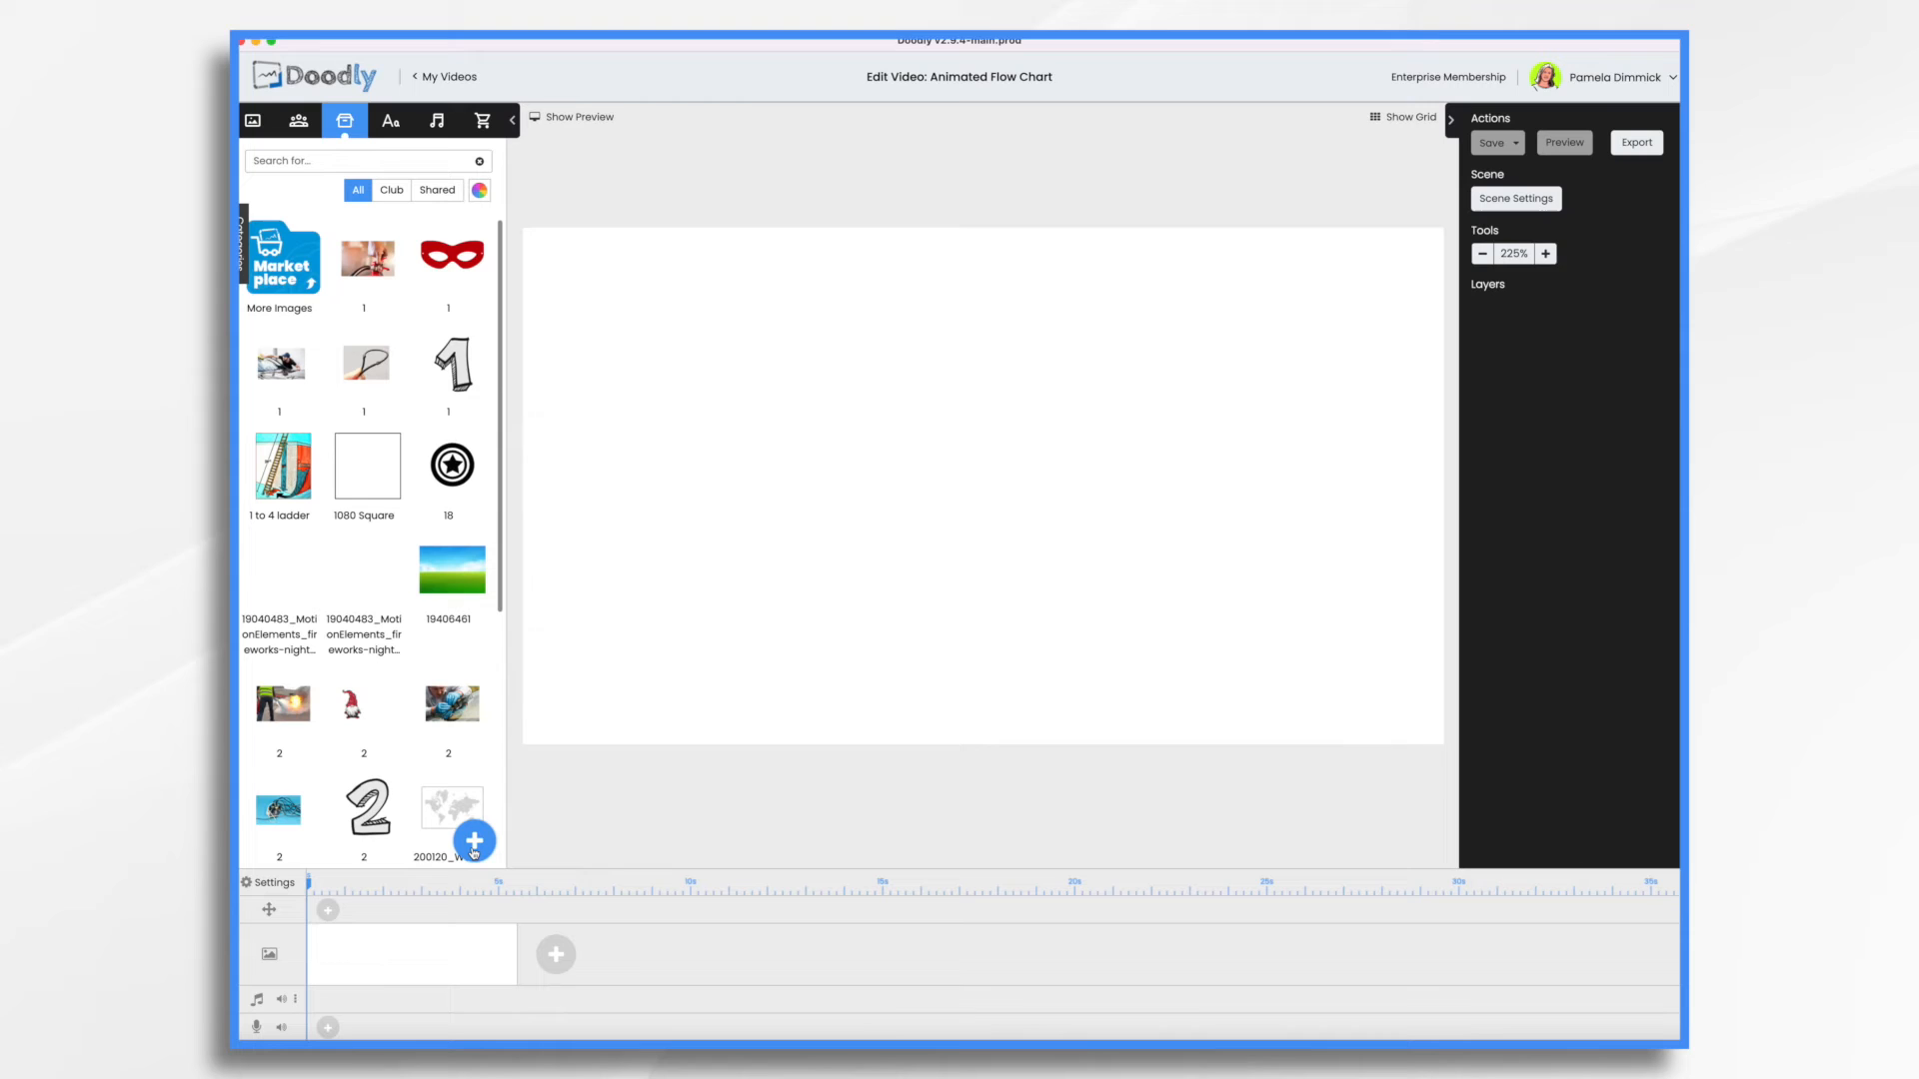
click(475, 841)
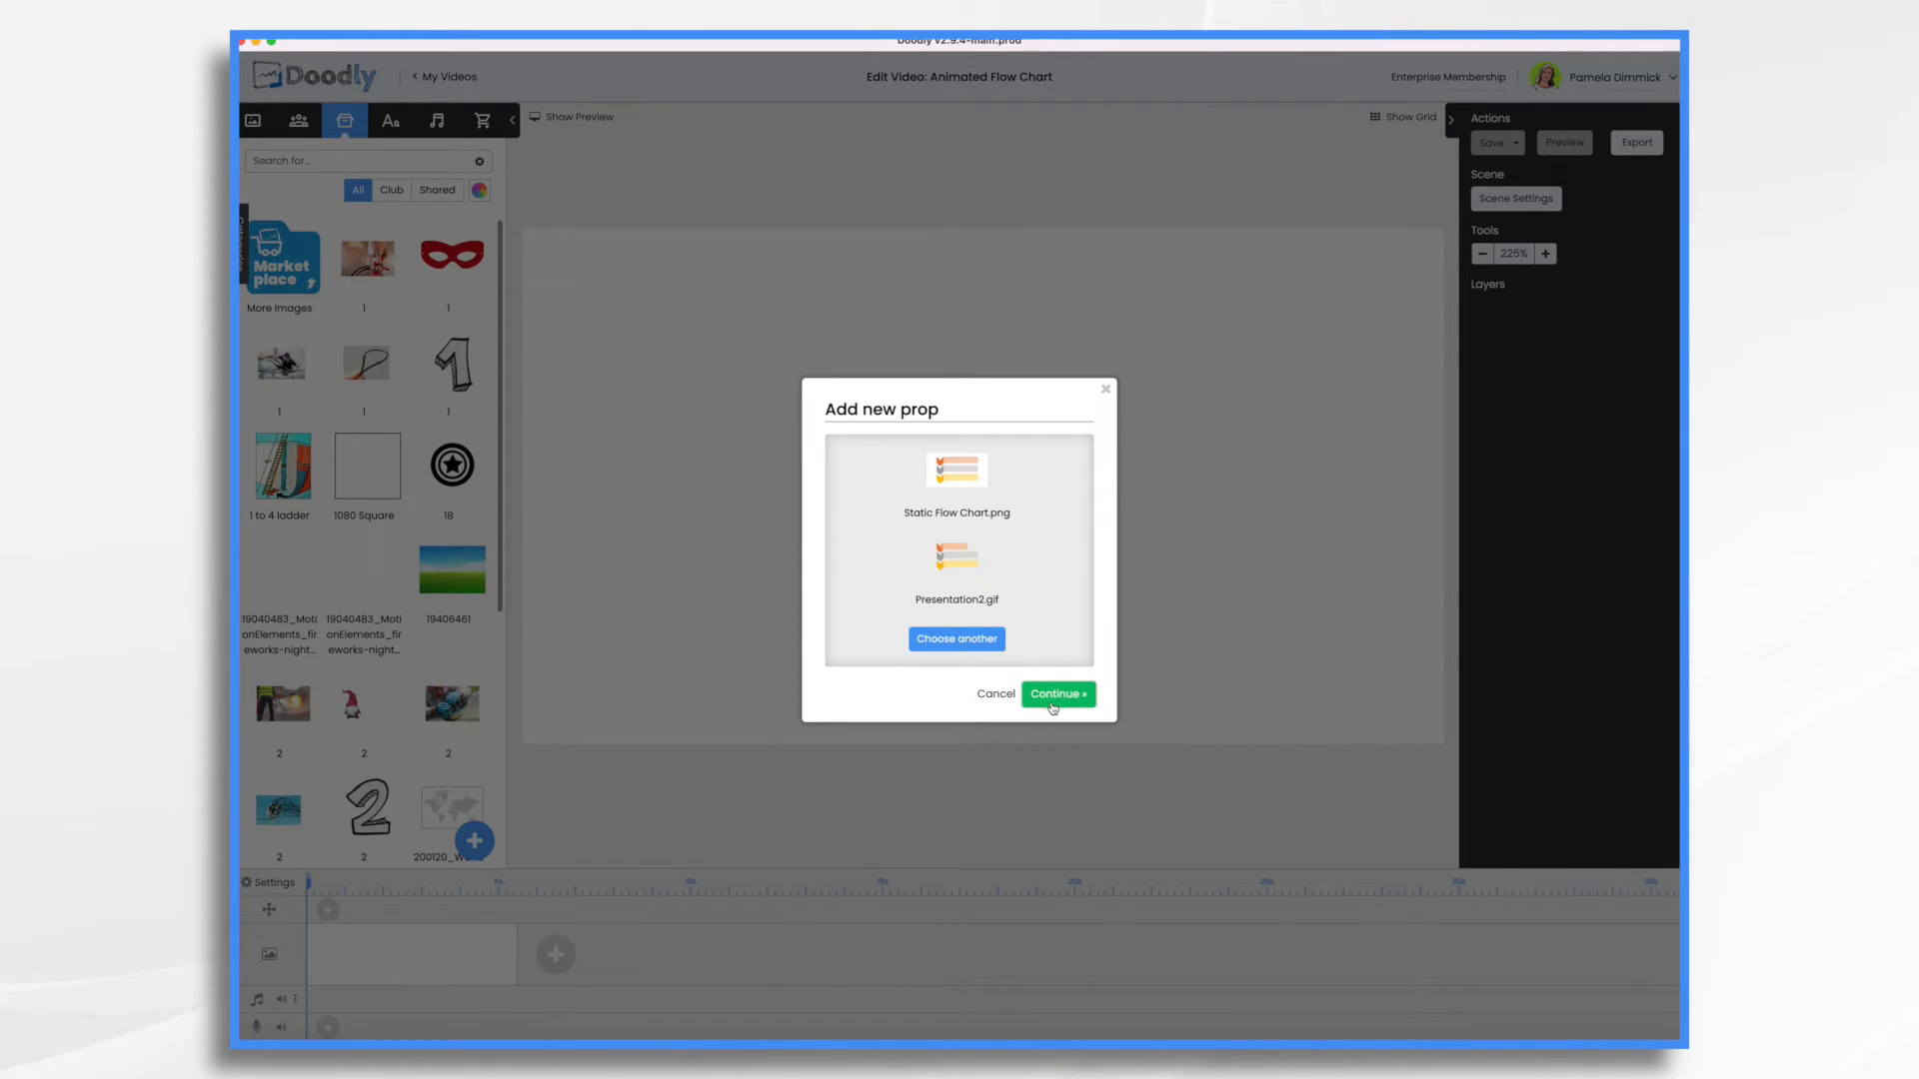
click(1058, 693)
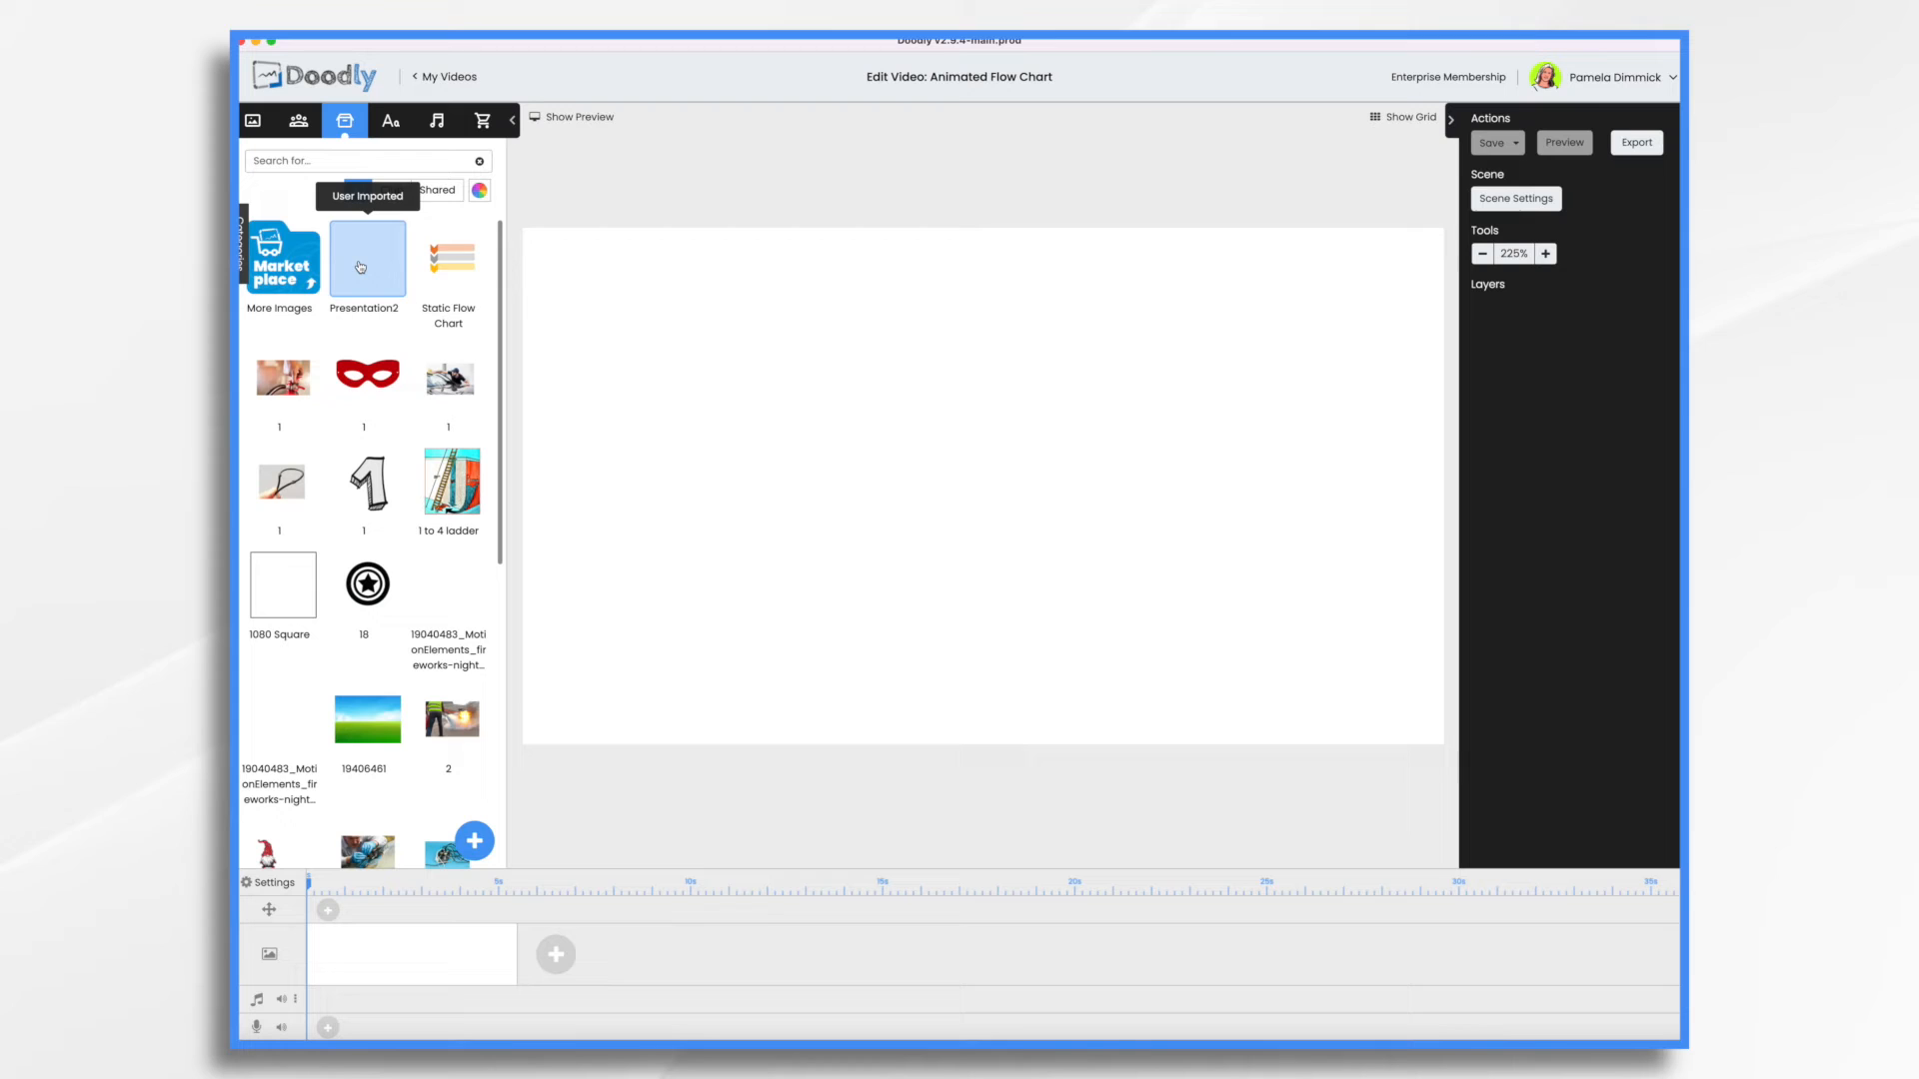
Step: Add the Presentation2 GIF and Static Flow Chart image to the scene
click(365, 258)
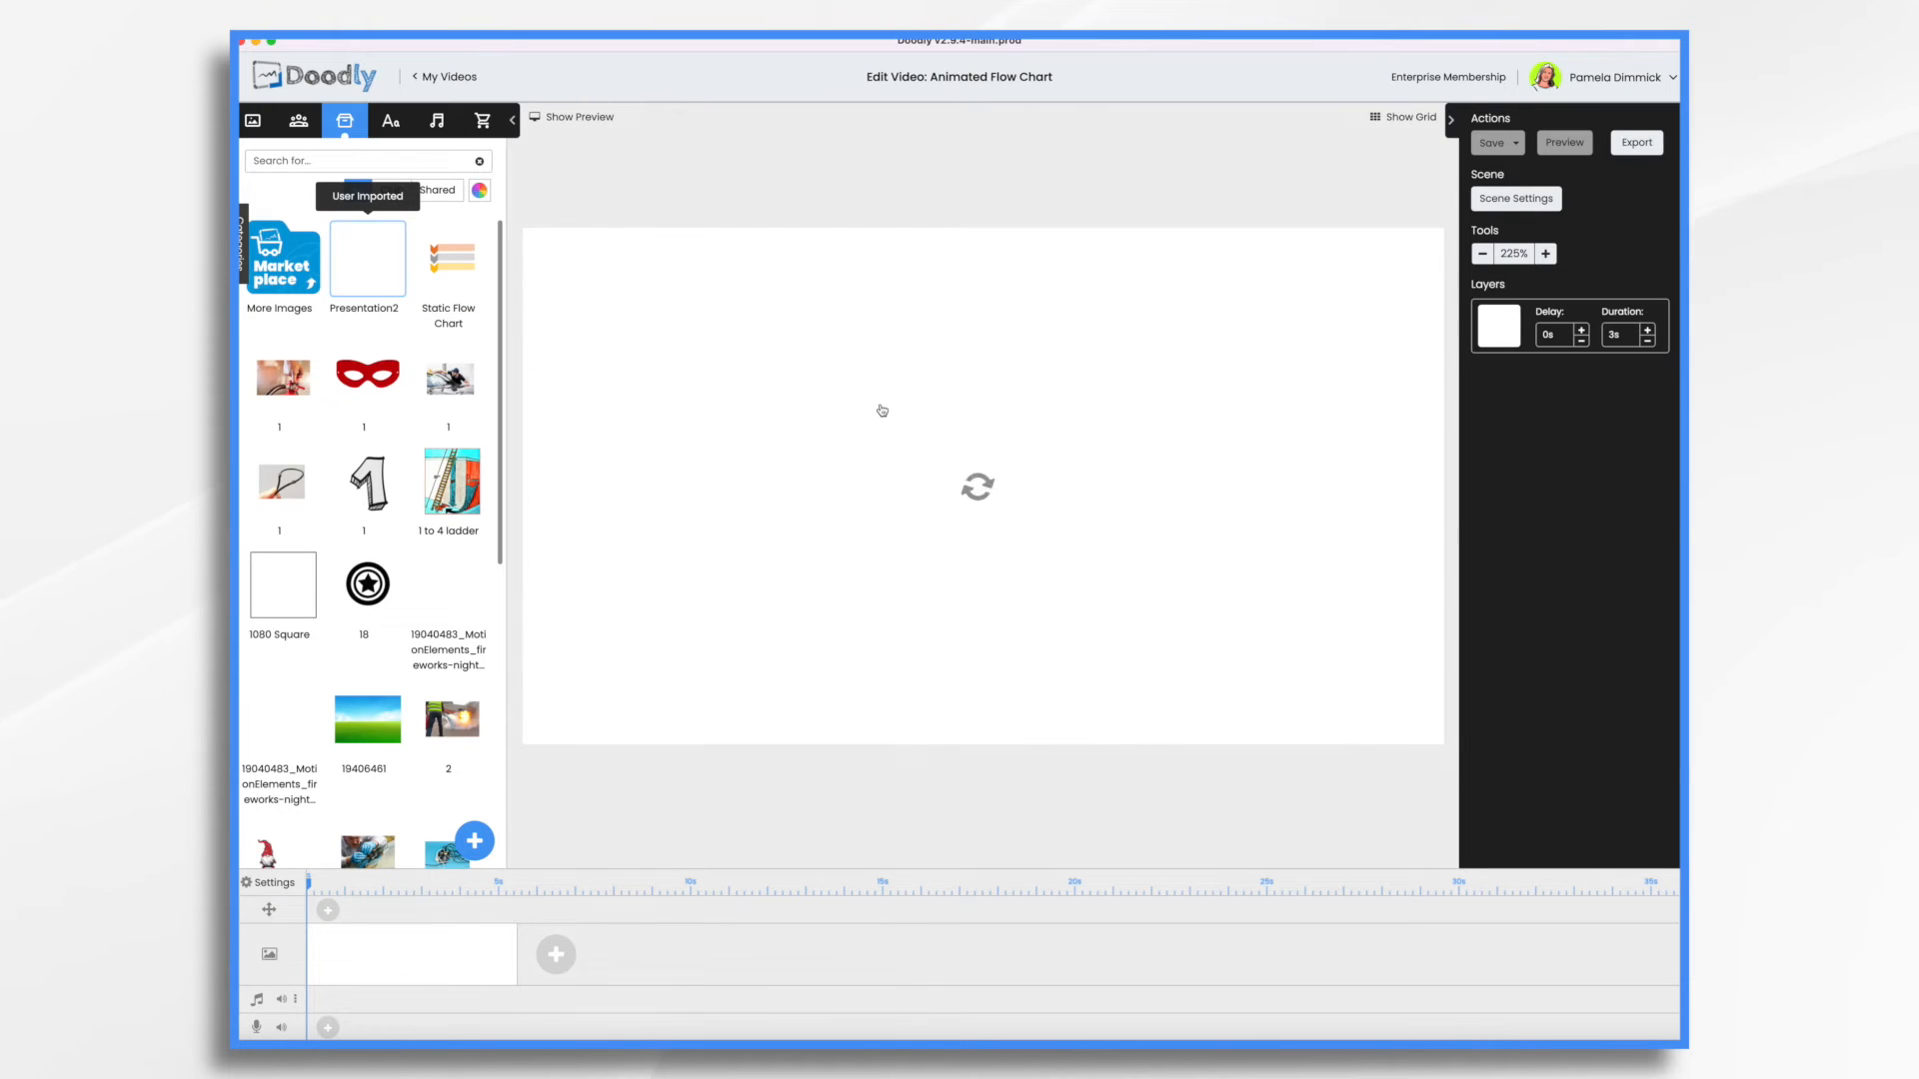
click(364, 258)
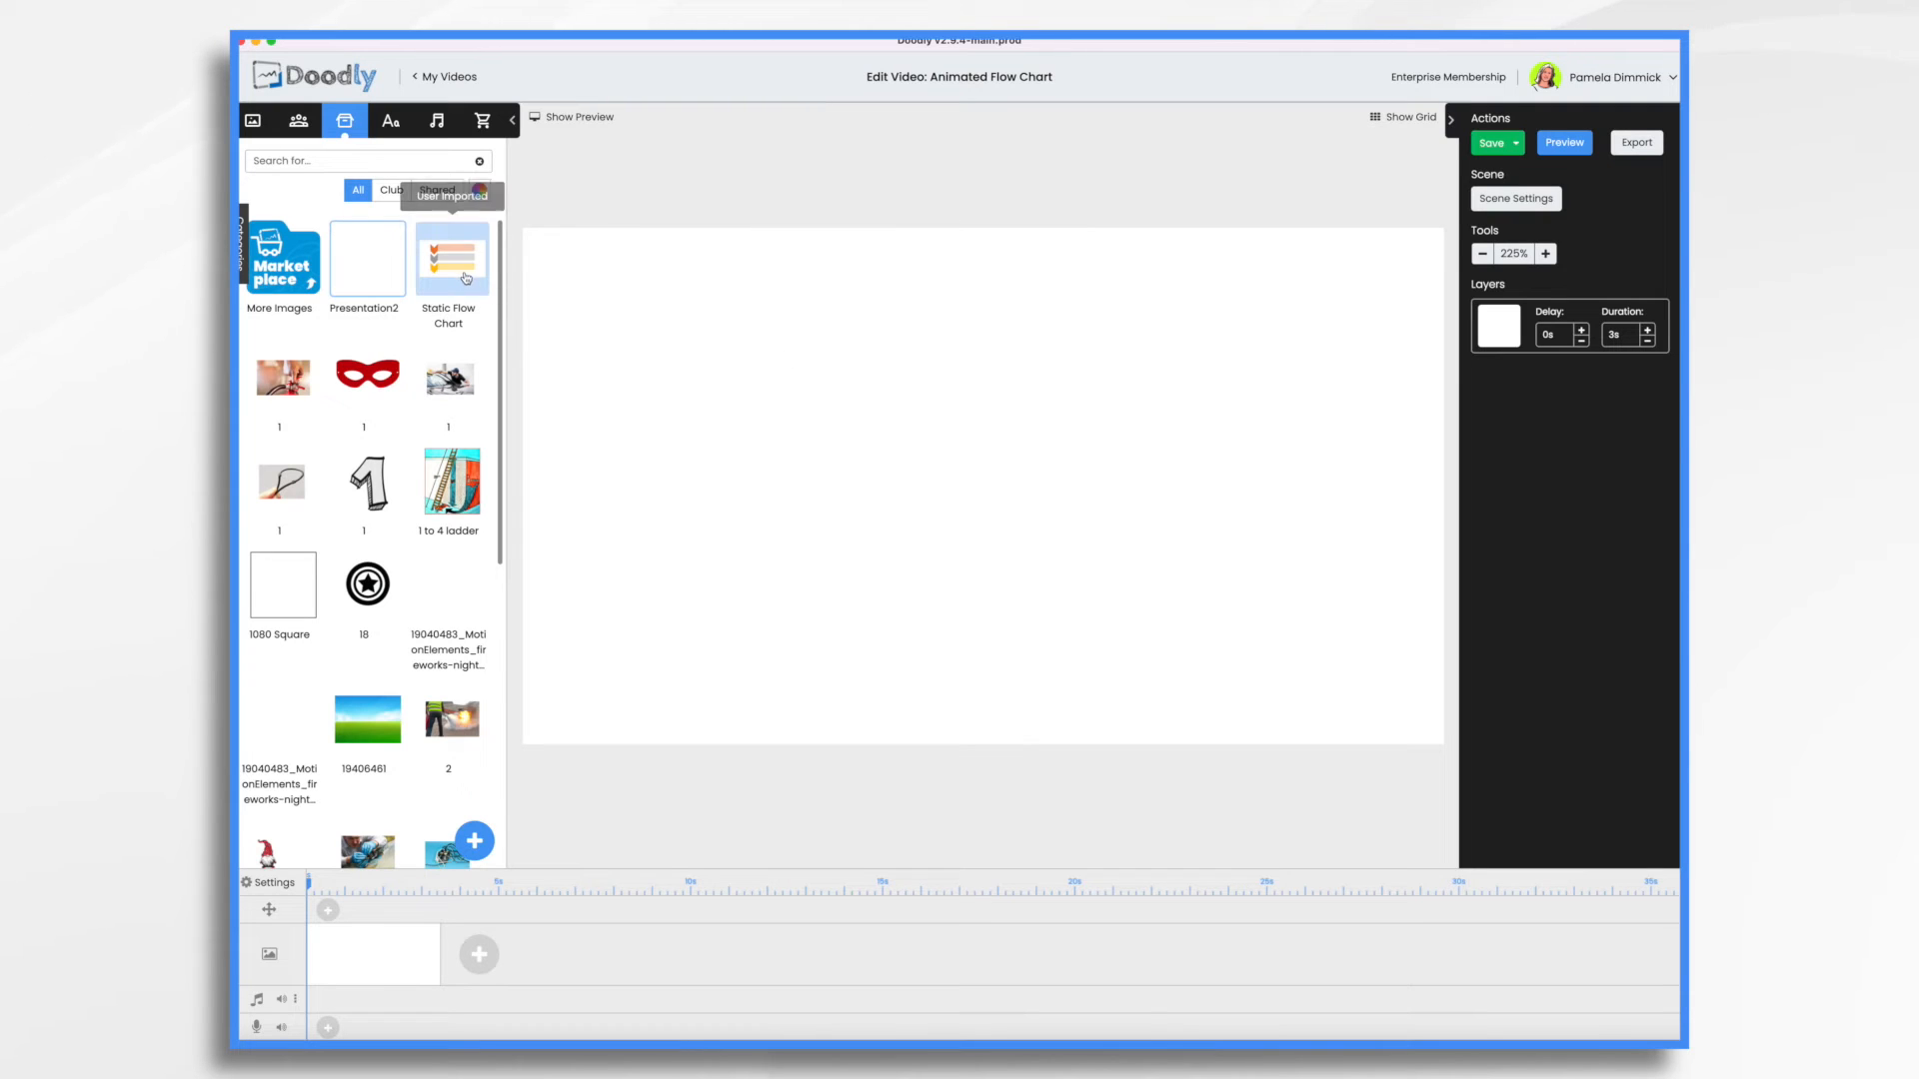
click(450, 256)
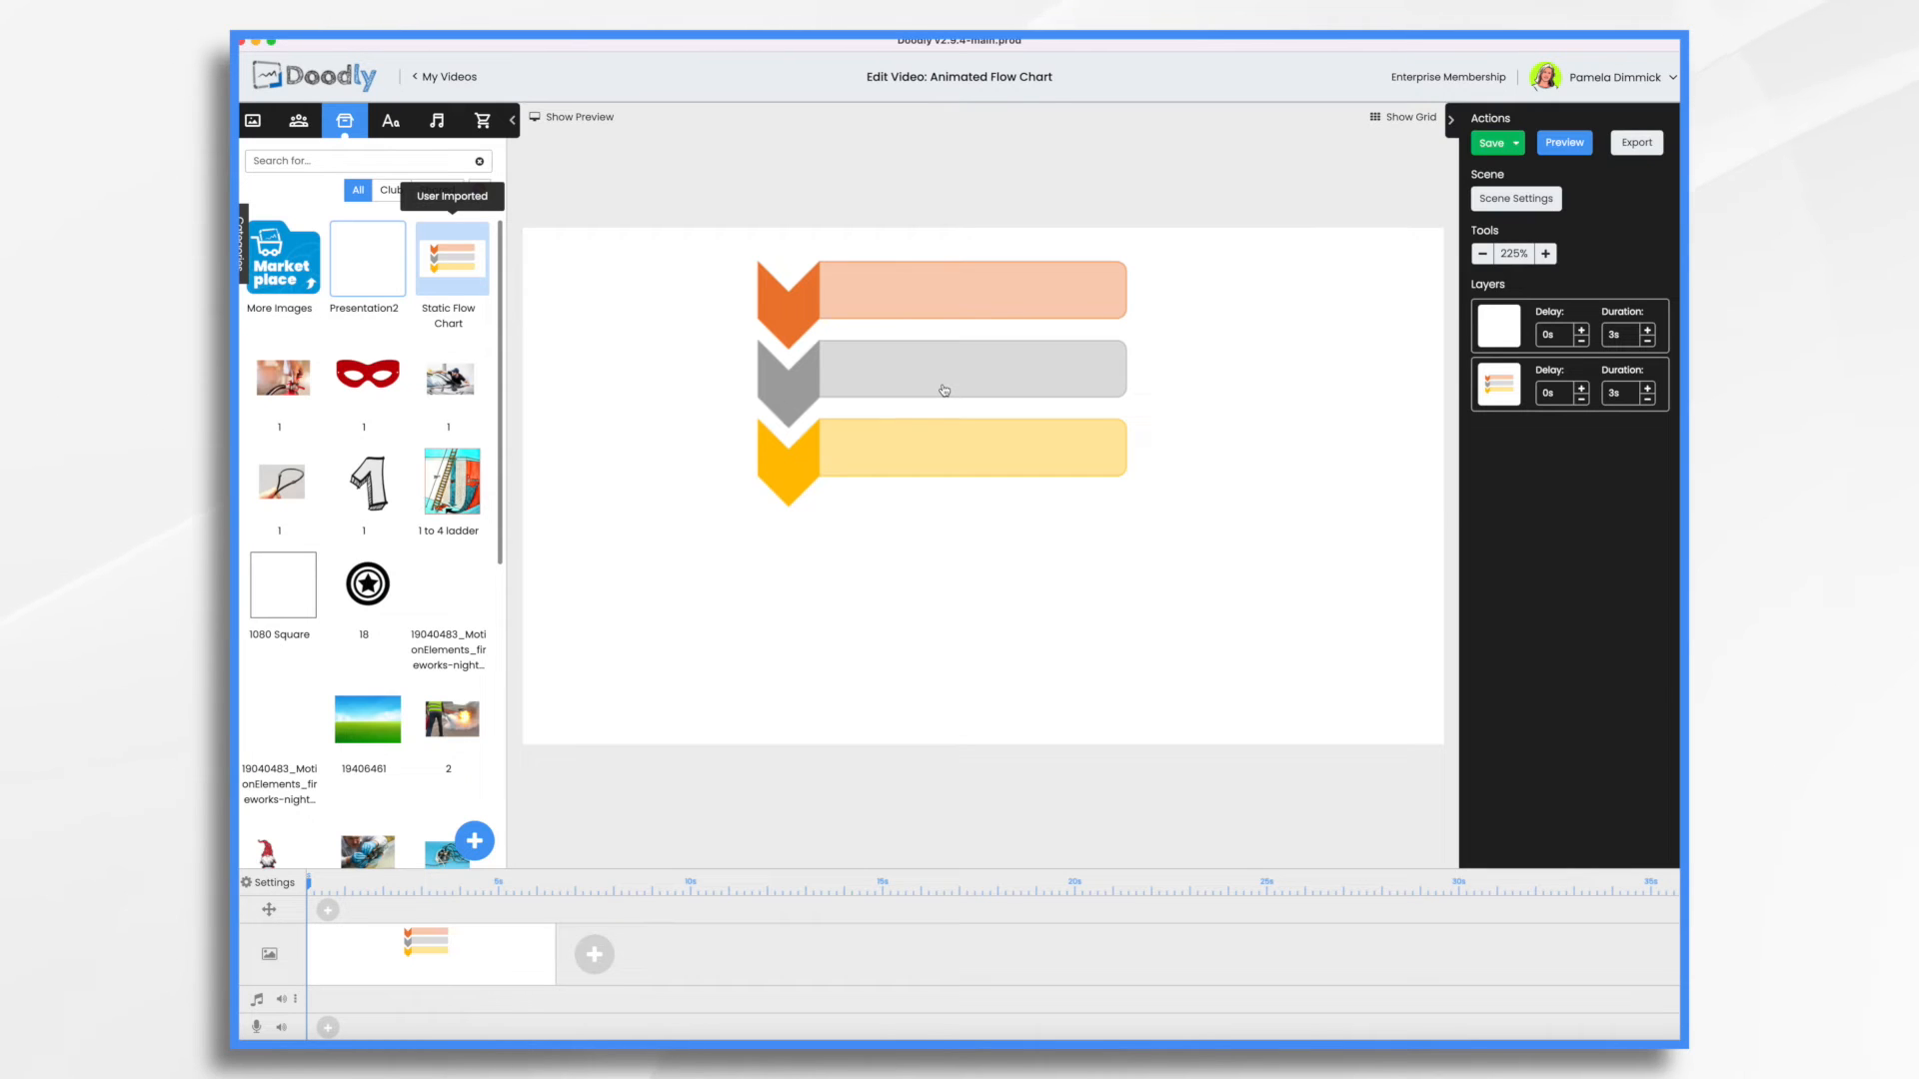
mouse_move(965, 377)
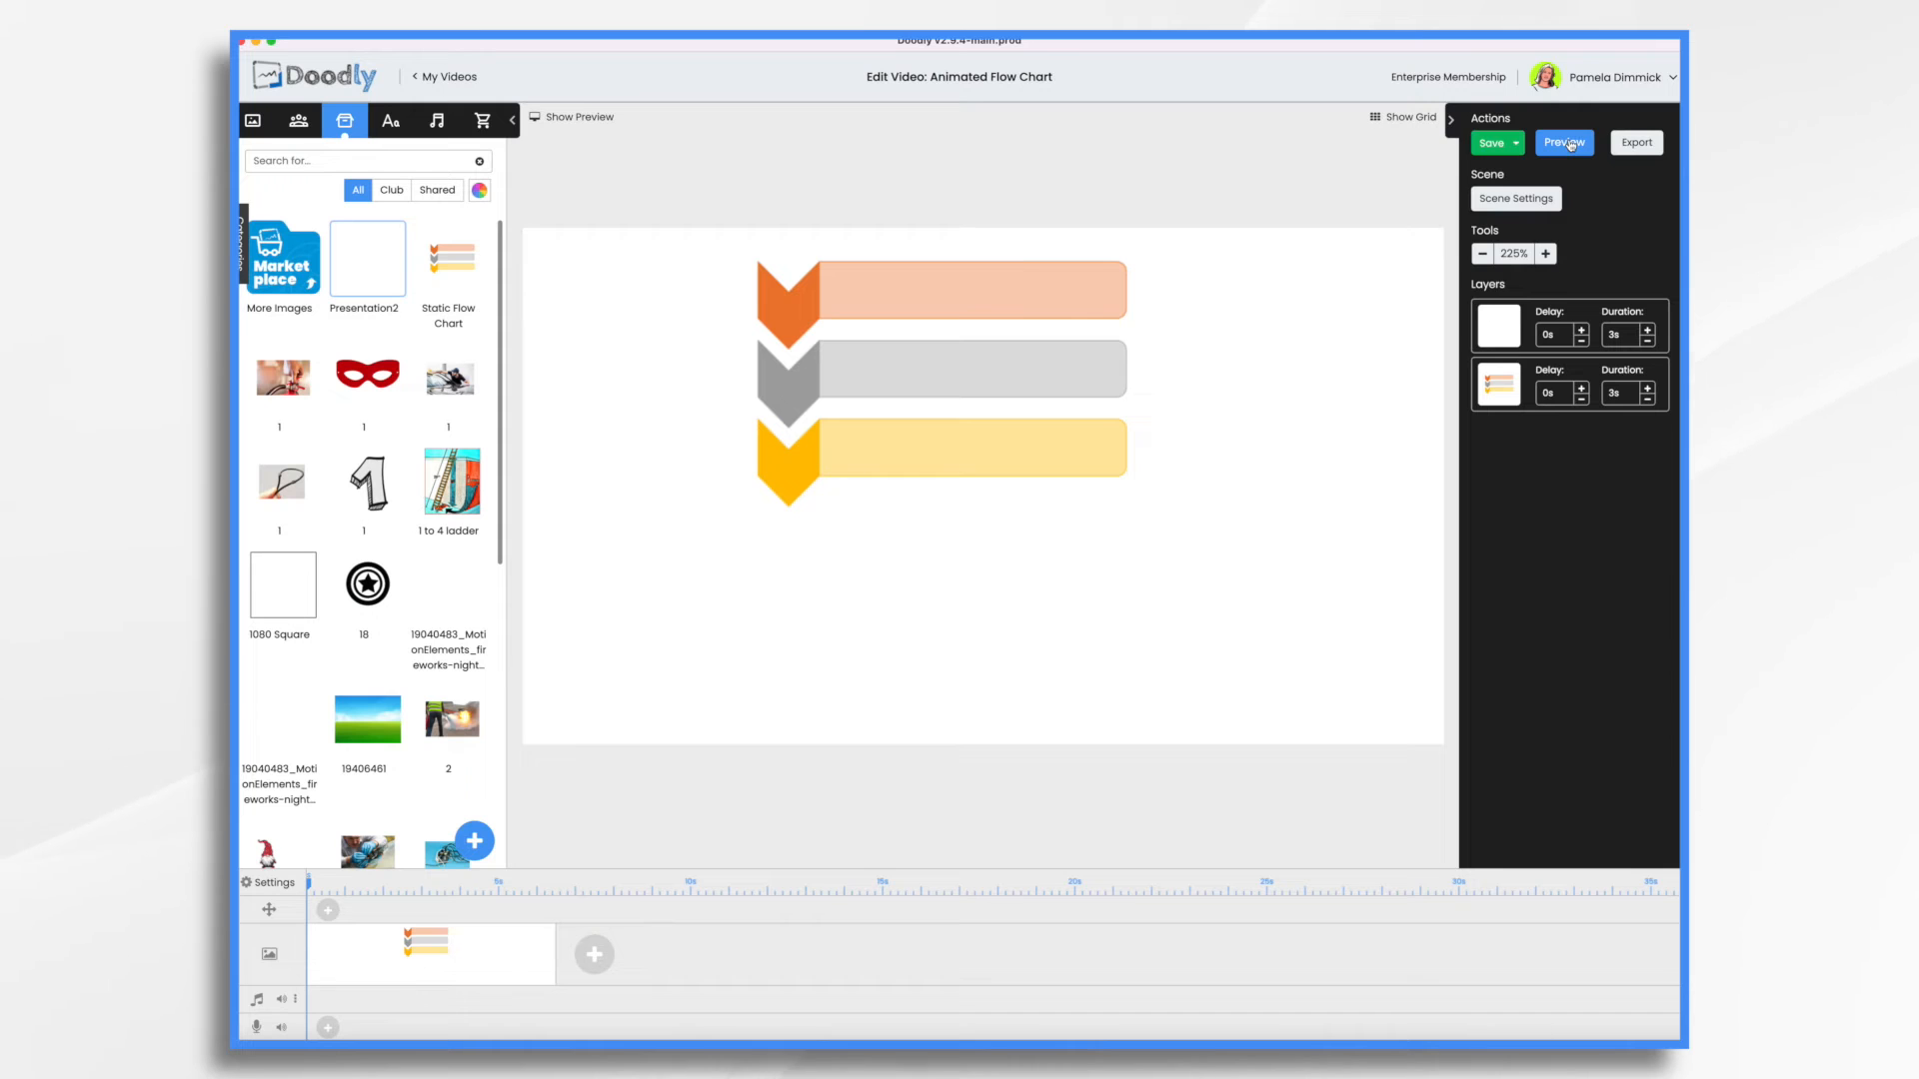
Step: Preview the scene animation with both flowchart images
click(1564, 142)
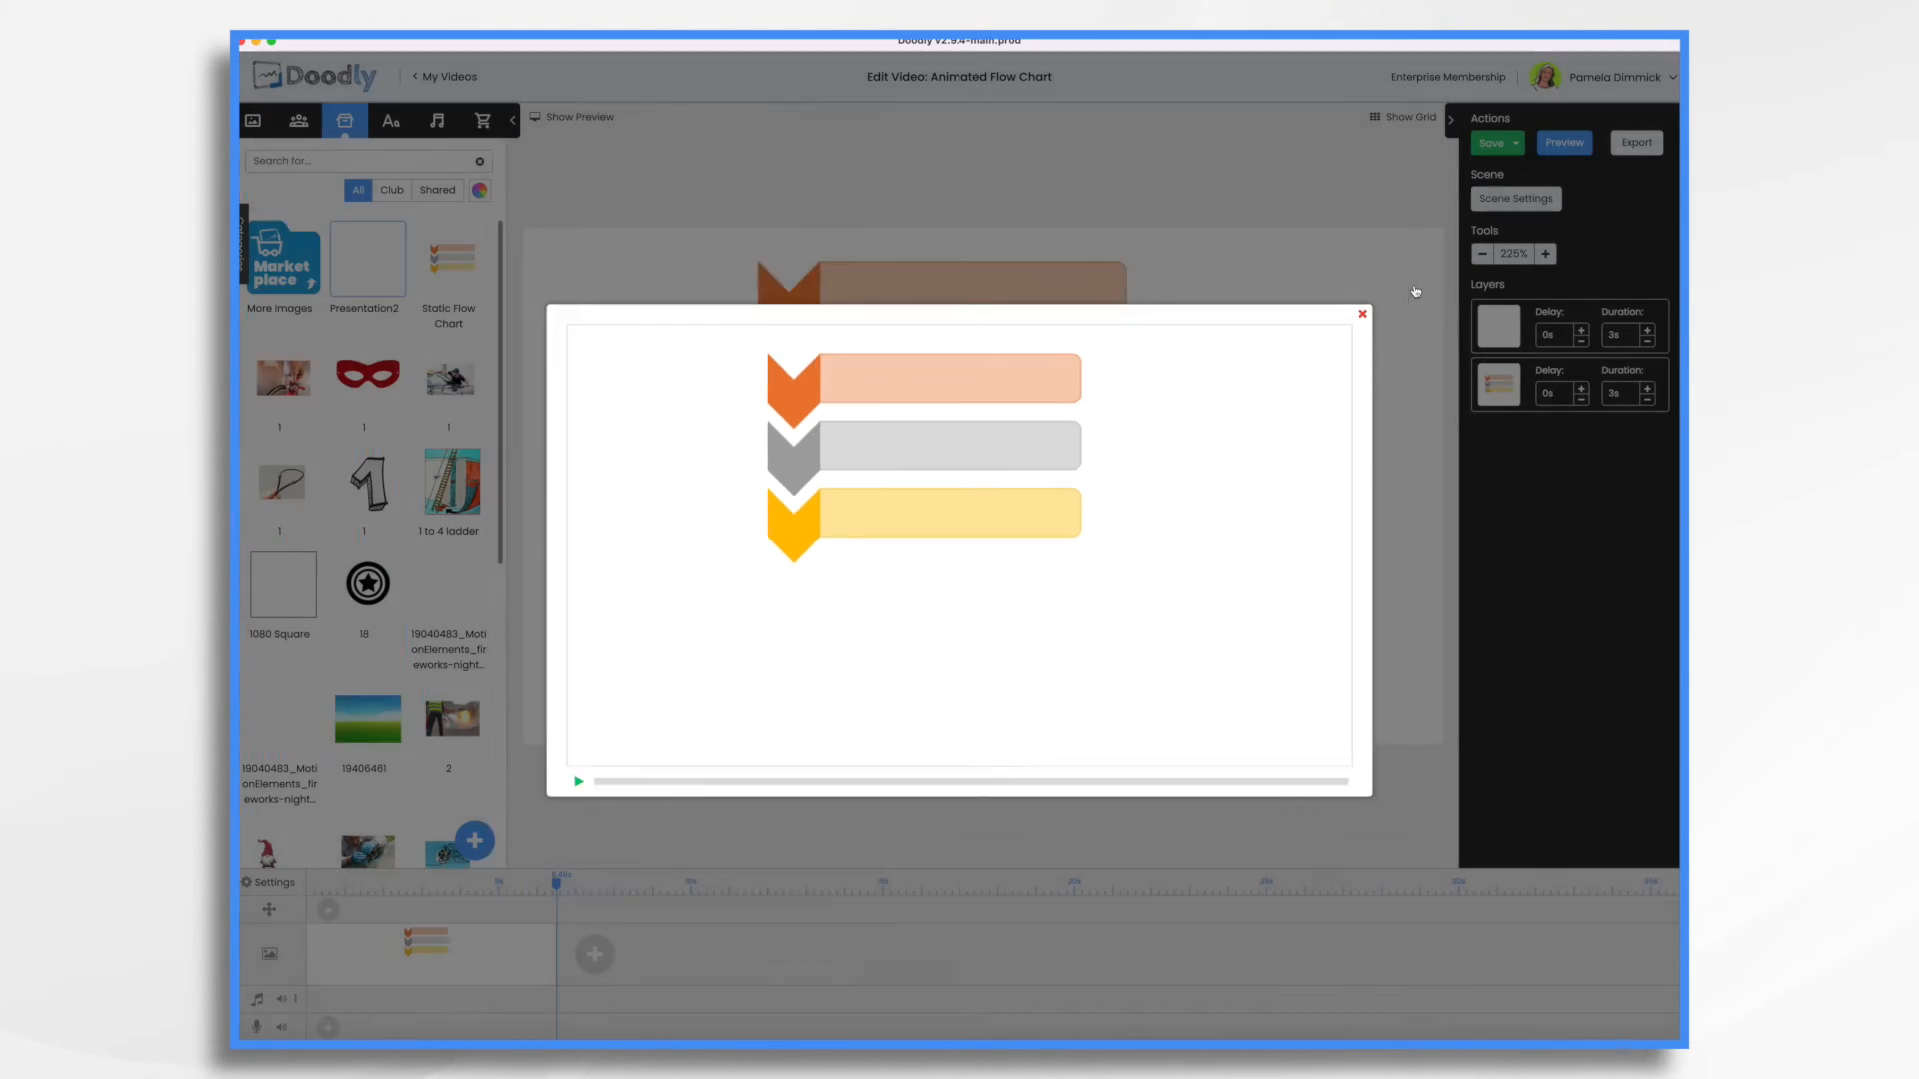
click(1361, 313)
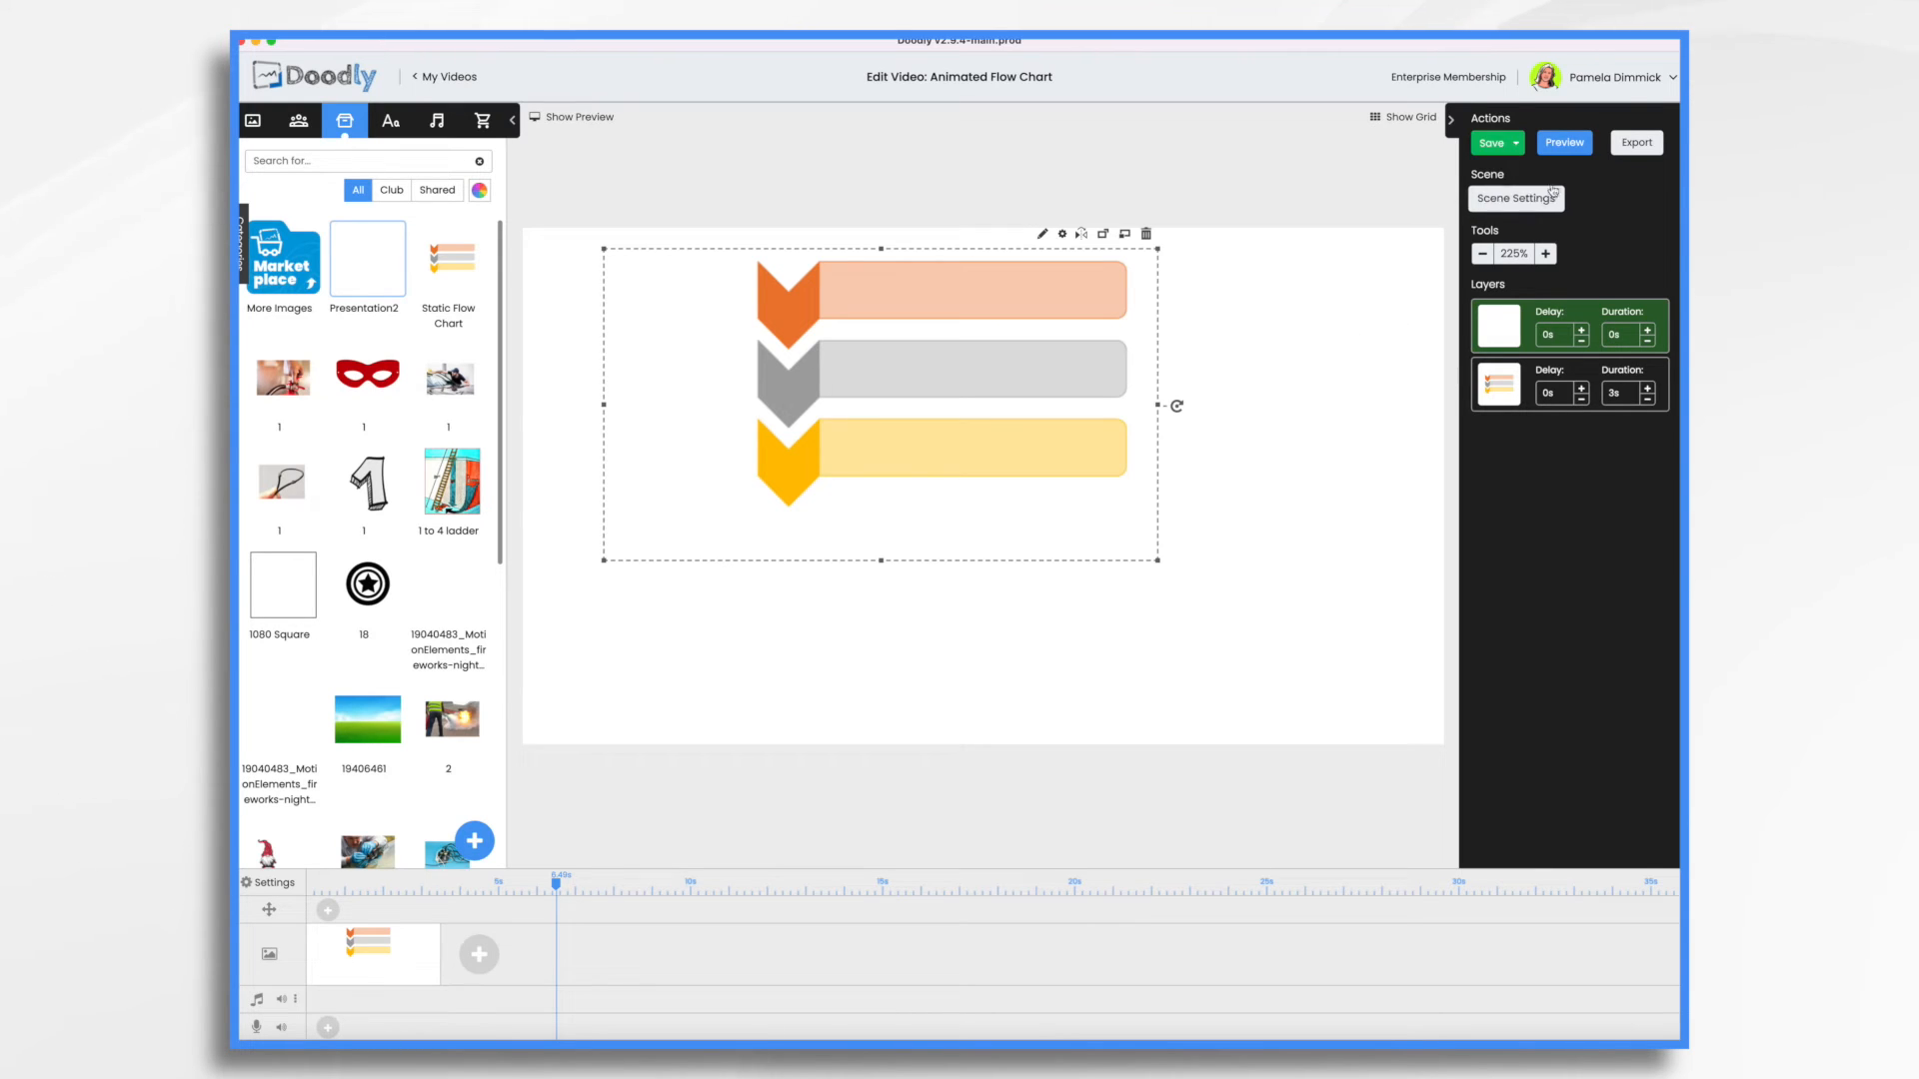
click(1563, 142)
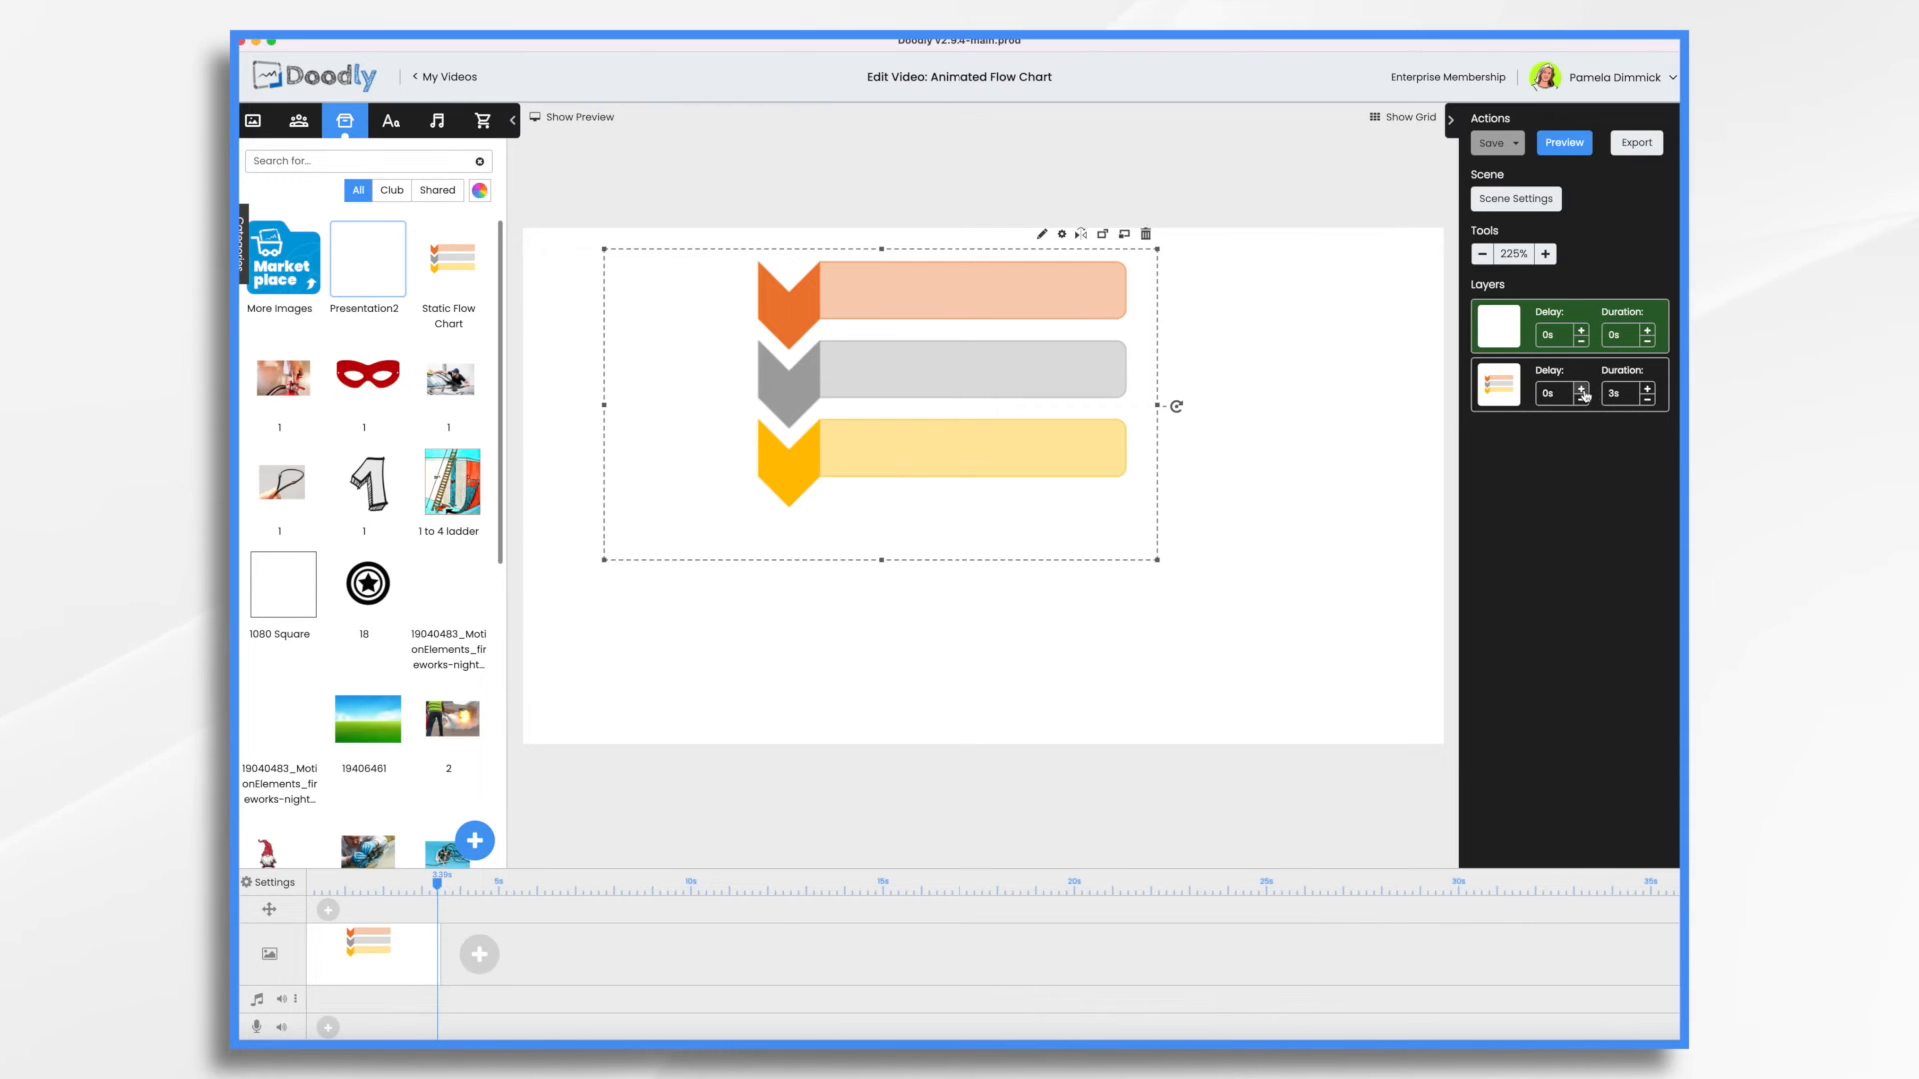
Step: Raise the Static Flow Chart layer's delay to 5 seconds and preview
click(1581, 393)
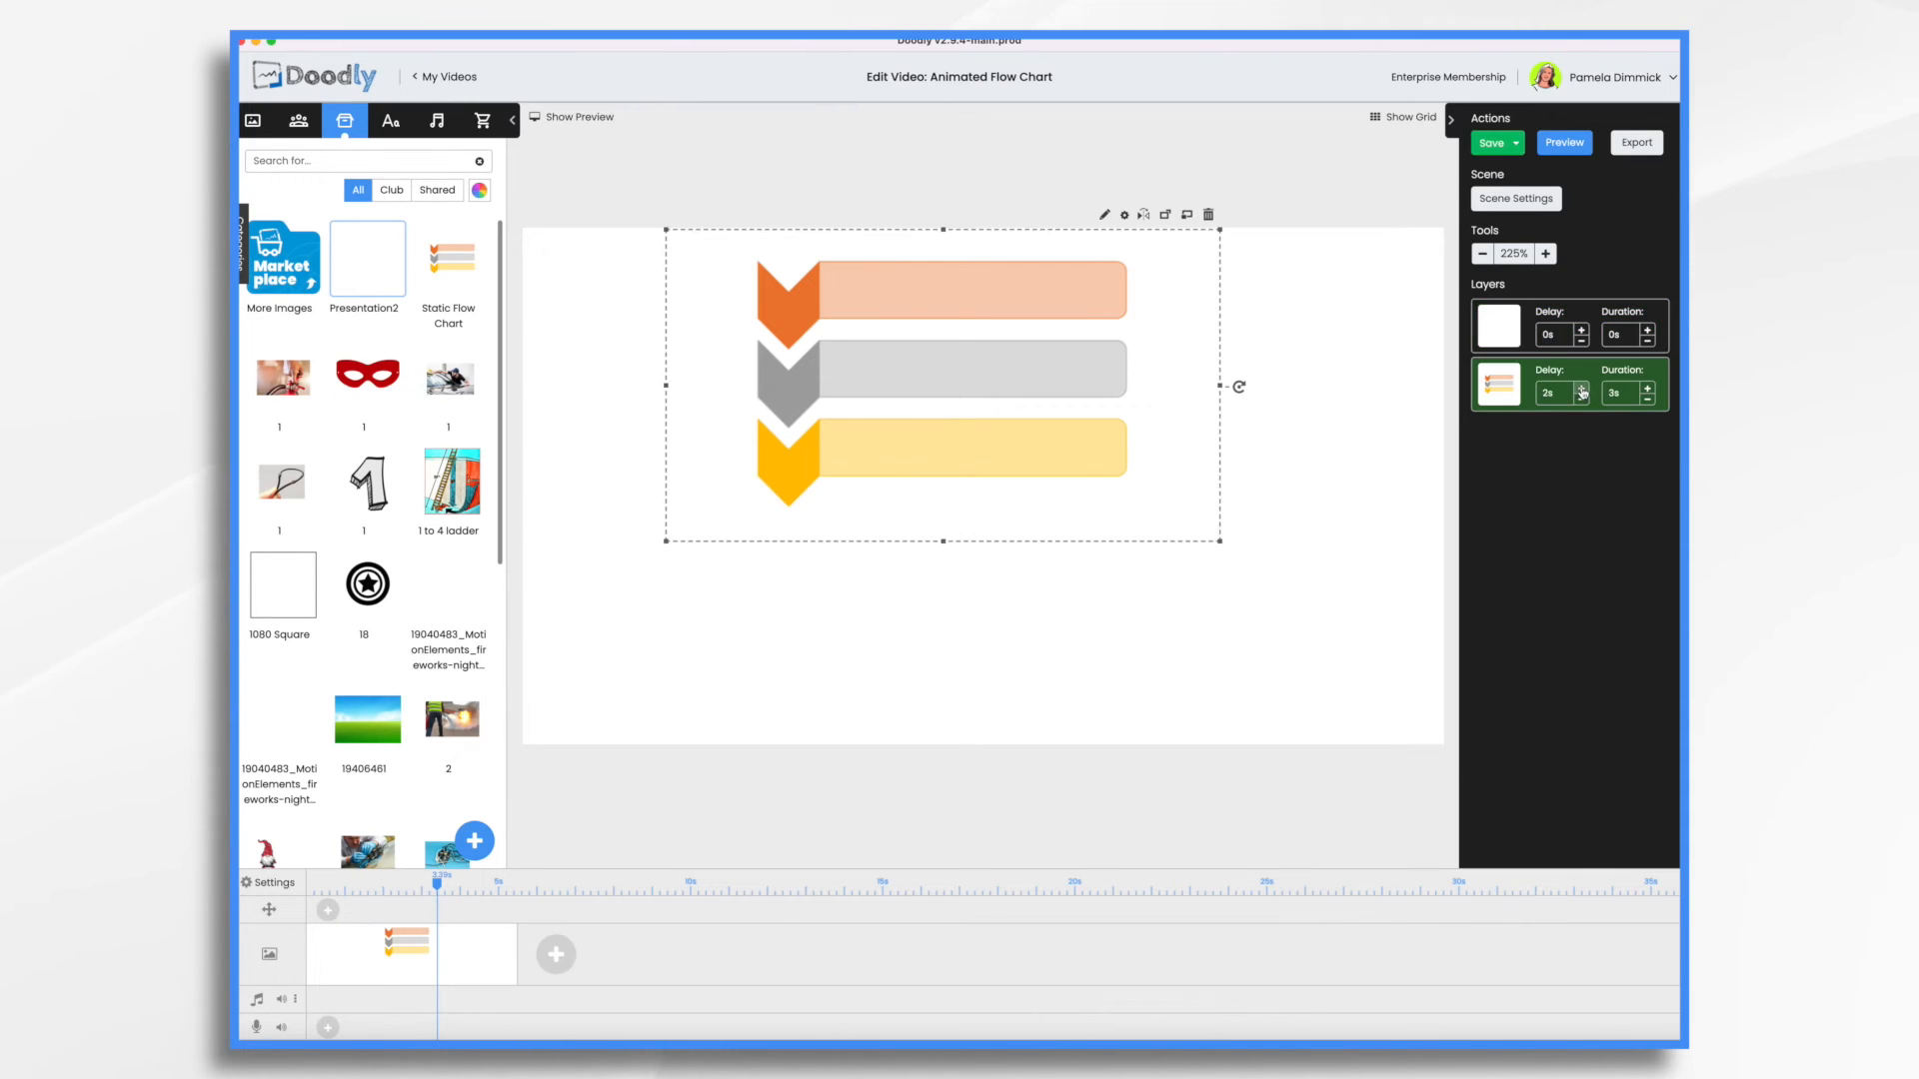
click(1583, 387)
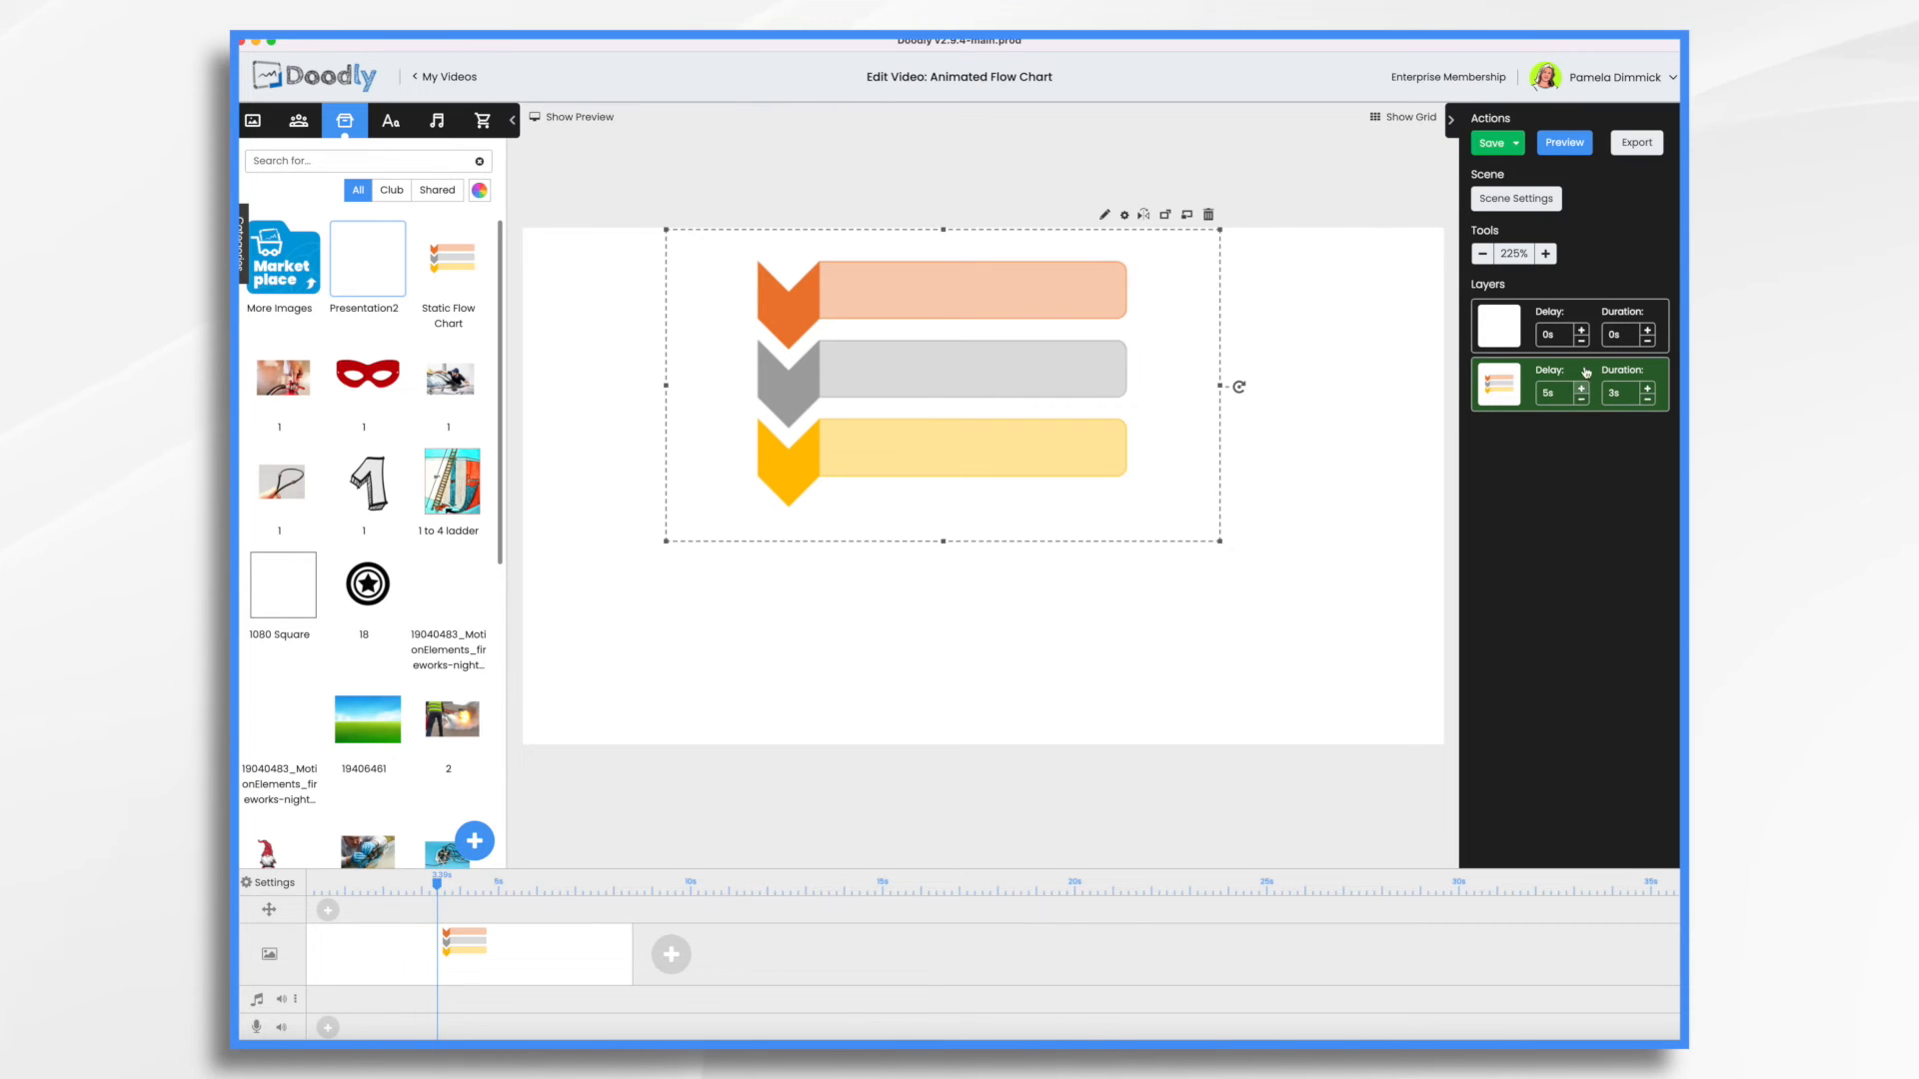
click(1563, 142)
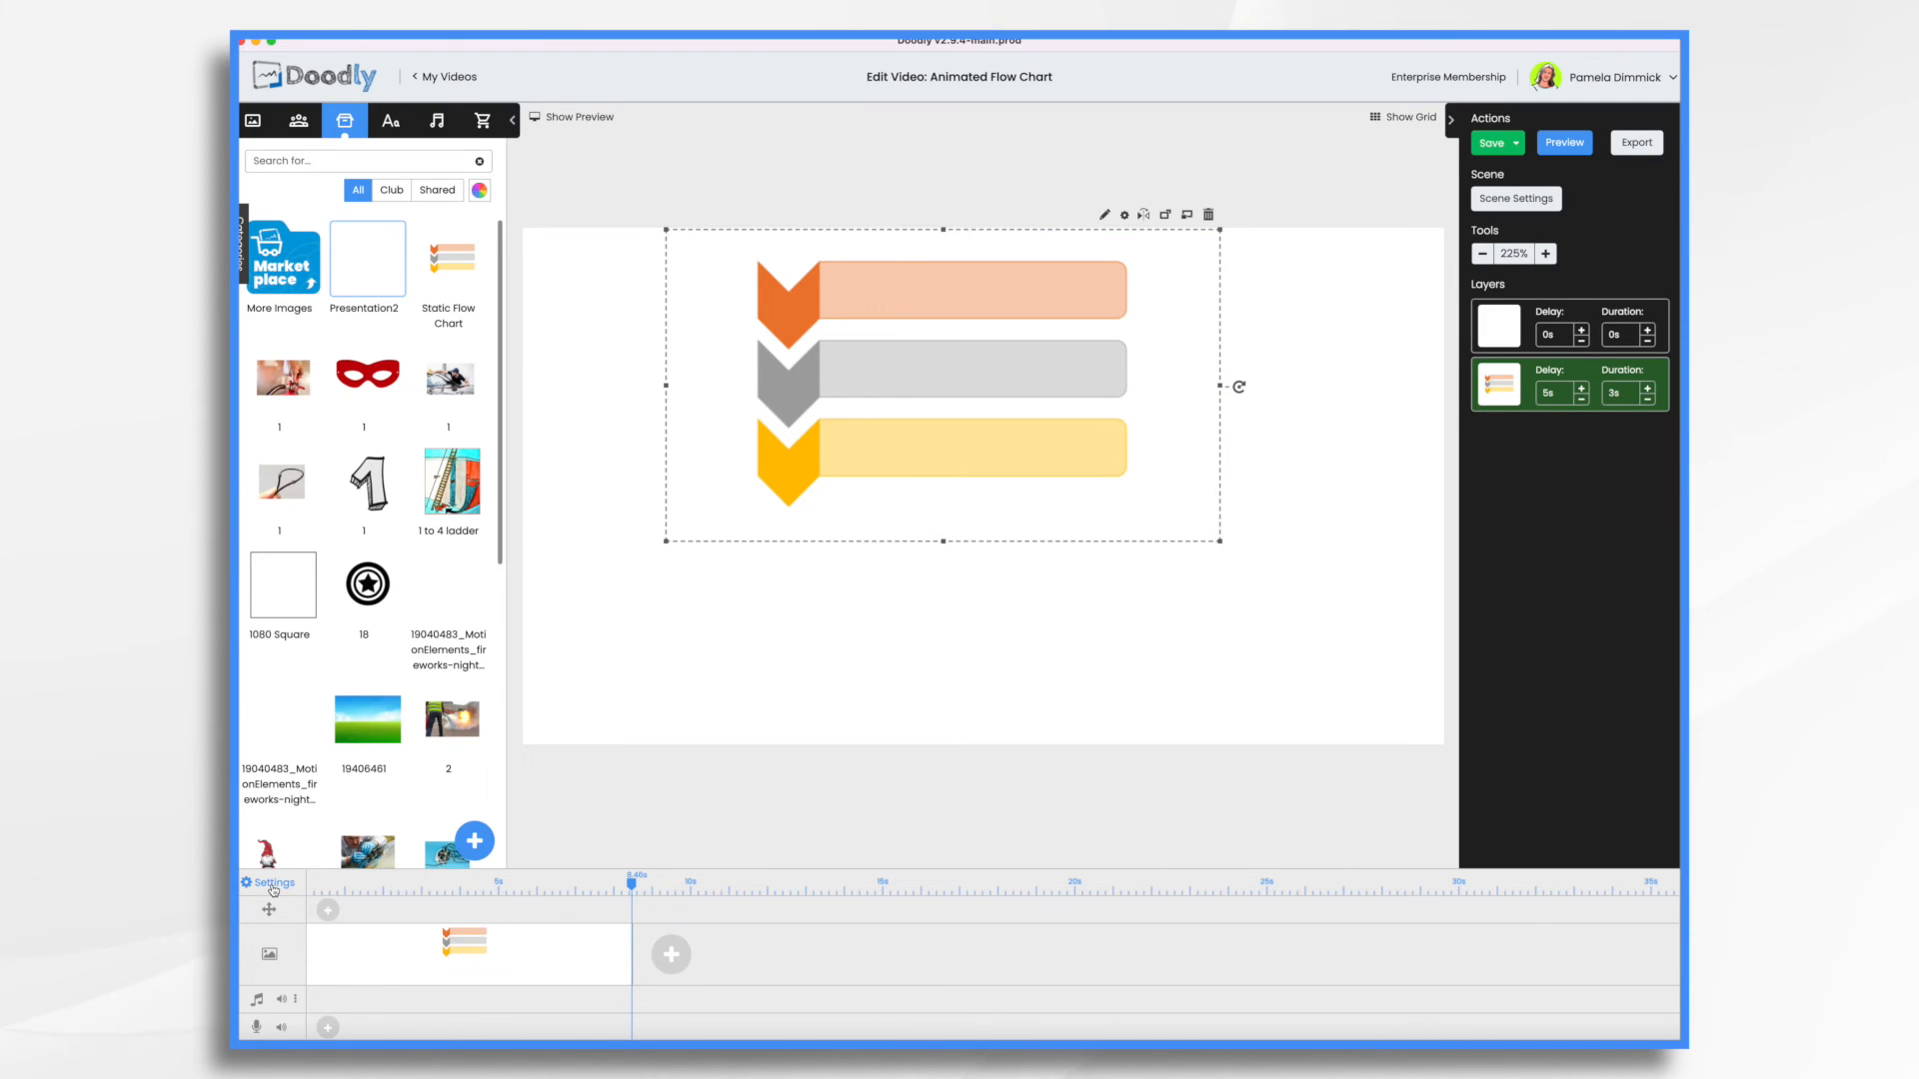
Step: Turn off erasing between scenes in video settings and preview the scene
click(271, 883)
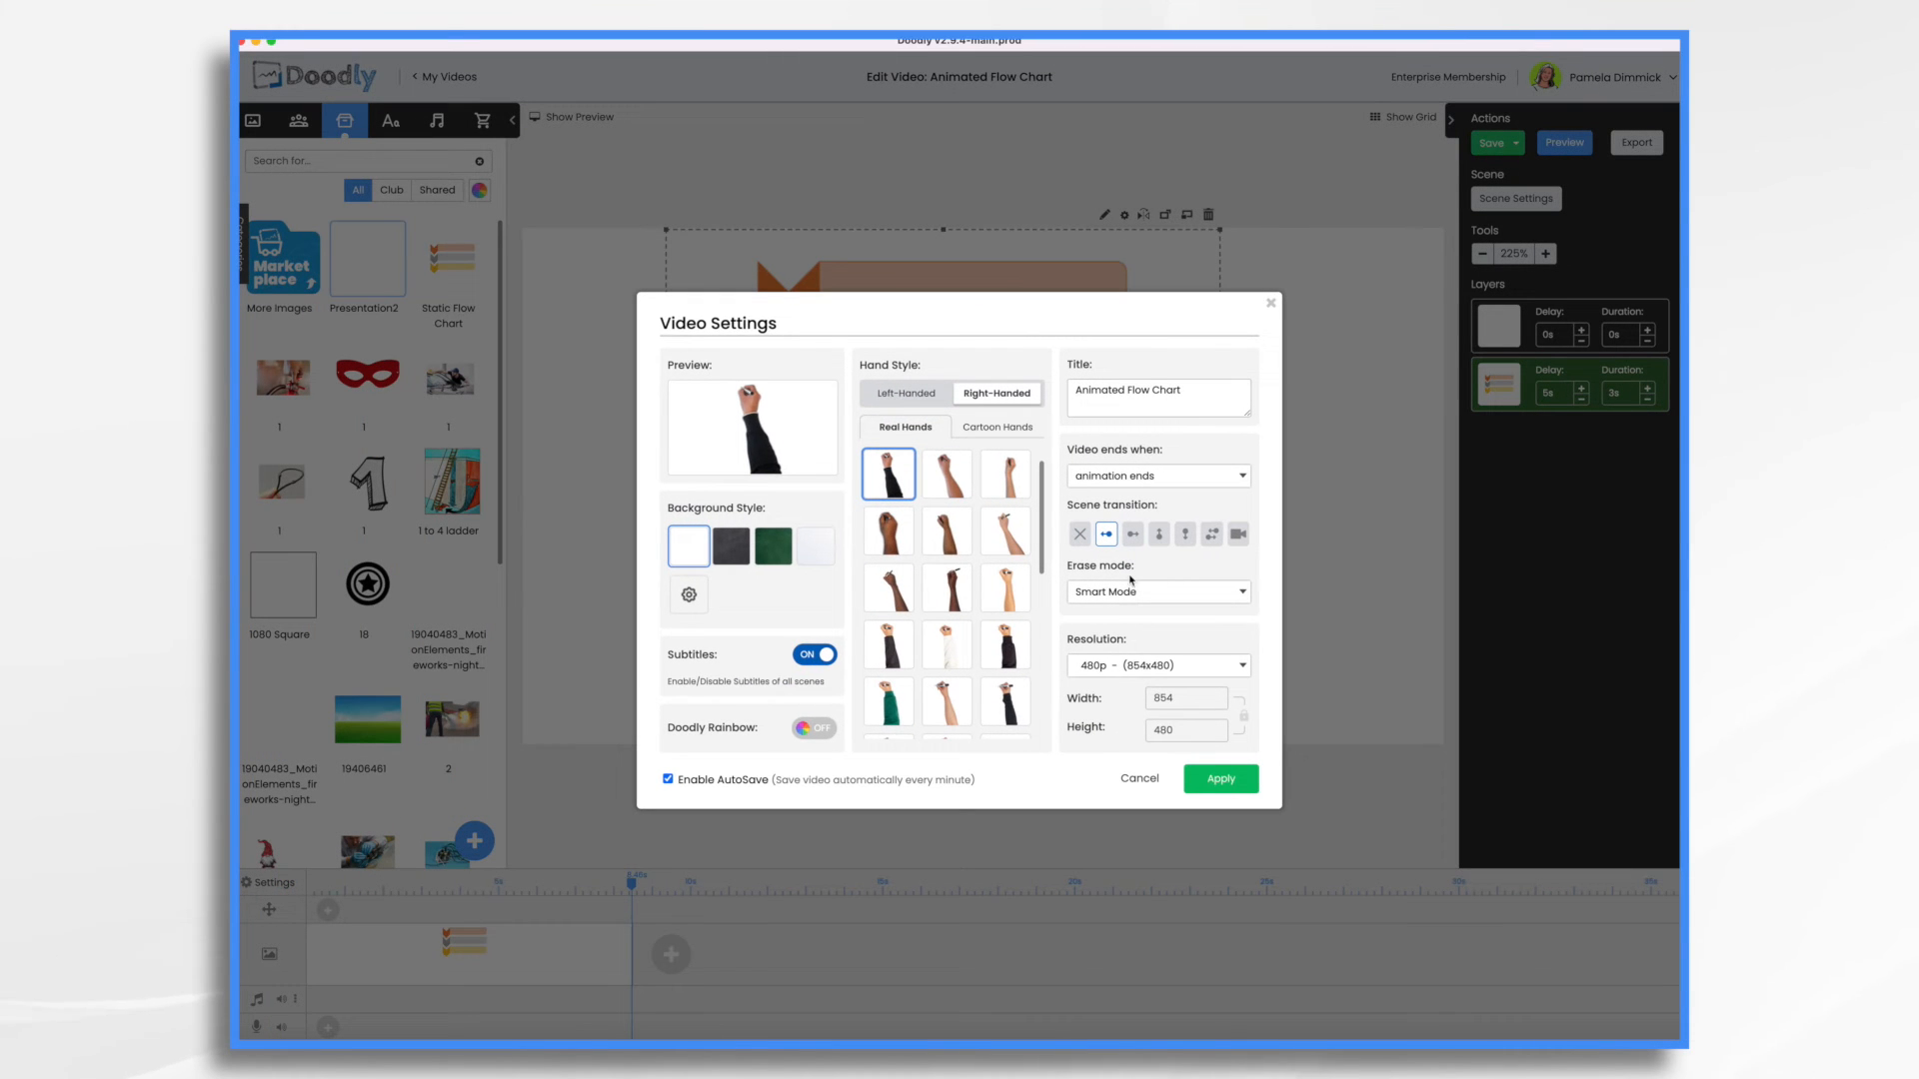
click(1156, 590)
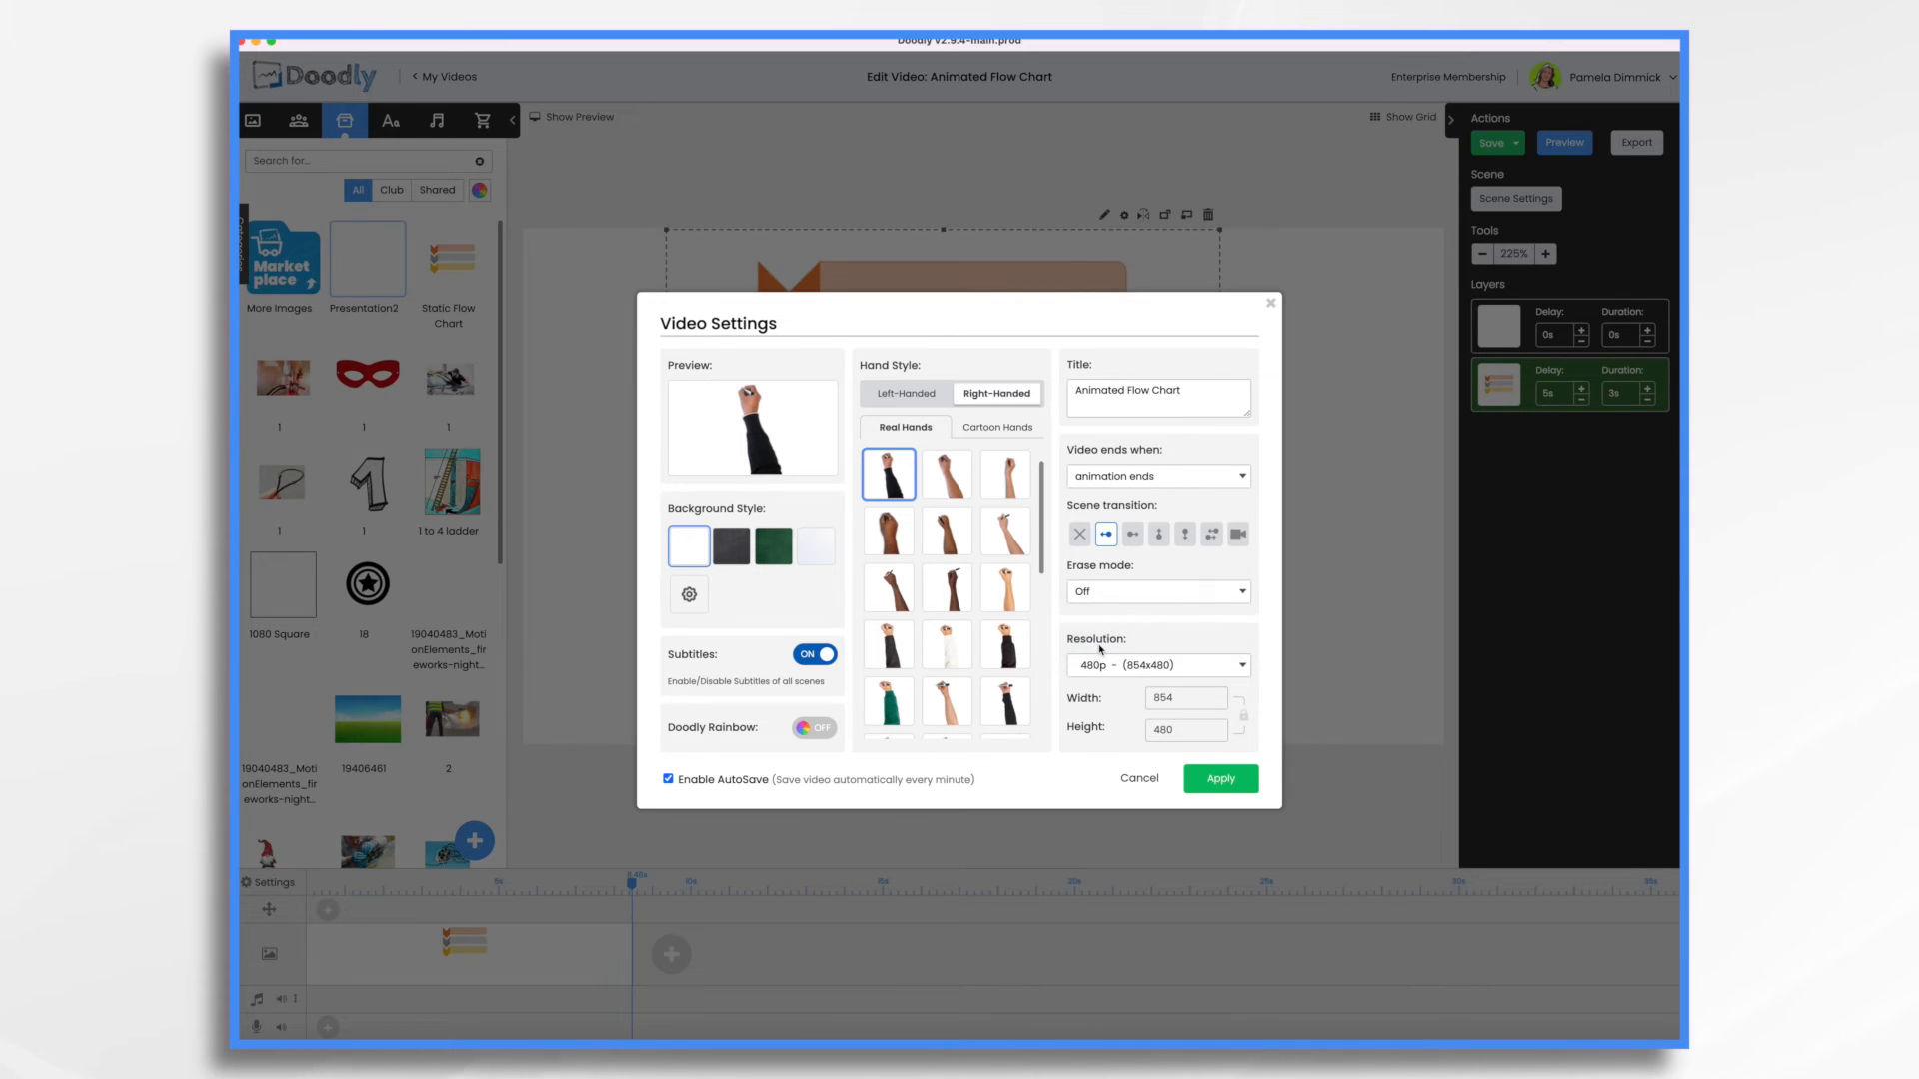
click(1220, 779)
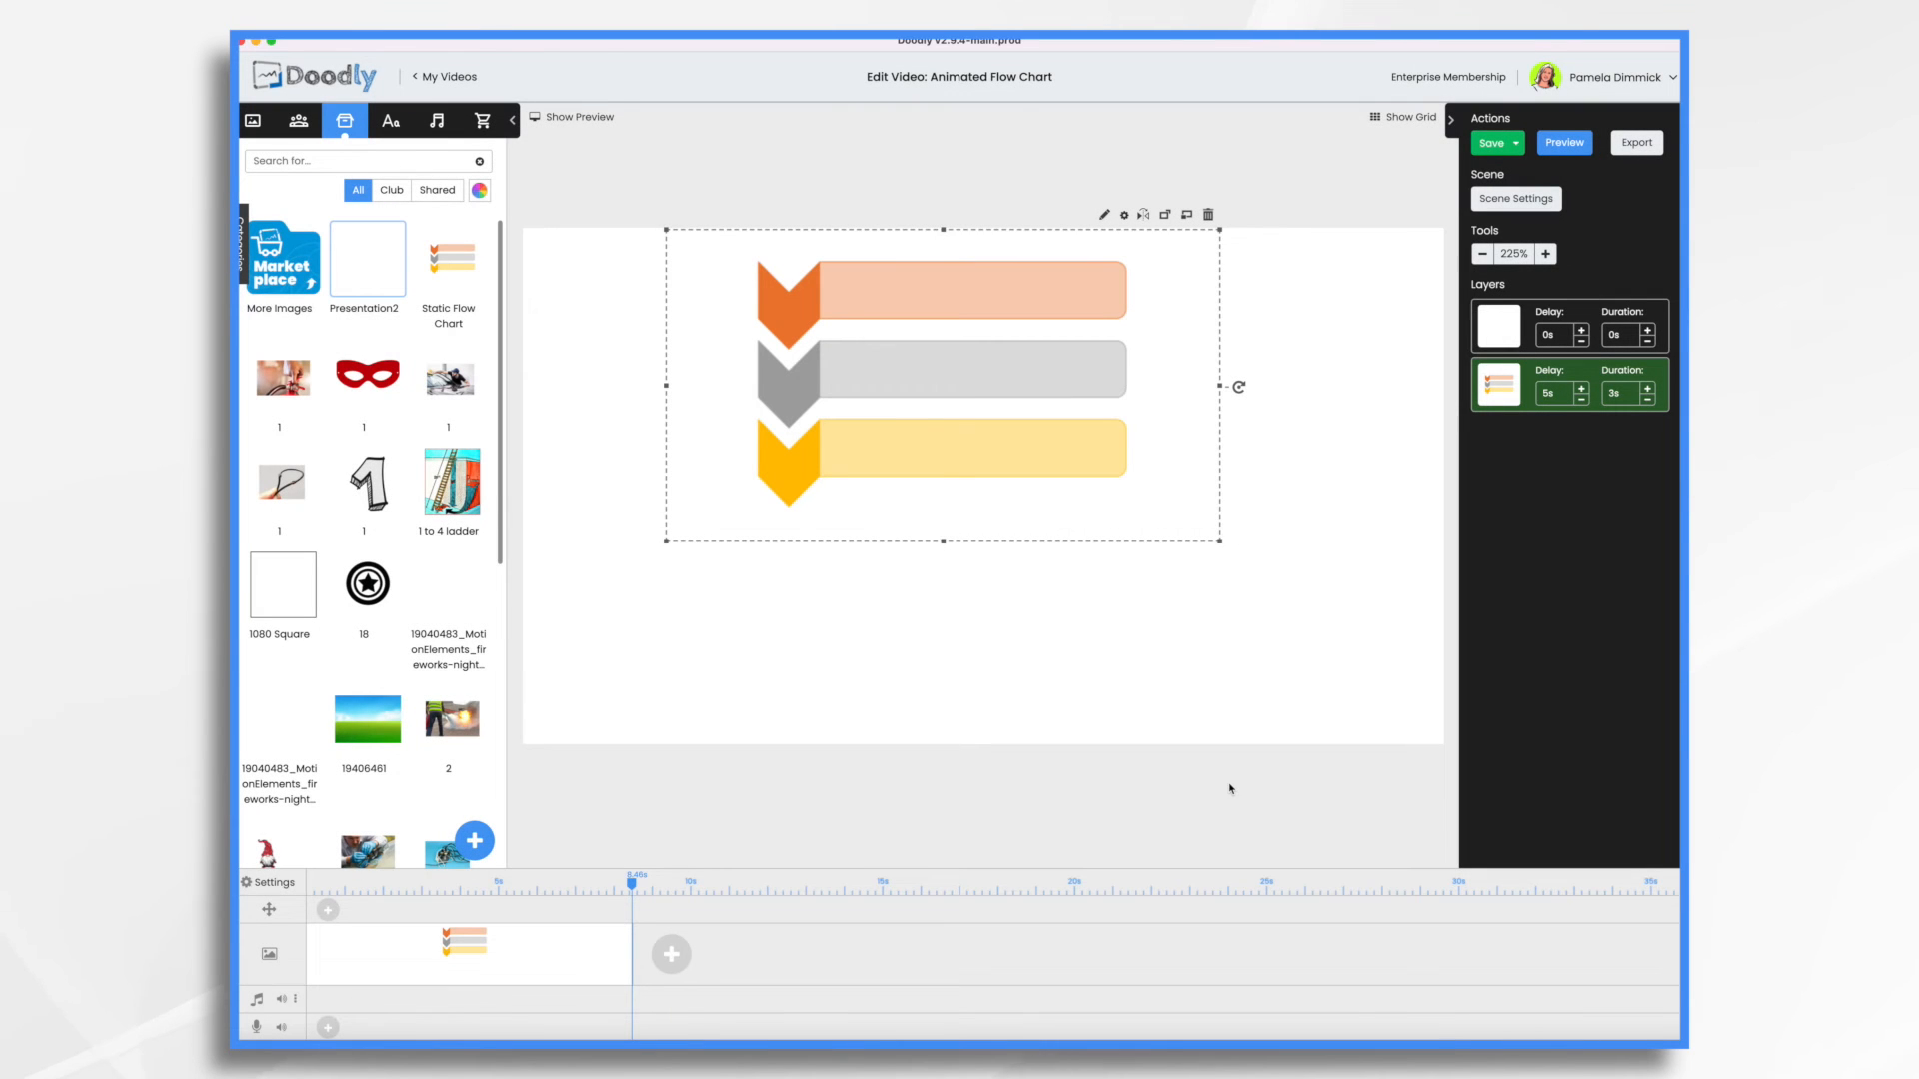
click(1563, 142)
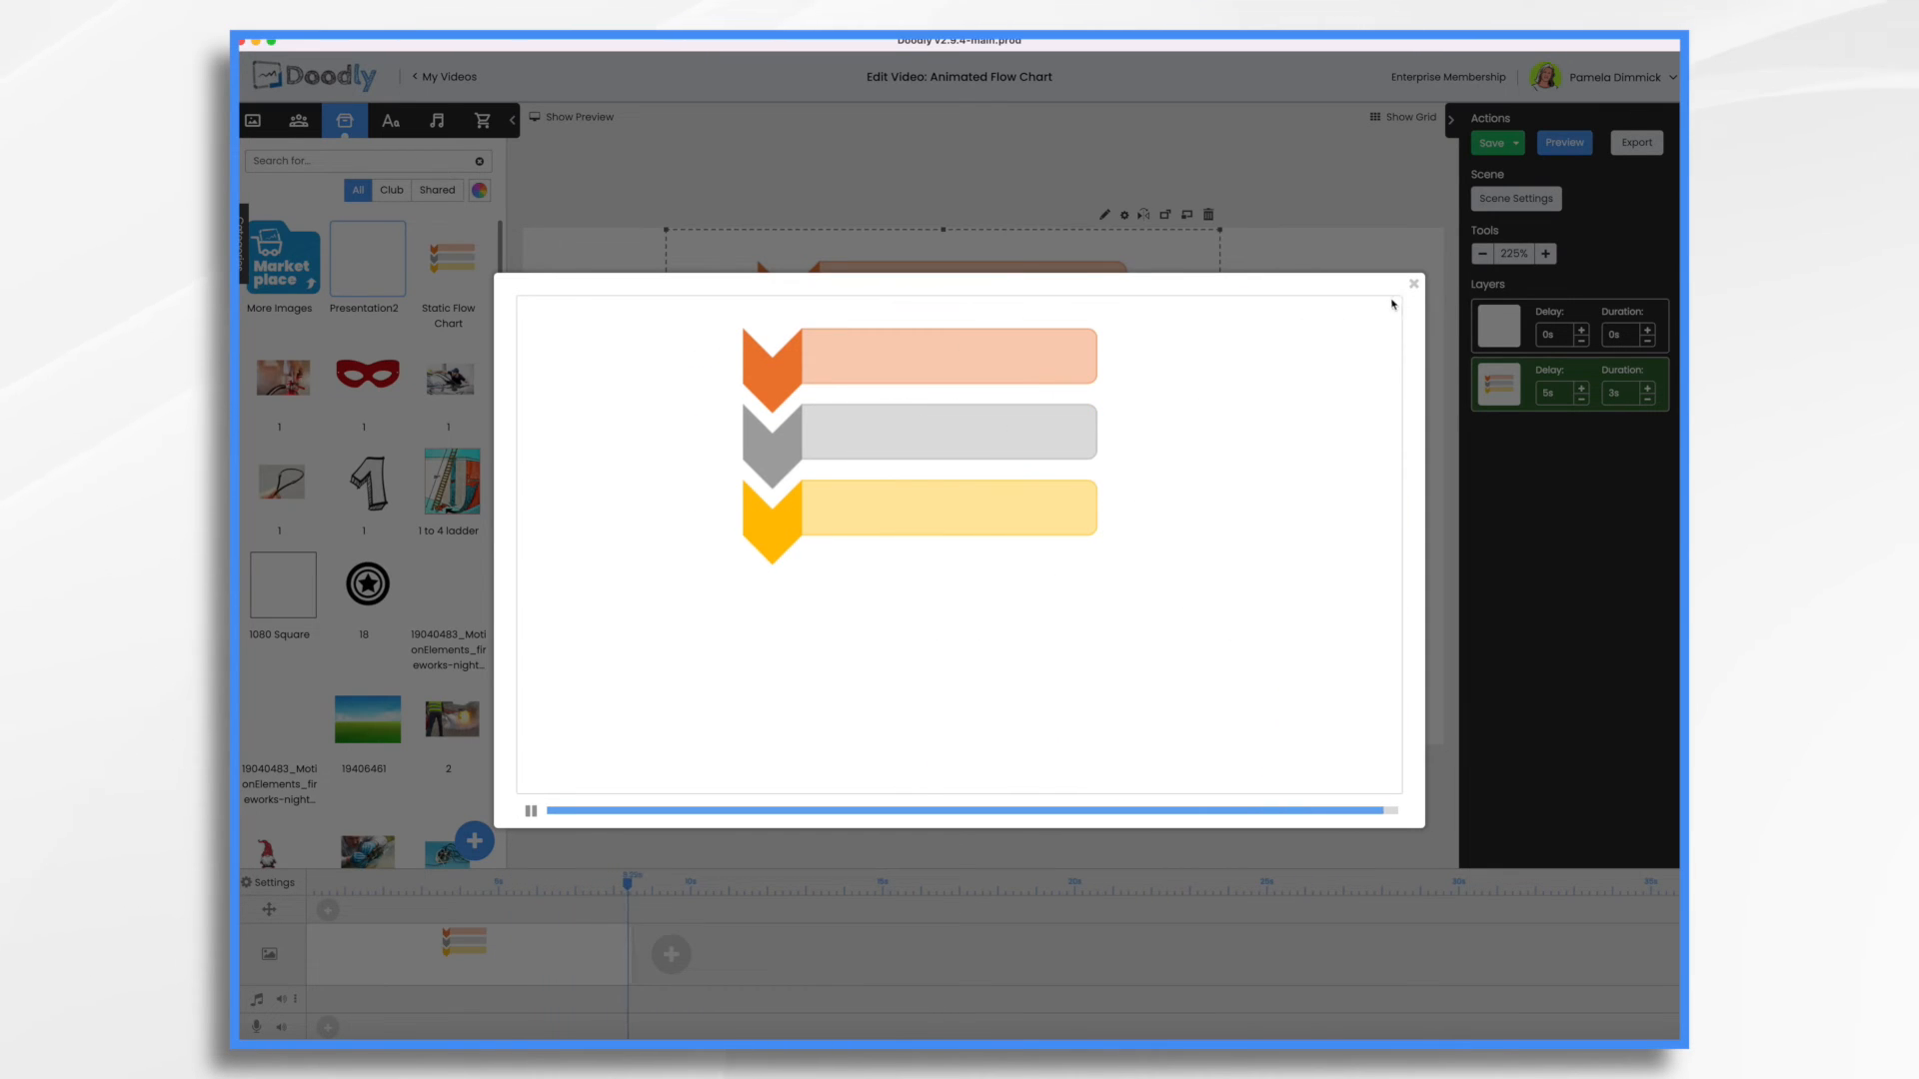
click(1412, 283)
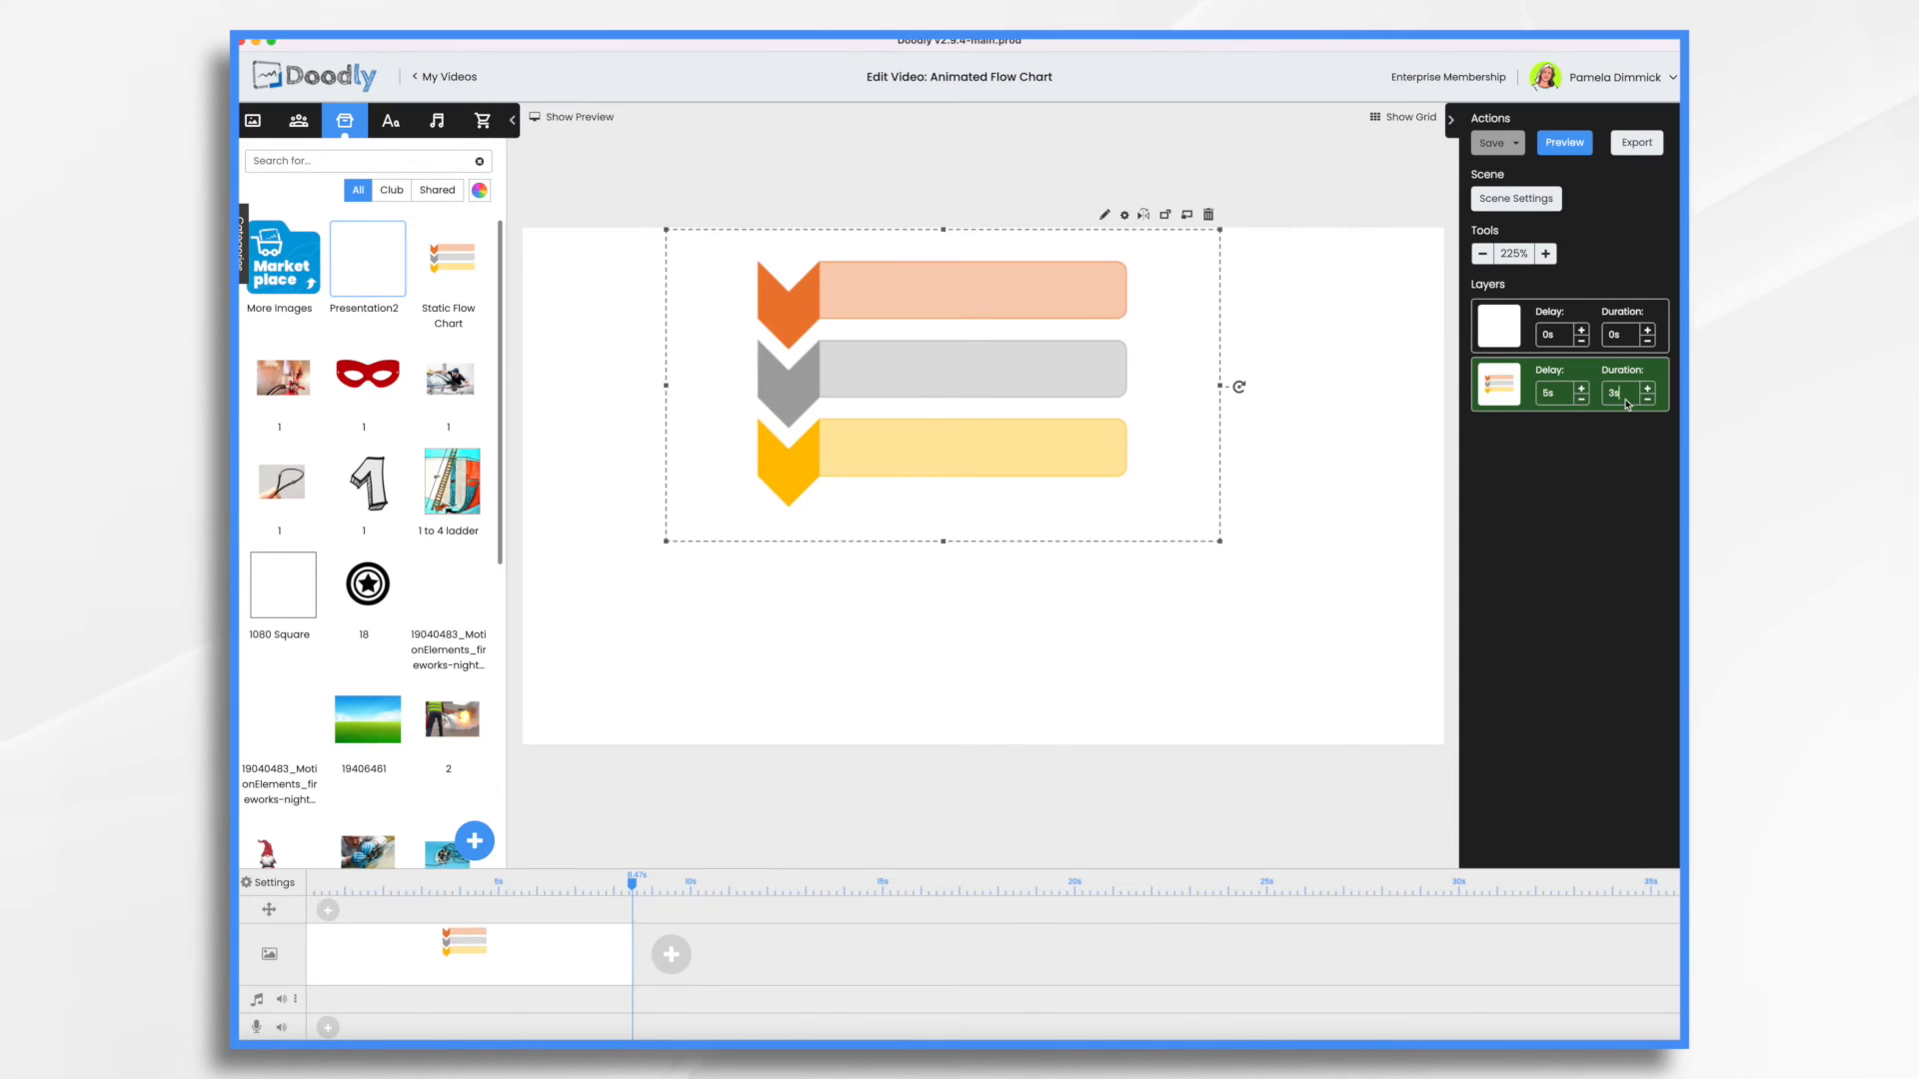
Step: Cut the Static Flow Chart's draw duration to 0 seconds and preview
click(1648, 398)
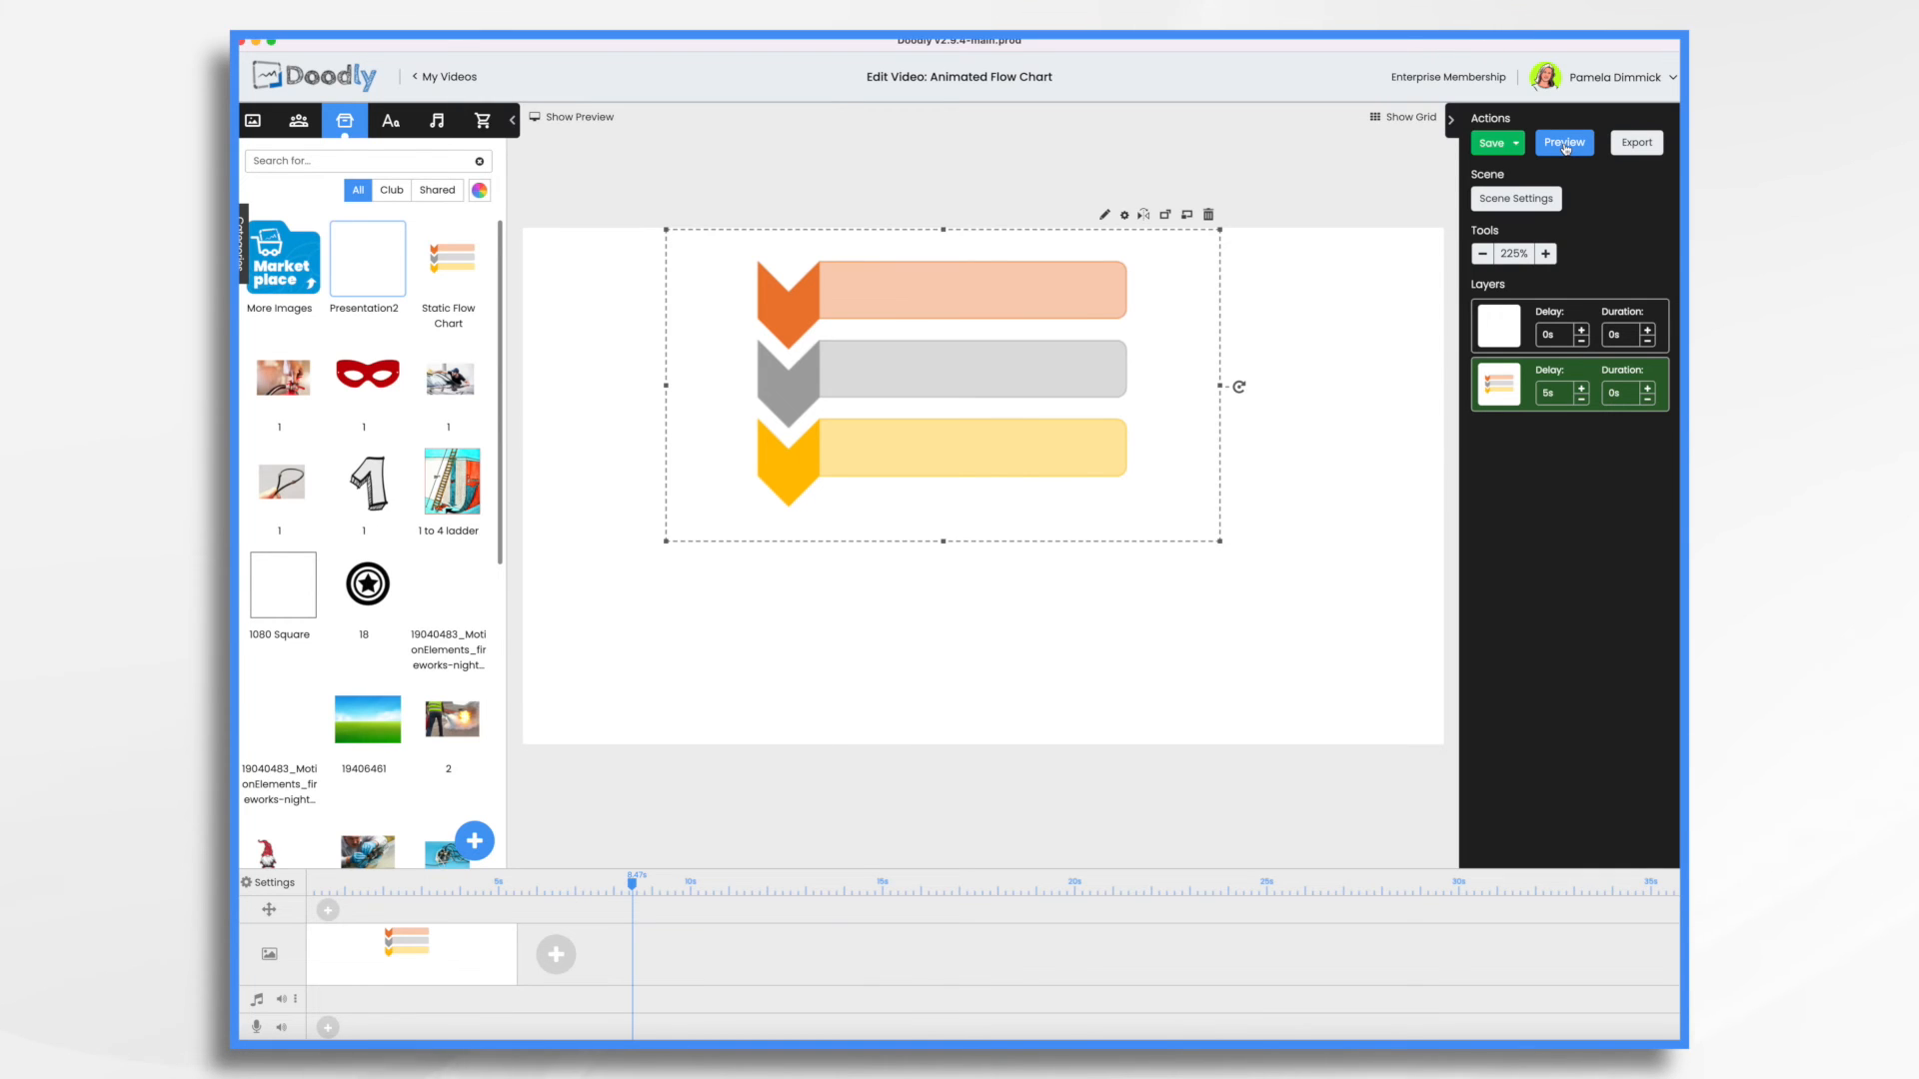
click(1563, 142)
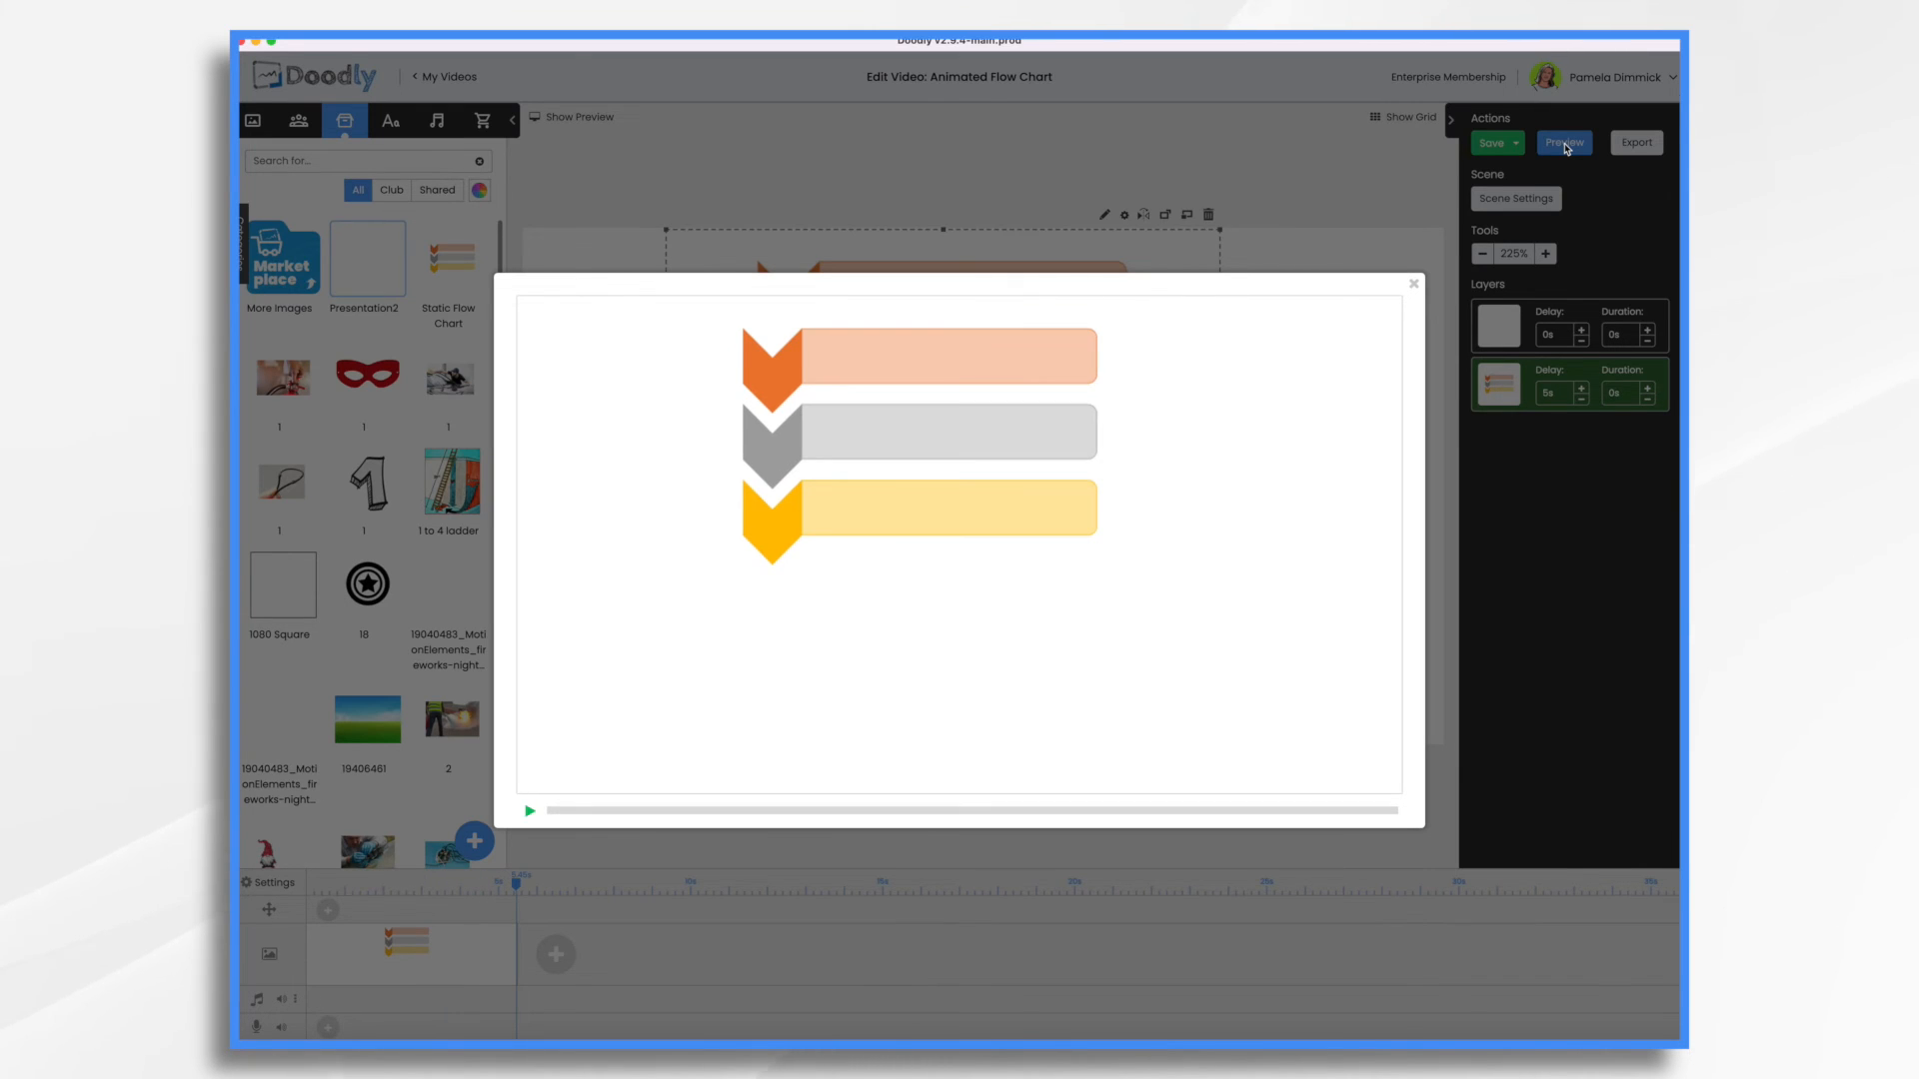
click(1412, 283)
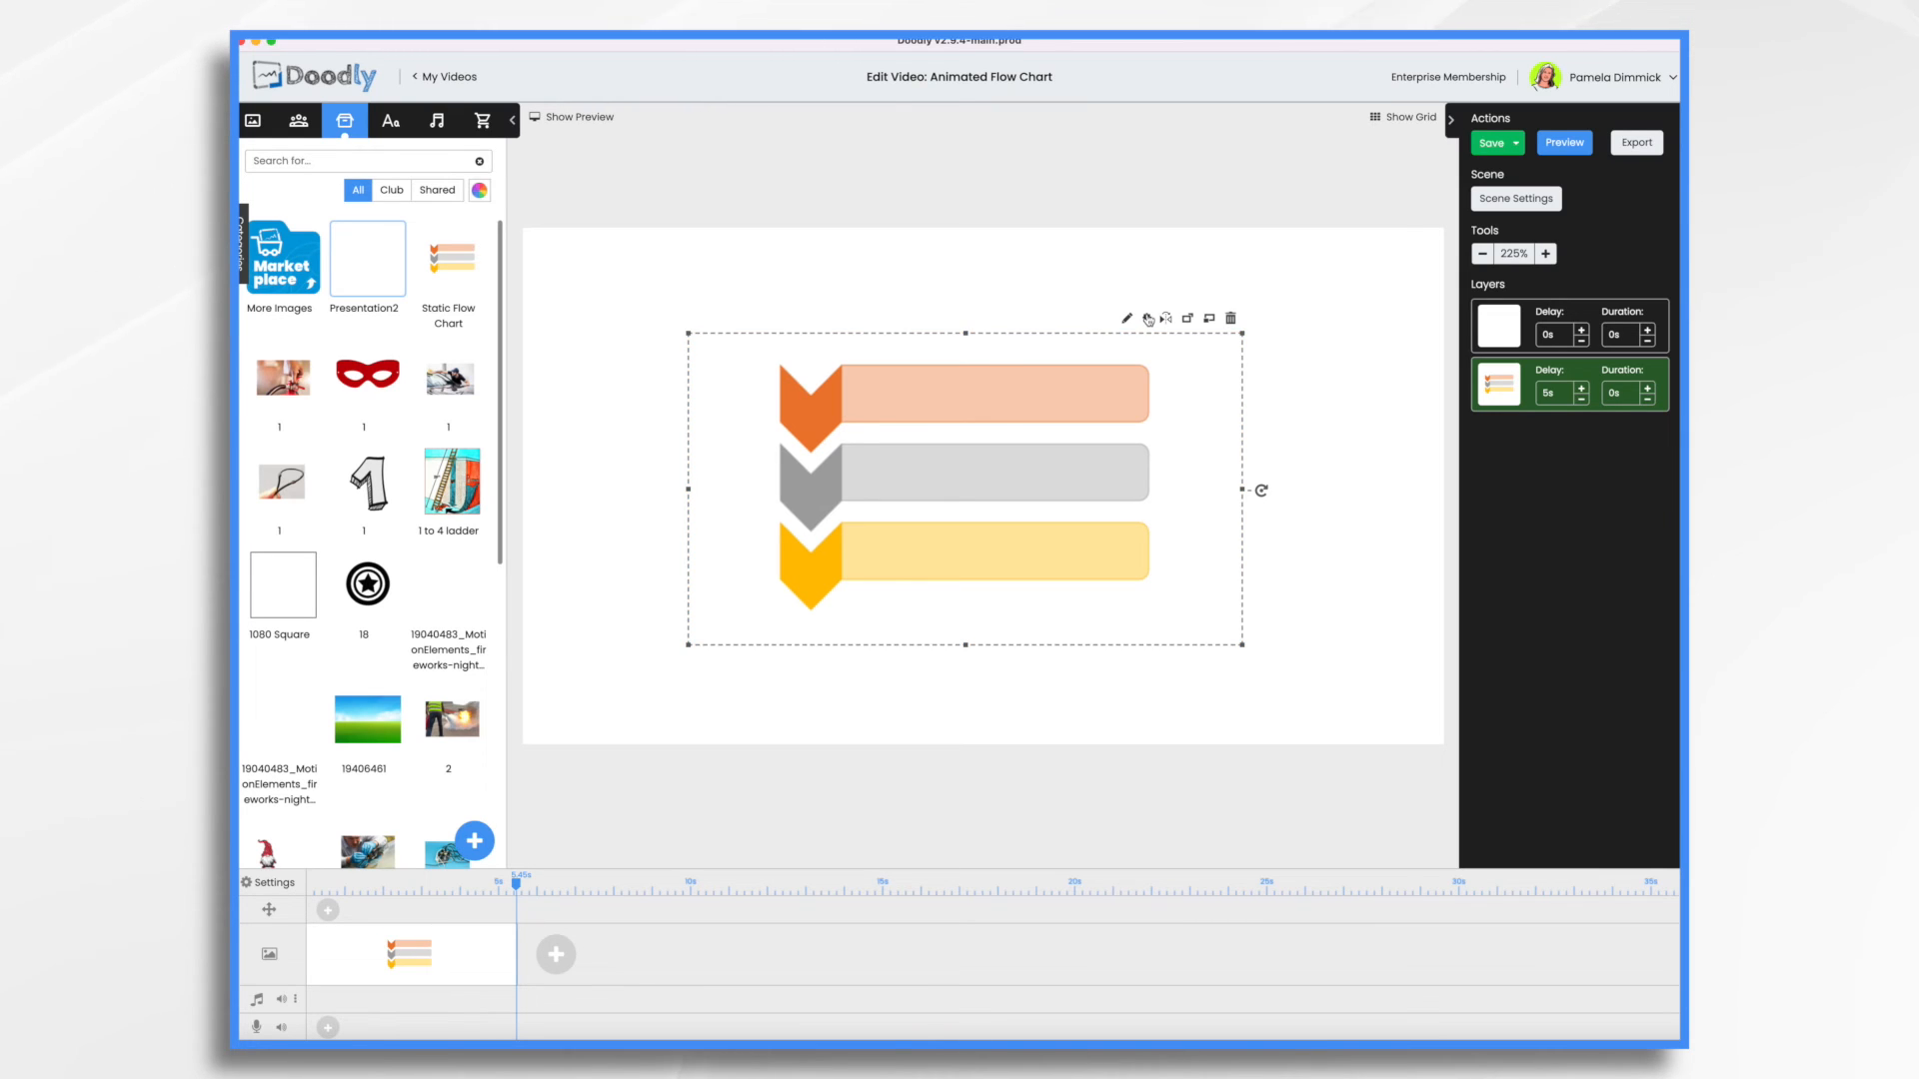
Step: Check the Static Flow Chart's position in Asset Settings: X 153, Y 97
click(1127, 318)
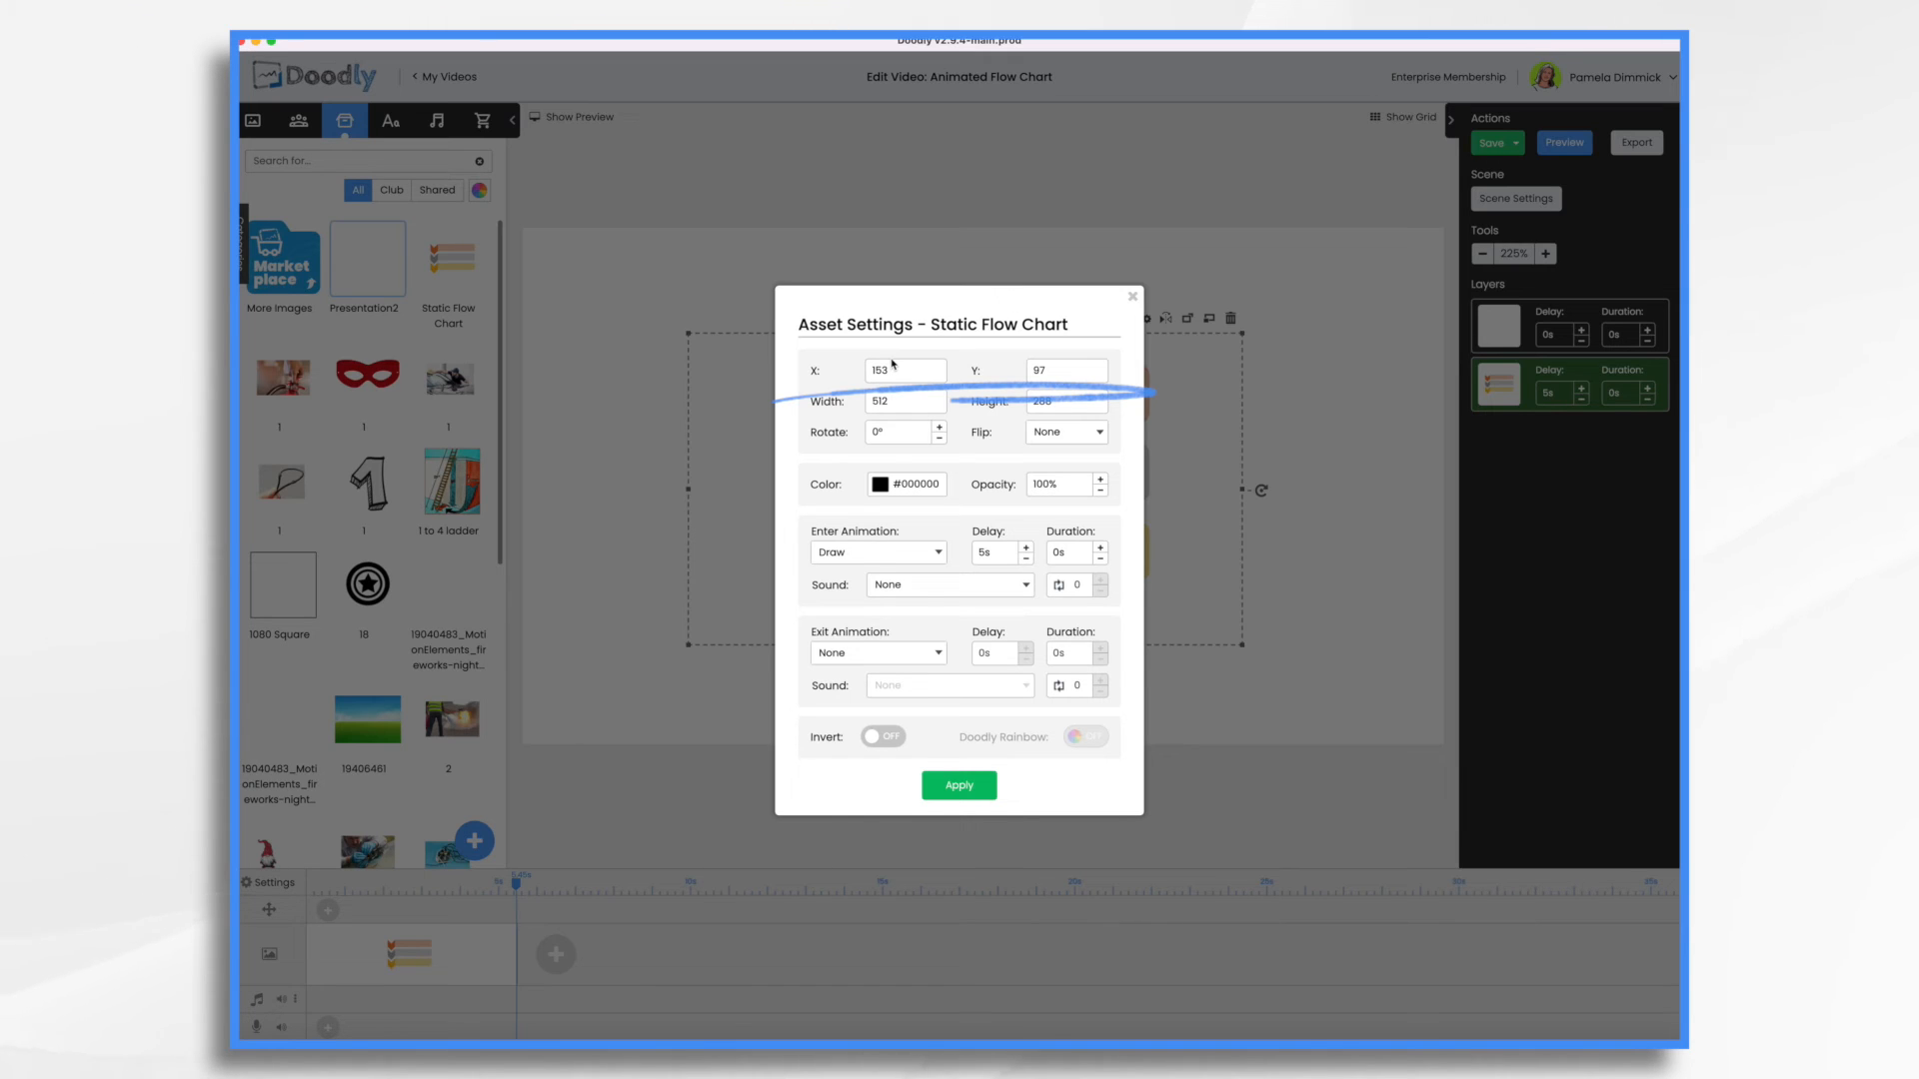
click(960, 784)
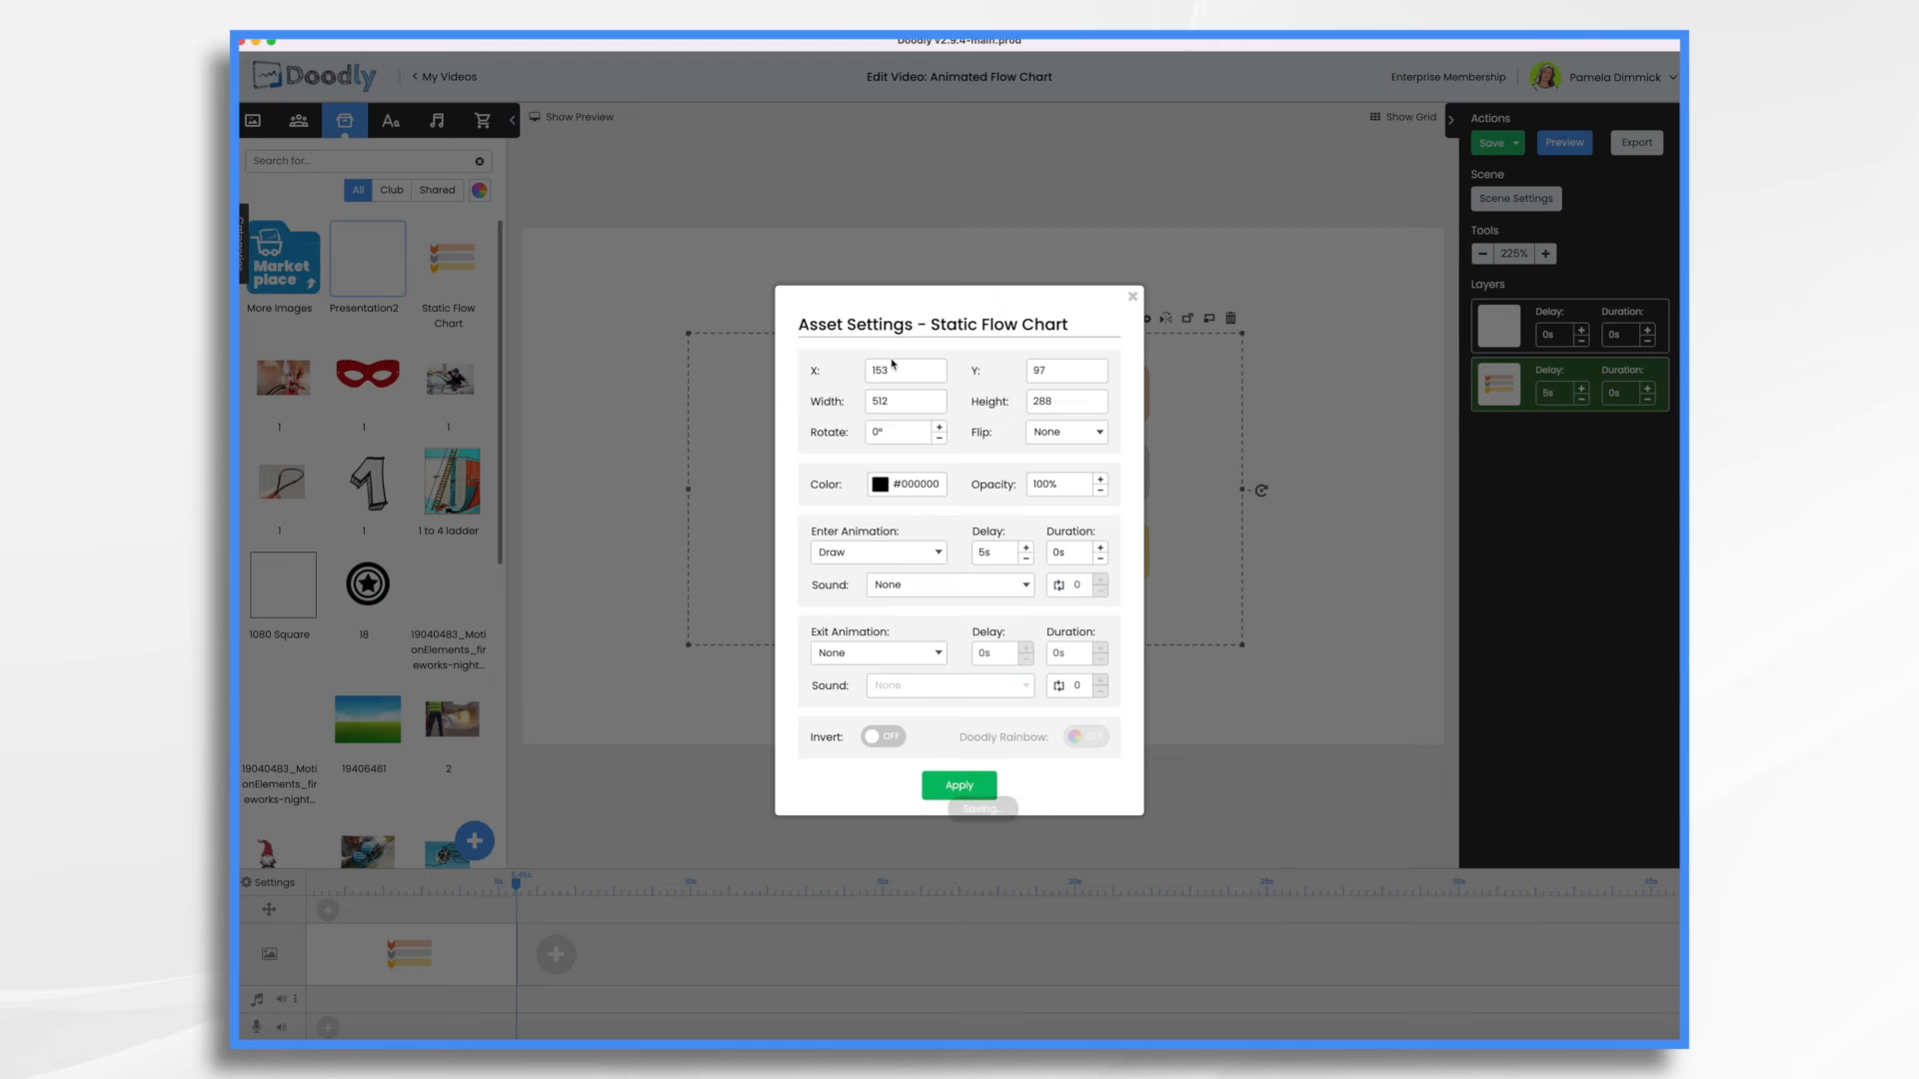
click(959, 785)
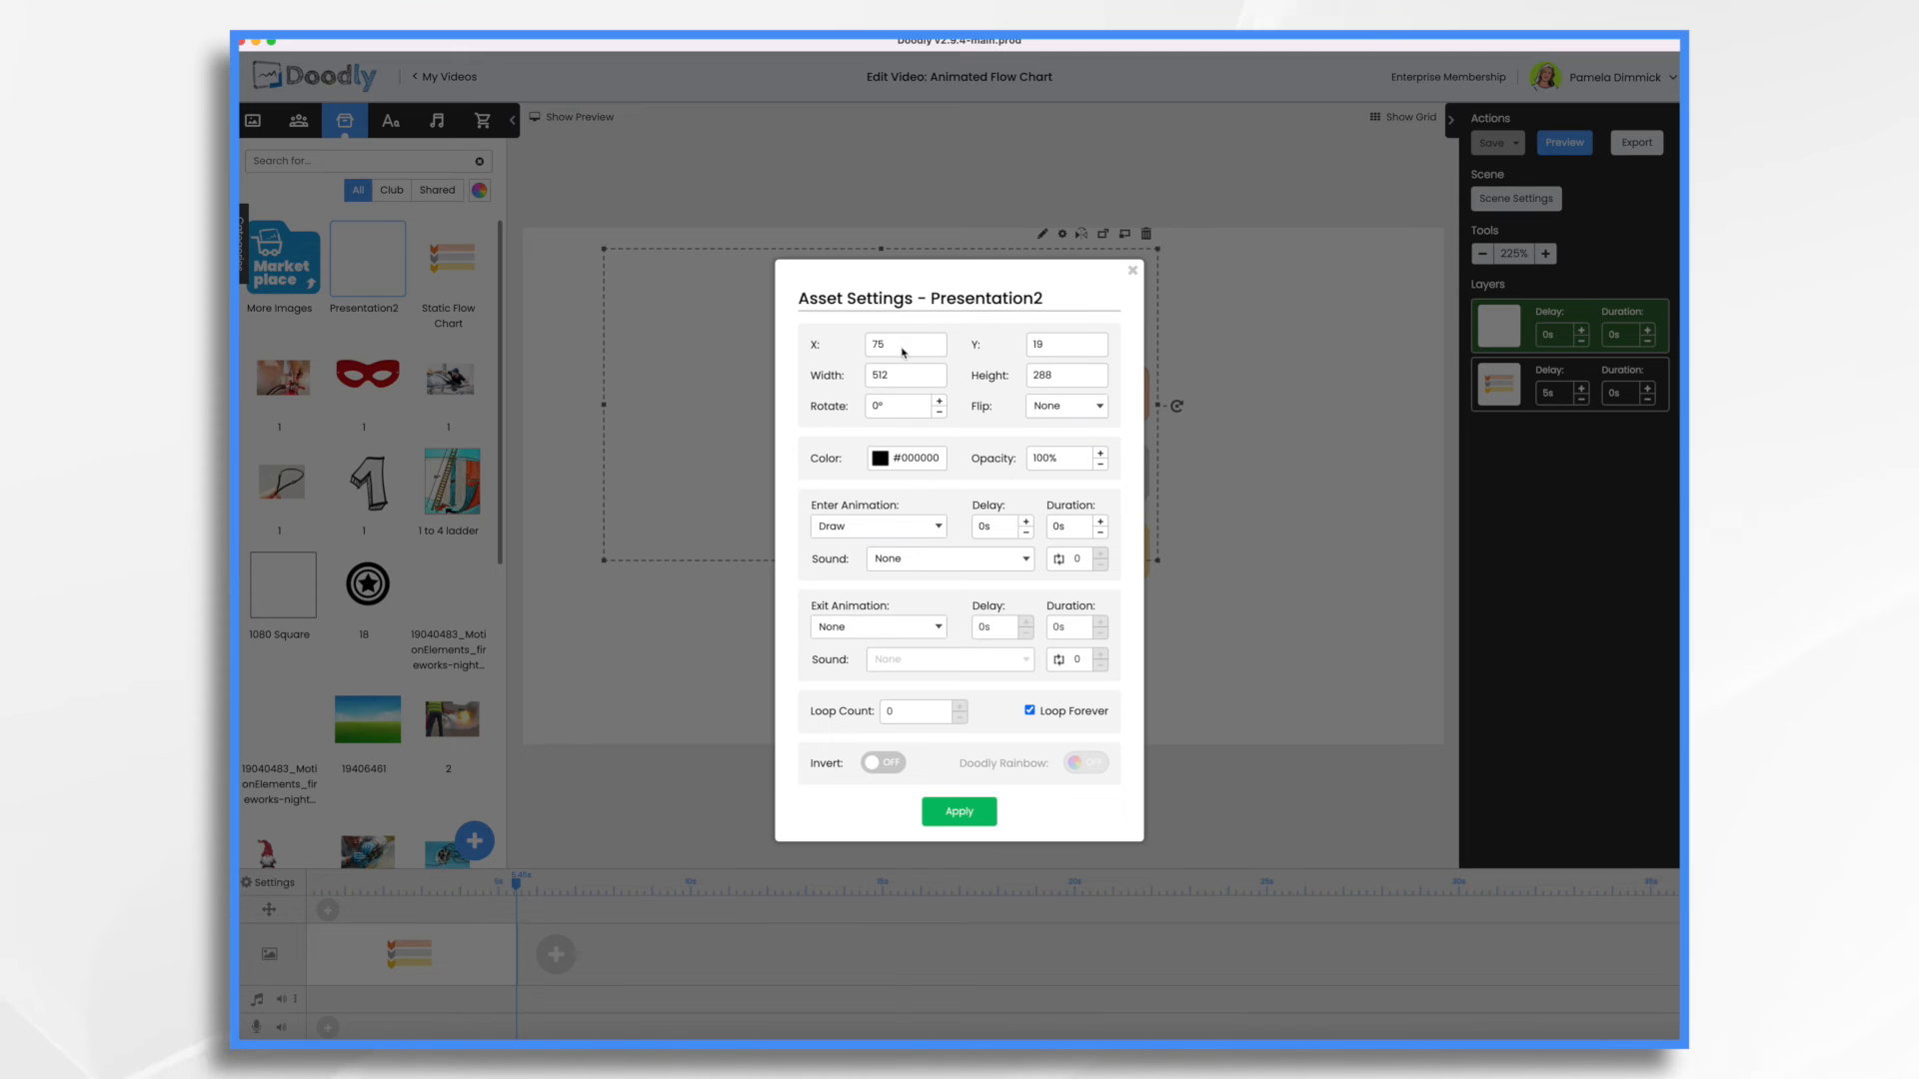
Step: Apply X 153, Y 97 to the Presentation2 GIF and preview the scene
click(904, 344)
text(153)
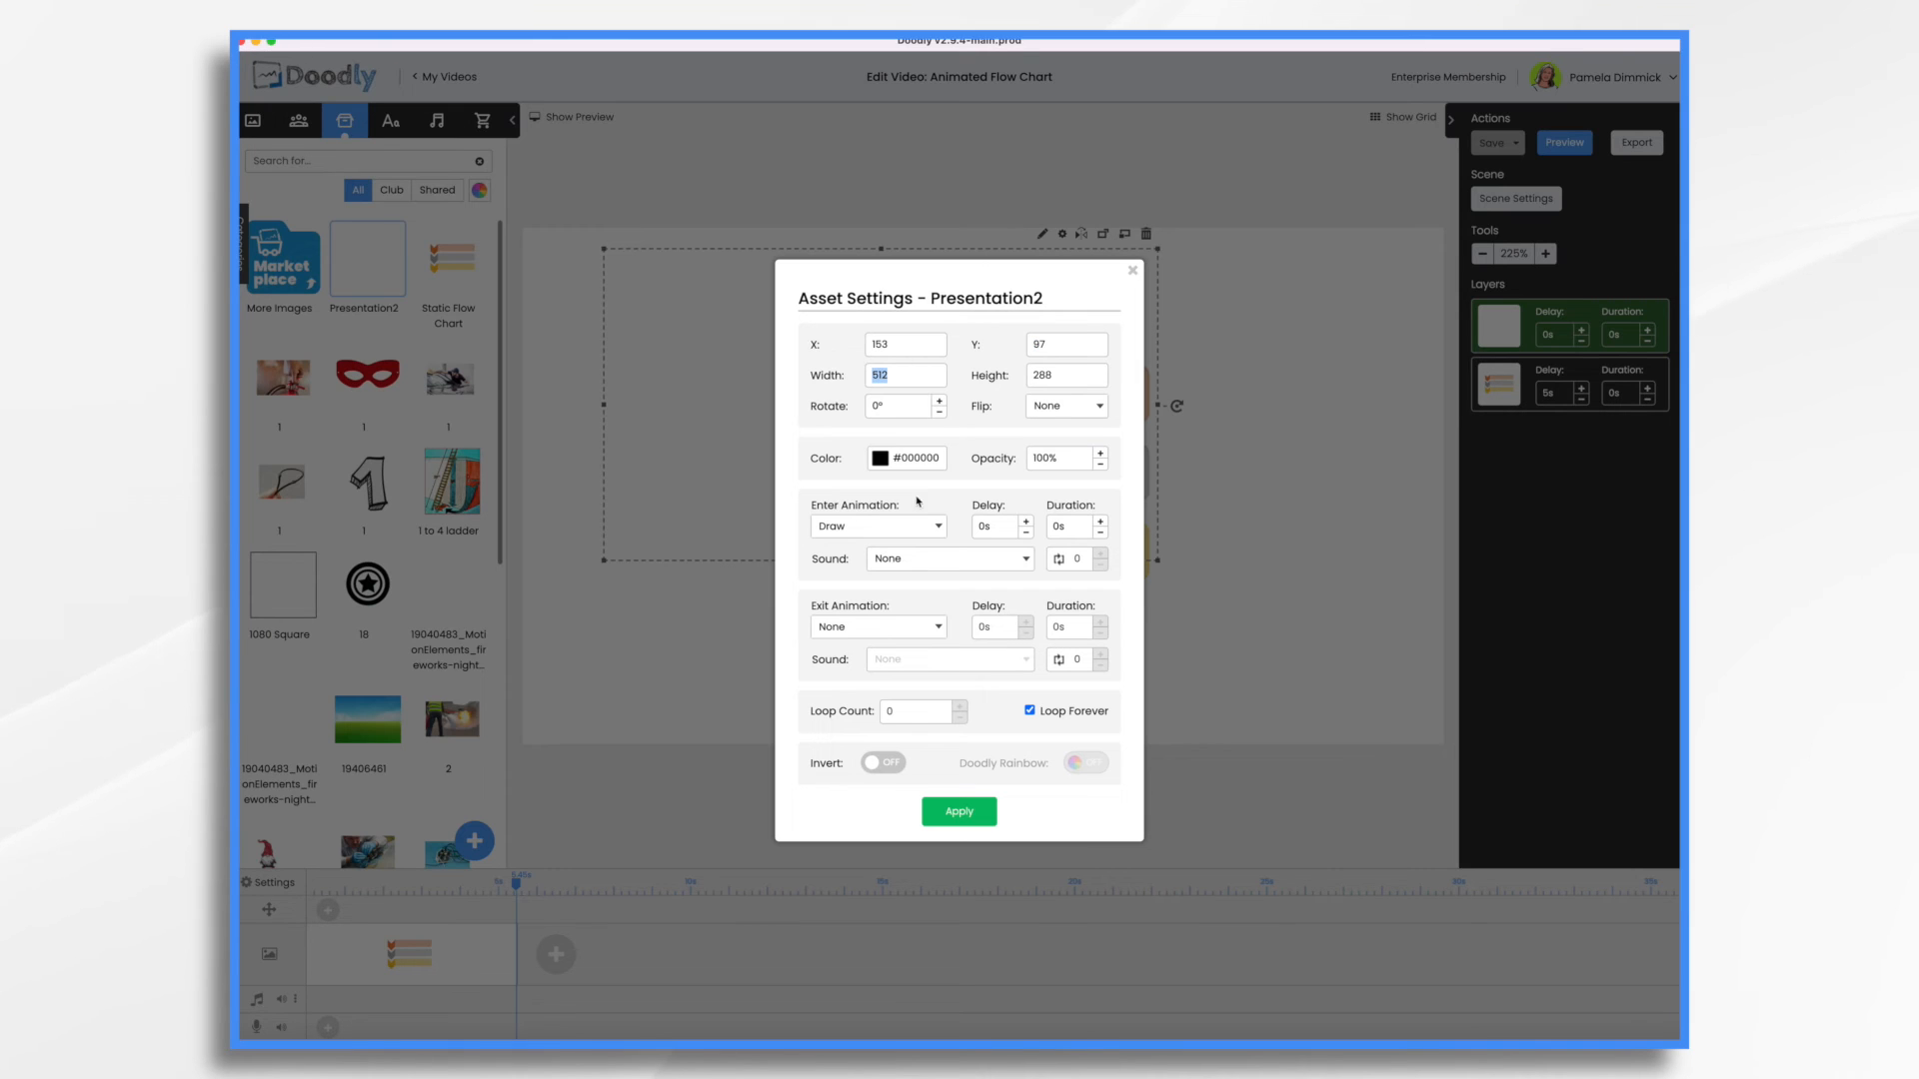
click(958, 812)
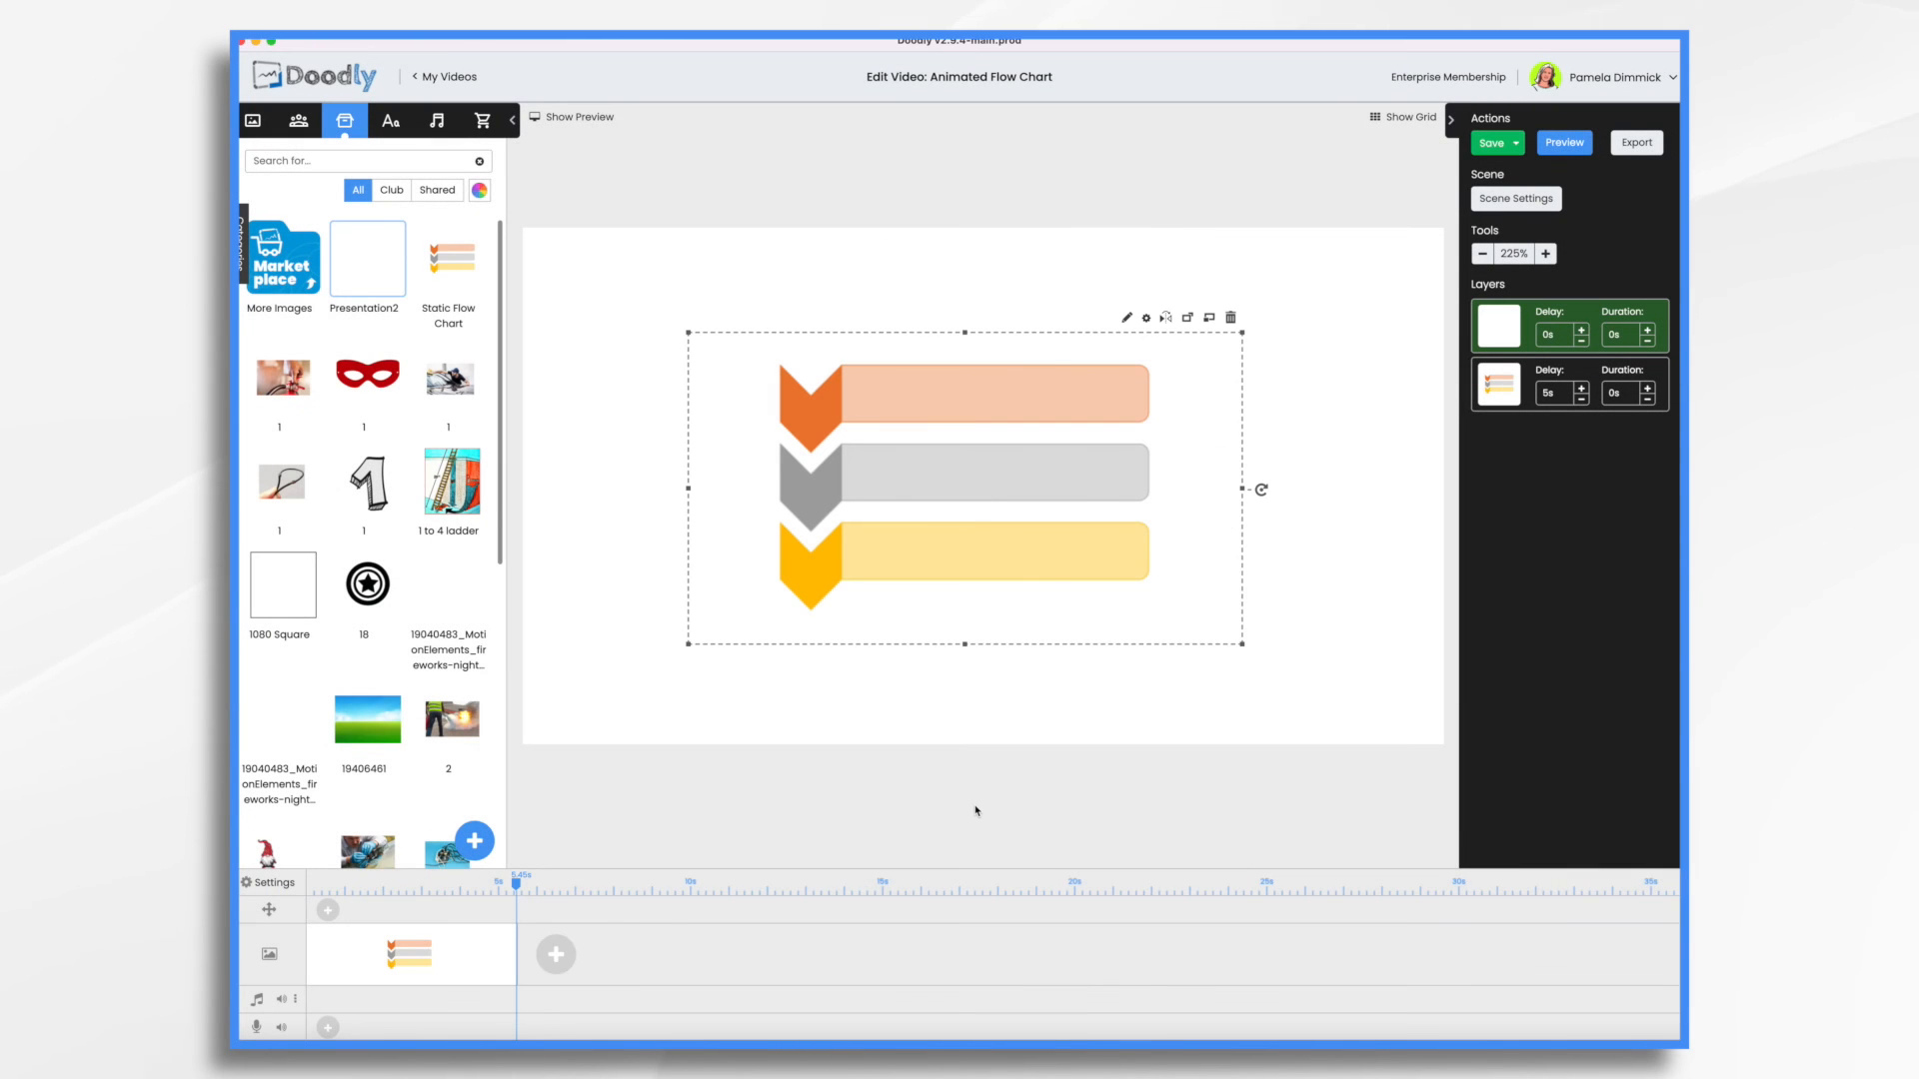
mouse_move(1576, 171)
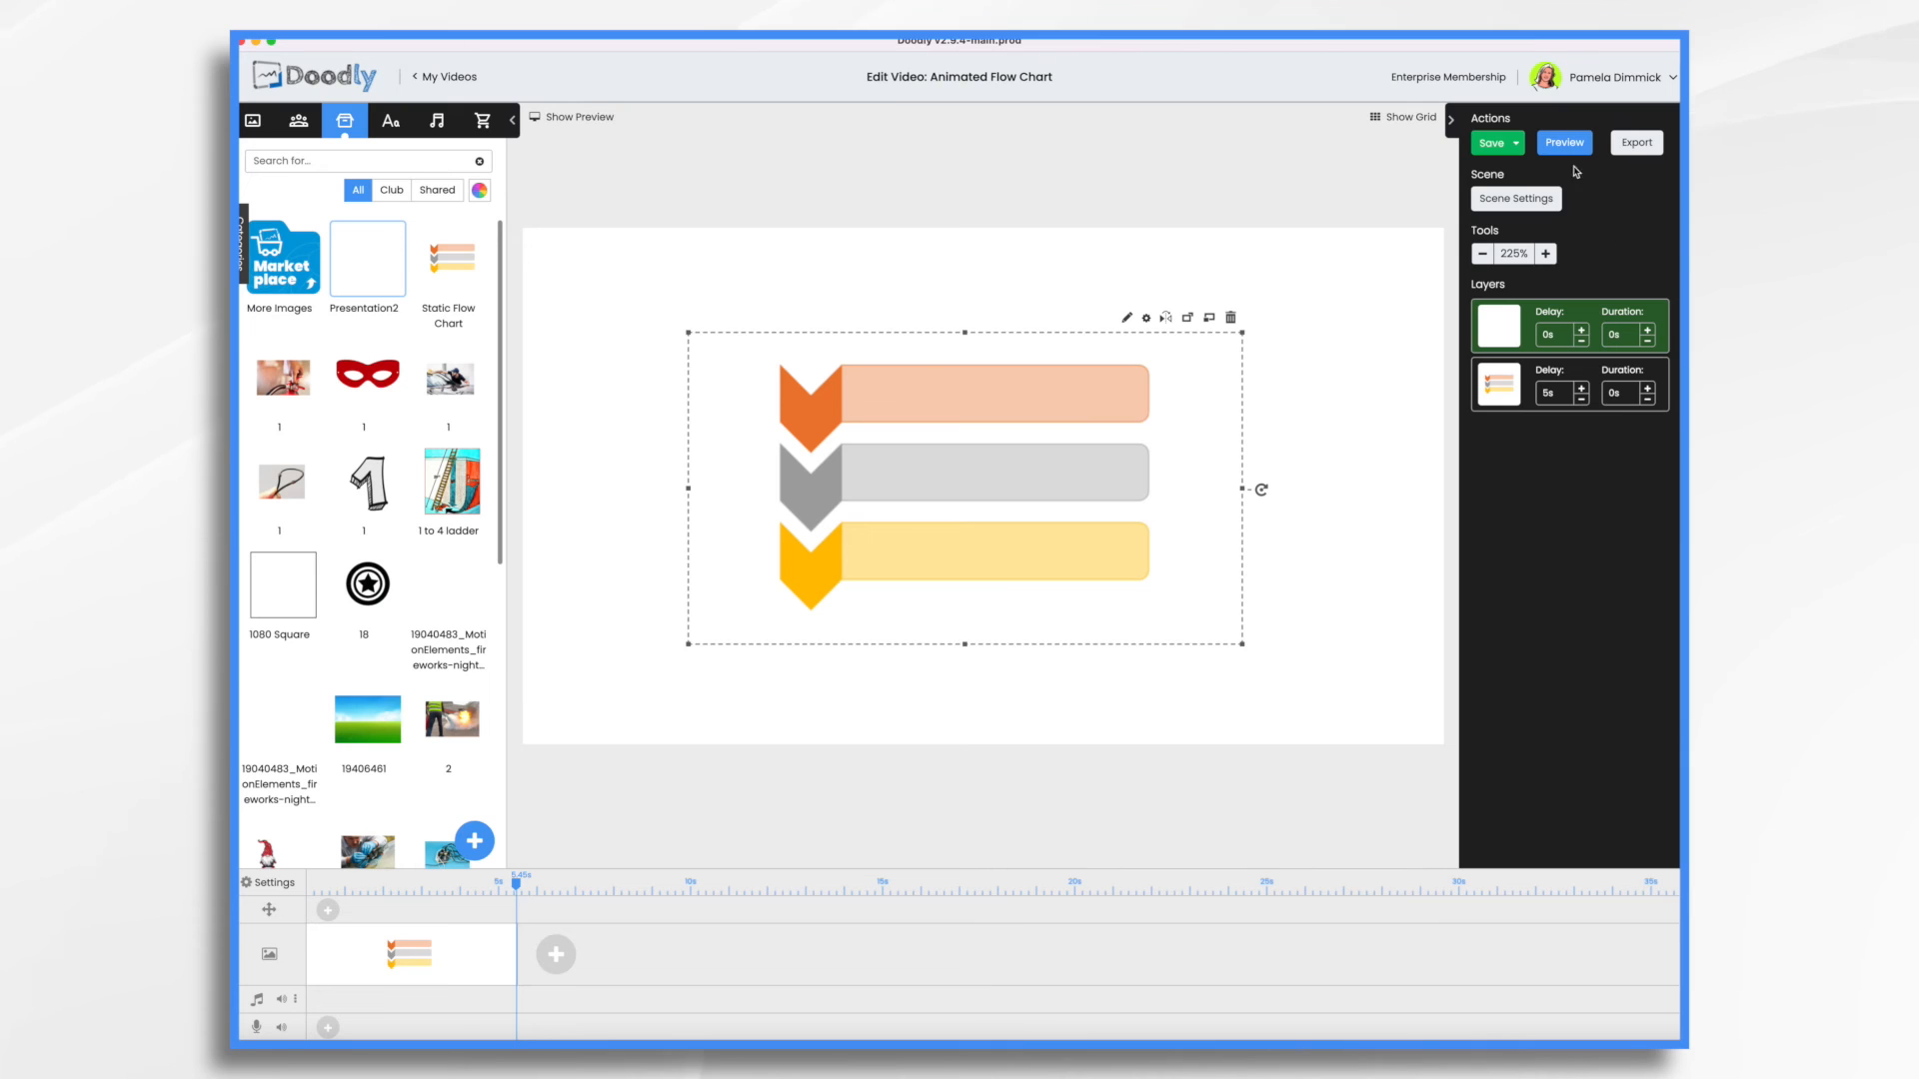
click(1564, 142)
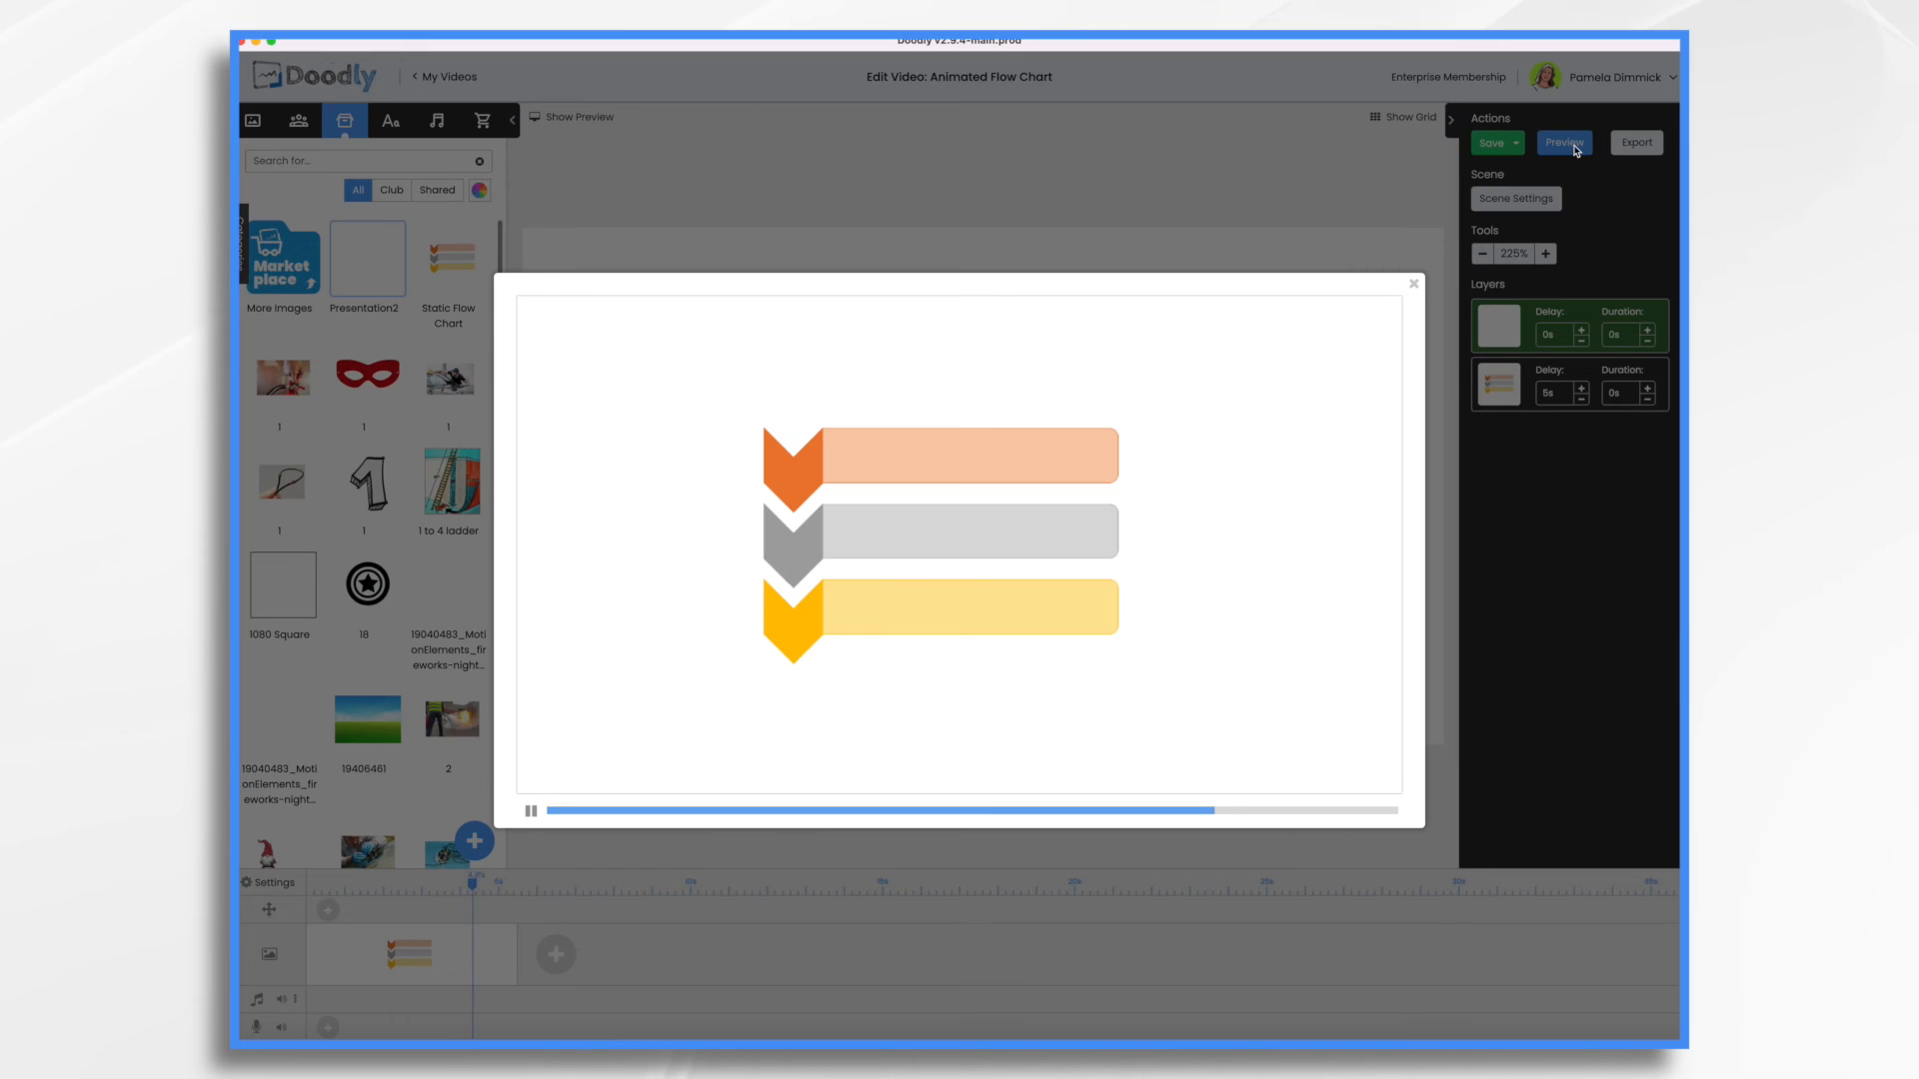
click(530, 811)
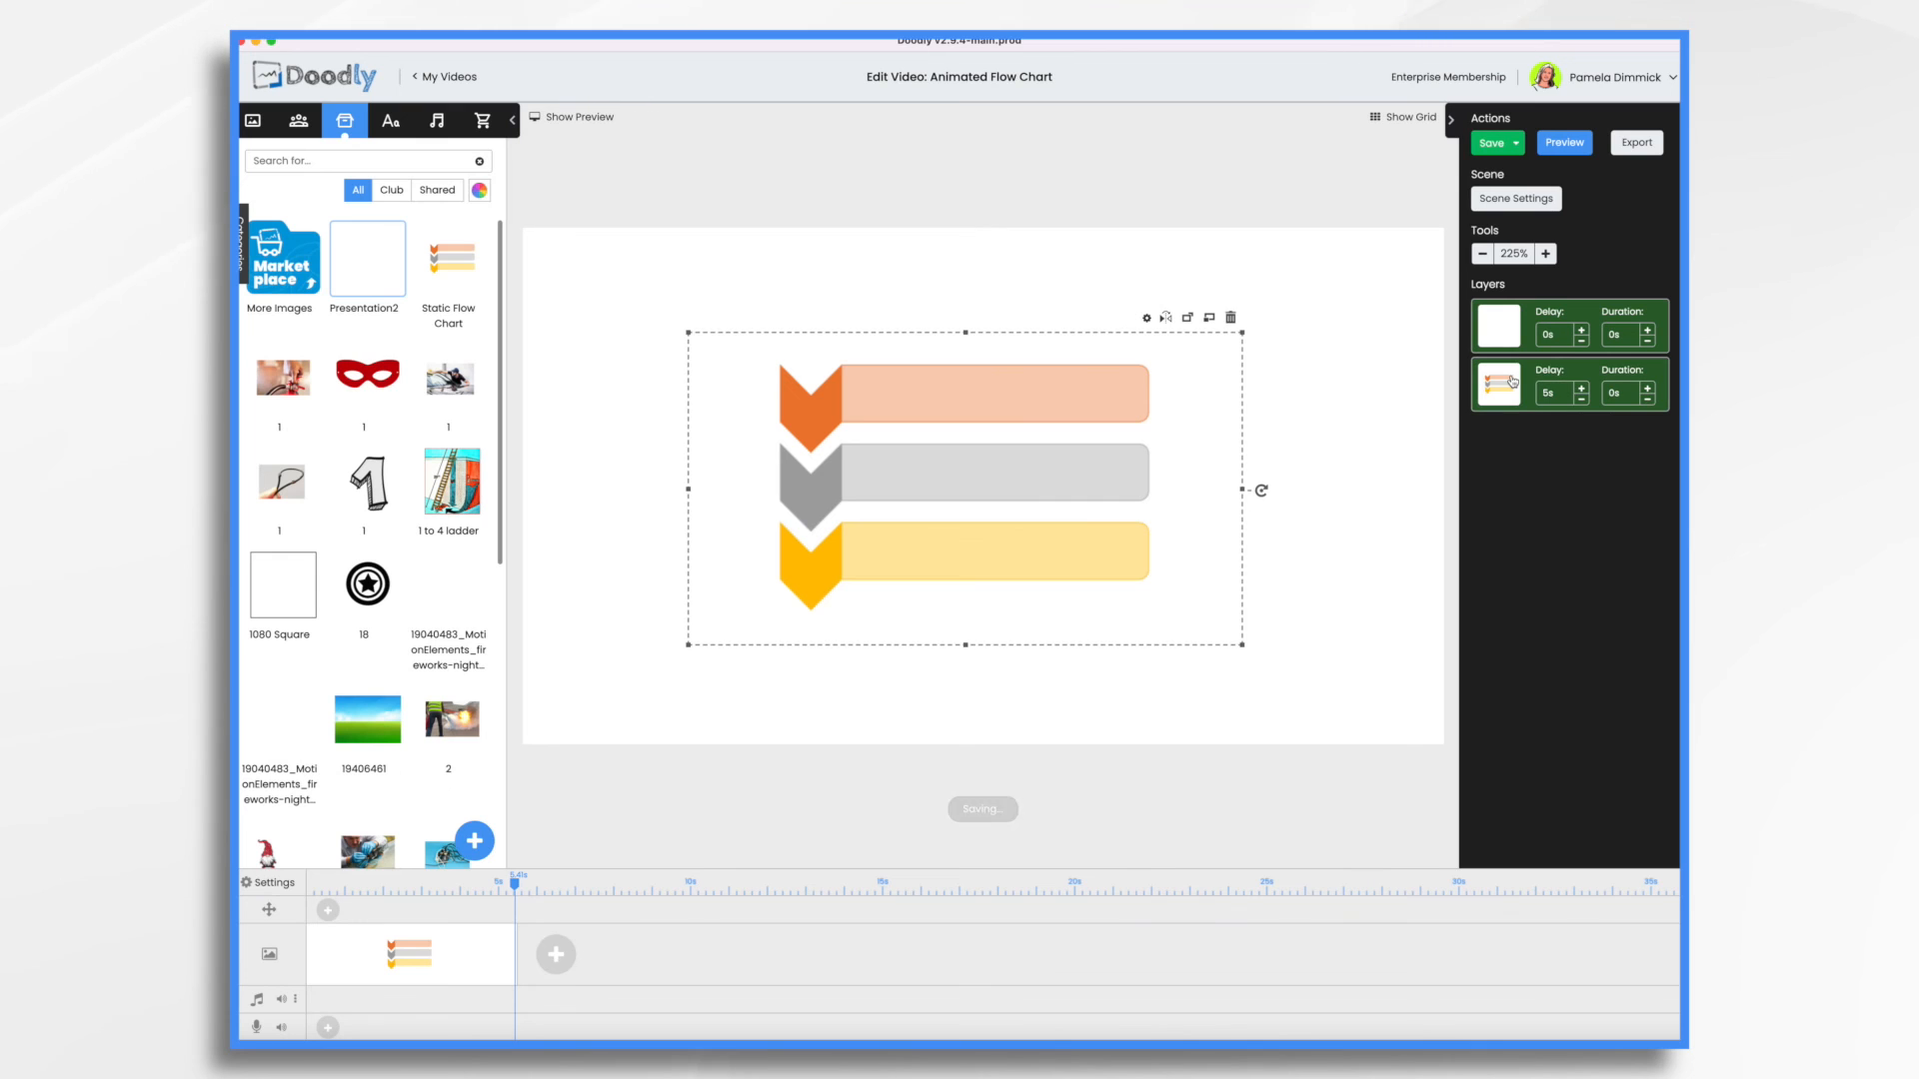
Step: Scale up the stacked flow chart and move it near the canvas top
click(1493, 142)
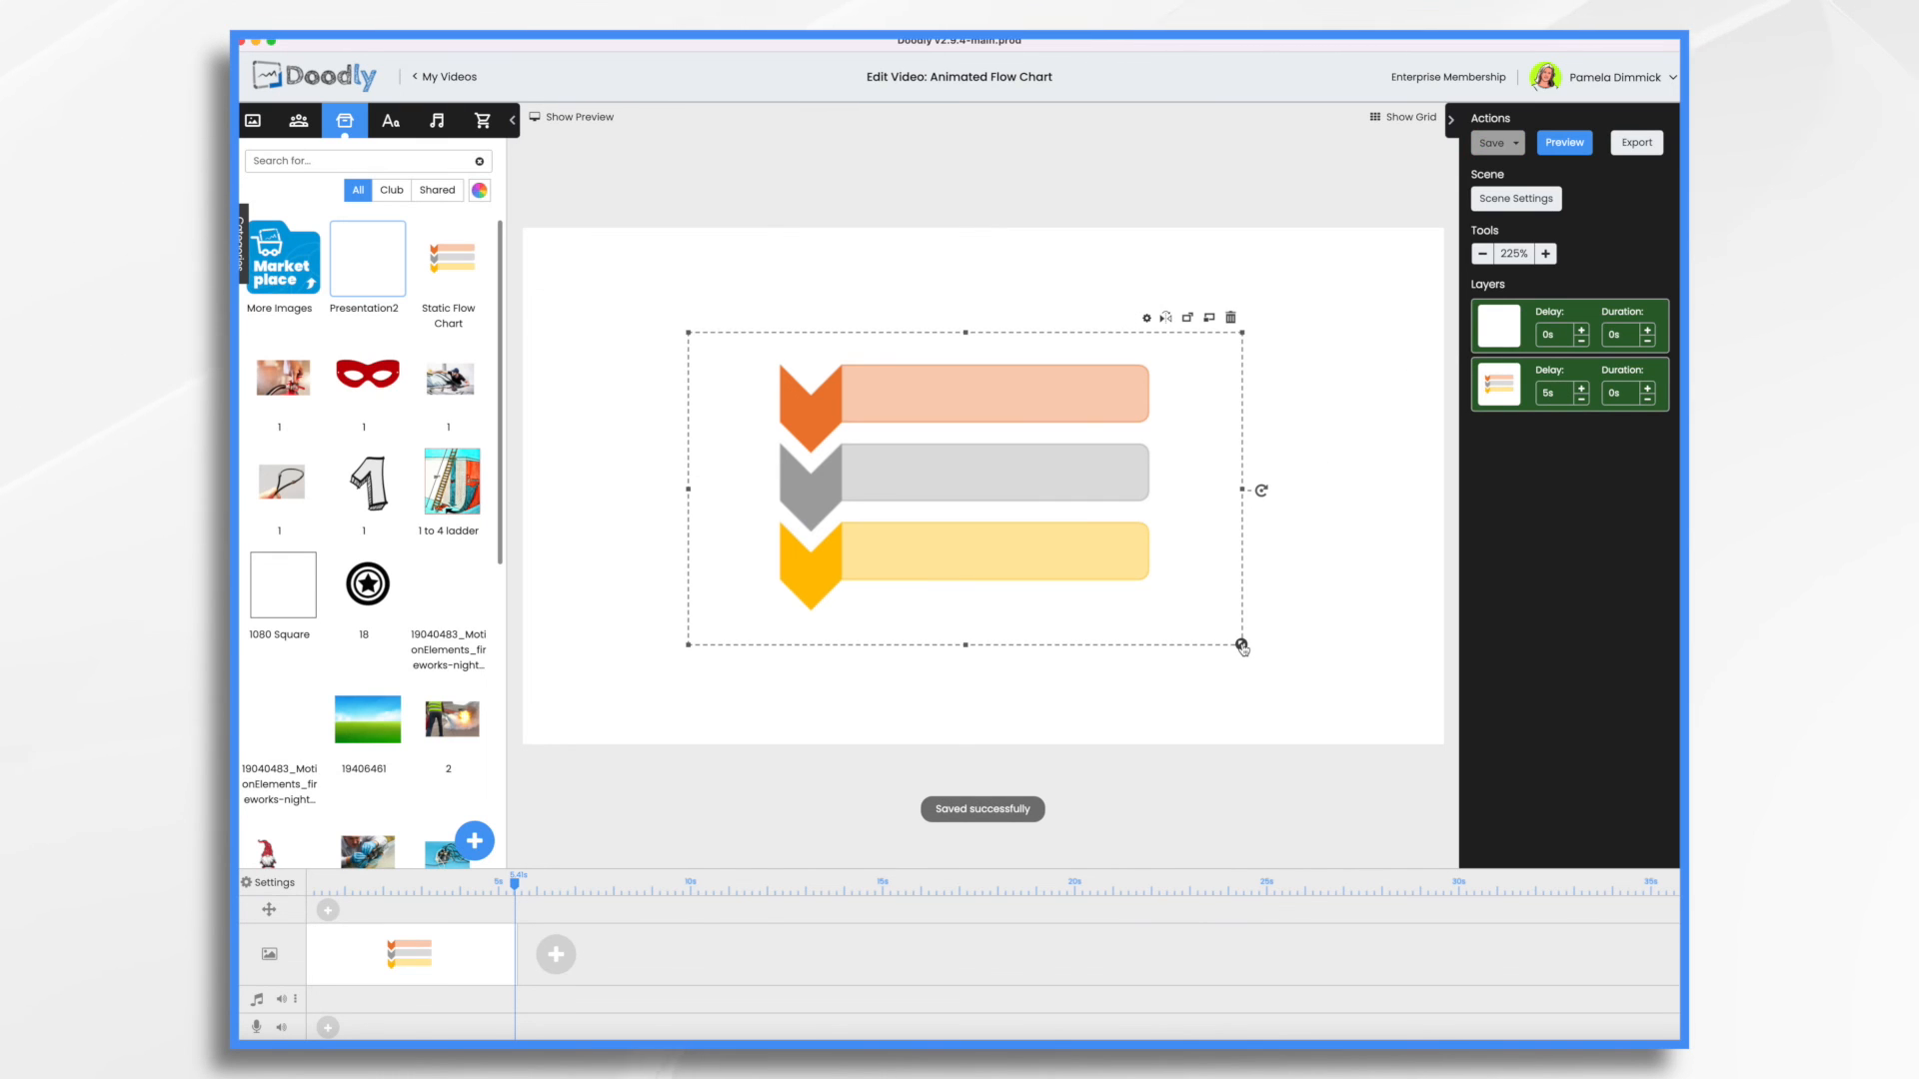
drag(1242, 646, 1460, 774)
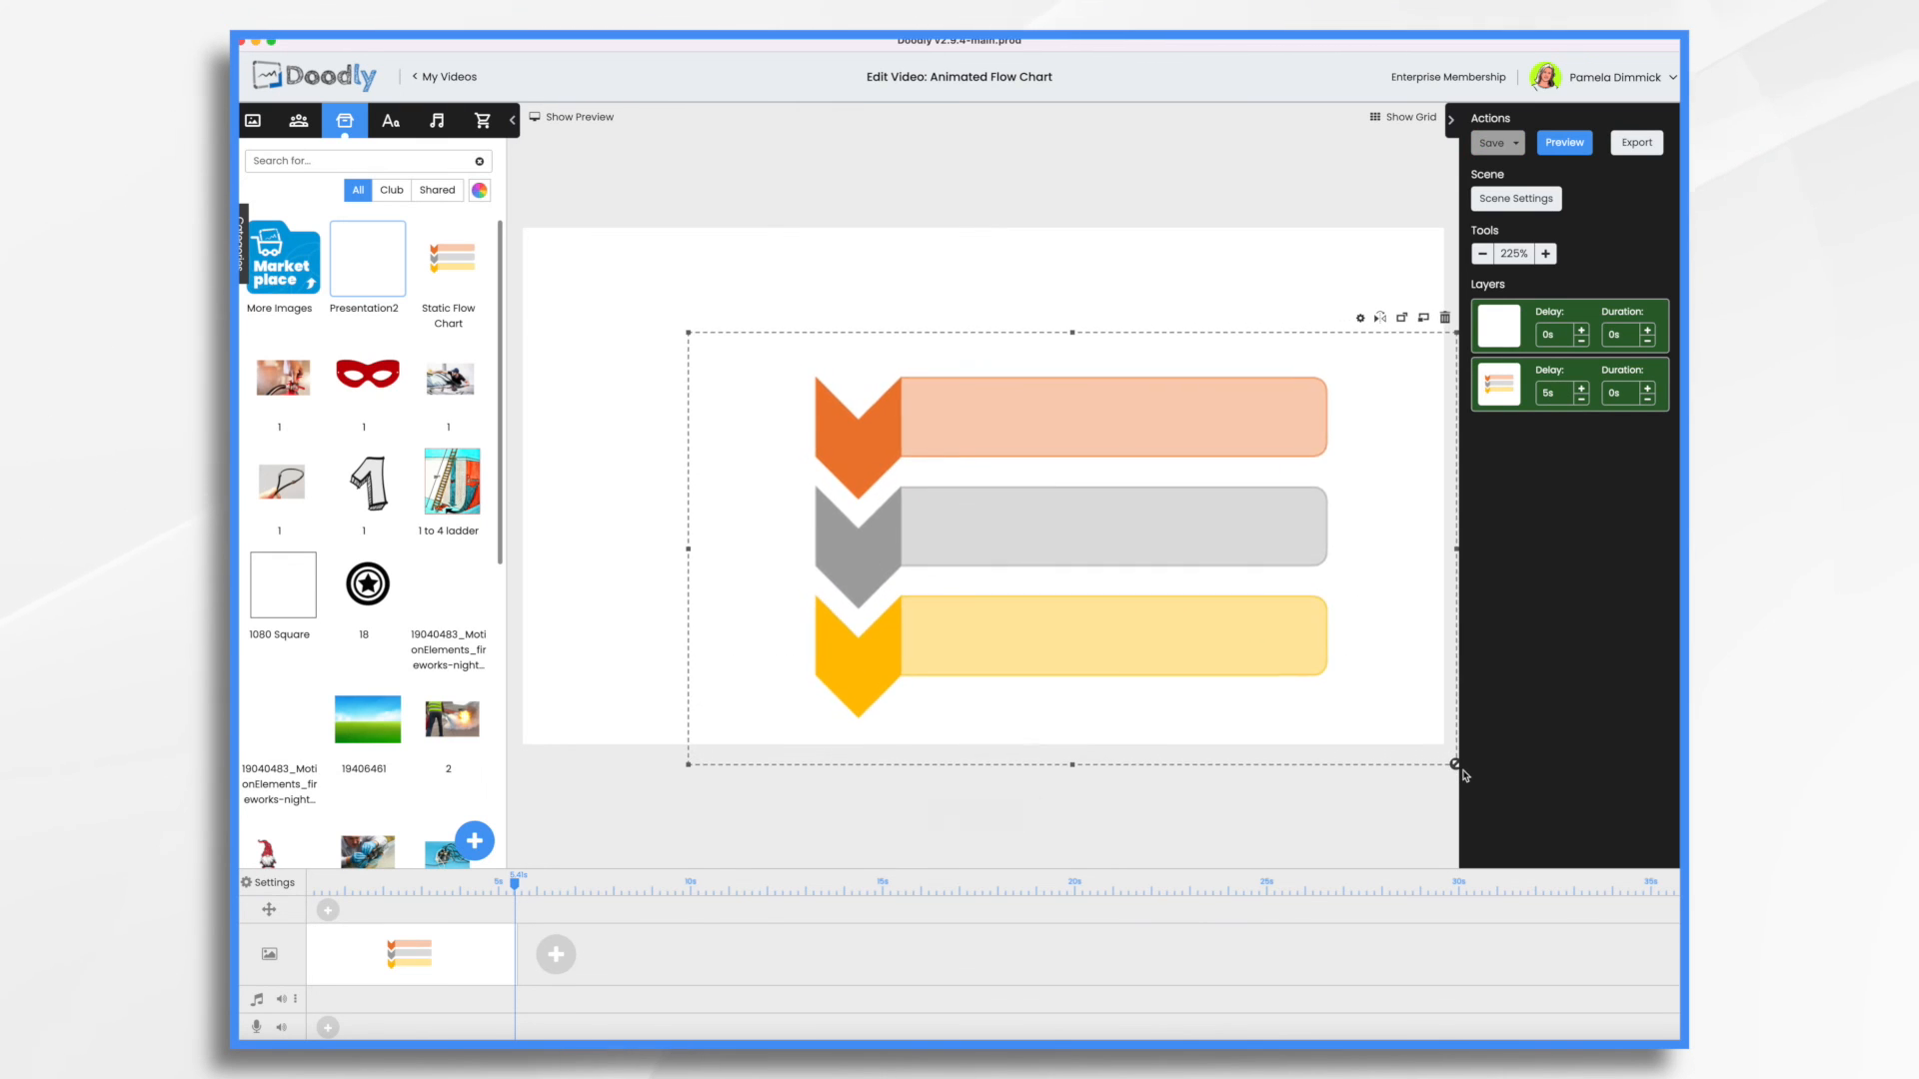
drag(1460, 773, 1407, 737)
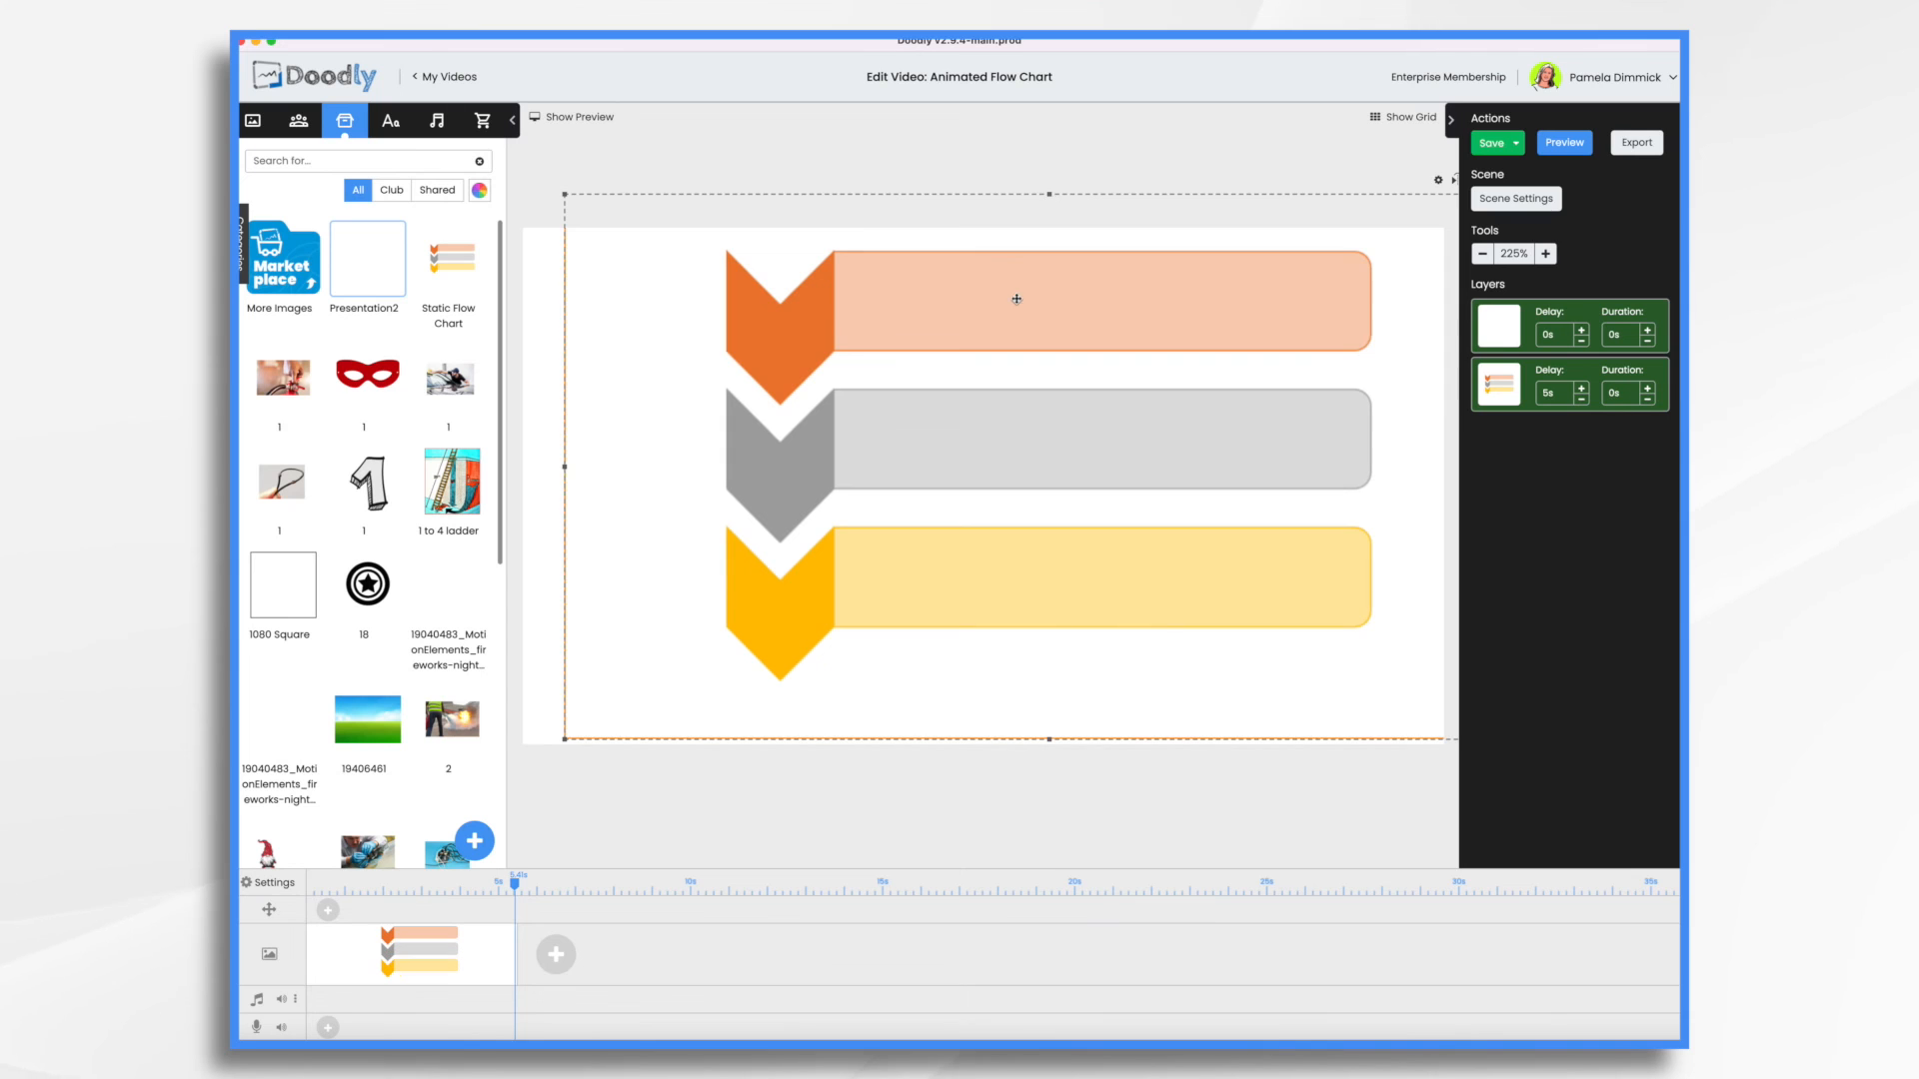
drag(1016, 299, 953, 341)
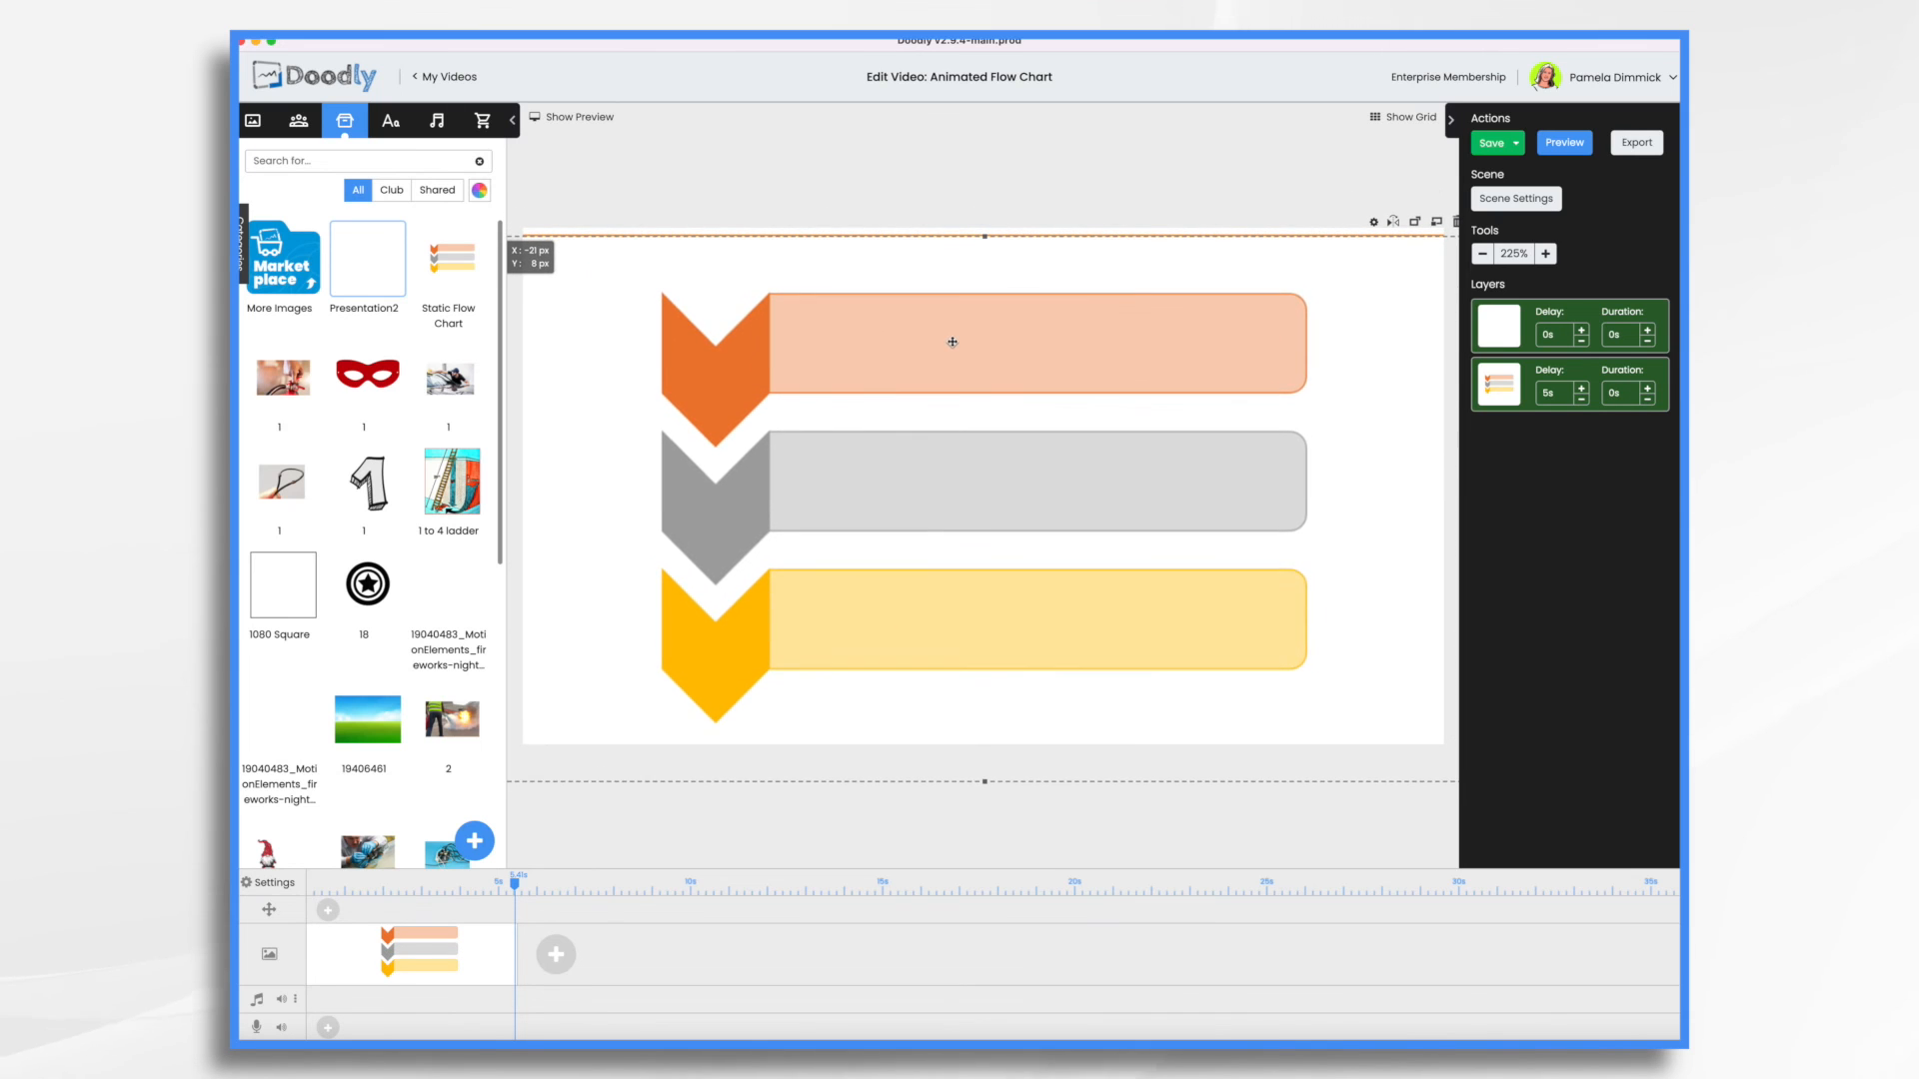
drag(952, 342, 964, 338)
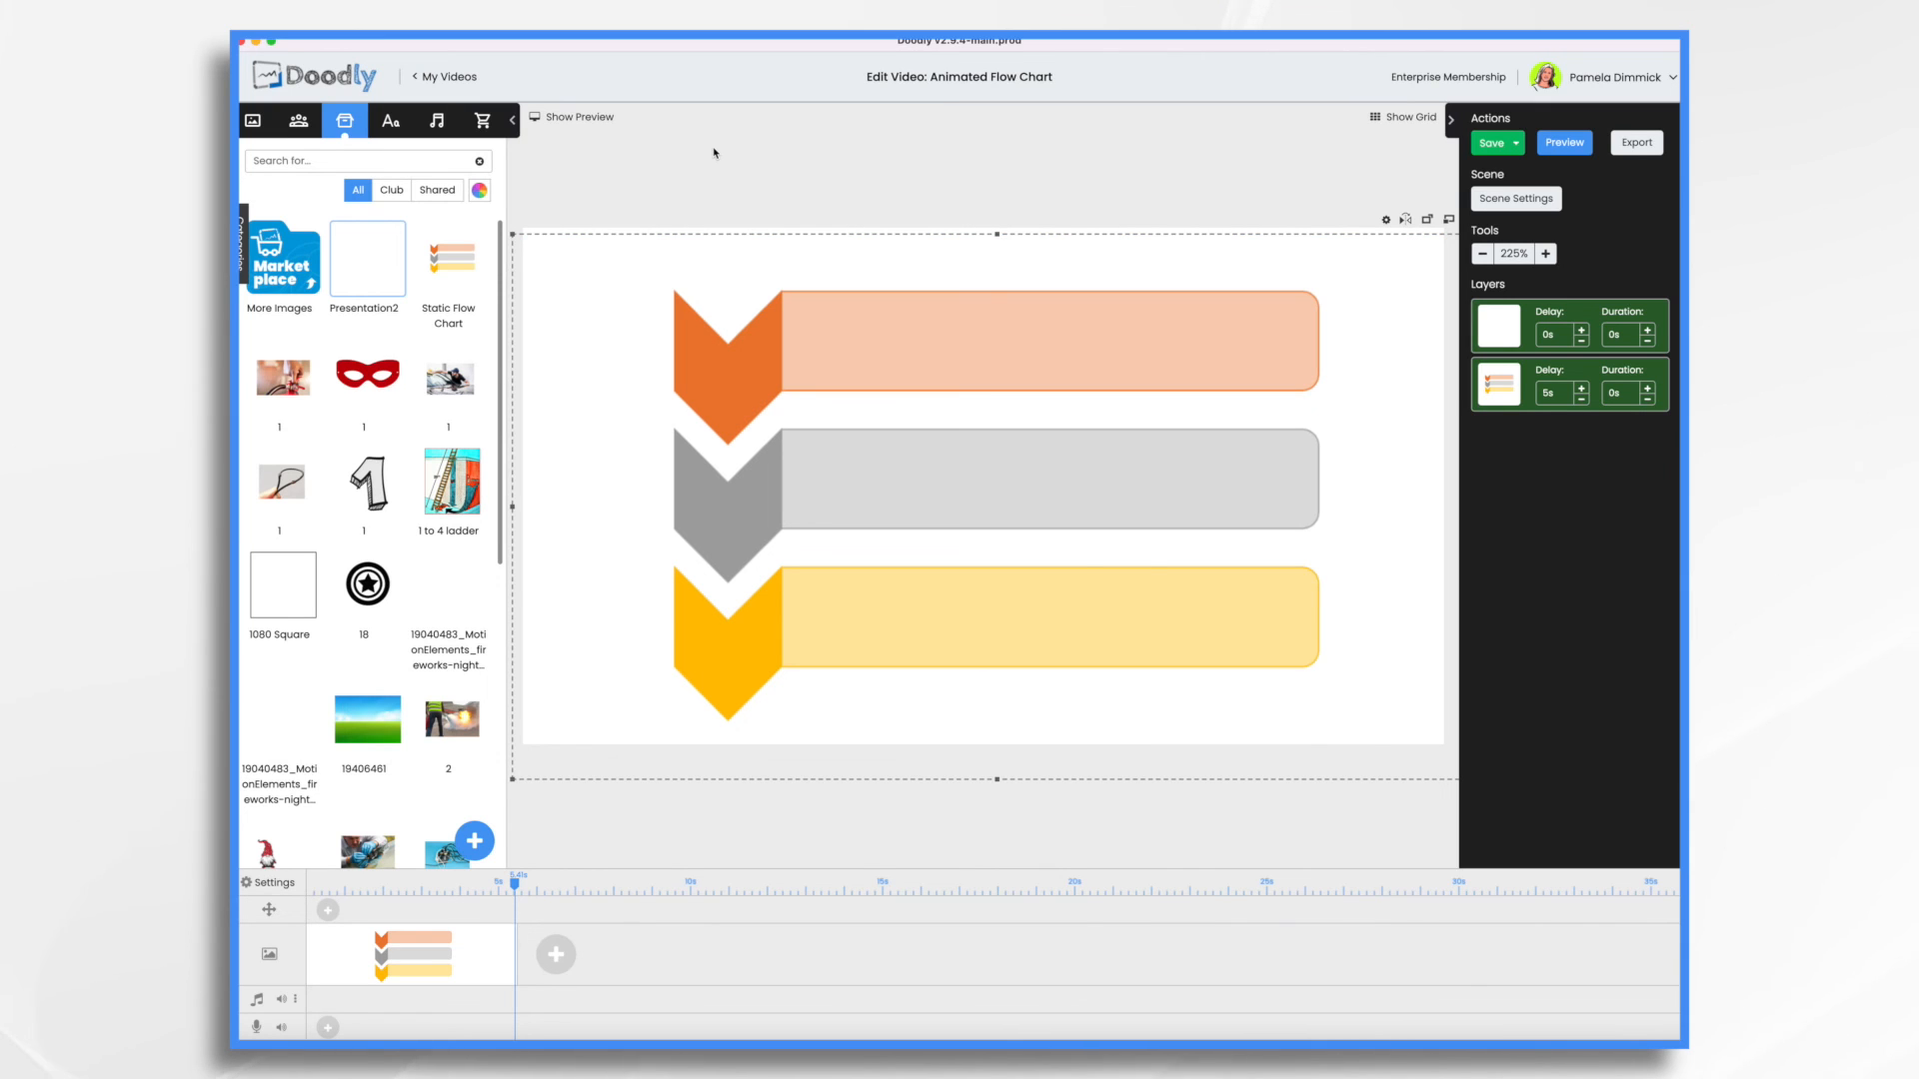
click(389, 120)
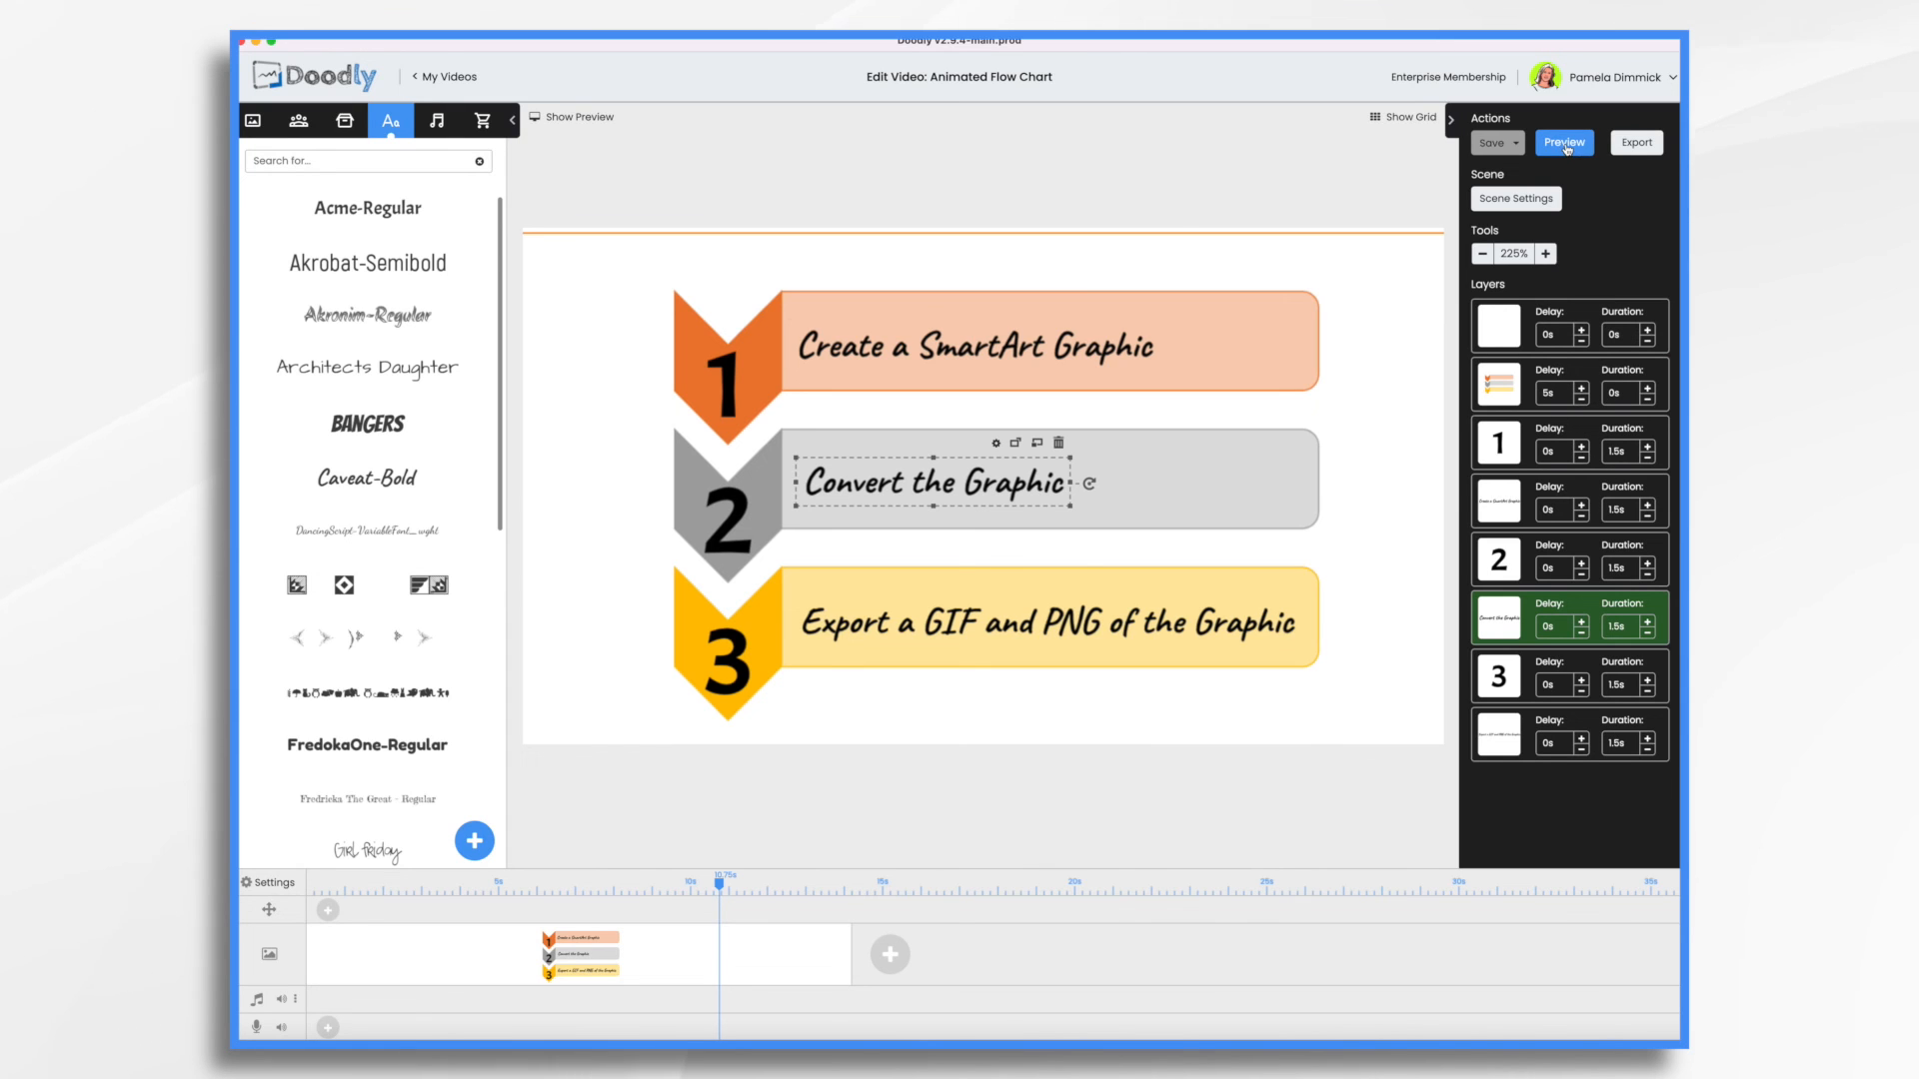
Step: Preview the captioned scene, lower the Static Flow Chart delay to 3 seconds, and preview again
click(1564, 142)
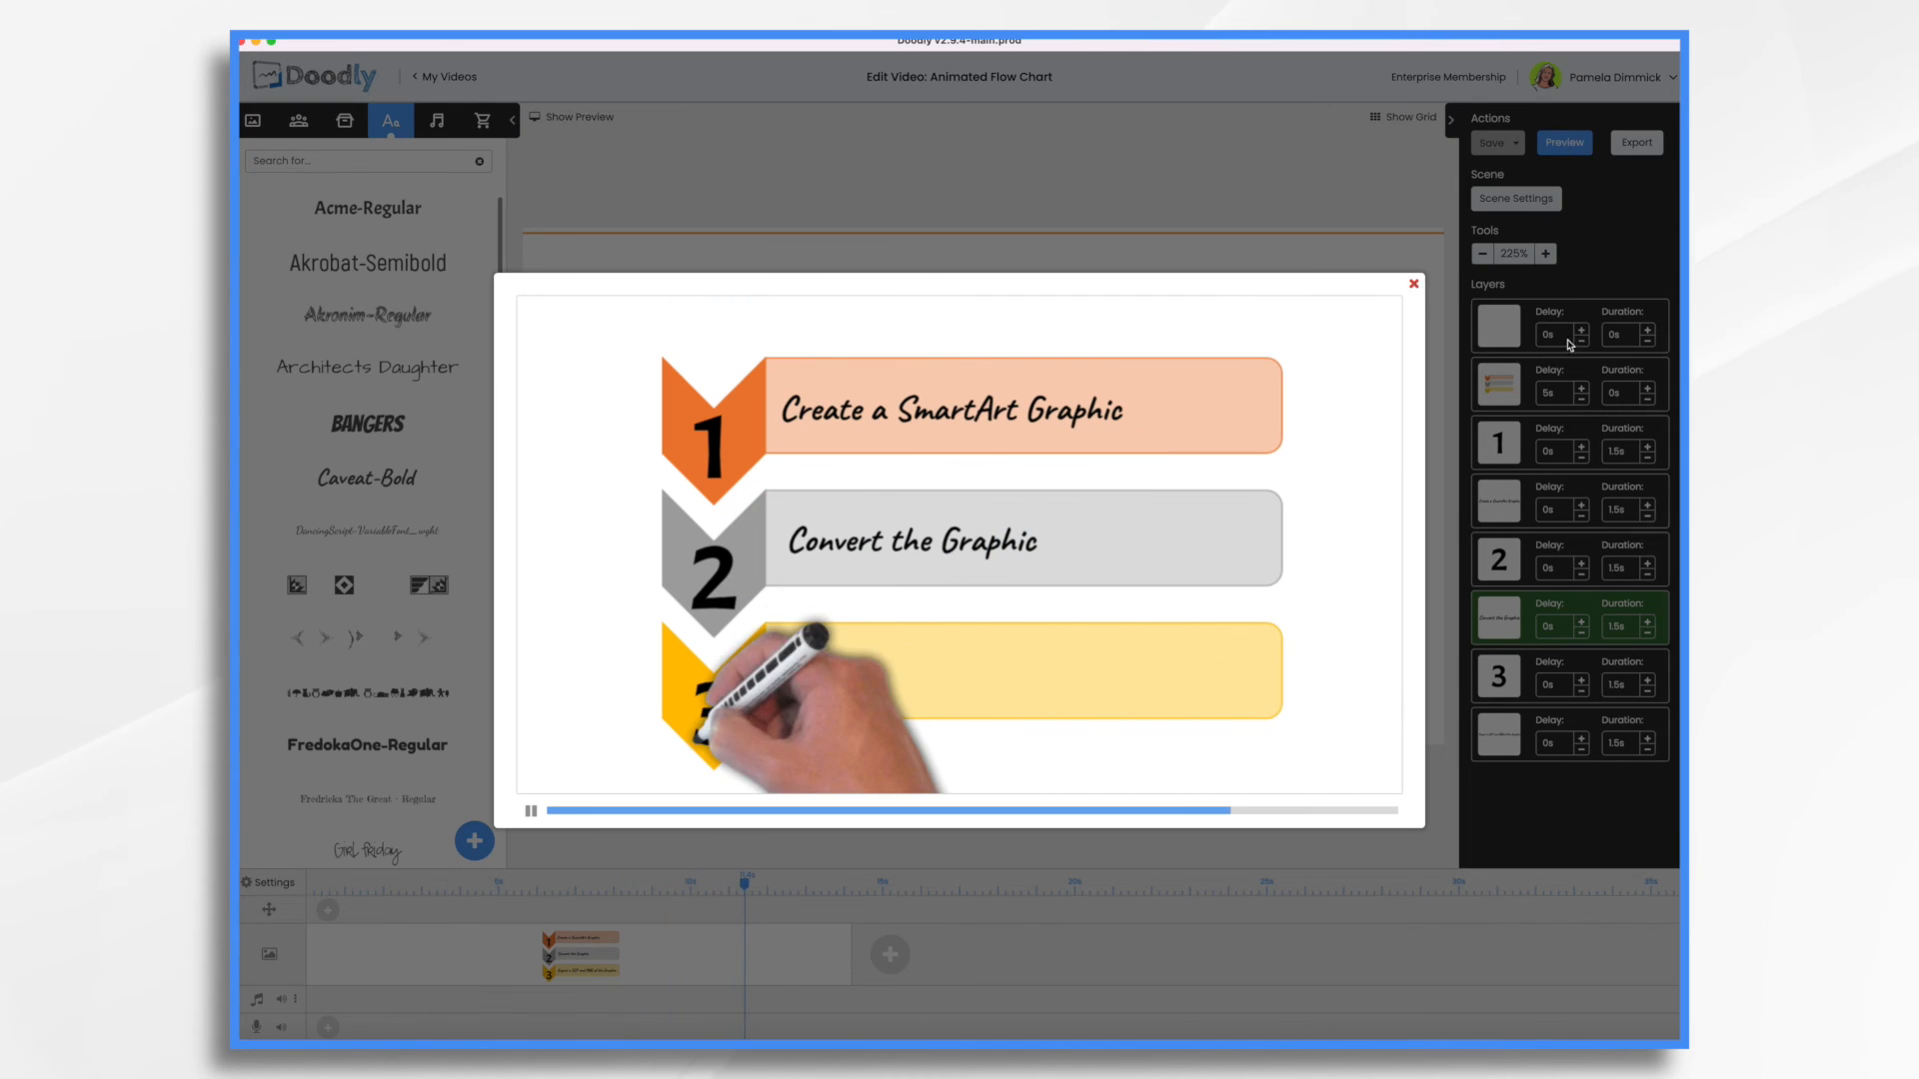
click(1412, 283)
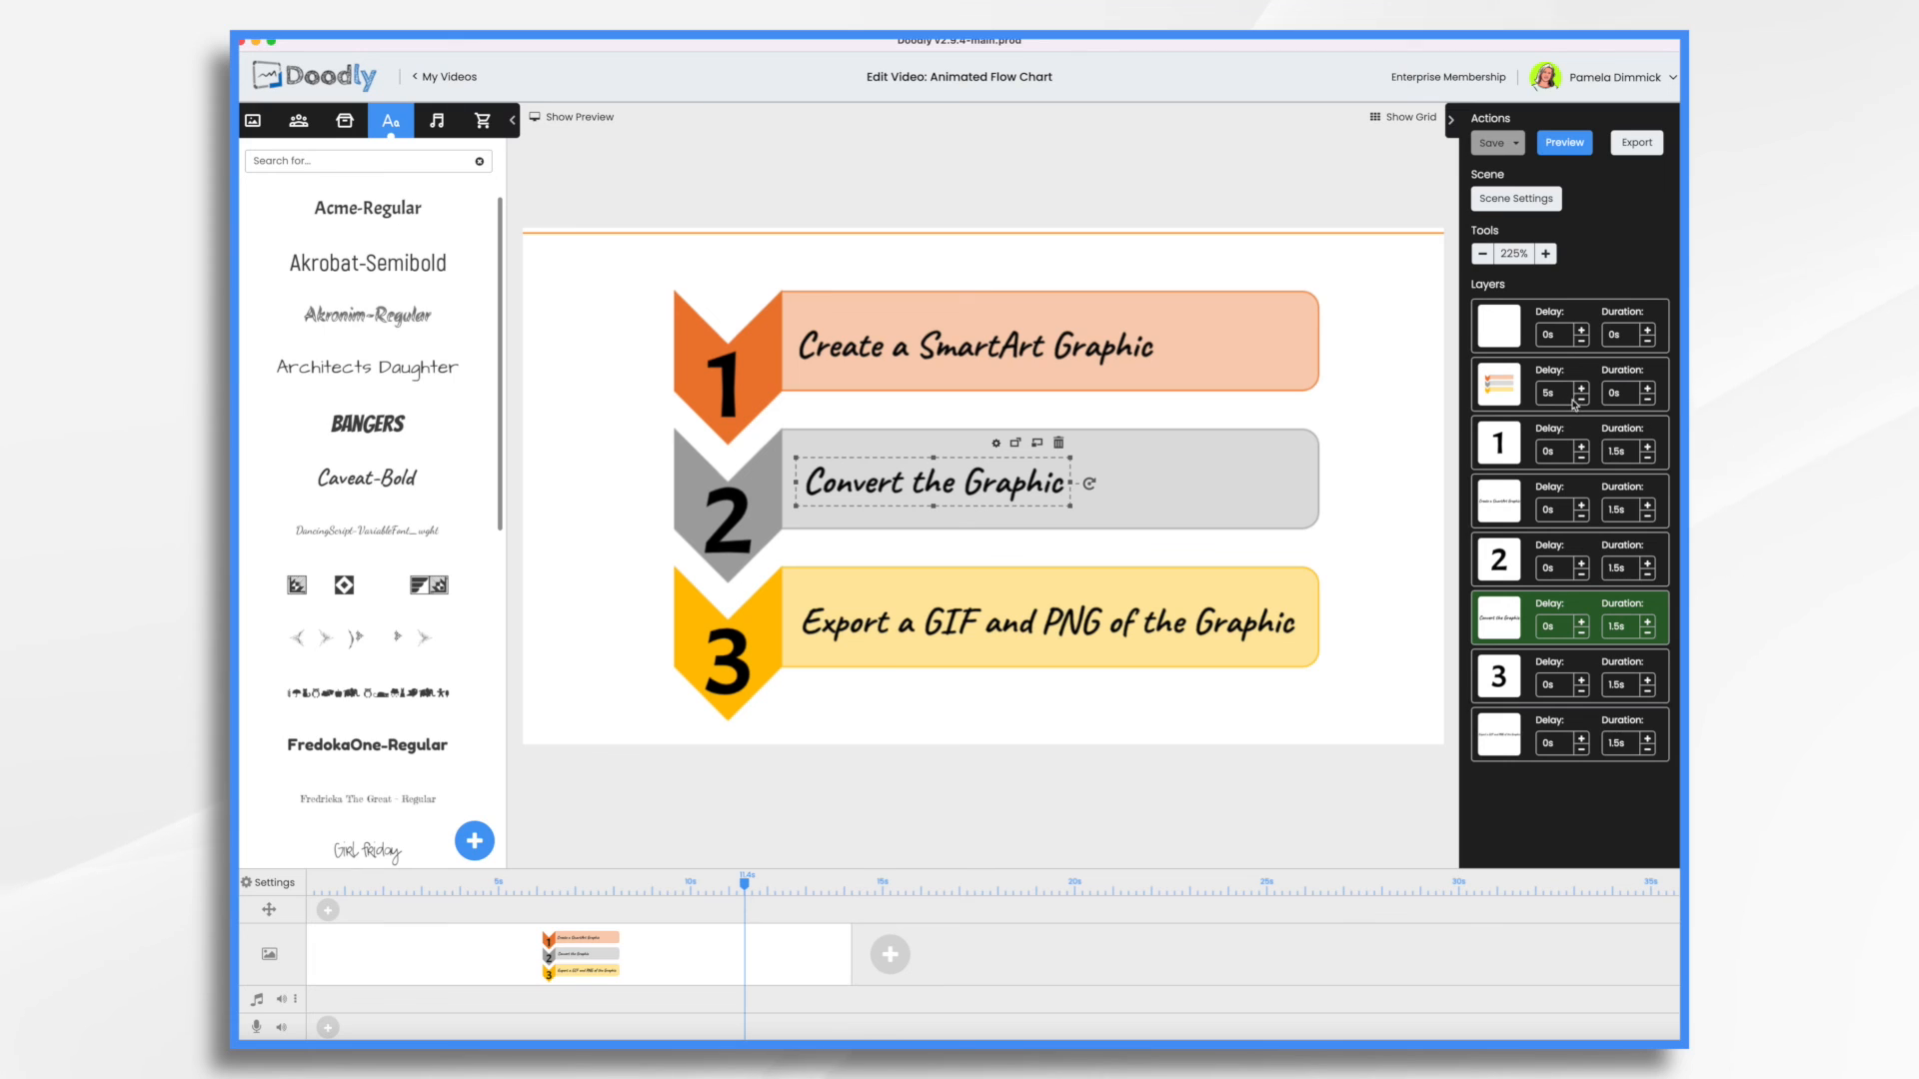
click(1581, 399)
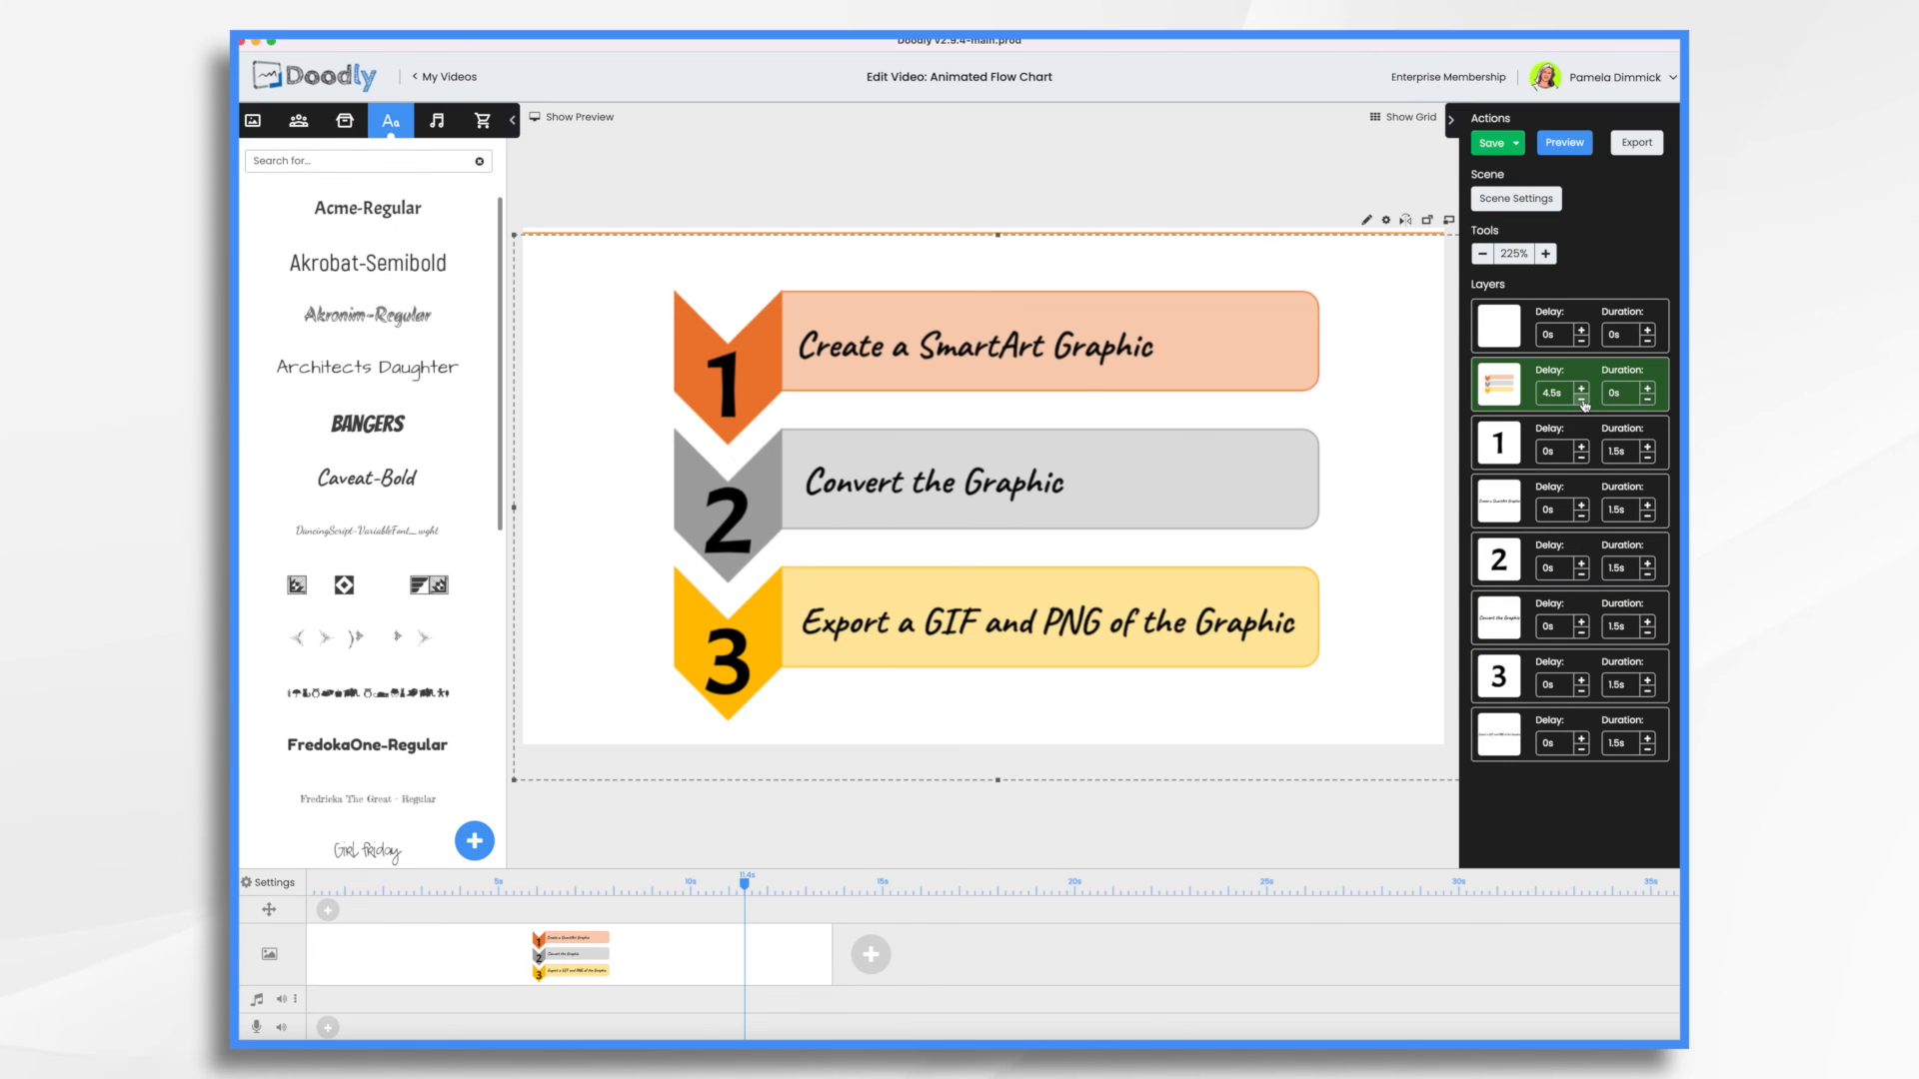
click(1579, 398)
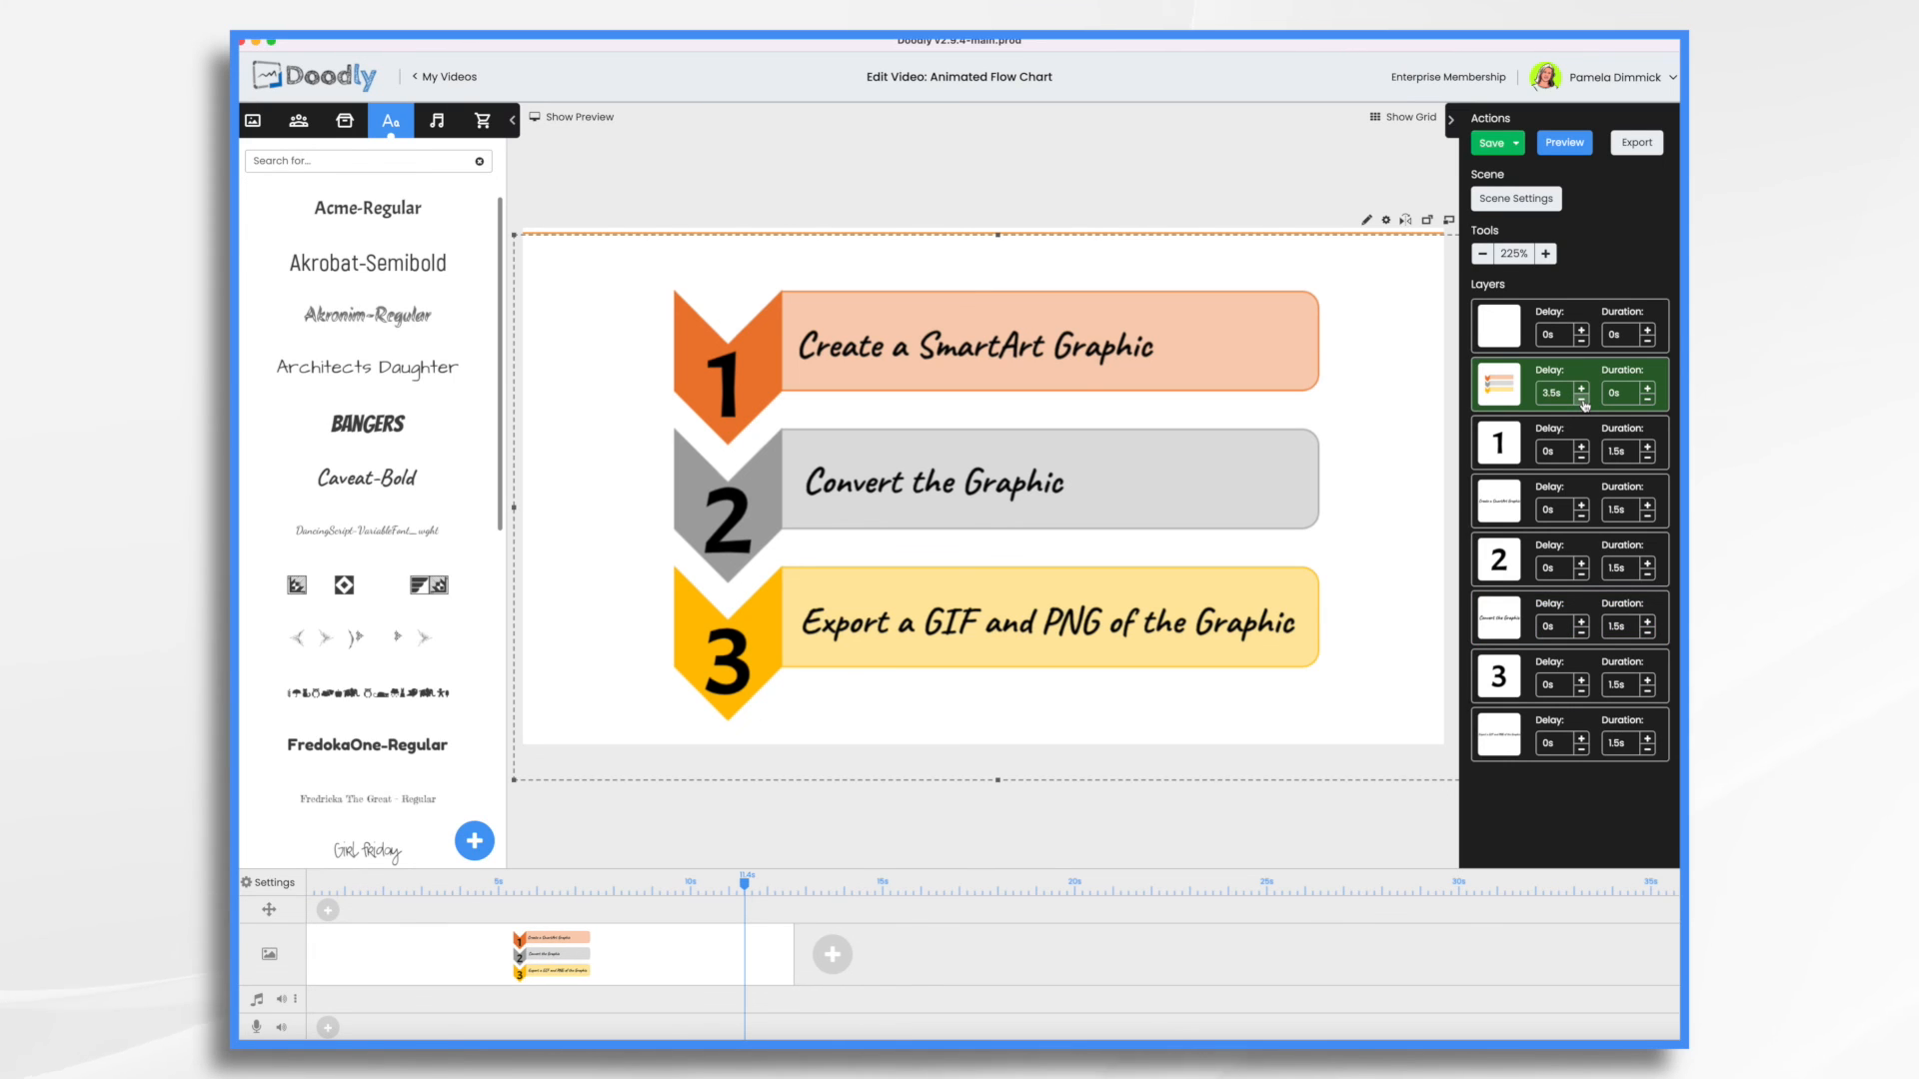
click(1580, 399)
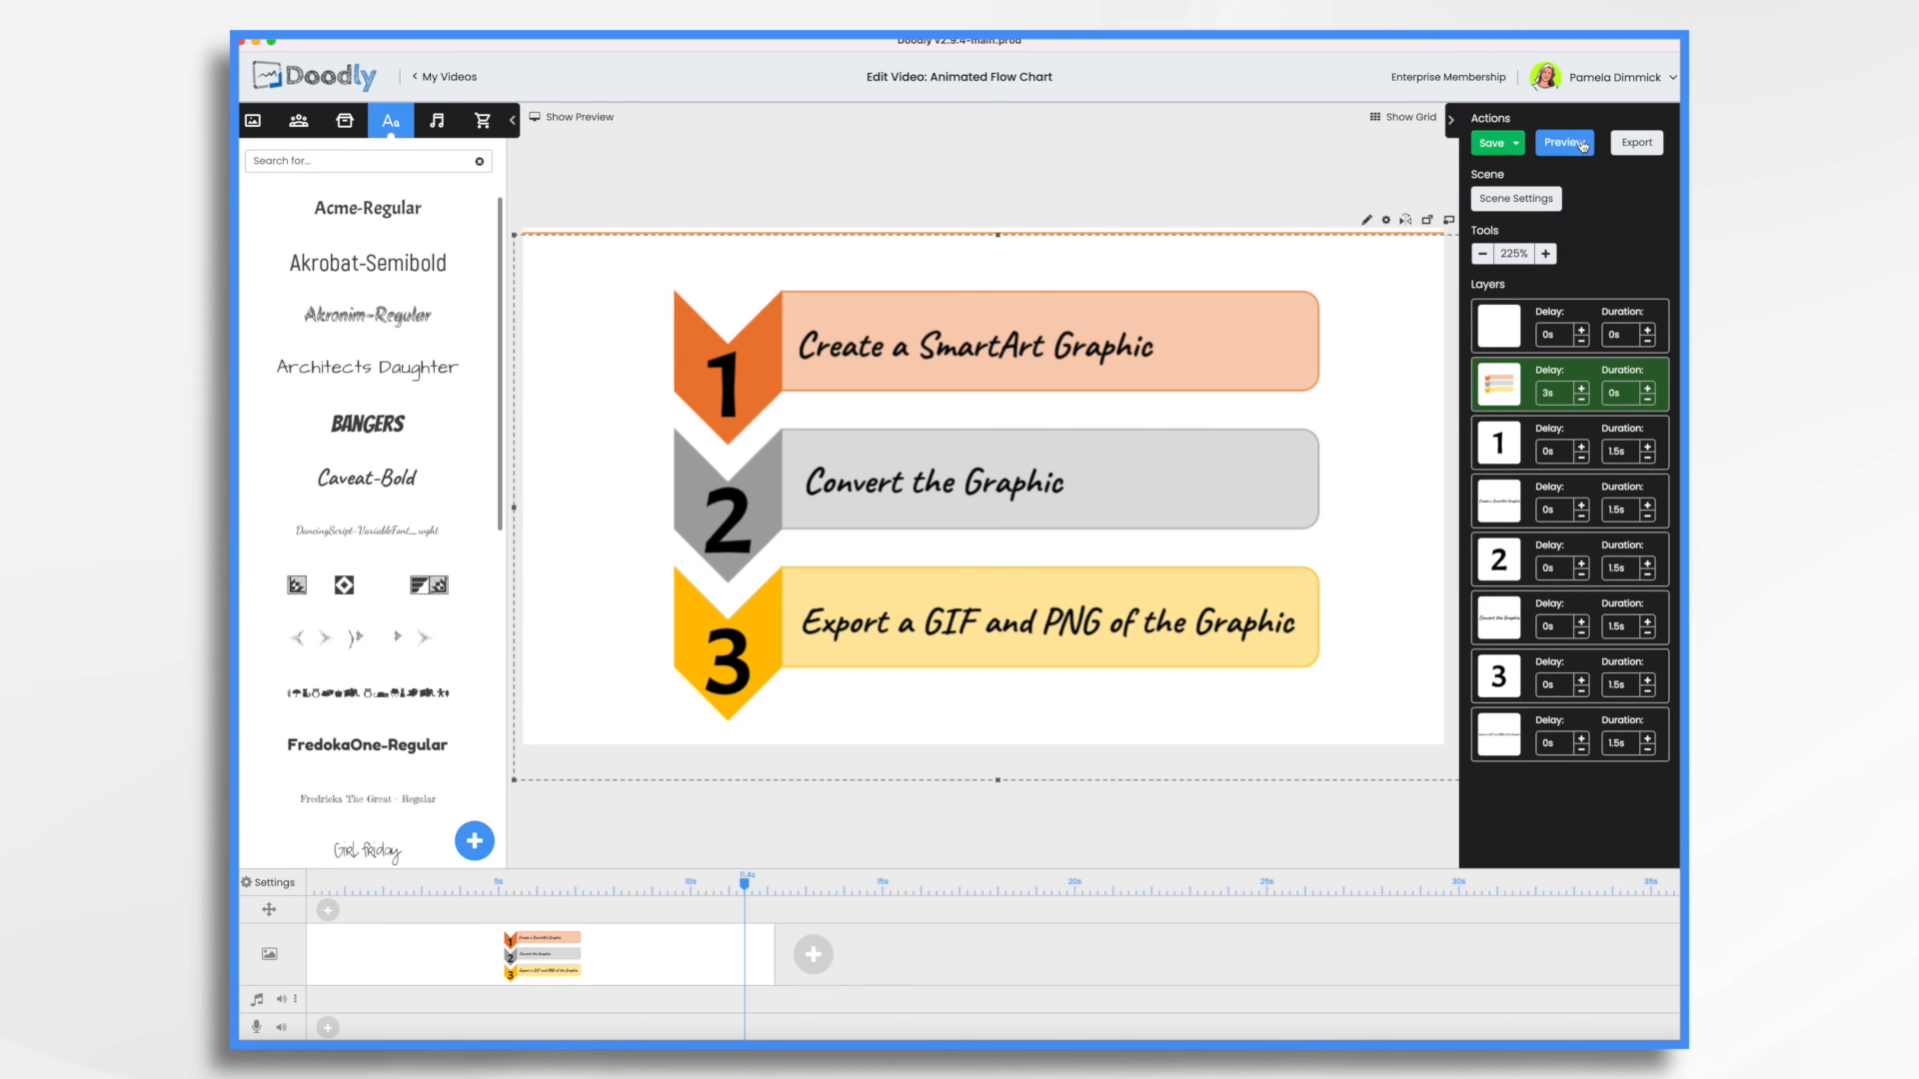
click(1564, 142)
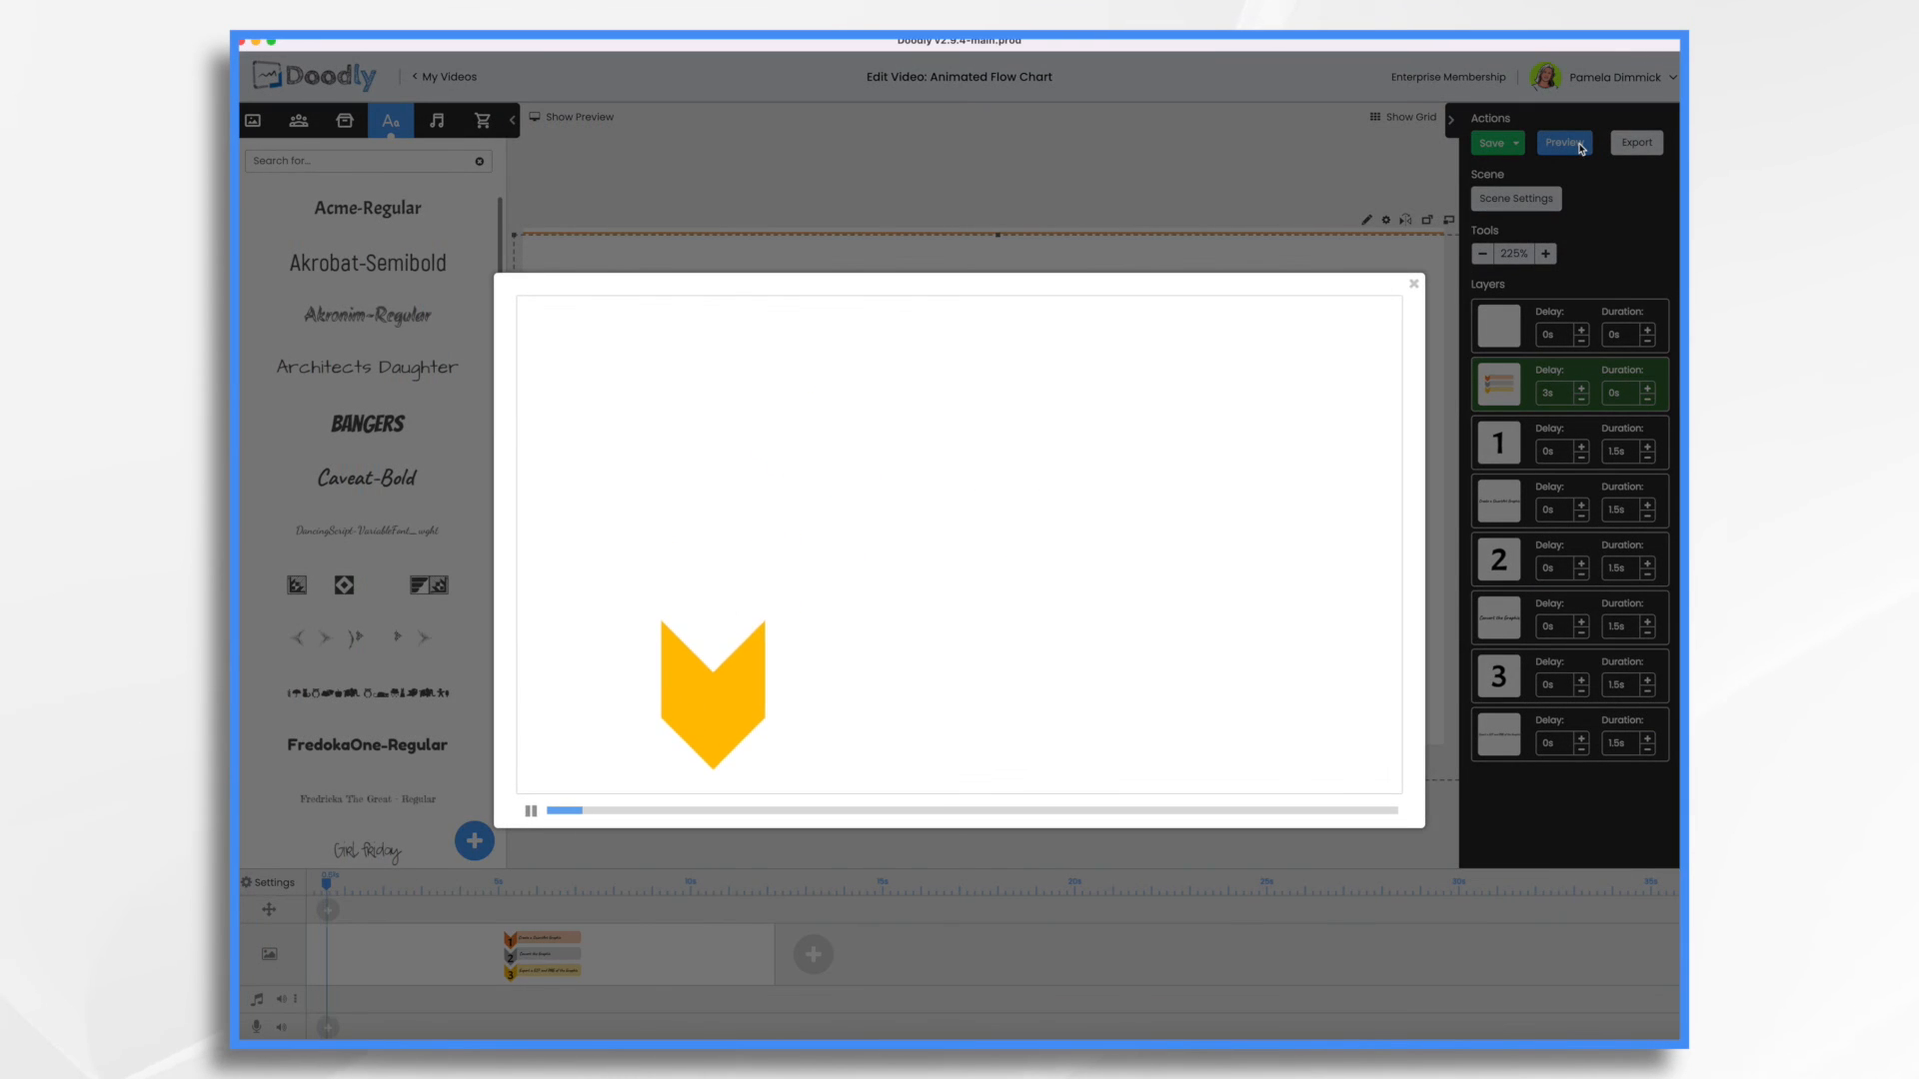